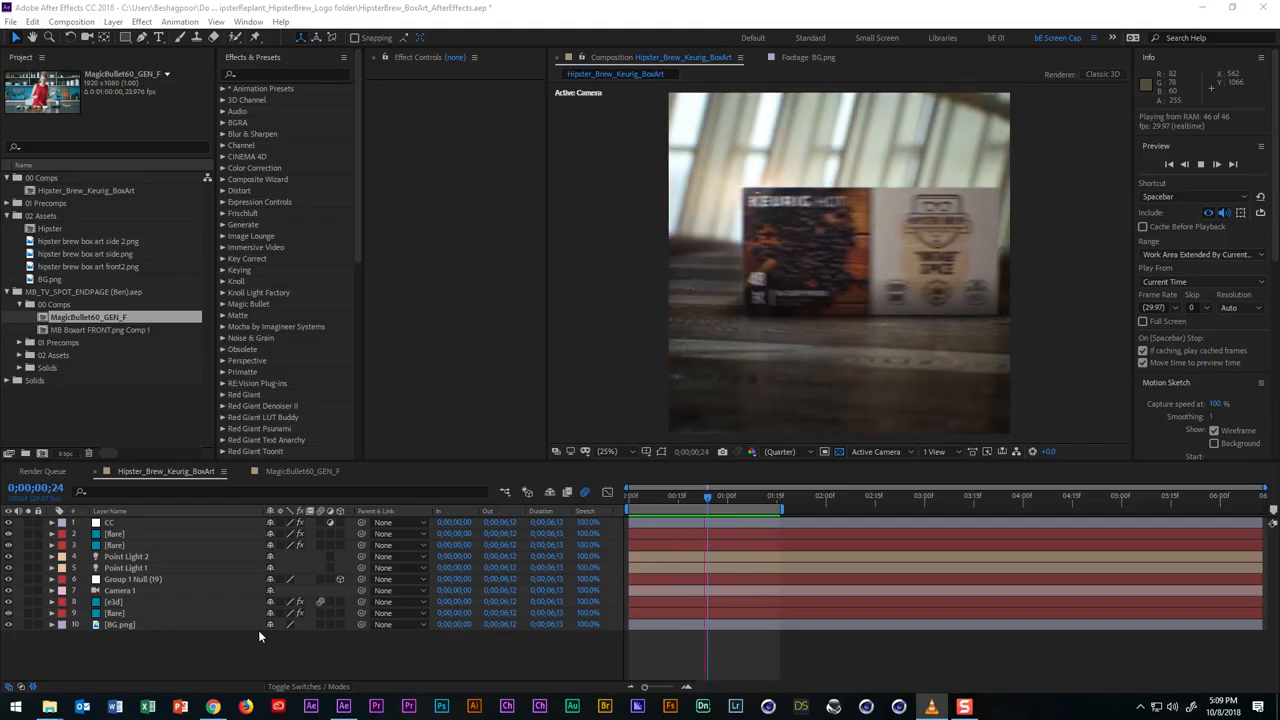
Browse the Video Copilot products page in Chrome, then switch back to the composition.
click(704, 496)
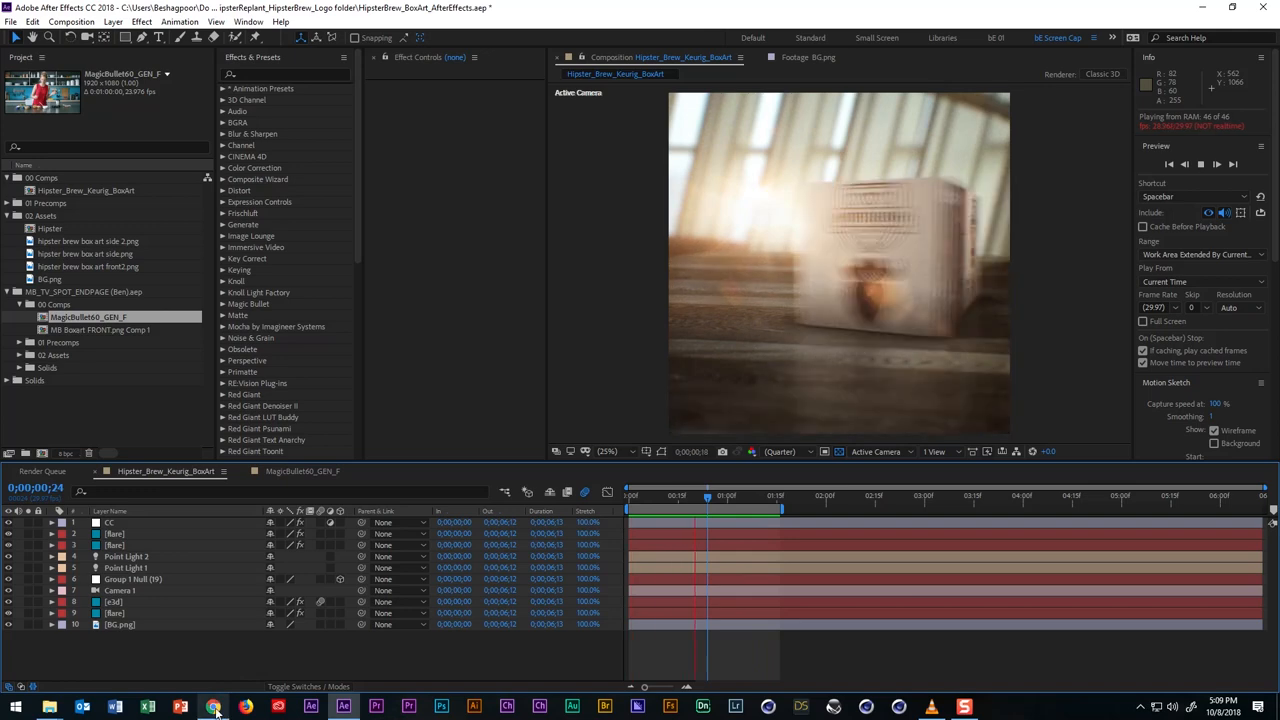
click(212, 708)
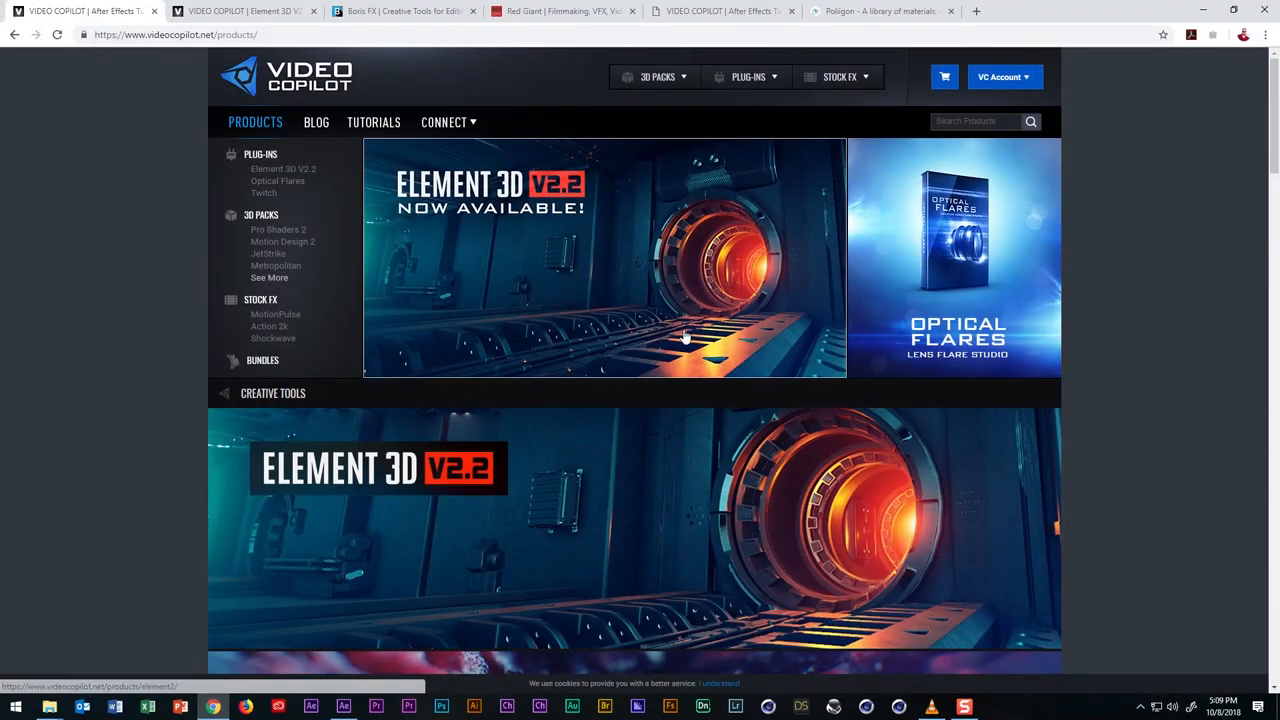
mouse_move(678, 320)
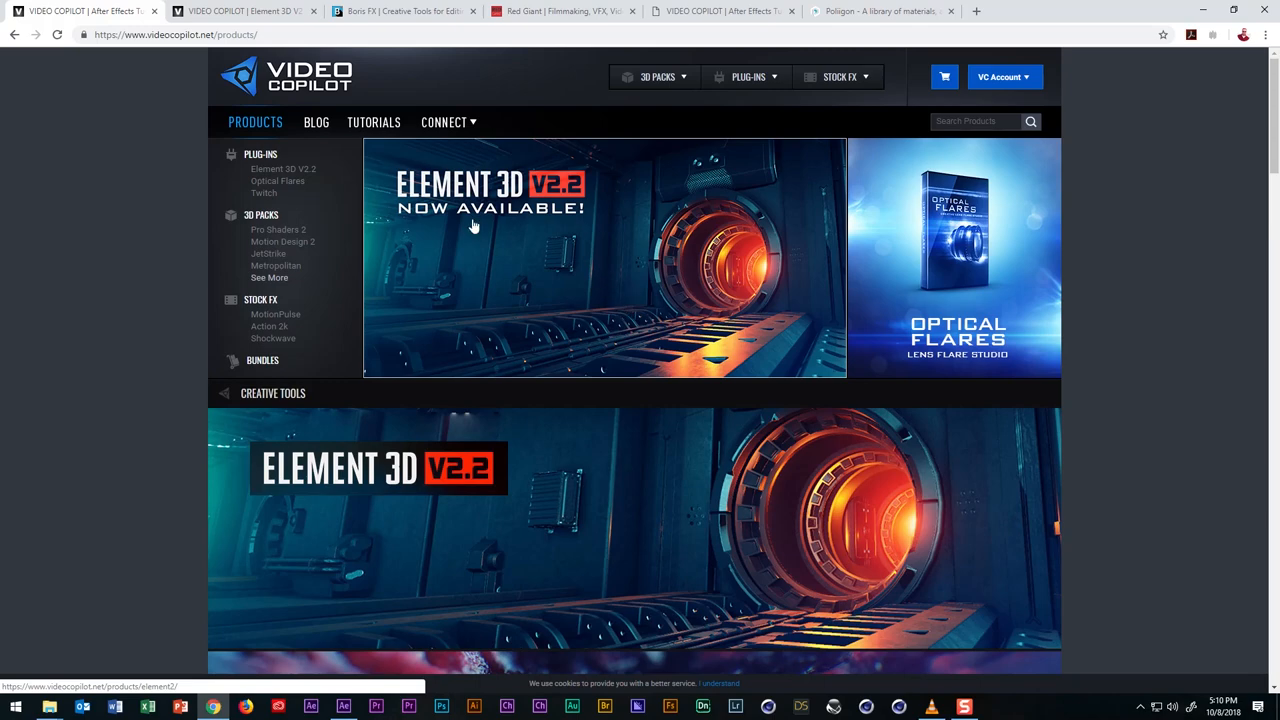
scroll(down, 3)
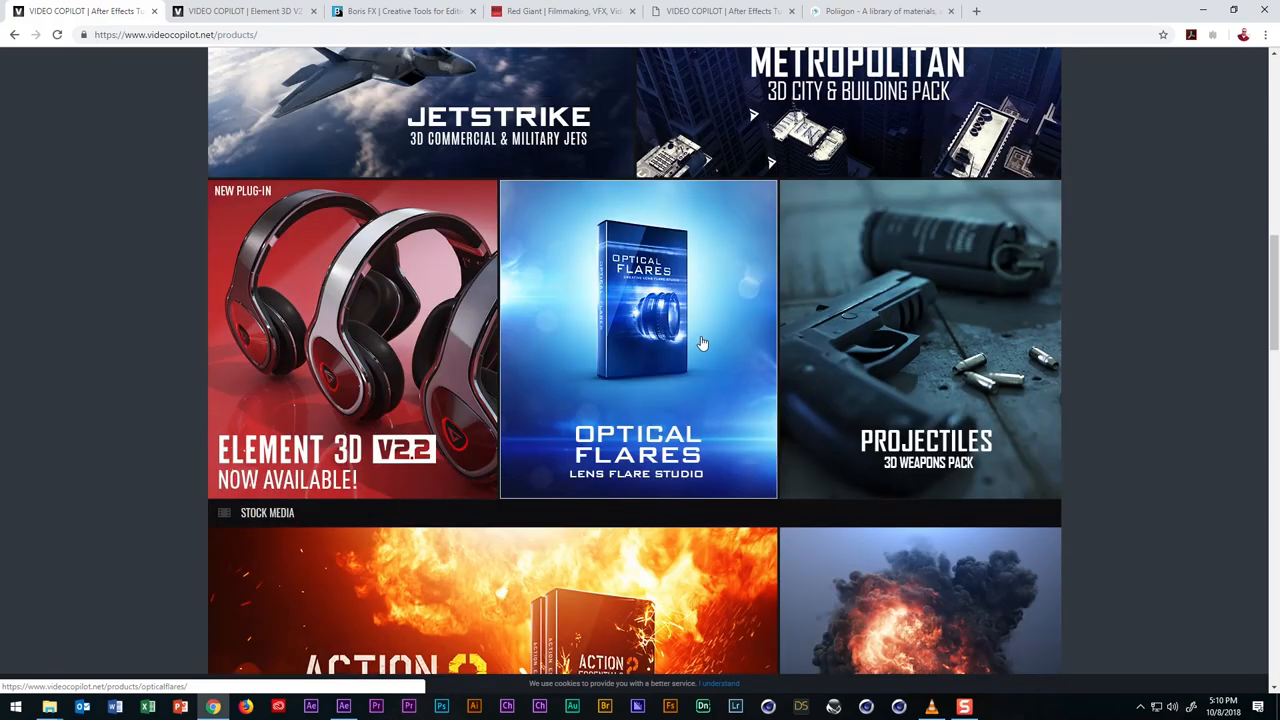
mouse_move(400, 12)
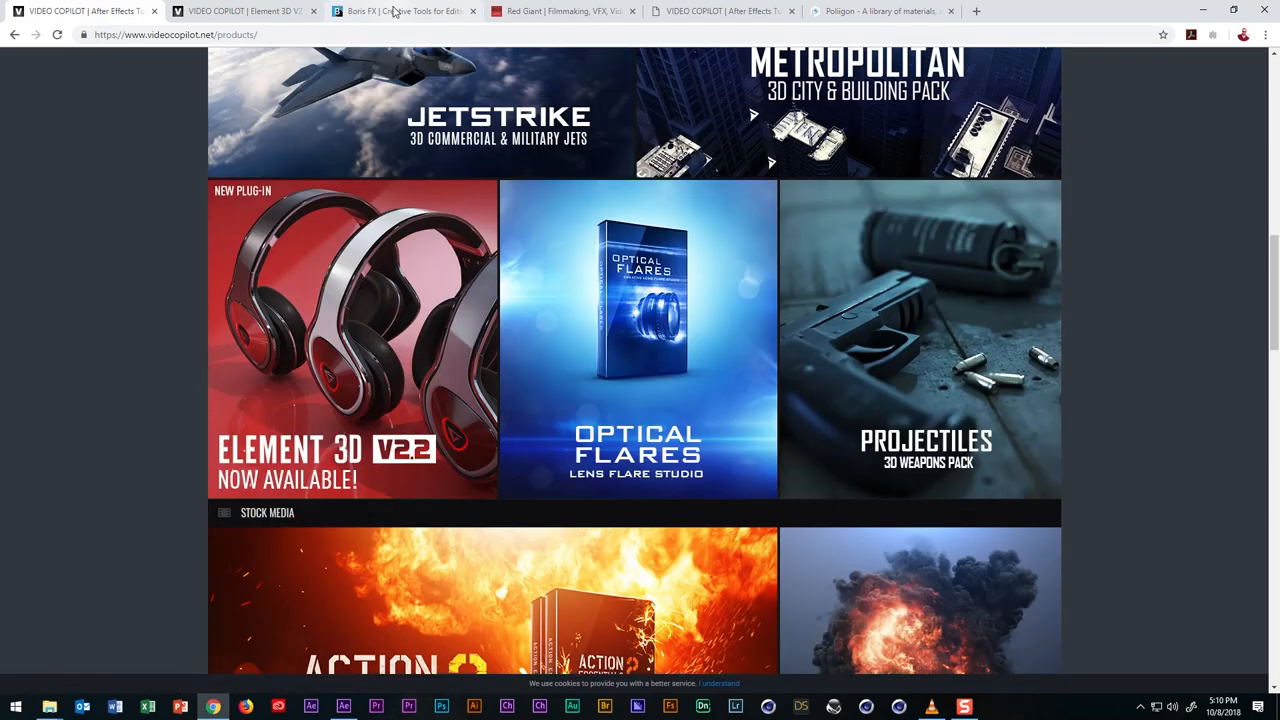
click(400, 12)
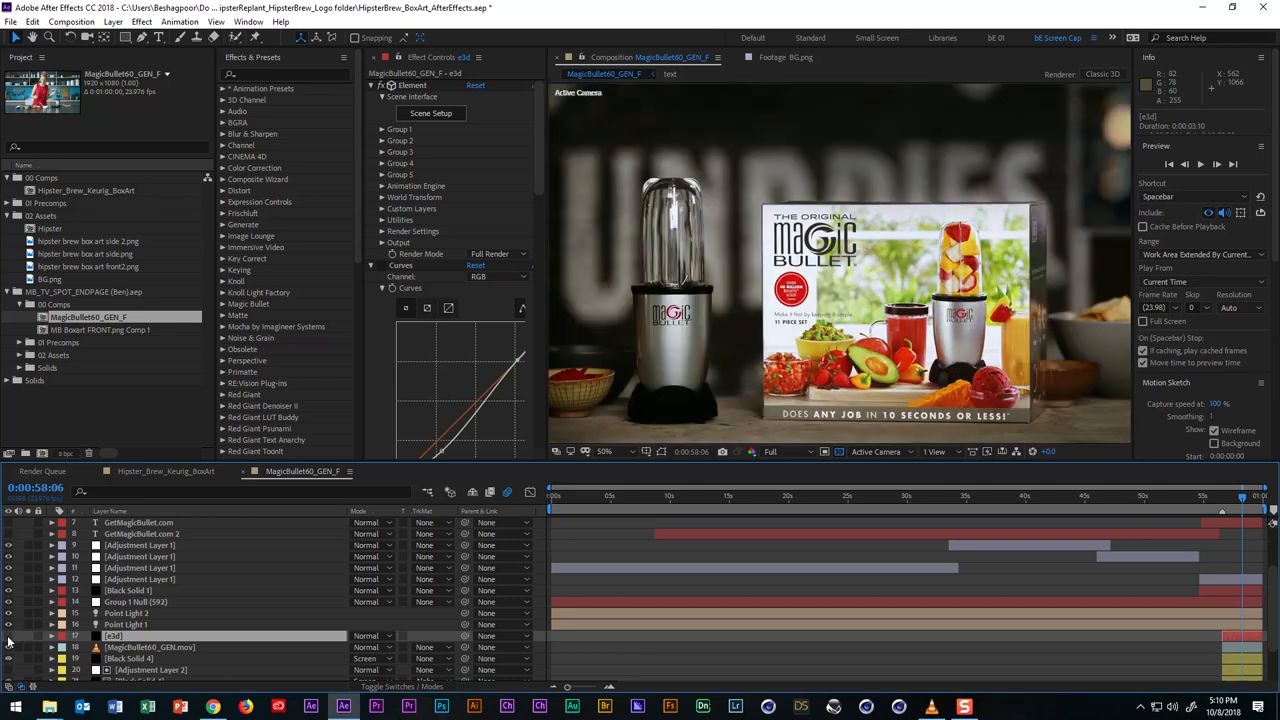
View the BG.png wooden table photo from the HipsterBrew_Logo folder, then return to the composition.
click(164, 472)
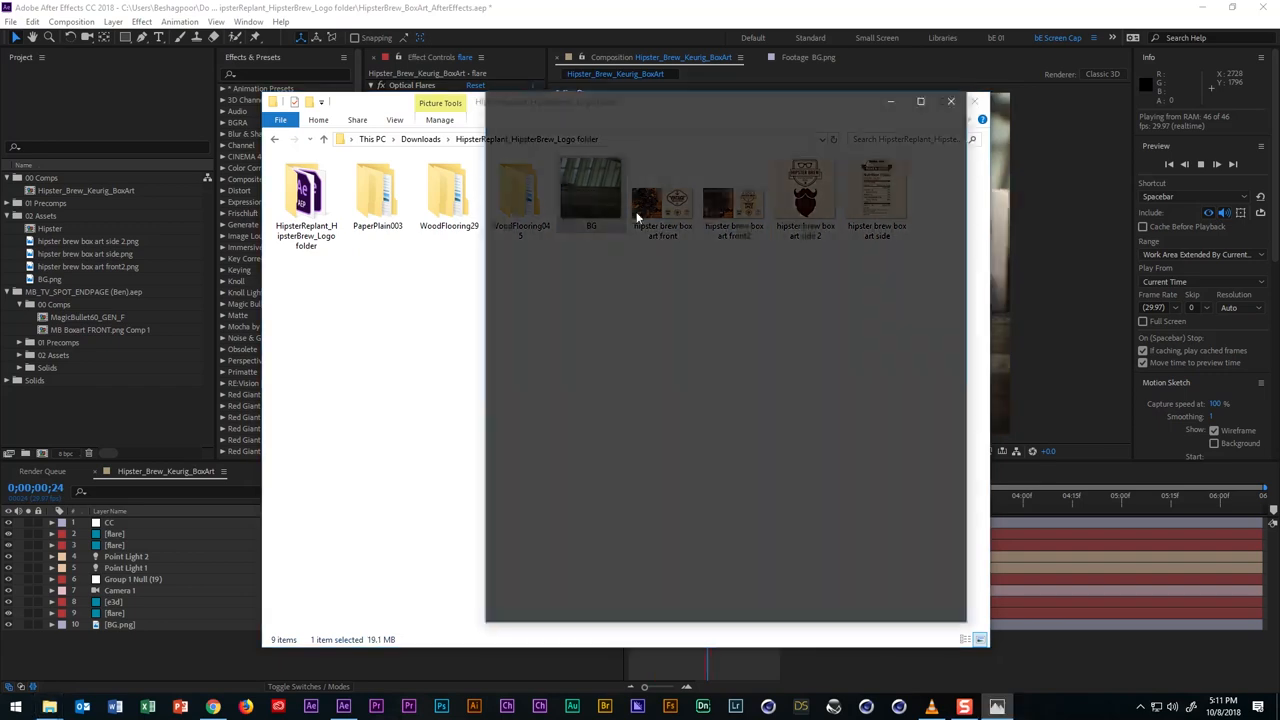
double_click(590, 196)
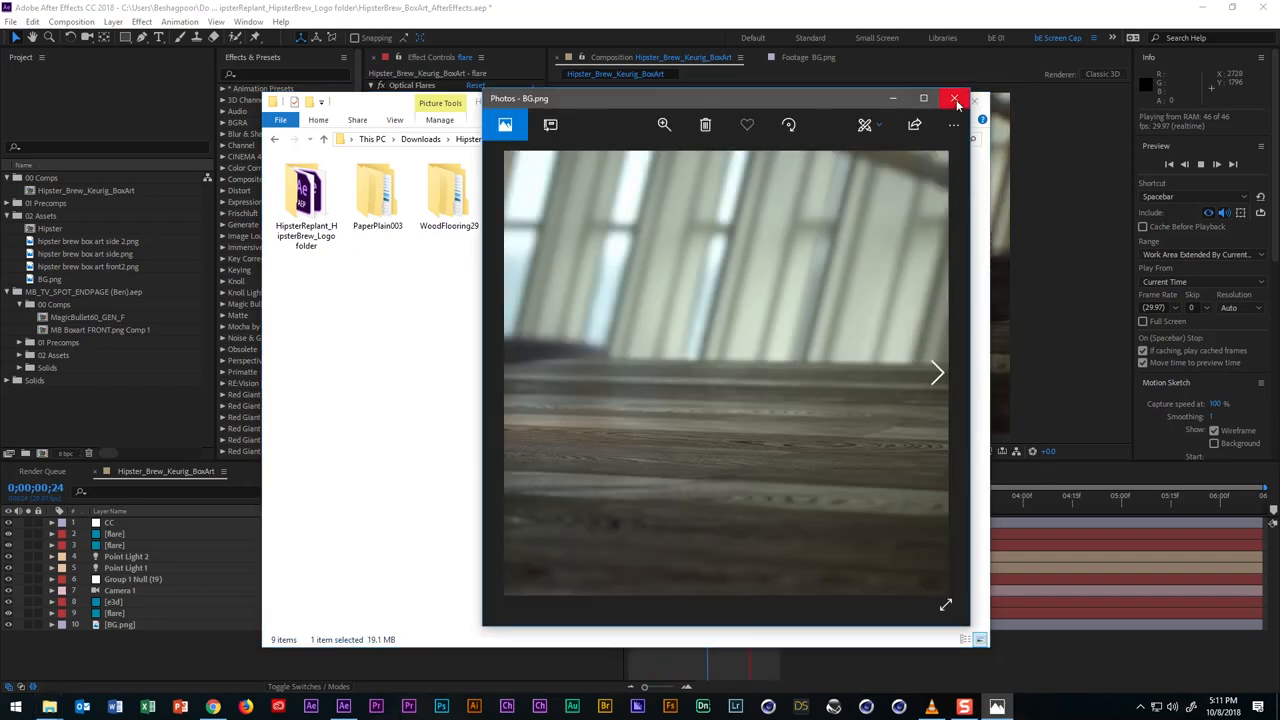
click(956, 98)
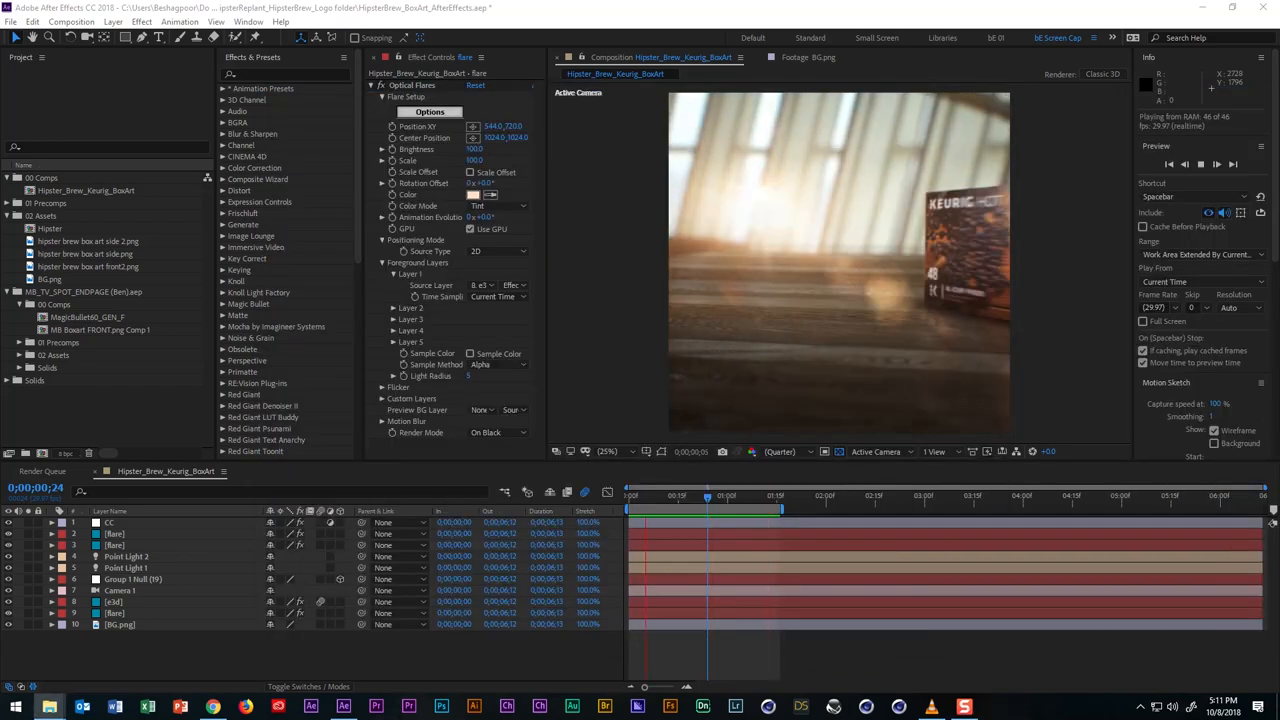
click(702, 504)
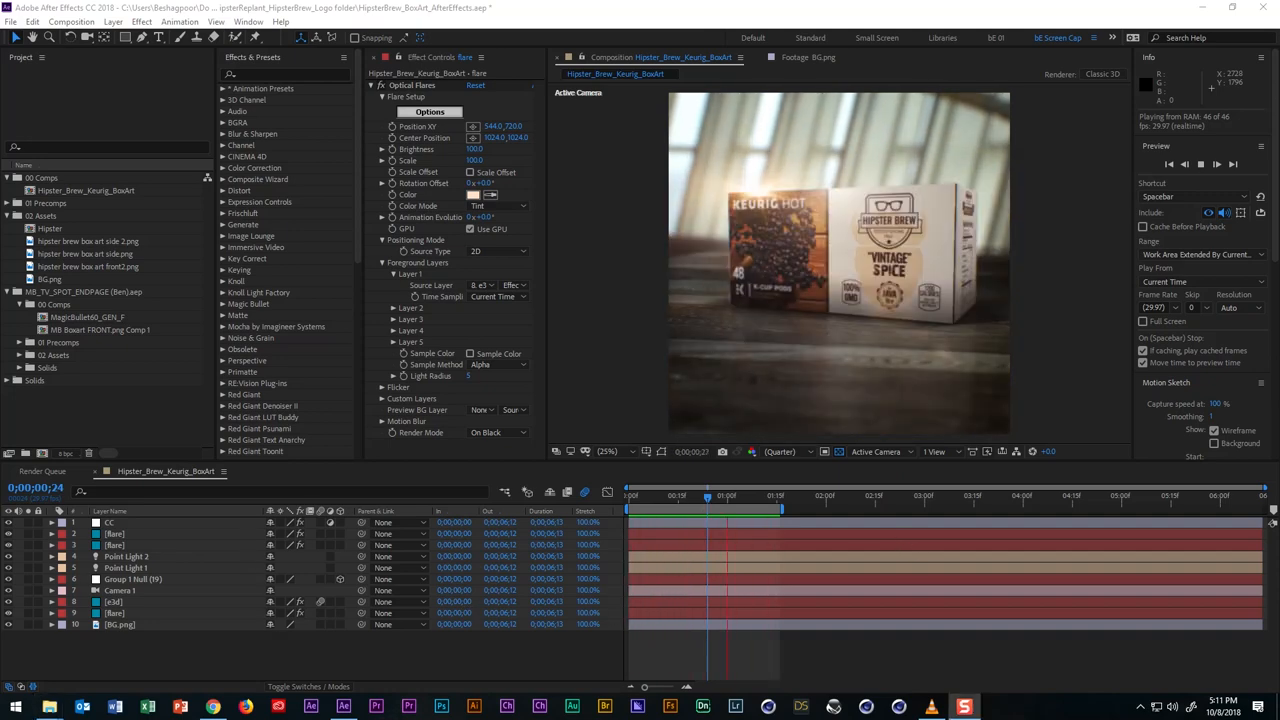
Make a new comp from BG.png named Hipster_Brew_Keurig_BoxArt_v02.
click(48, 280)
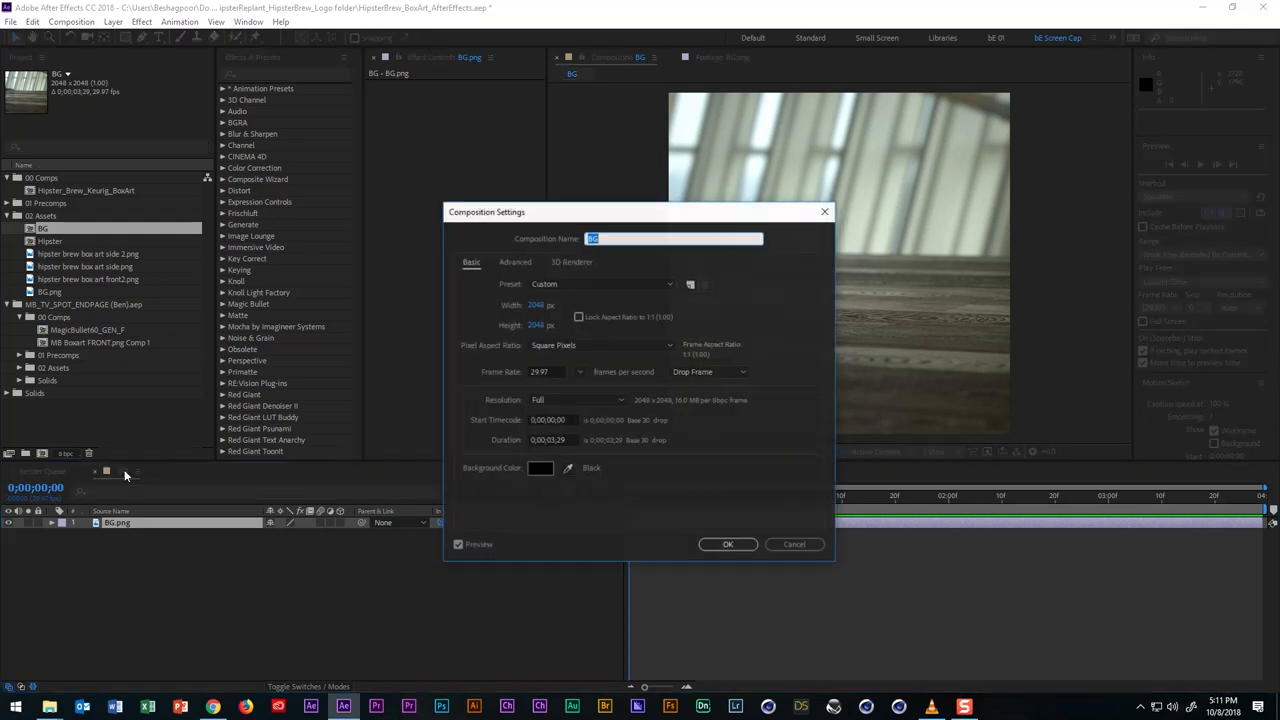
text(H)
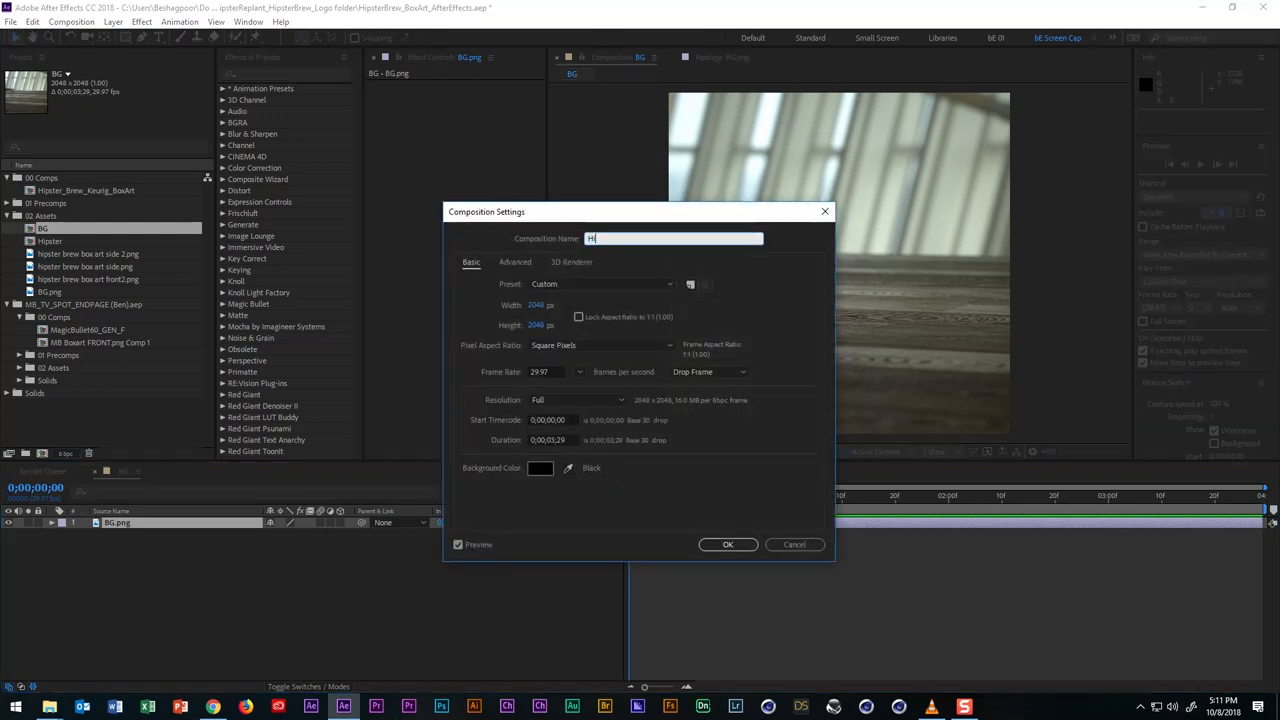
text(ipster_Brew_Keurig_BoxArt_v02)
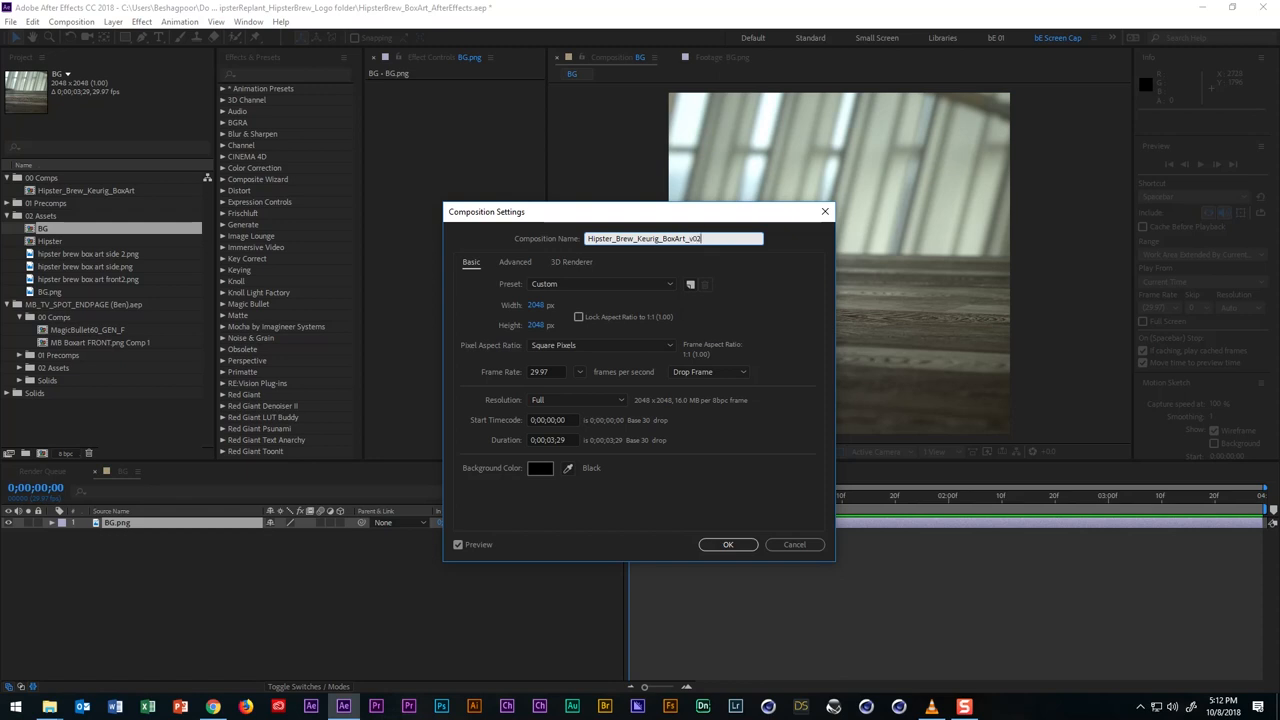
click(728, 544)
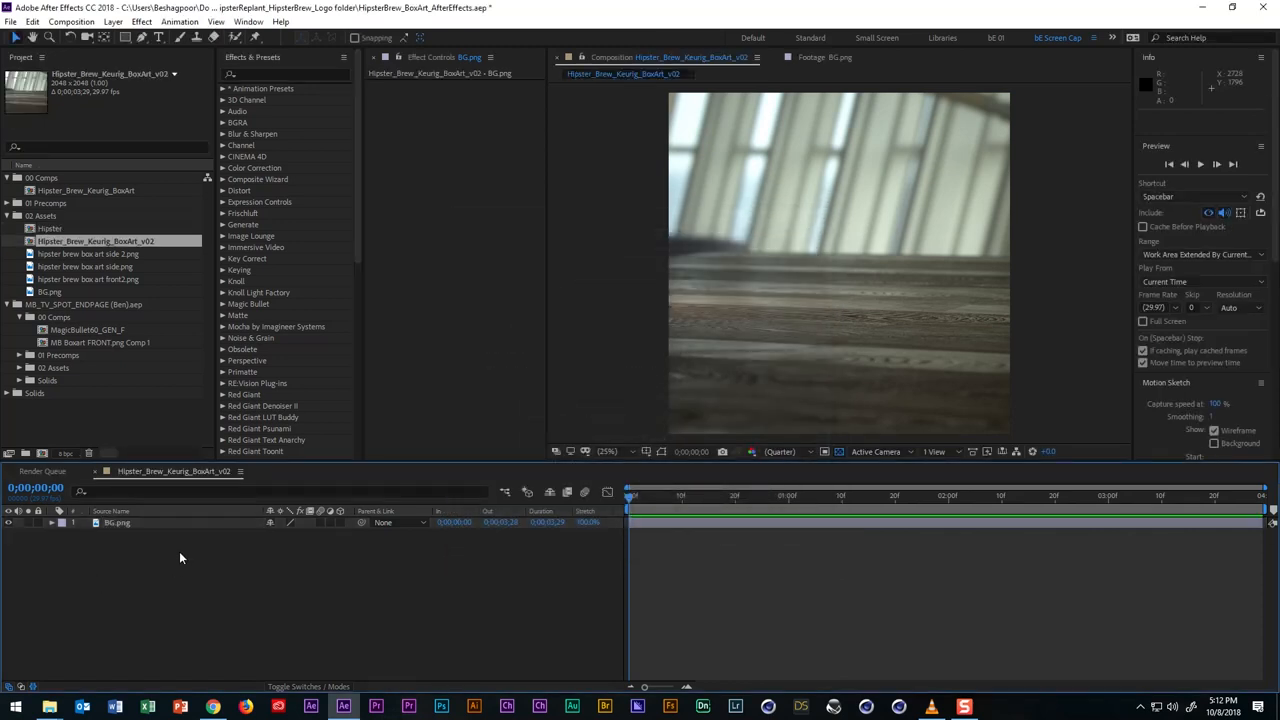
Add a new solid layer named e34 above the background image.
click(116, 522)
text(e)
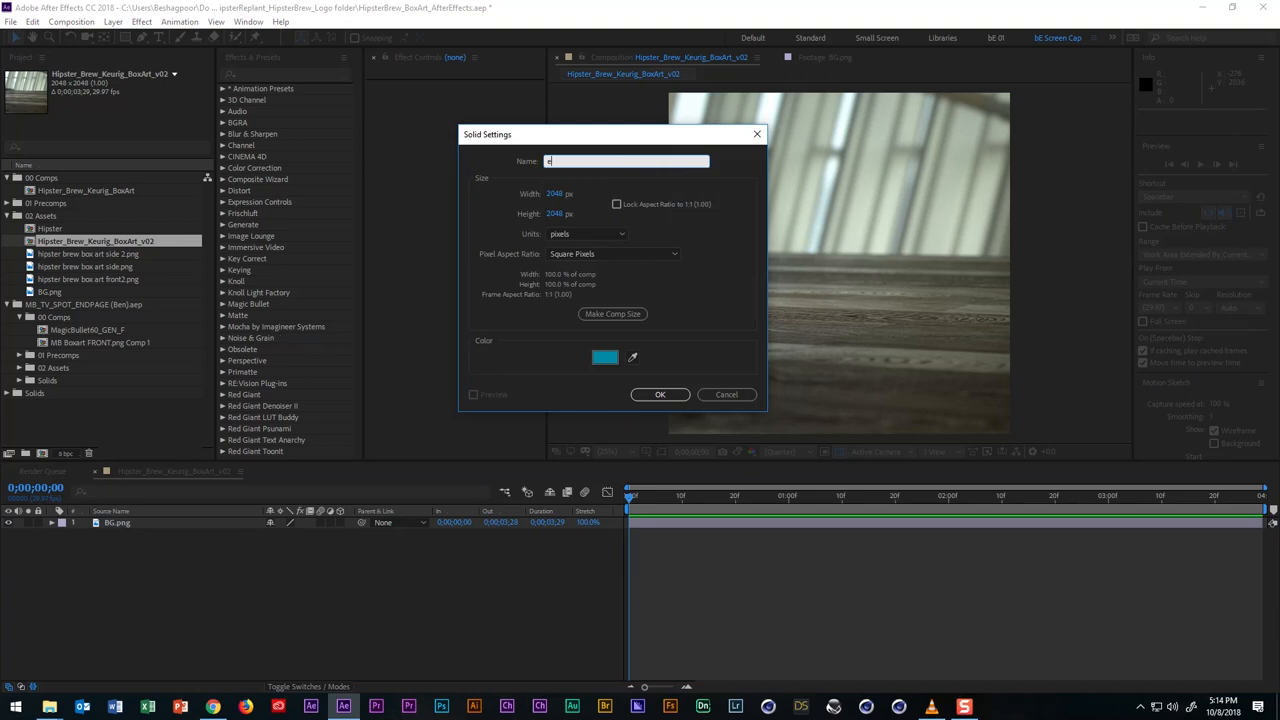
text(34)
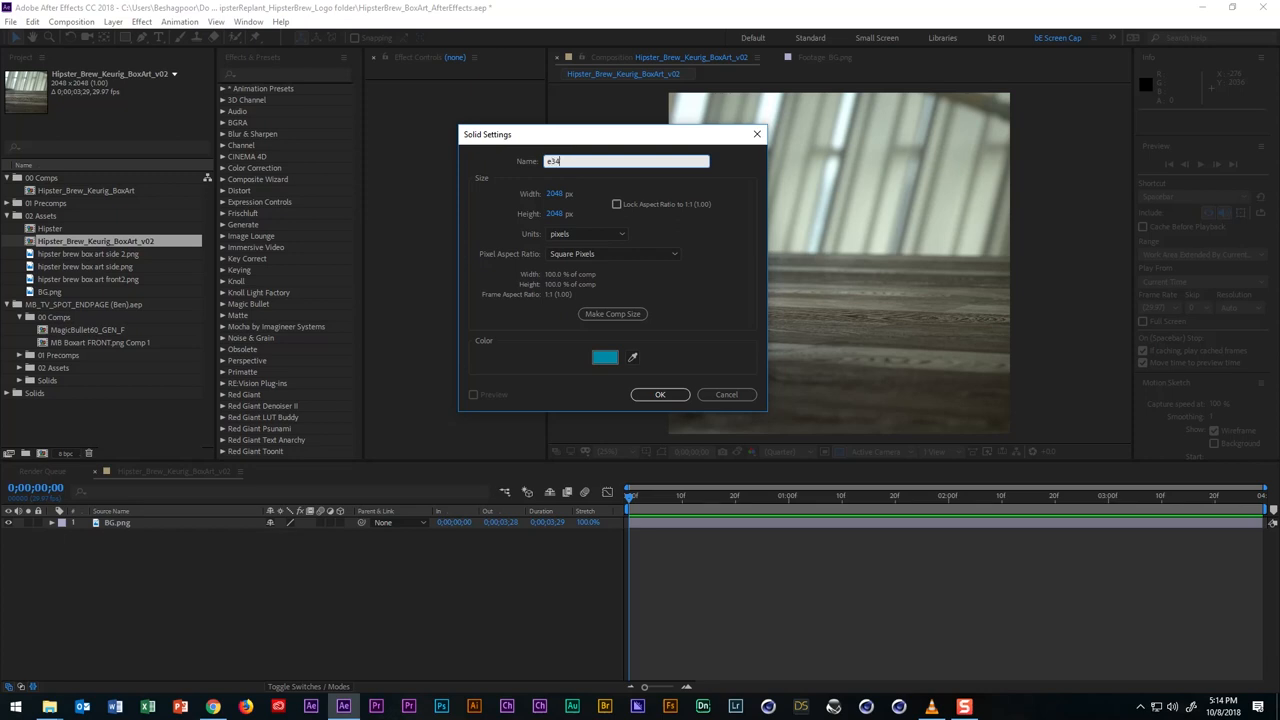
click(660, 394)
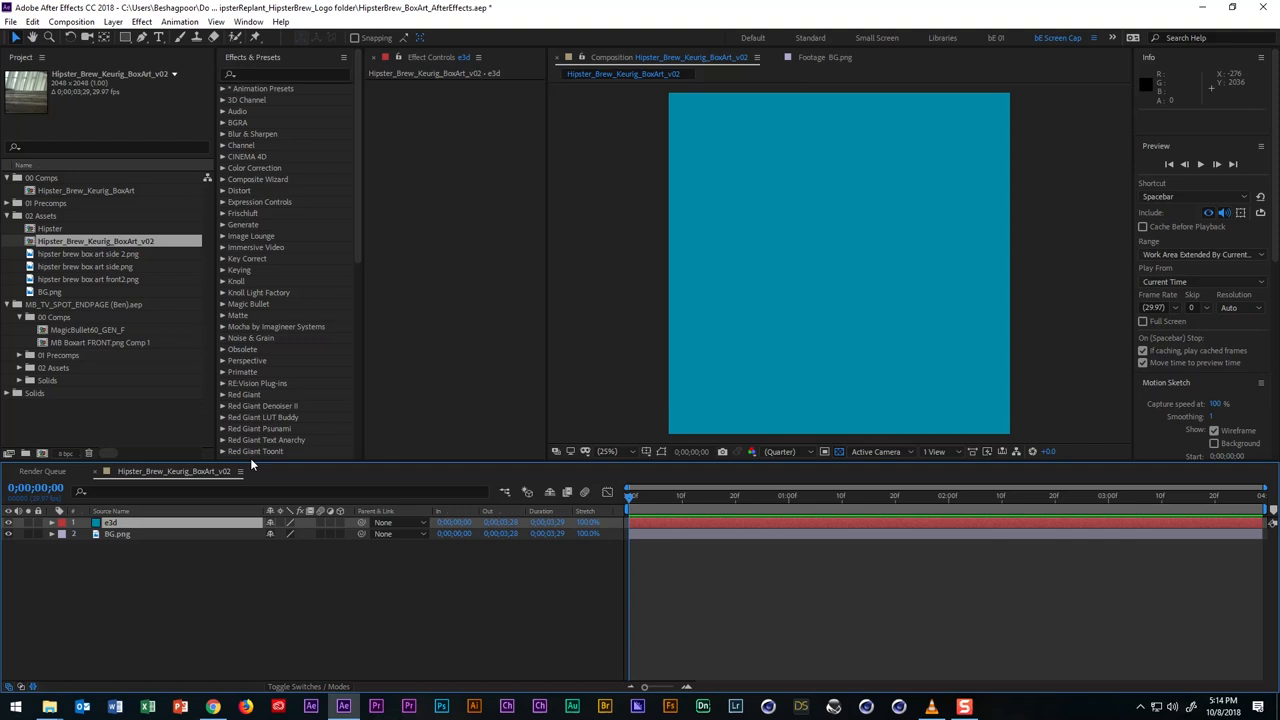
Apply the Element 3D effect to the solid from Effects & Presets.
text(e)
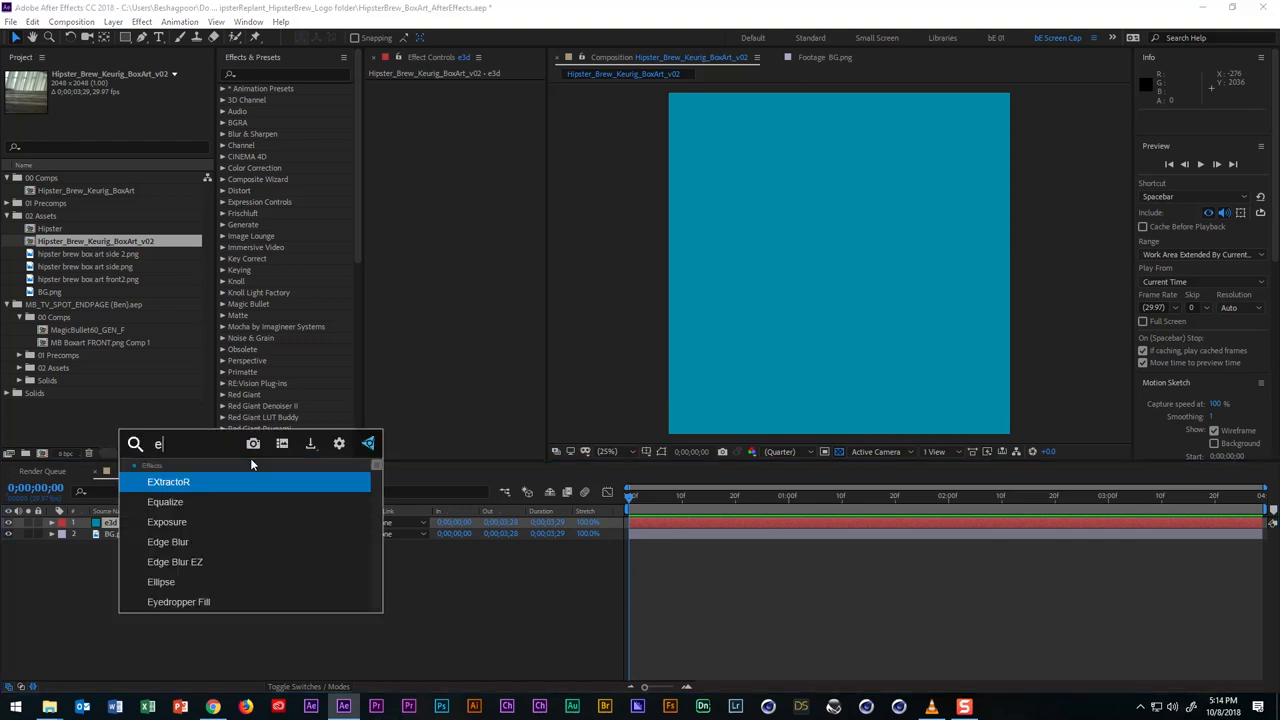
text(lemen)
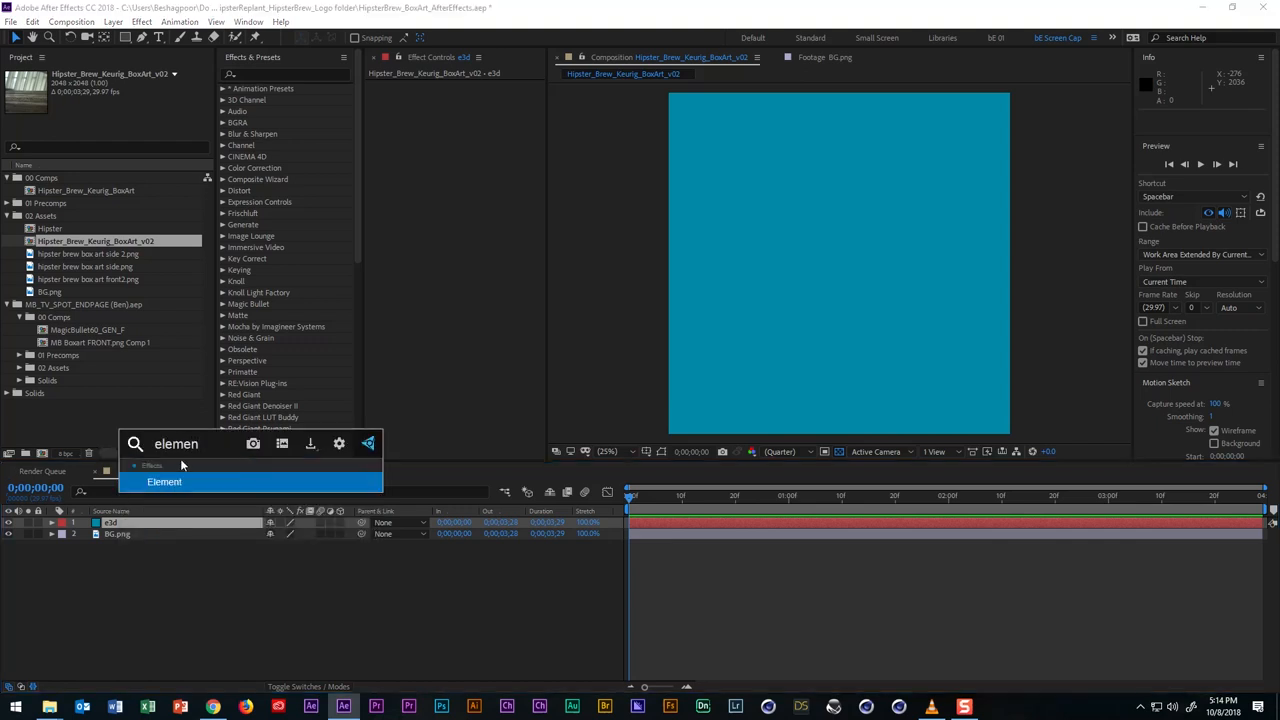
click(164, 482)
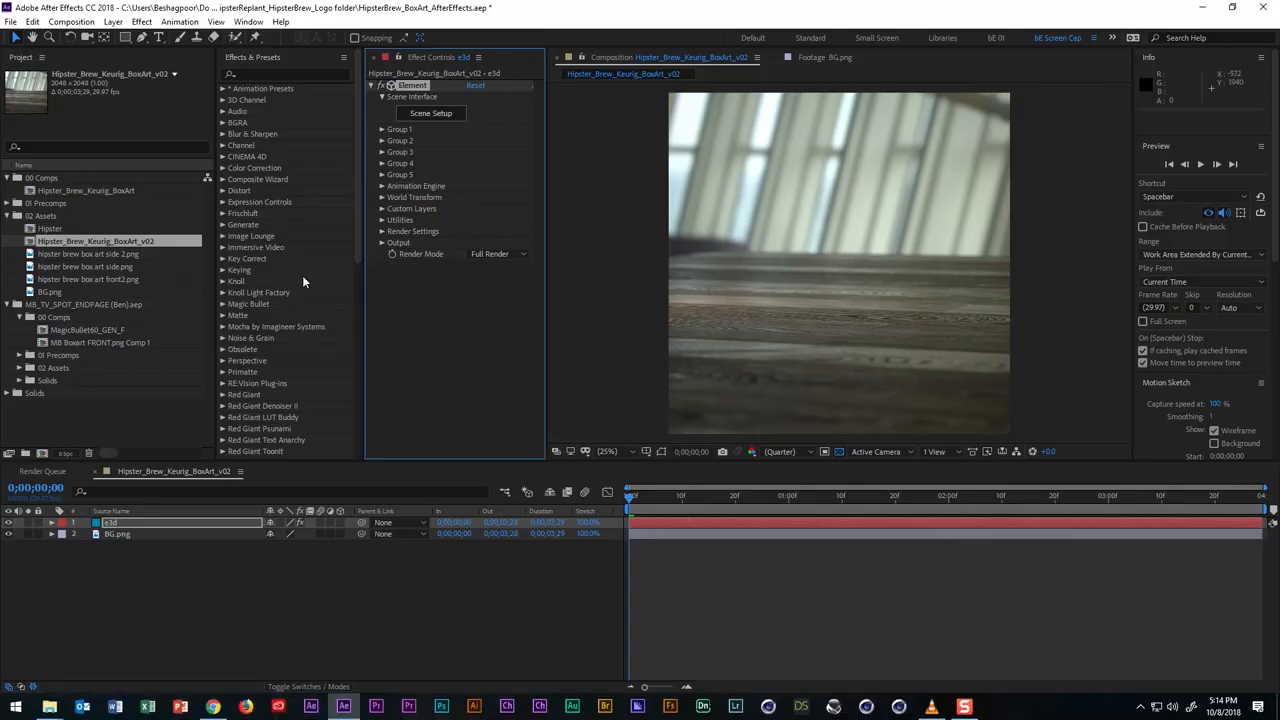
Add a new Two-Node Camera layer, Camera 1, via the timeline's New menu.
scroll(down, 3)
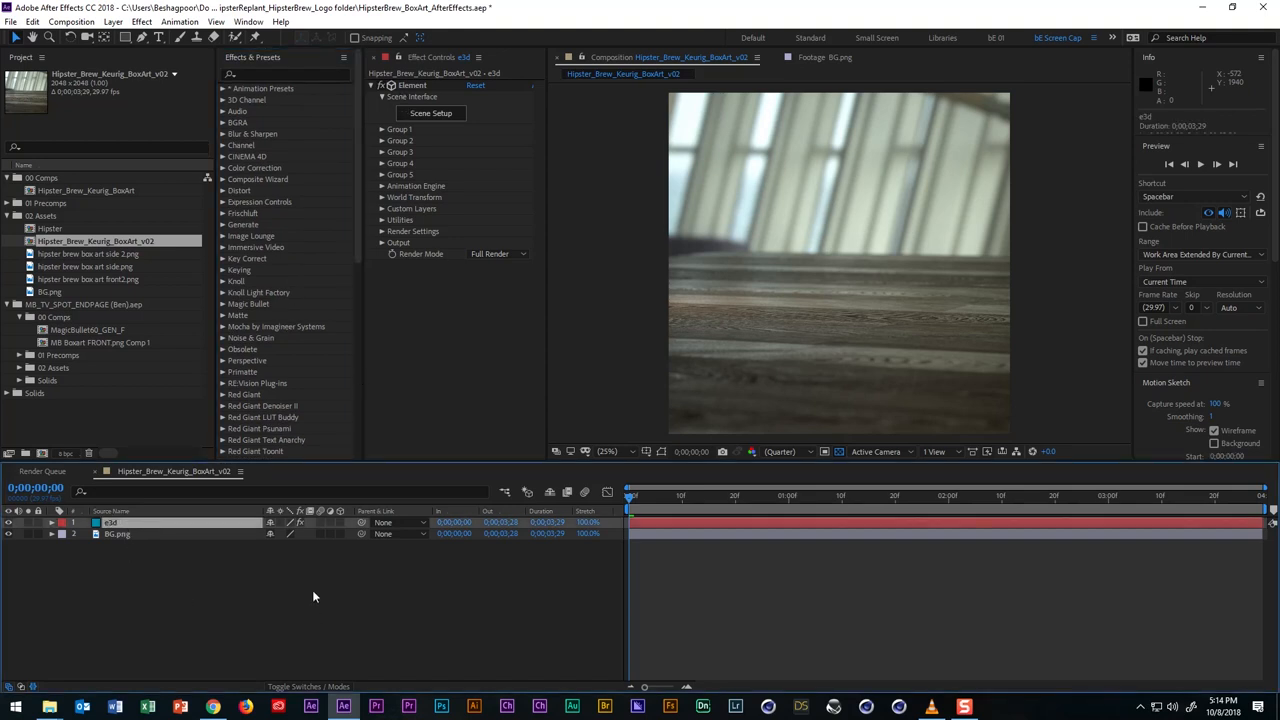
mouse_move(732, 288)
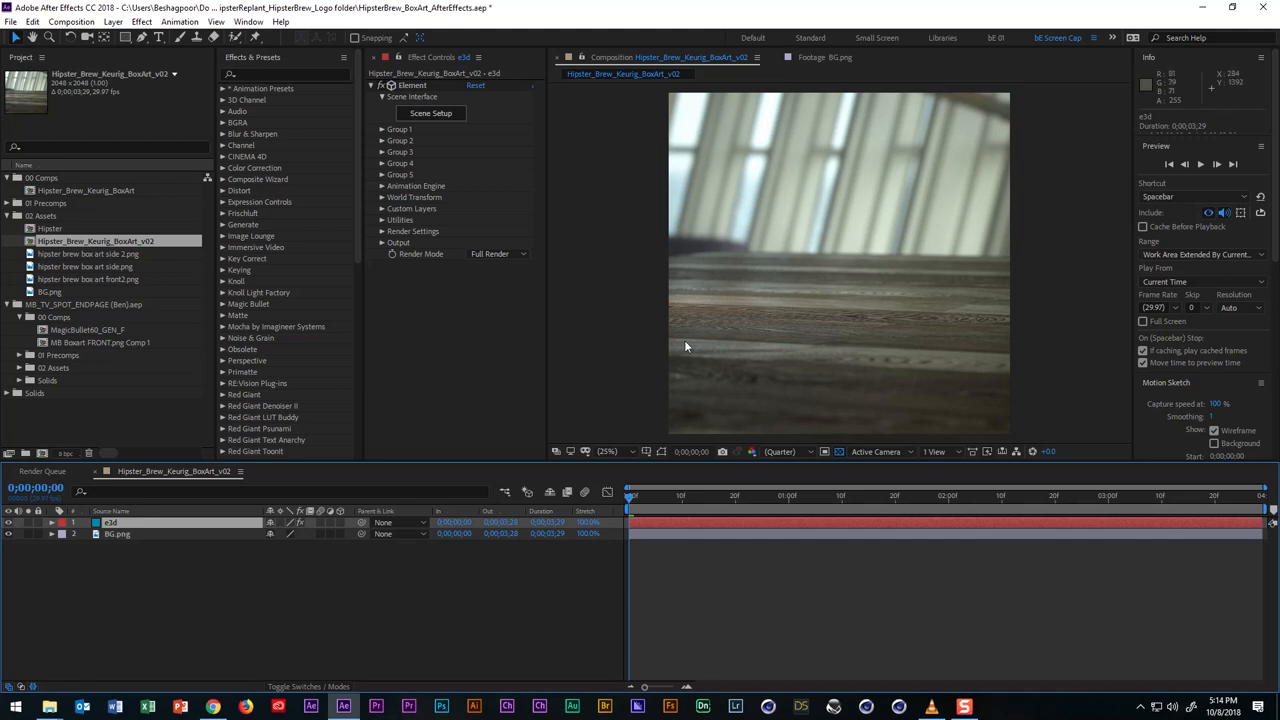
right_click(400, 490)
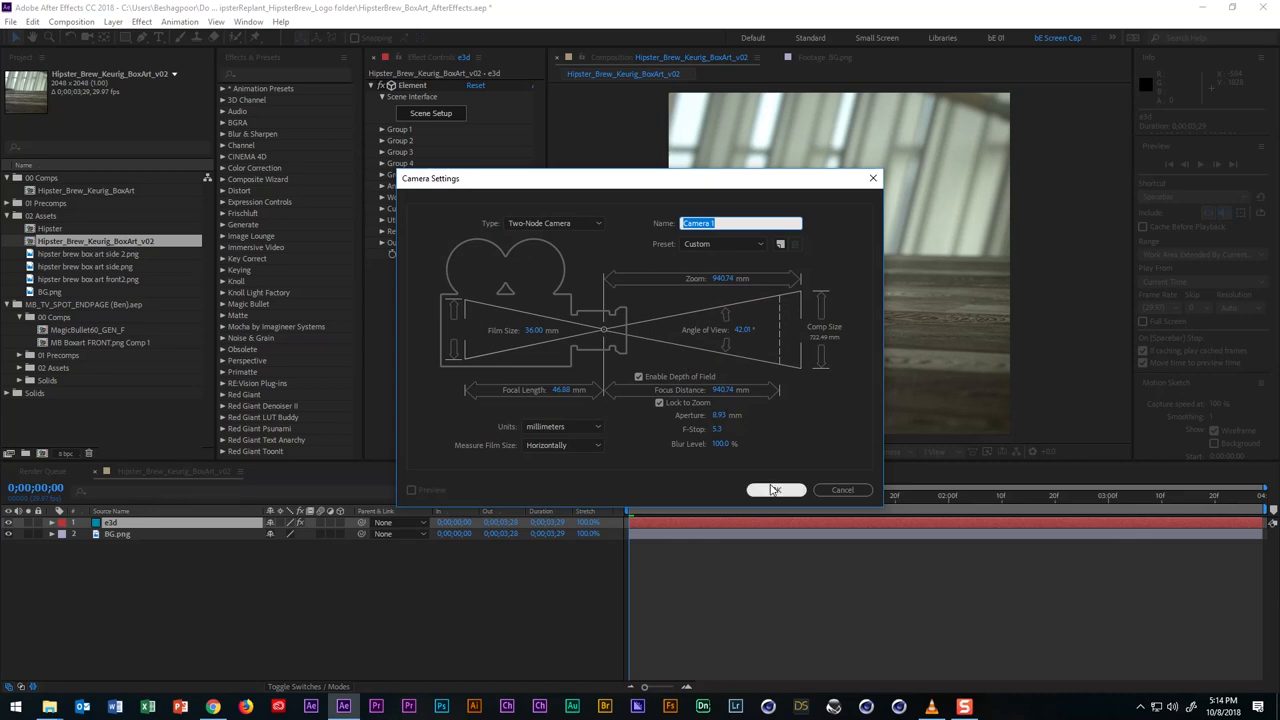
click(776, 490)
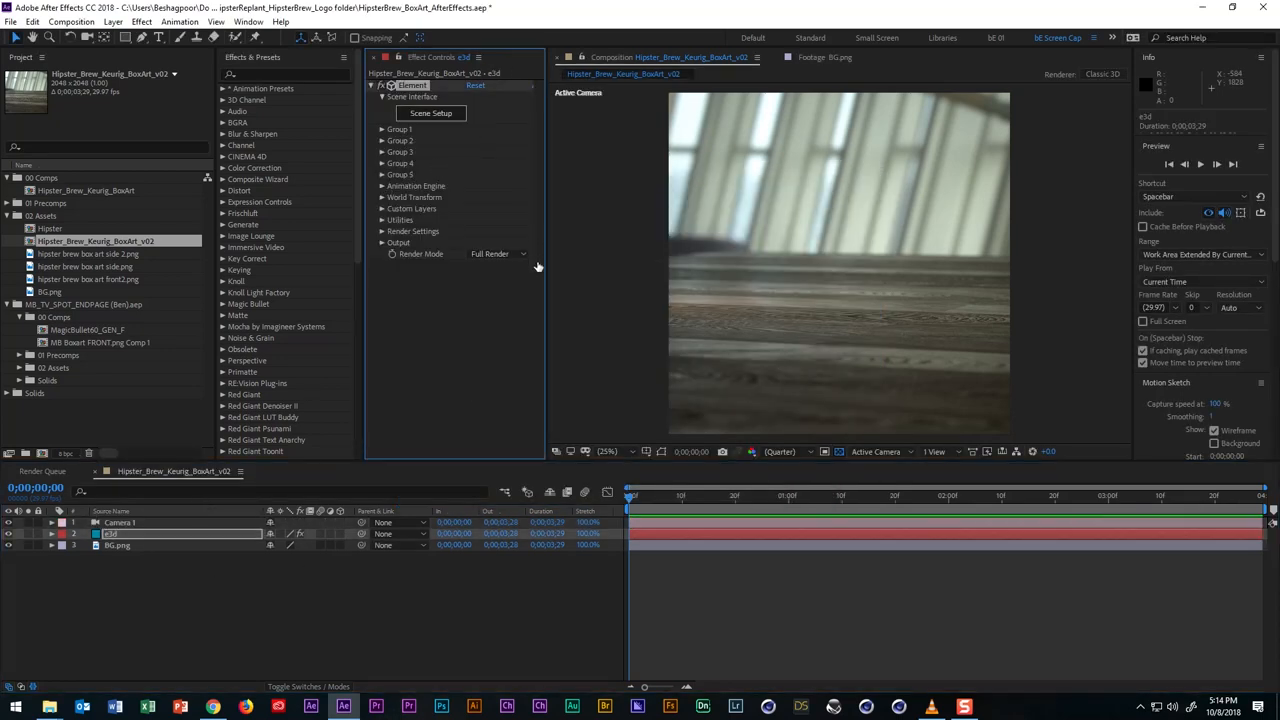
In Scene Setup, create a plane model and rename it Floor.
click(430, 112)
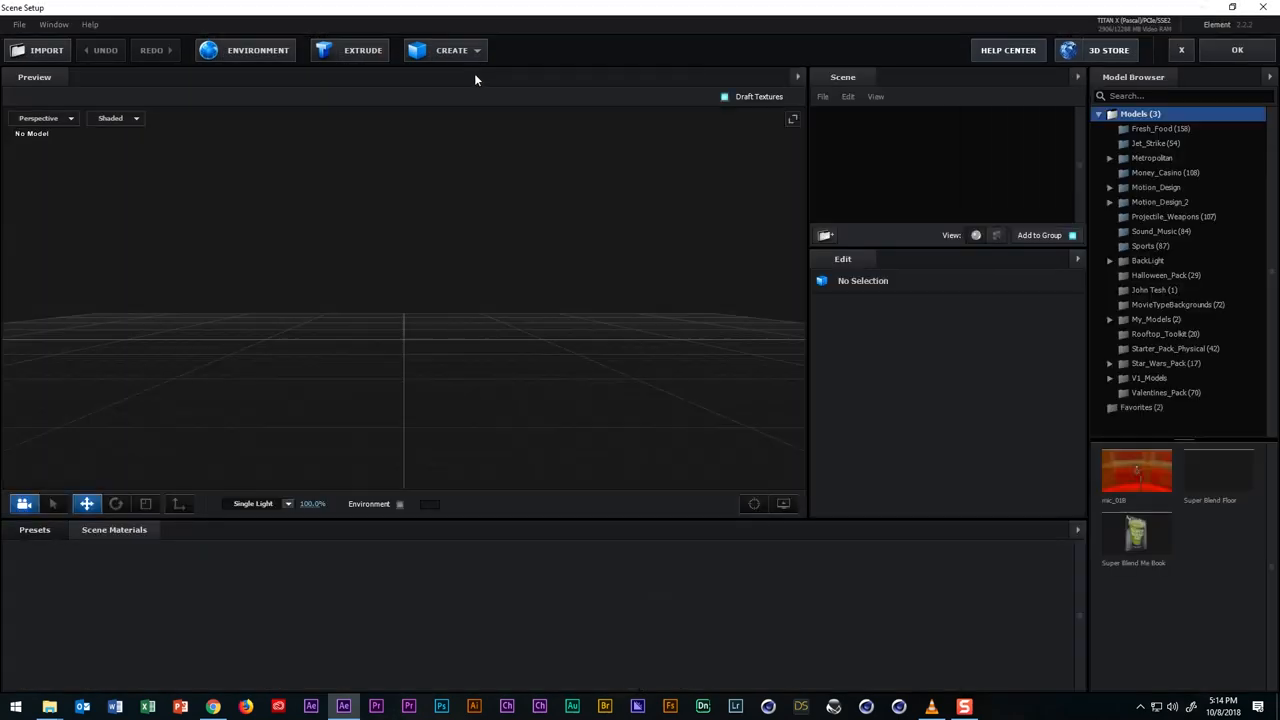
click(452, 50)
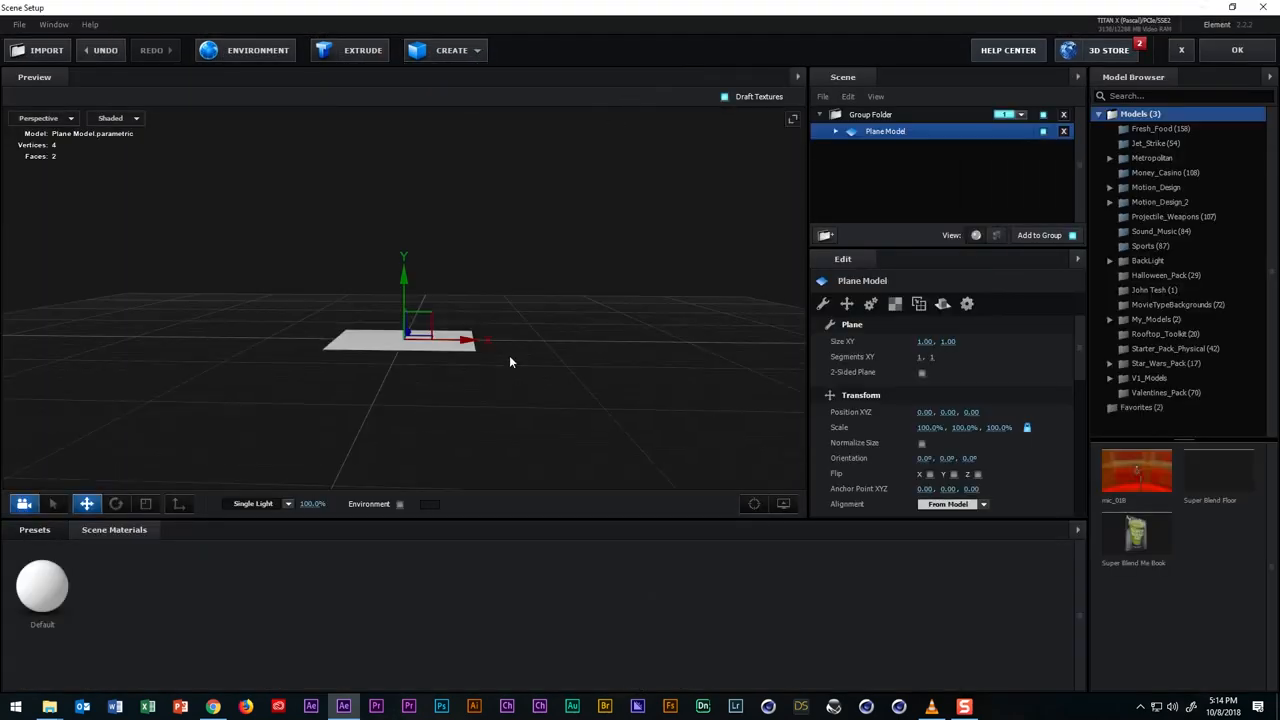
double_click(884, 132)
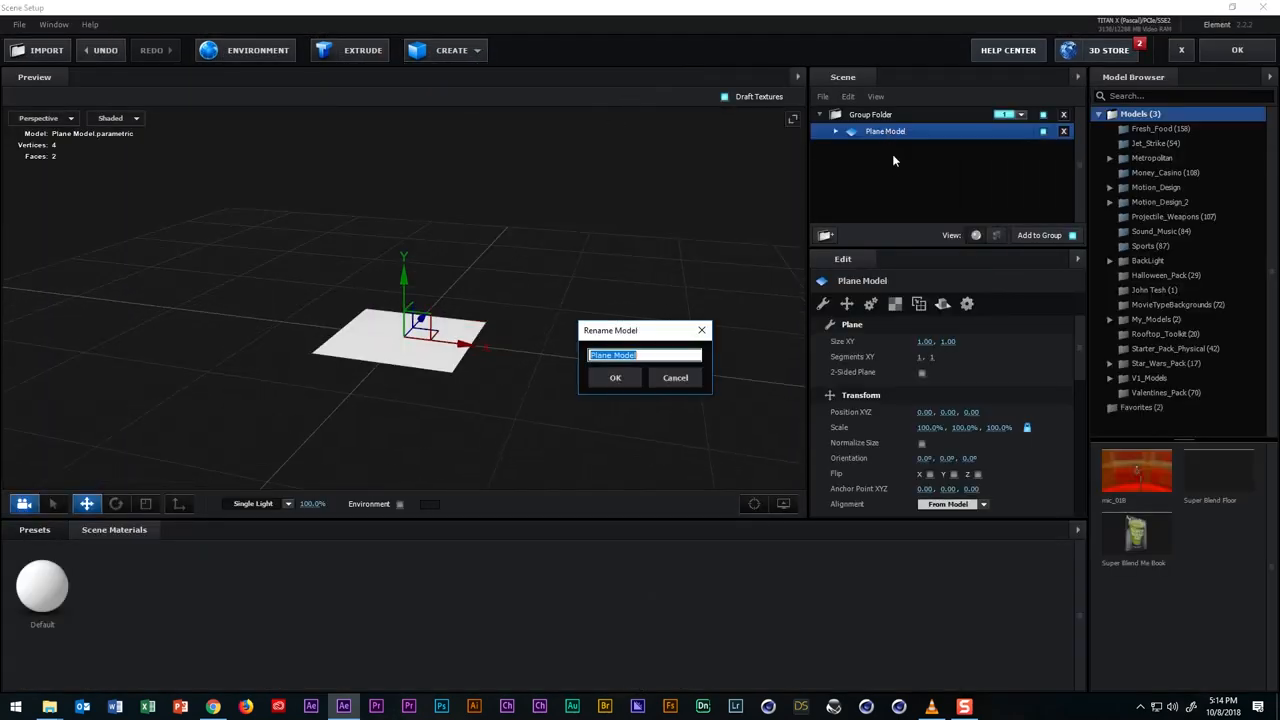
text(Floor)
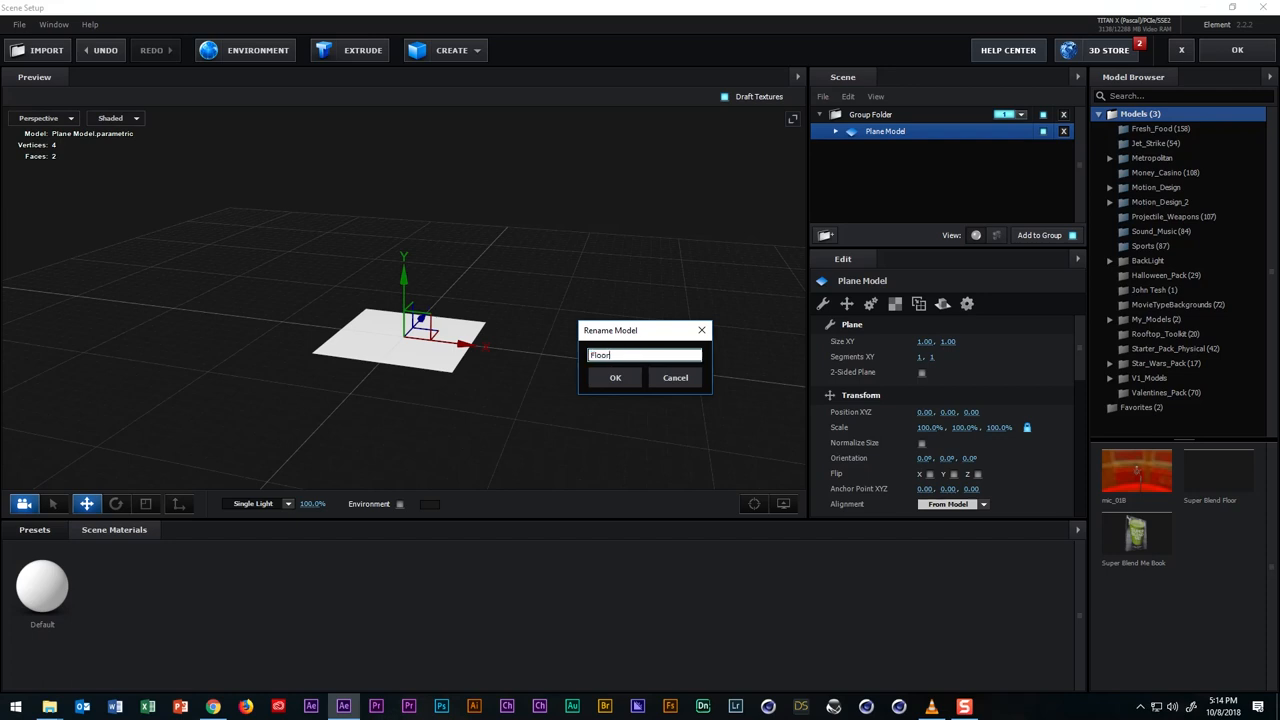
click(616, 376)
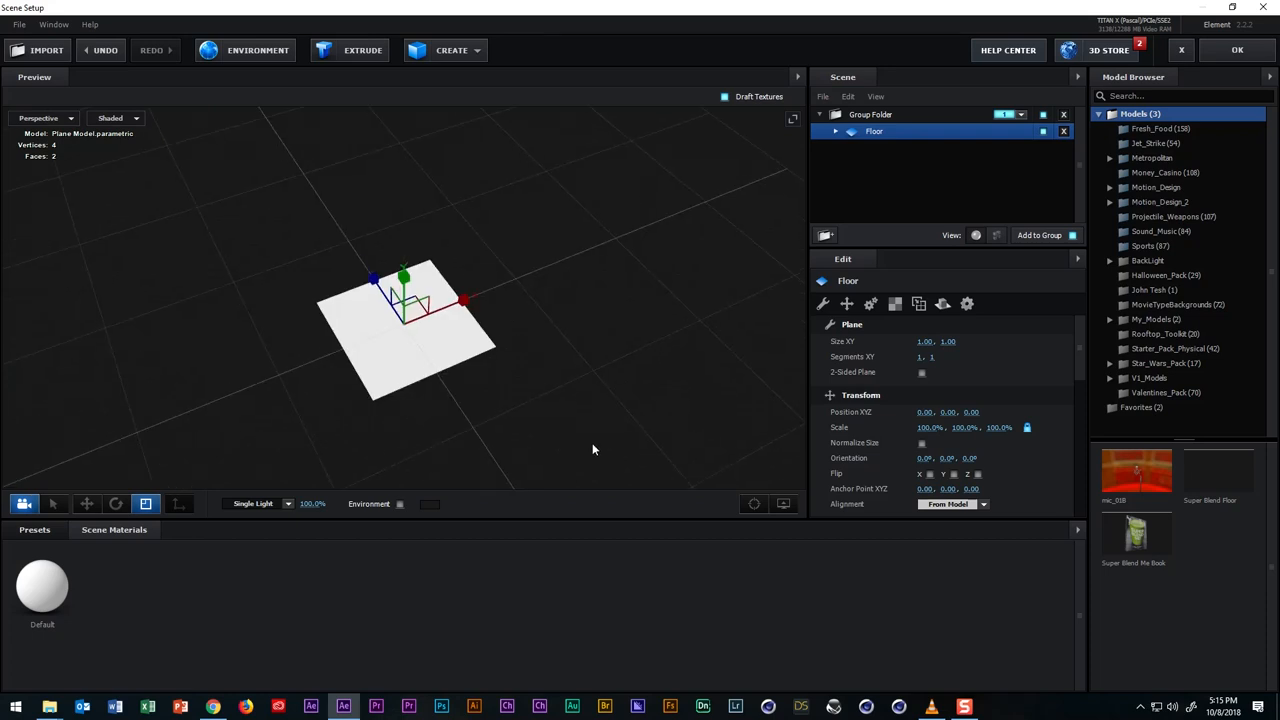
drag(464, 300, 456, 362)
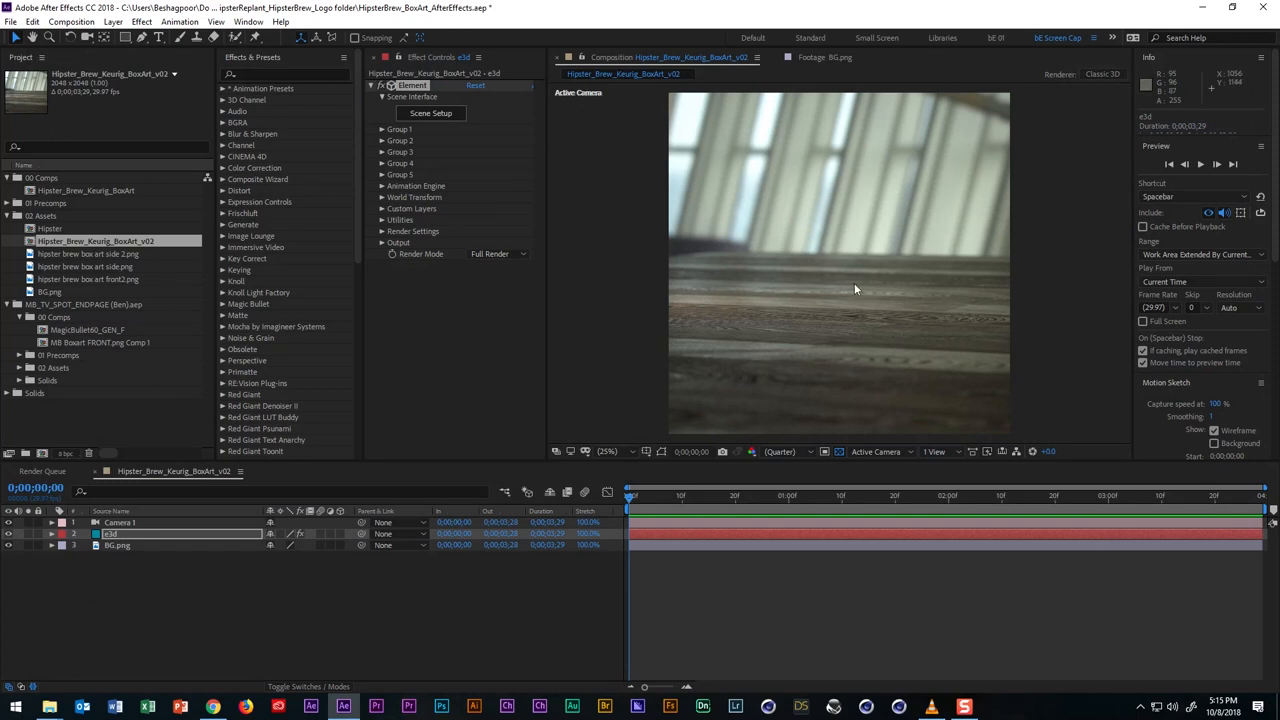
mouse_move(804, 284)
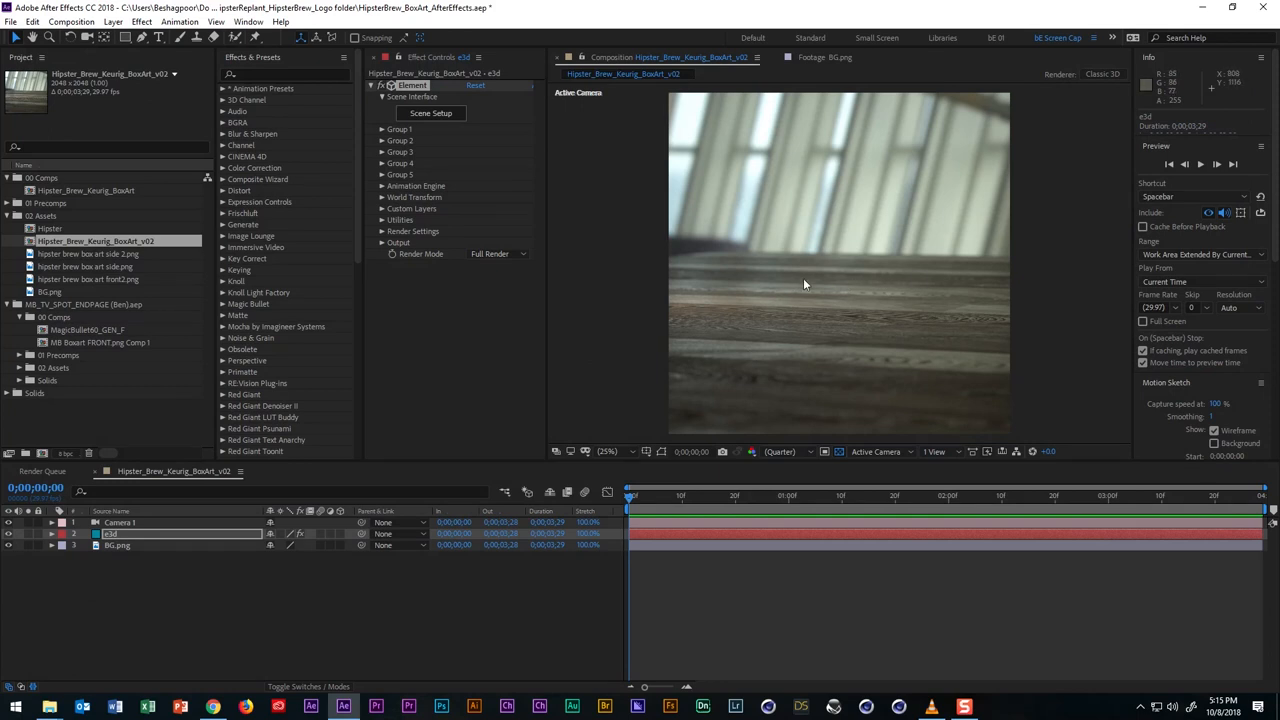
mouse_move(840, 288)
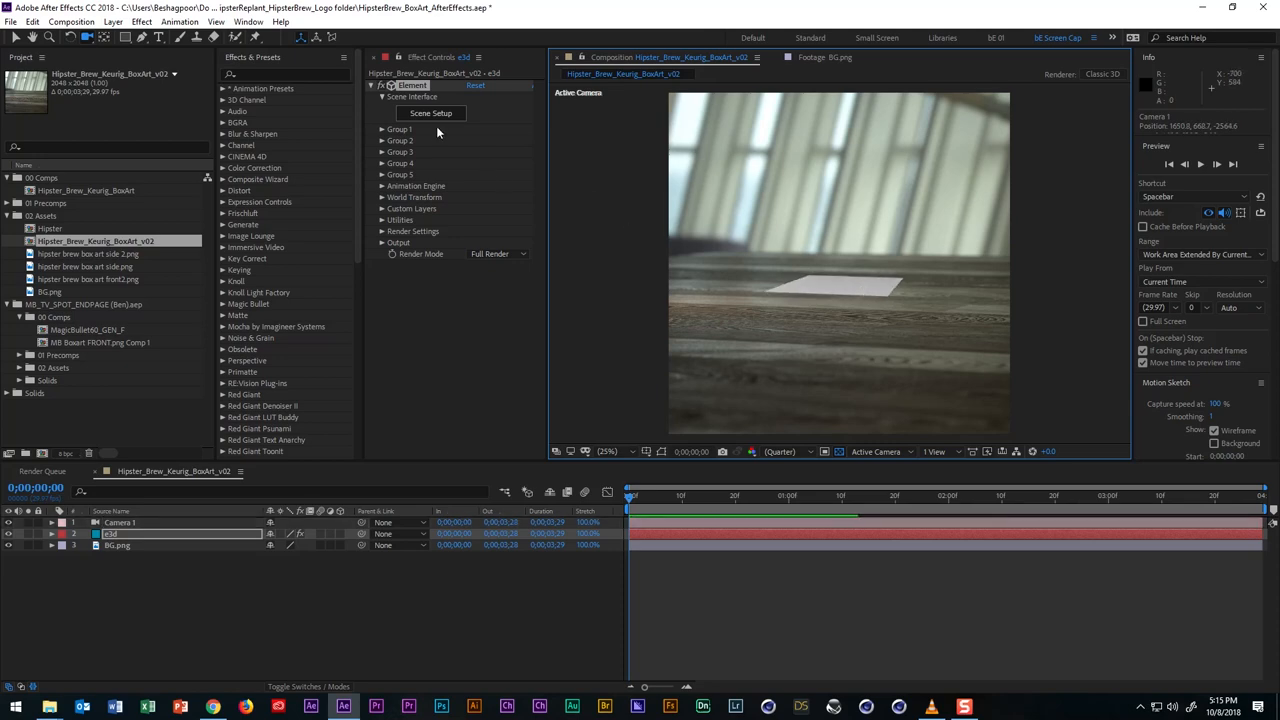
In Scene Setup, create a box model and switch to the move tool.
click(430, 112)
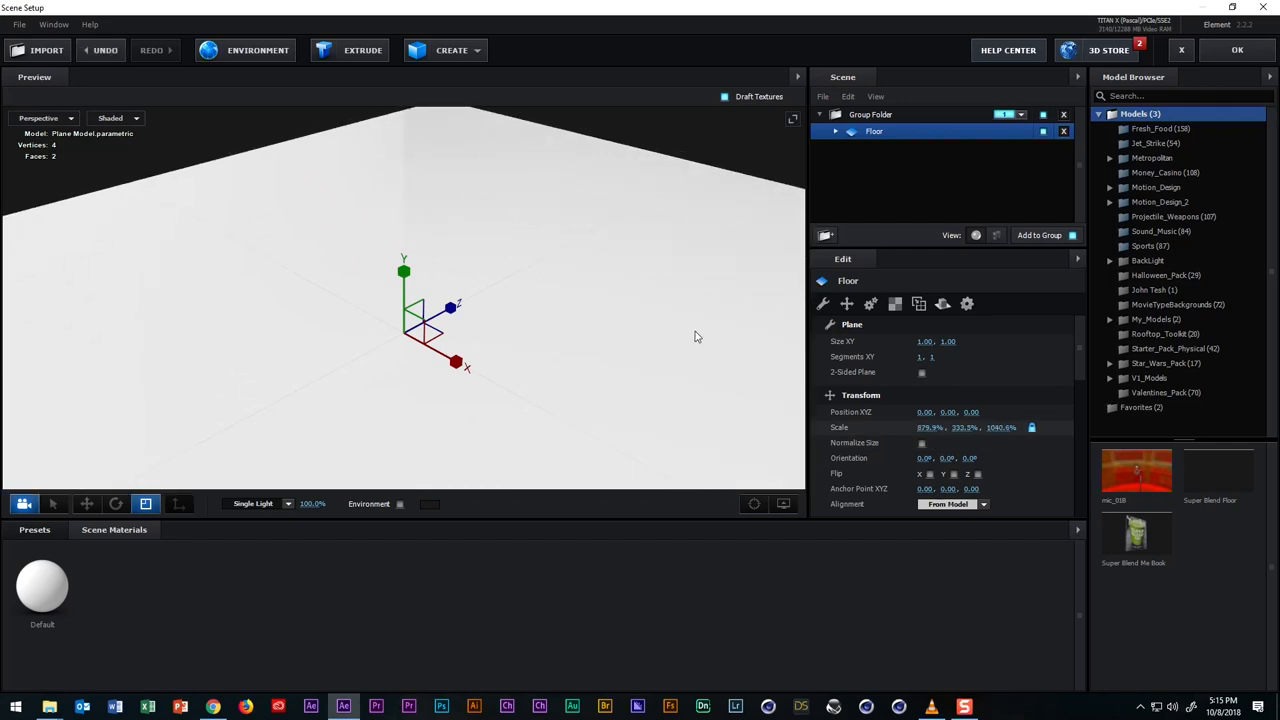
click(452, 50)
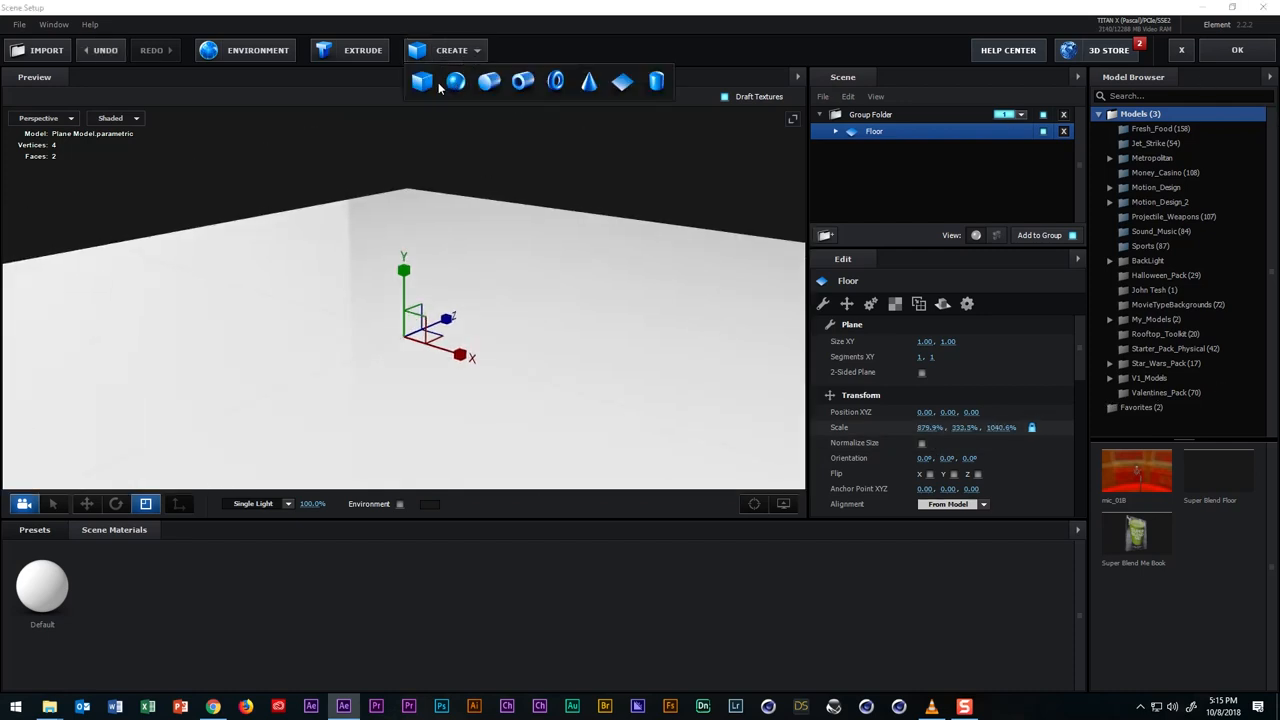
click(420, 80)
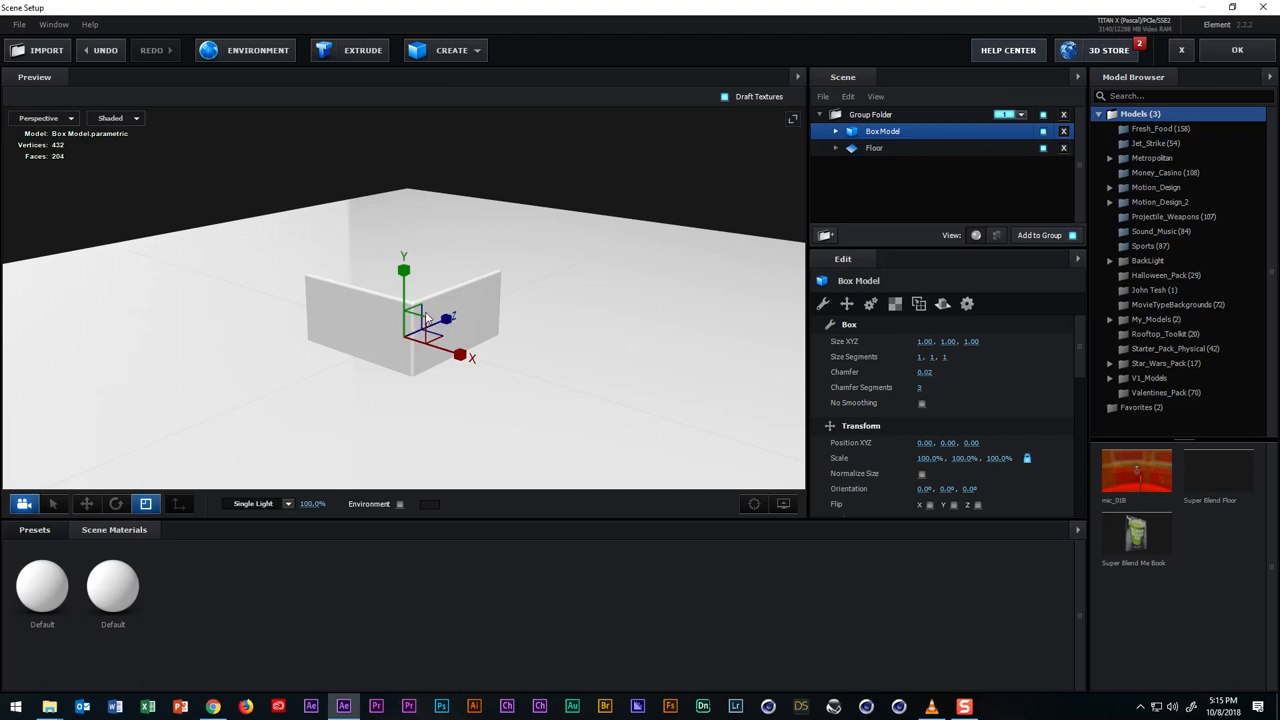
click(88, 504)
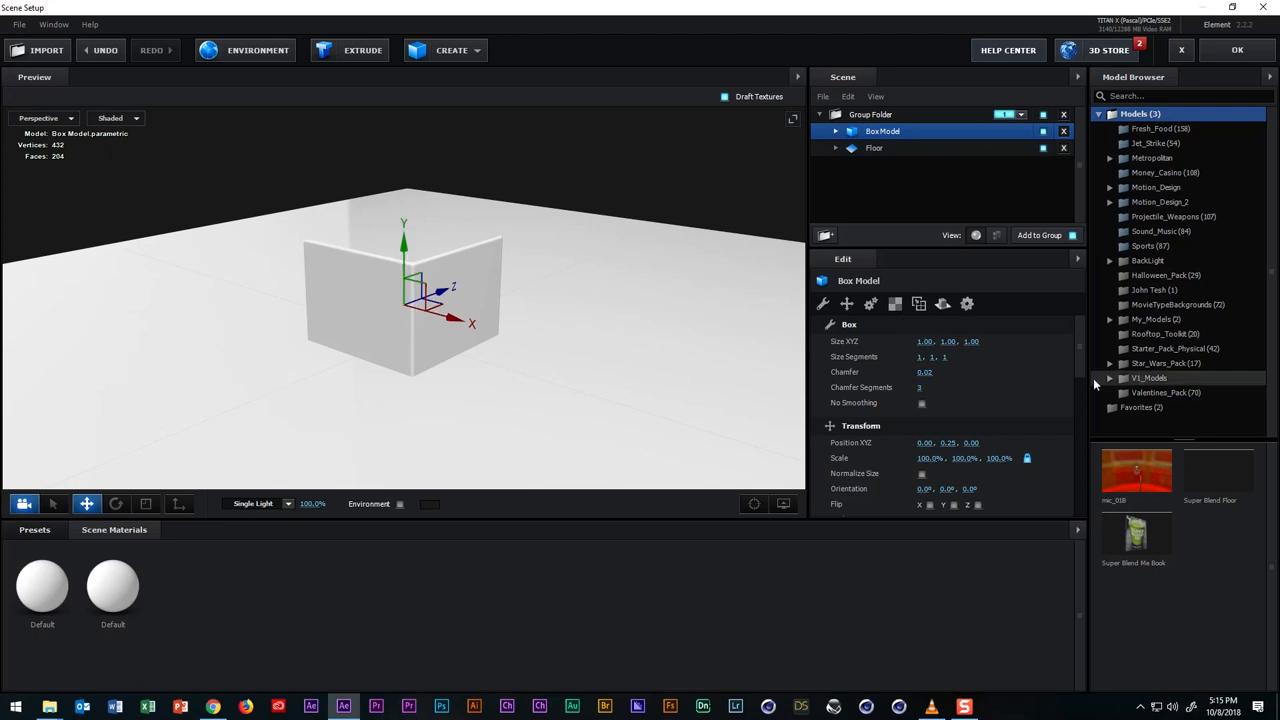
Set the box's Alignment to Bottom so it rests on the Floor plane.
scroll(down, 3)
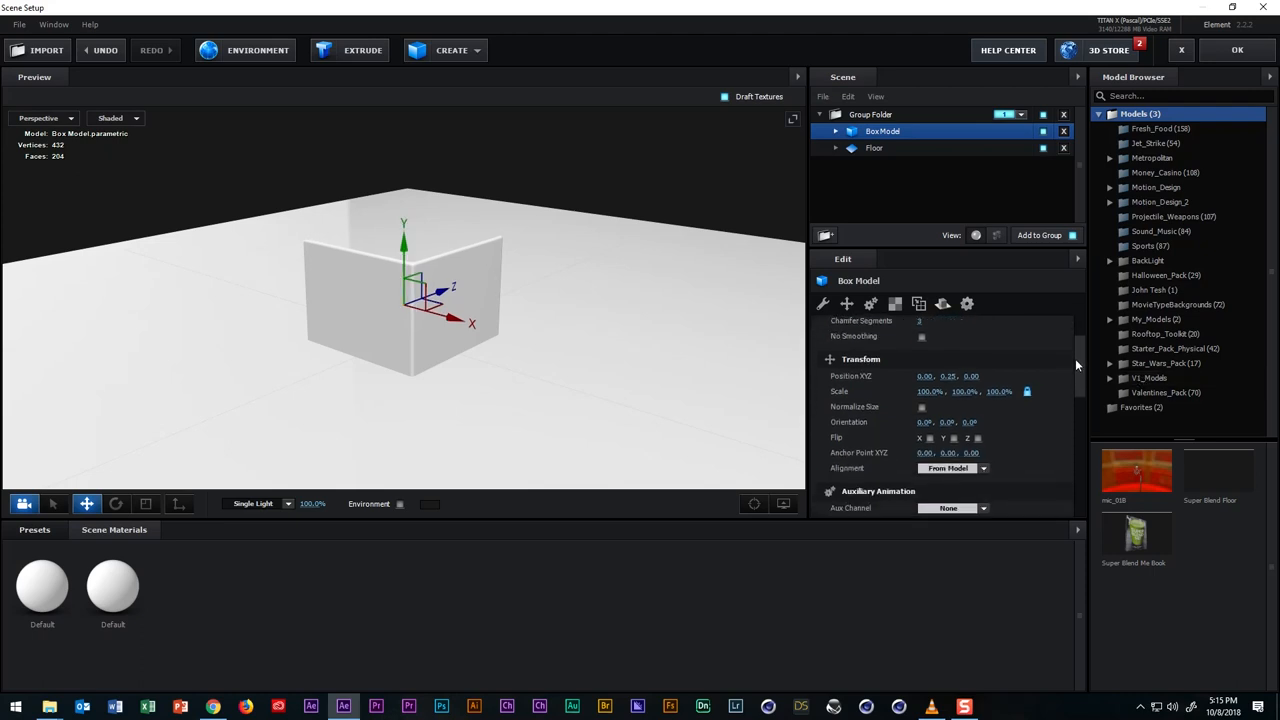
scroll(down, 3)
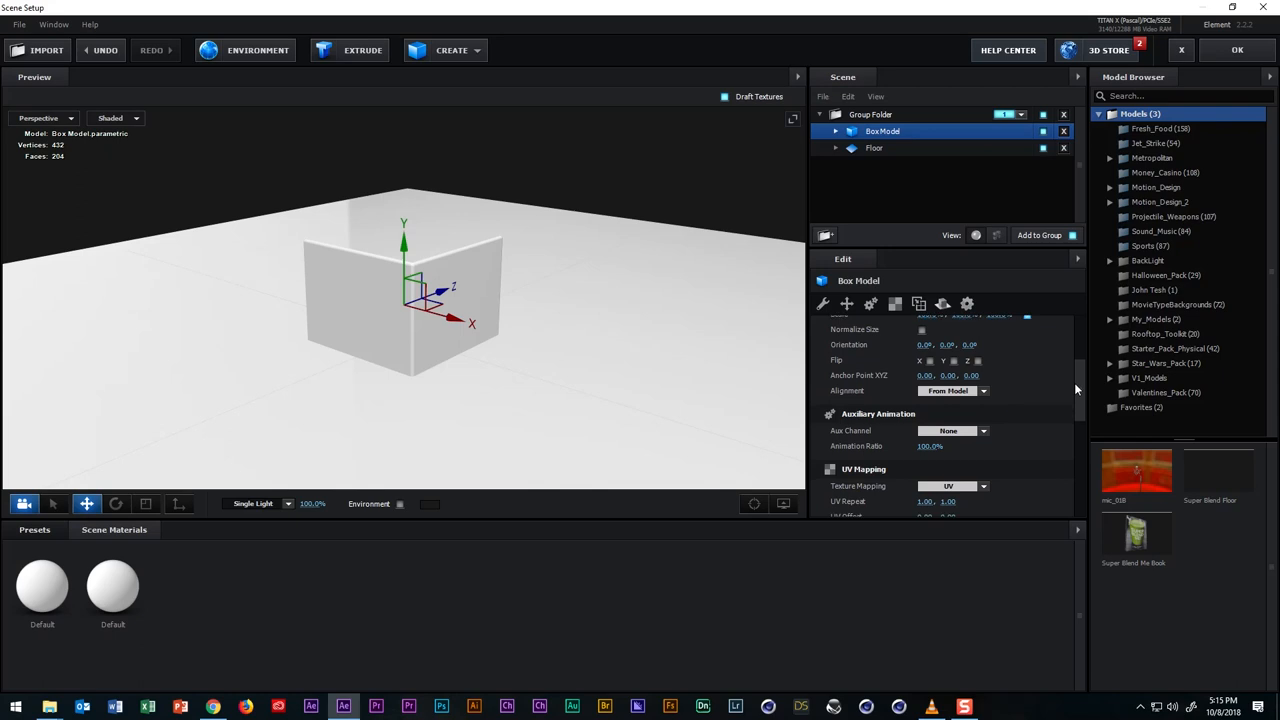
mouse_move(952, 390)
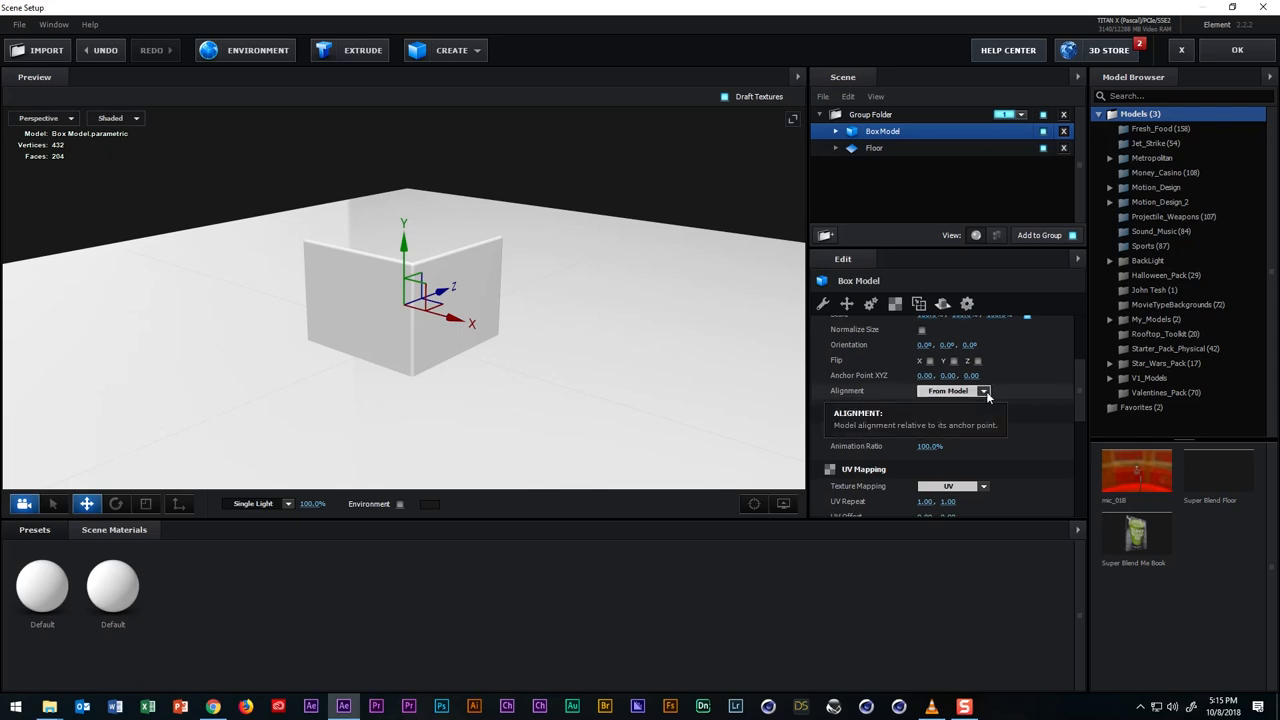
click(984, 390)
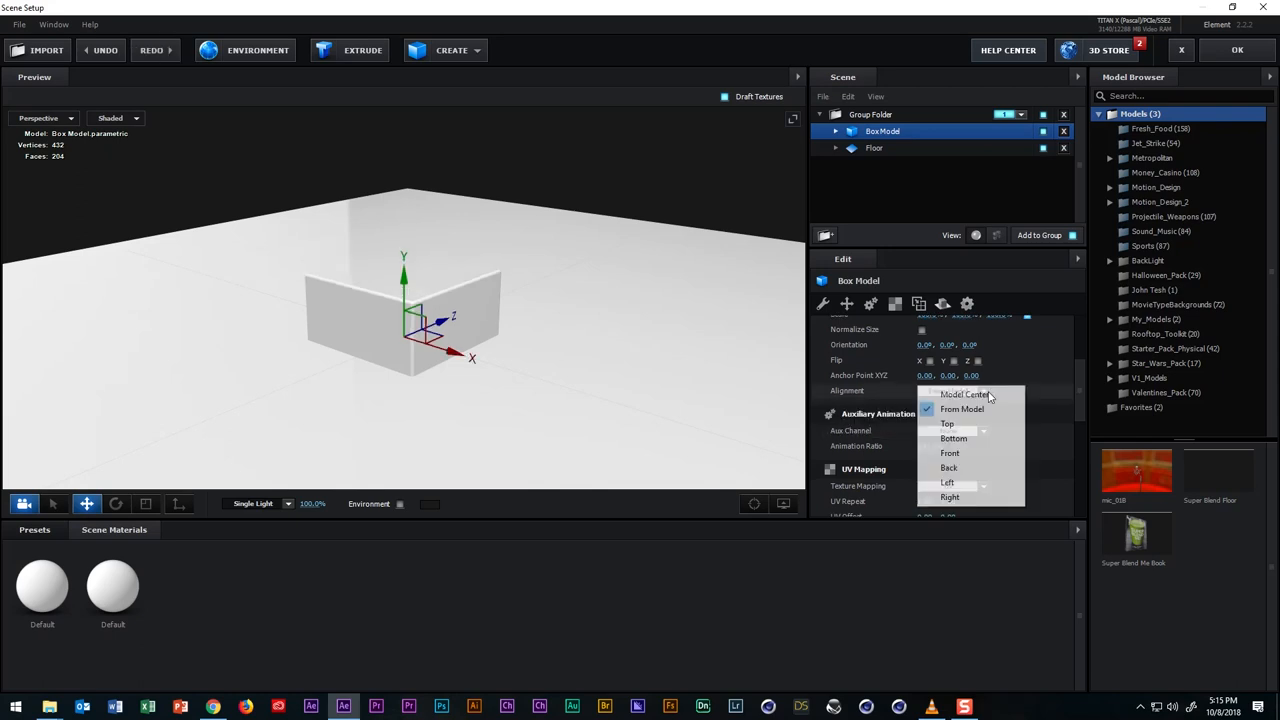
mouse_move(952, 438)
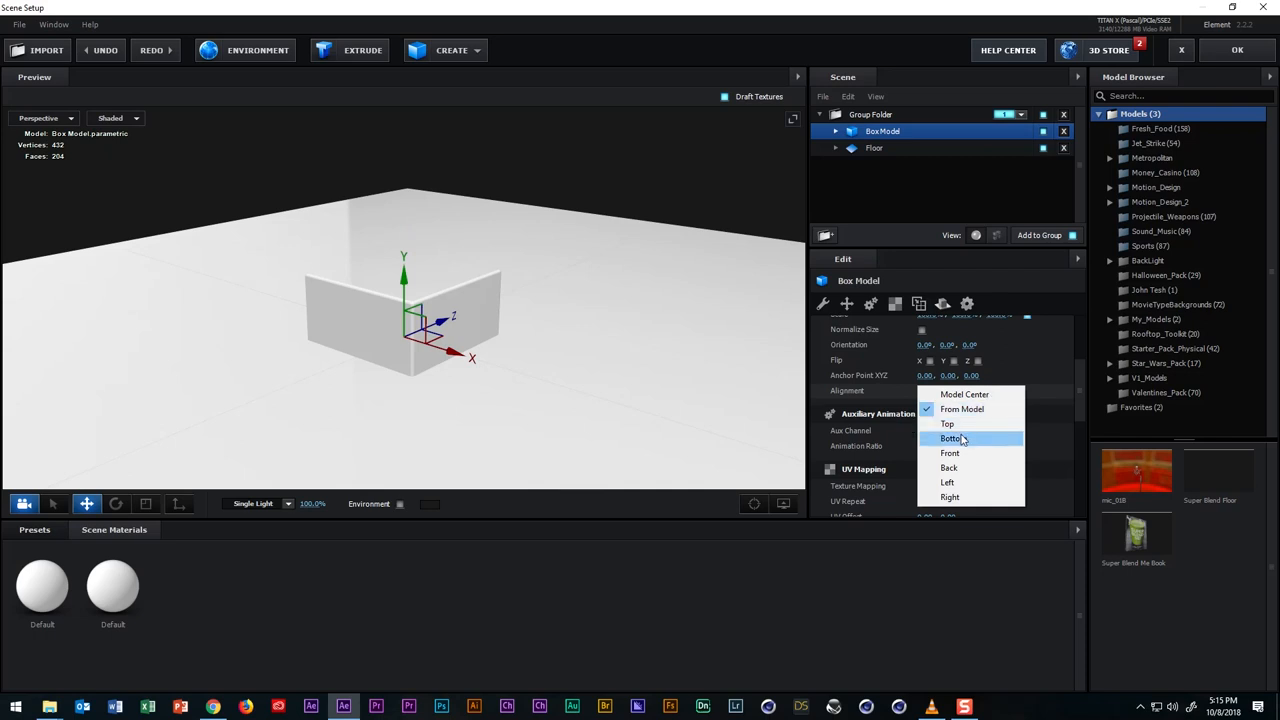
mouse_move(966, 444)
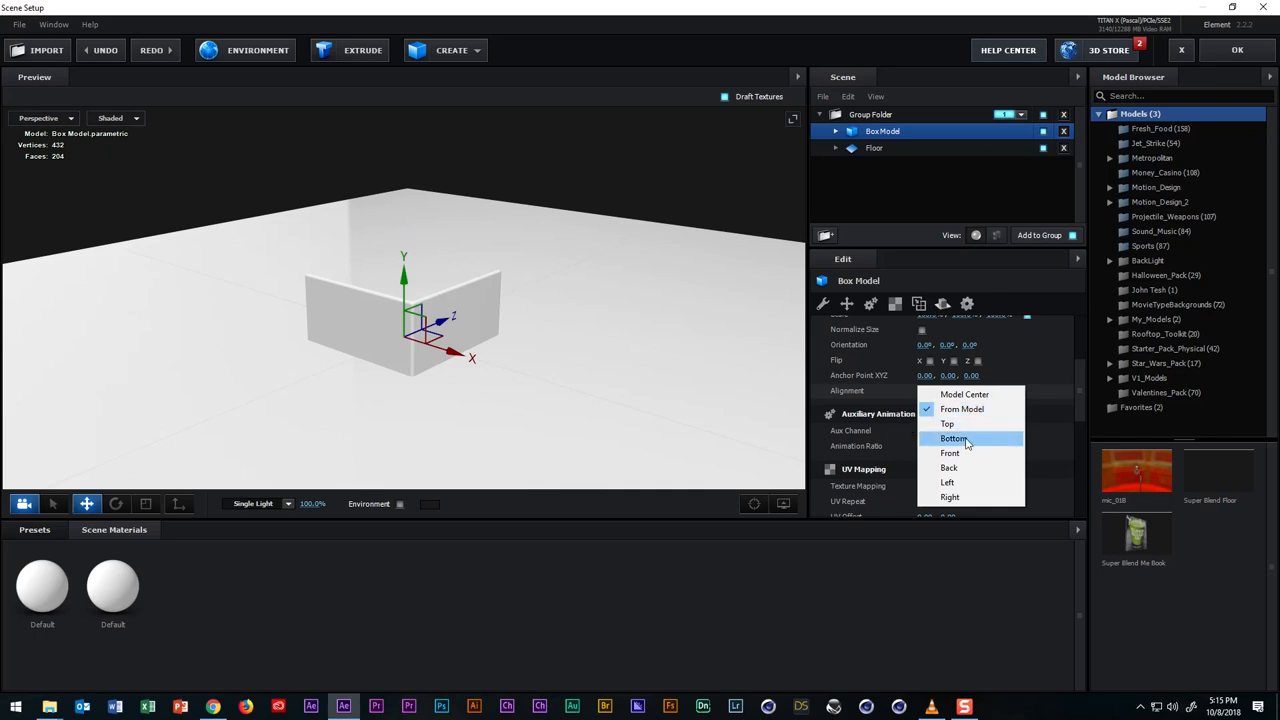
click(952, 438)
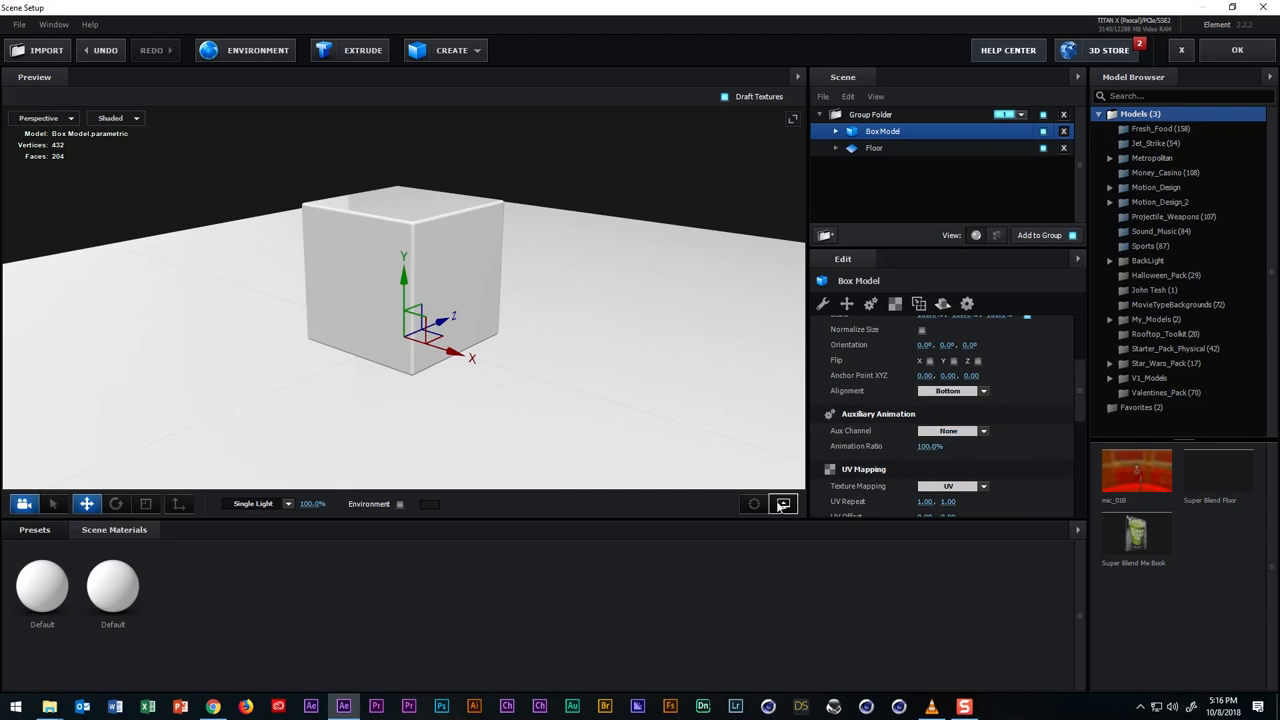
Enable Show AO in View Options and set the box Size X to 2.
click(784, 504)
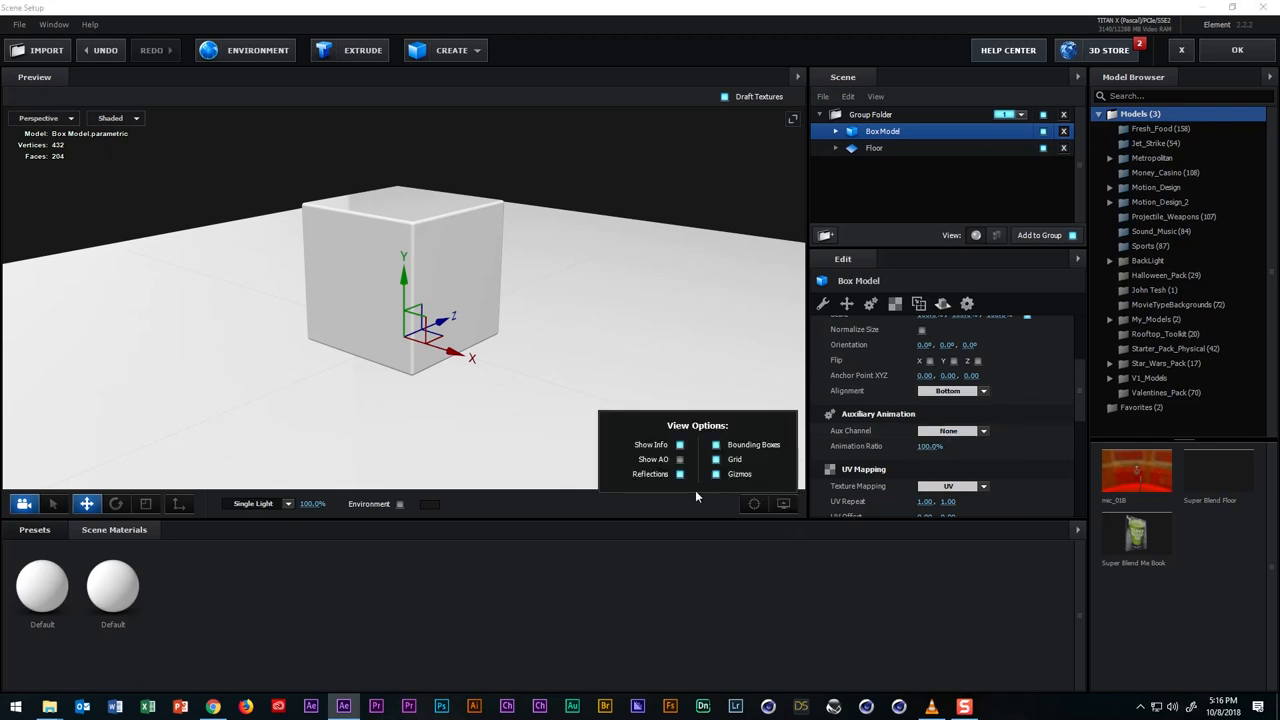
click(680, 458)
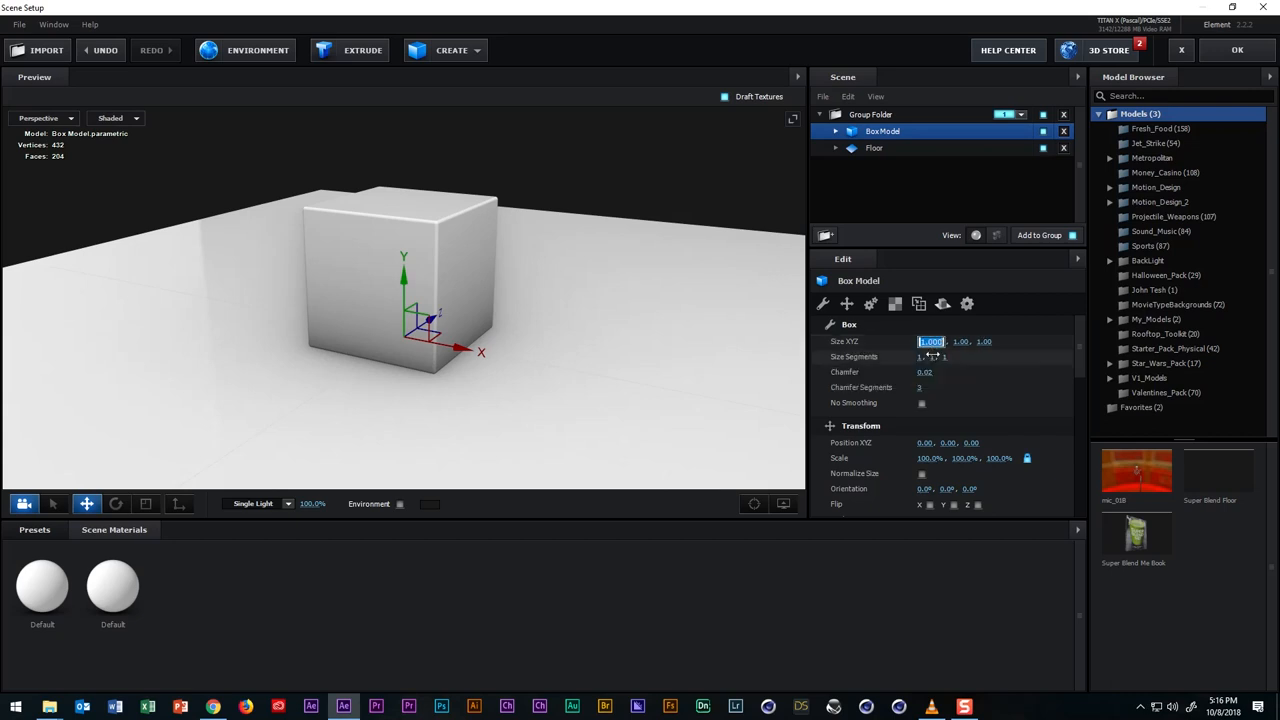
text(2)
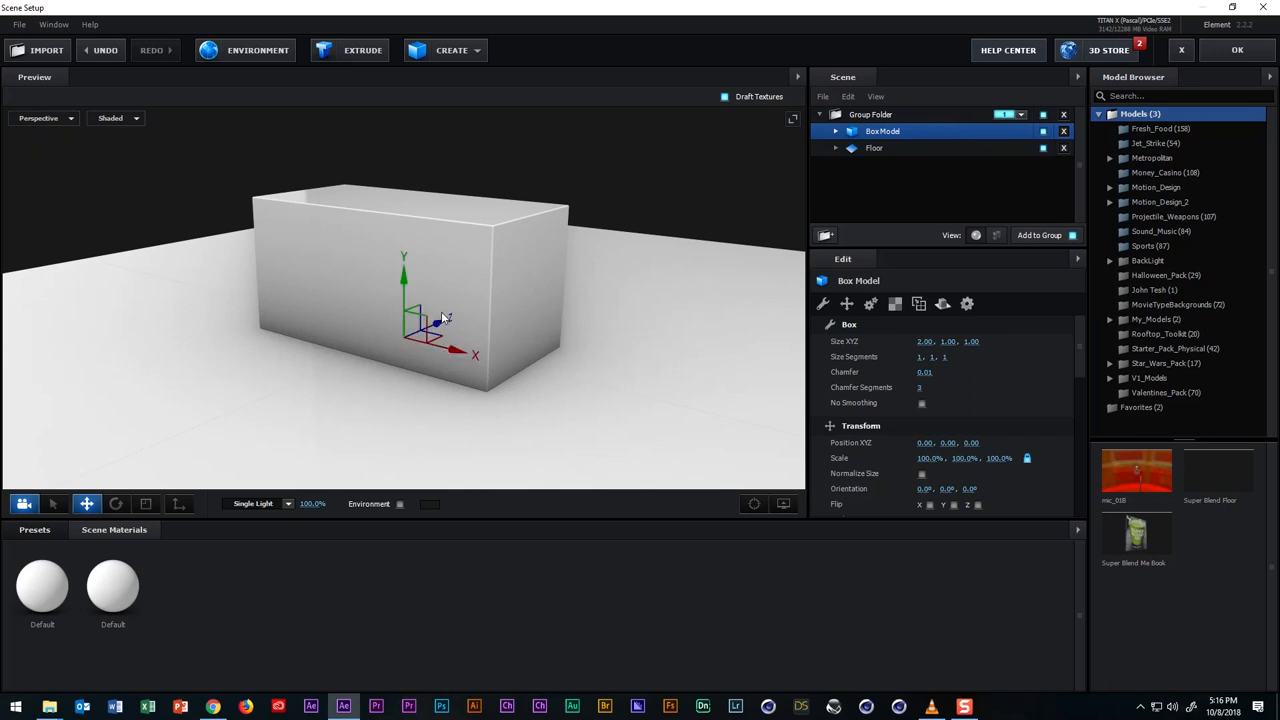
mouse_move(556, 236)
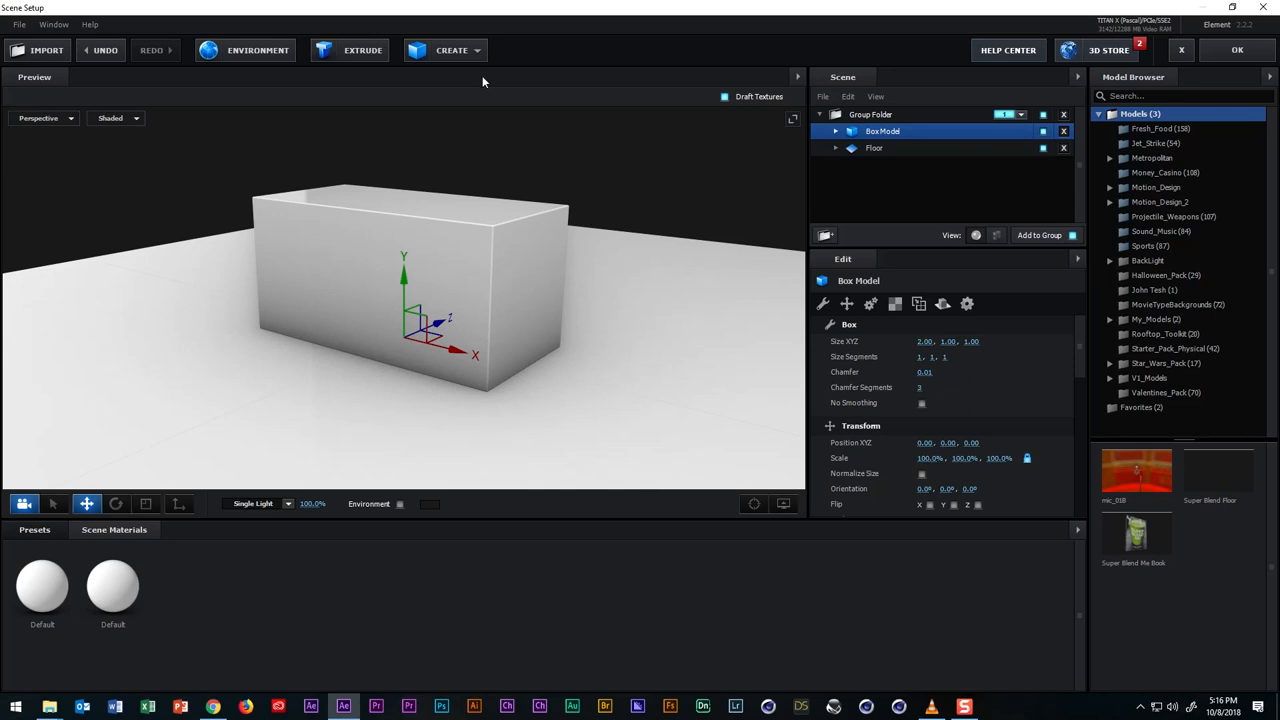
mouse_move(496, 84)
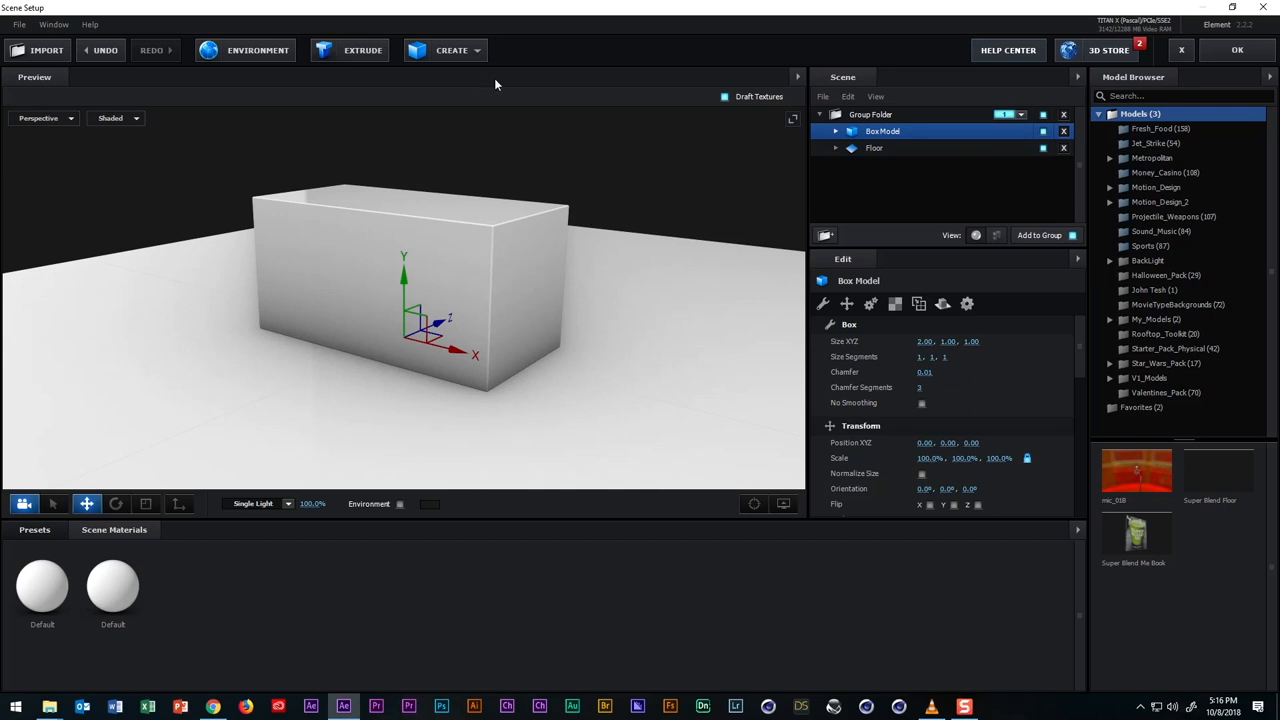
mouse_move(490, 96)
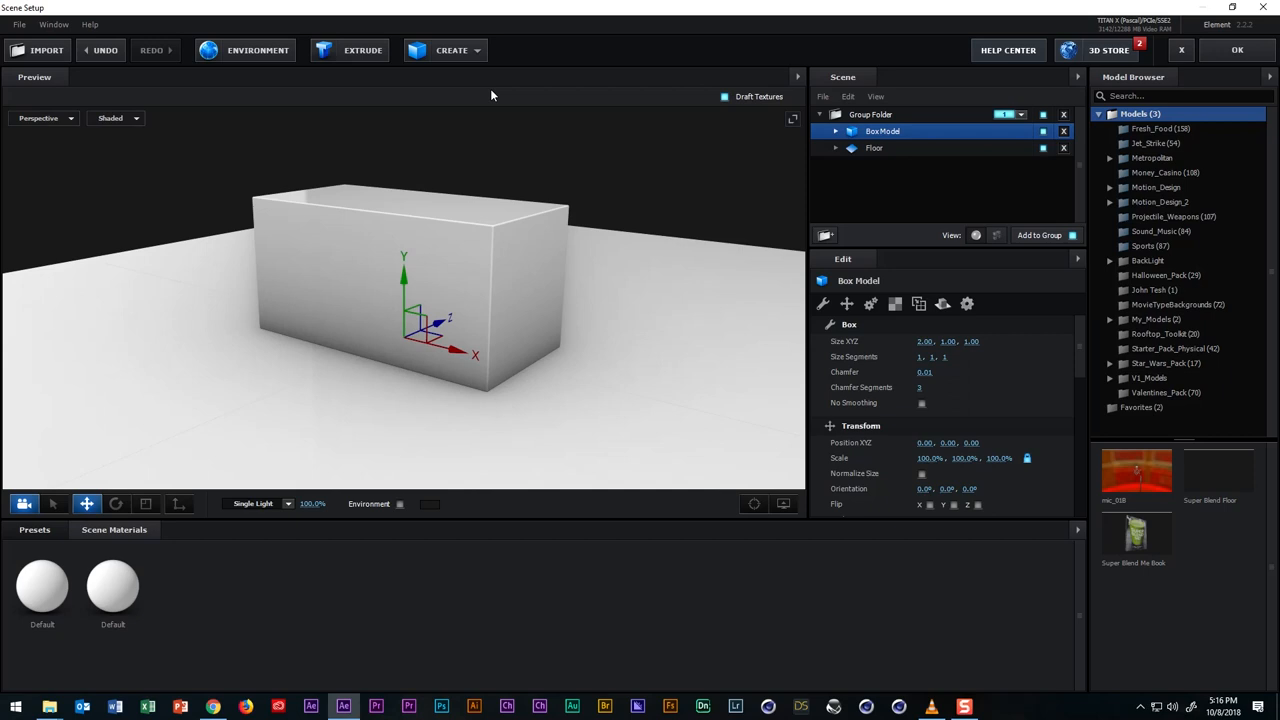
Rename the box Base, hide Base and Floor, and create a new plane model.
double_click(882, 132)
text(Base)
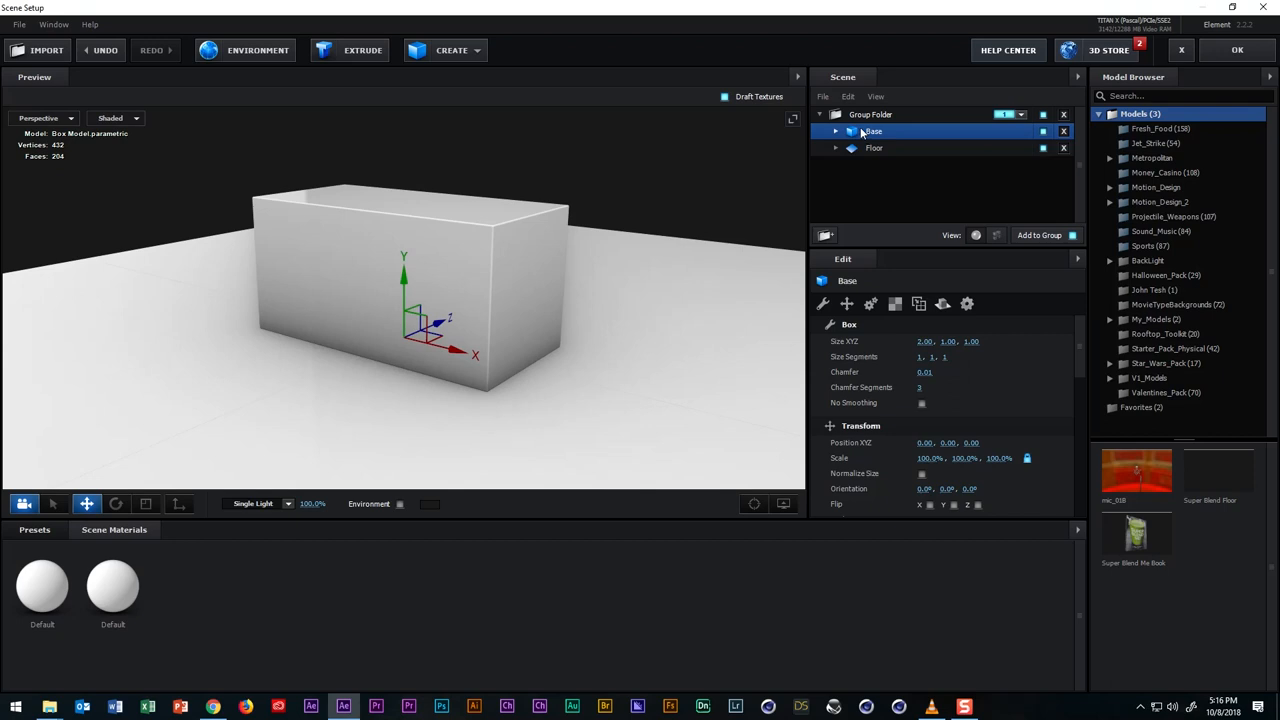
click(452, 50)
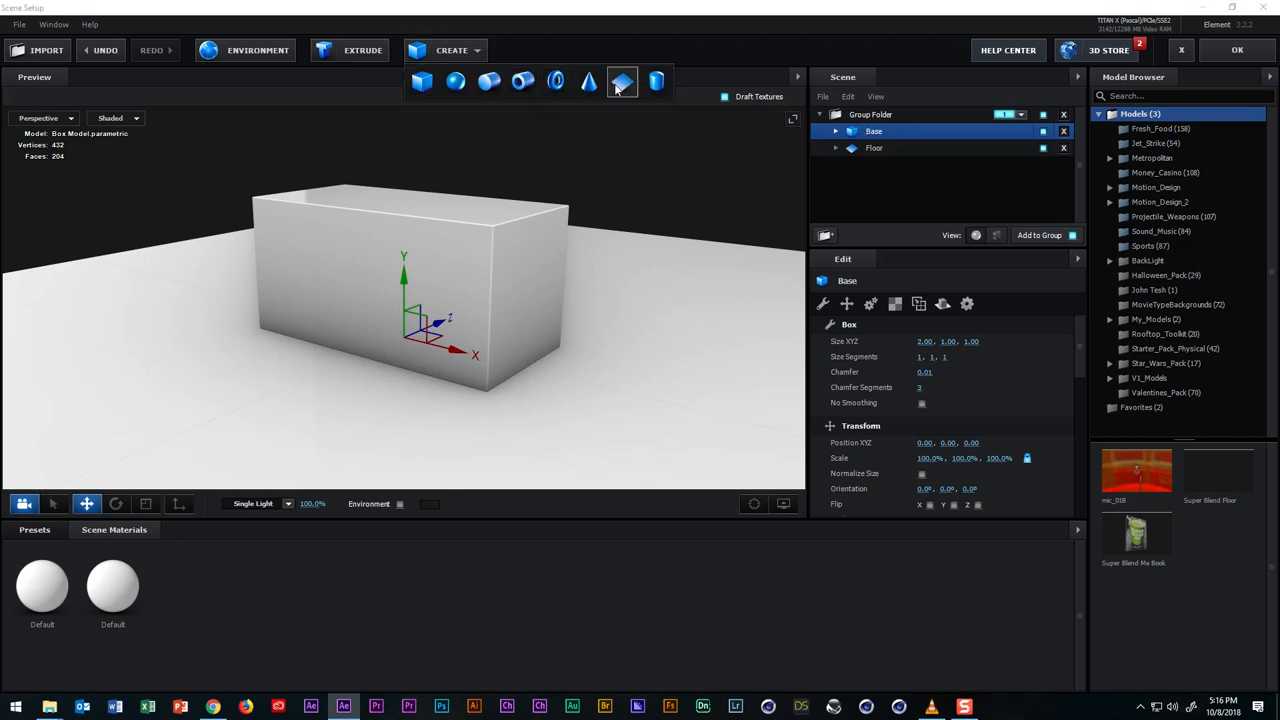
mouse_move(632, 76)
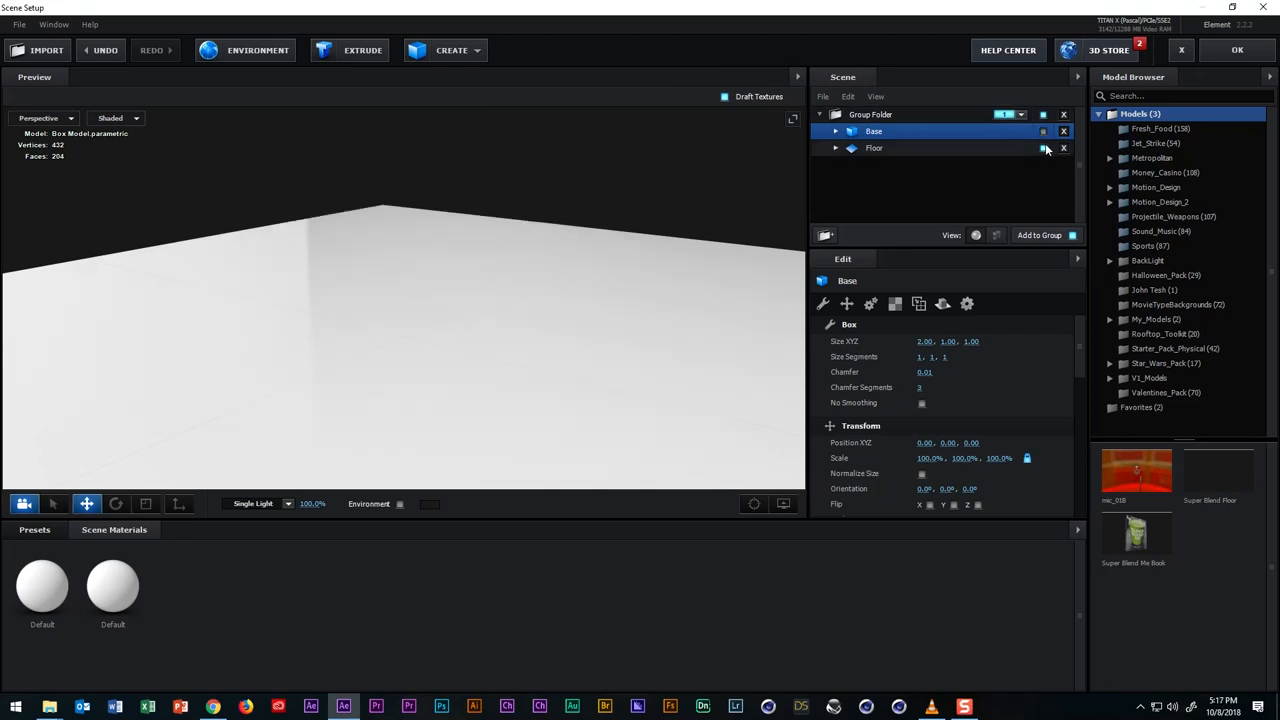
click(452, 50)
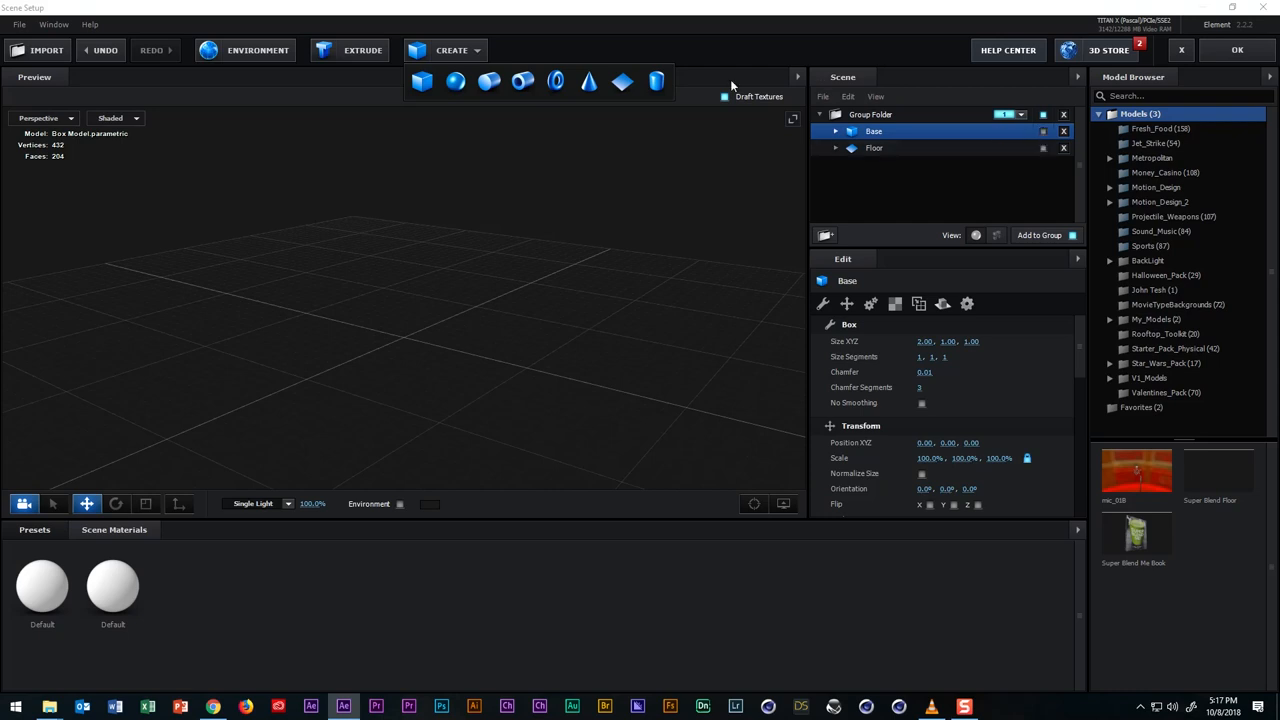
click(488, 80)
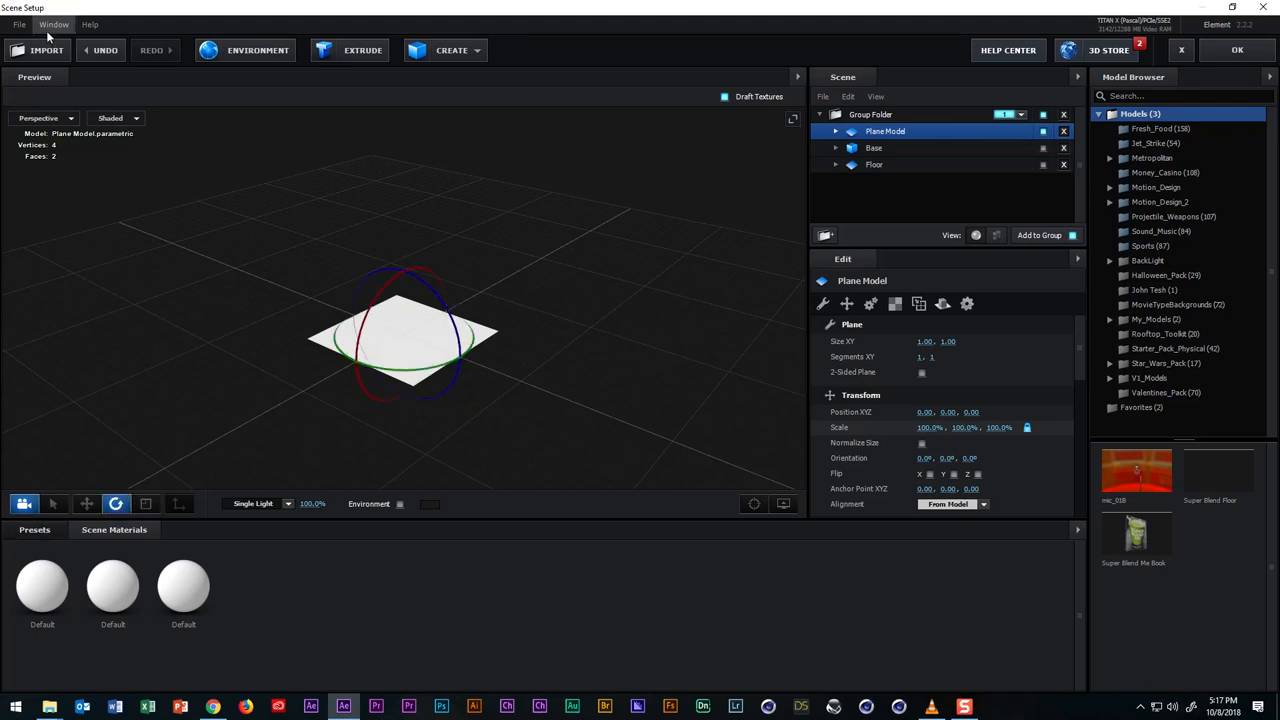
click(54, 24)
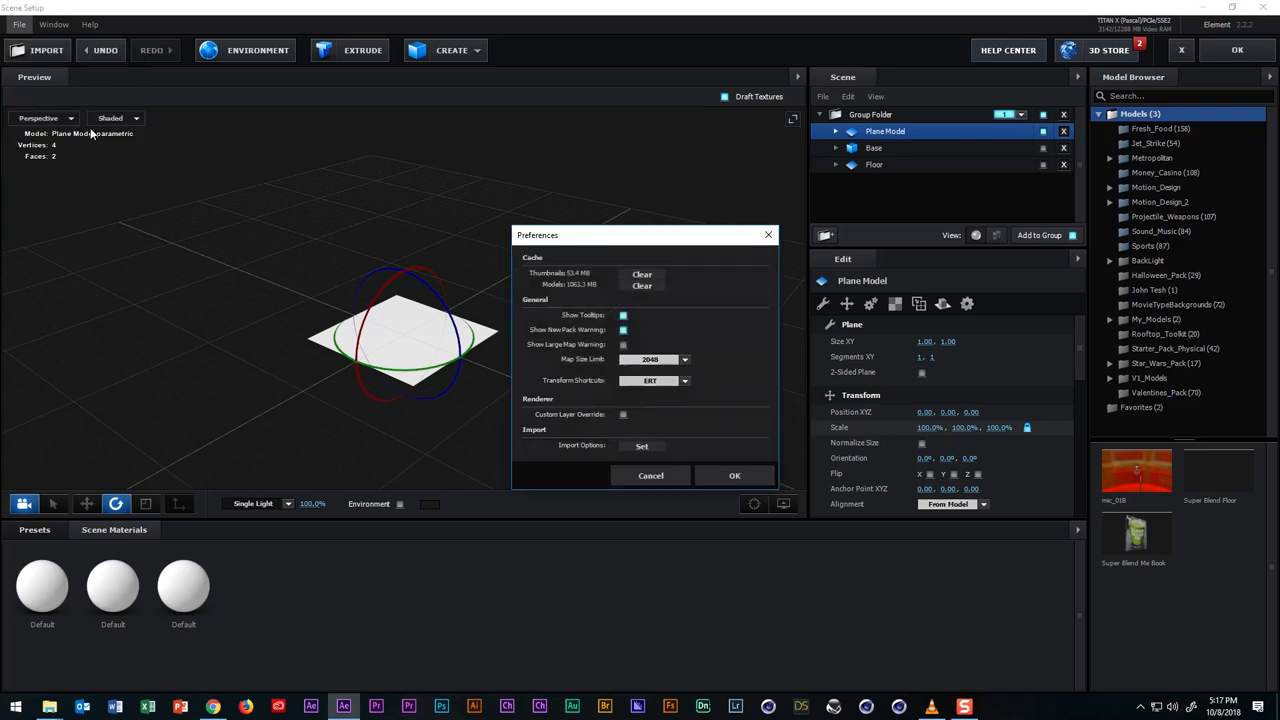
mouse_move(612, 440)
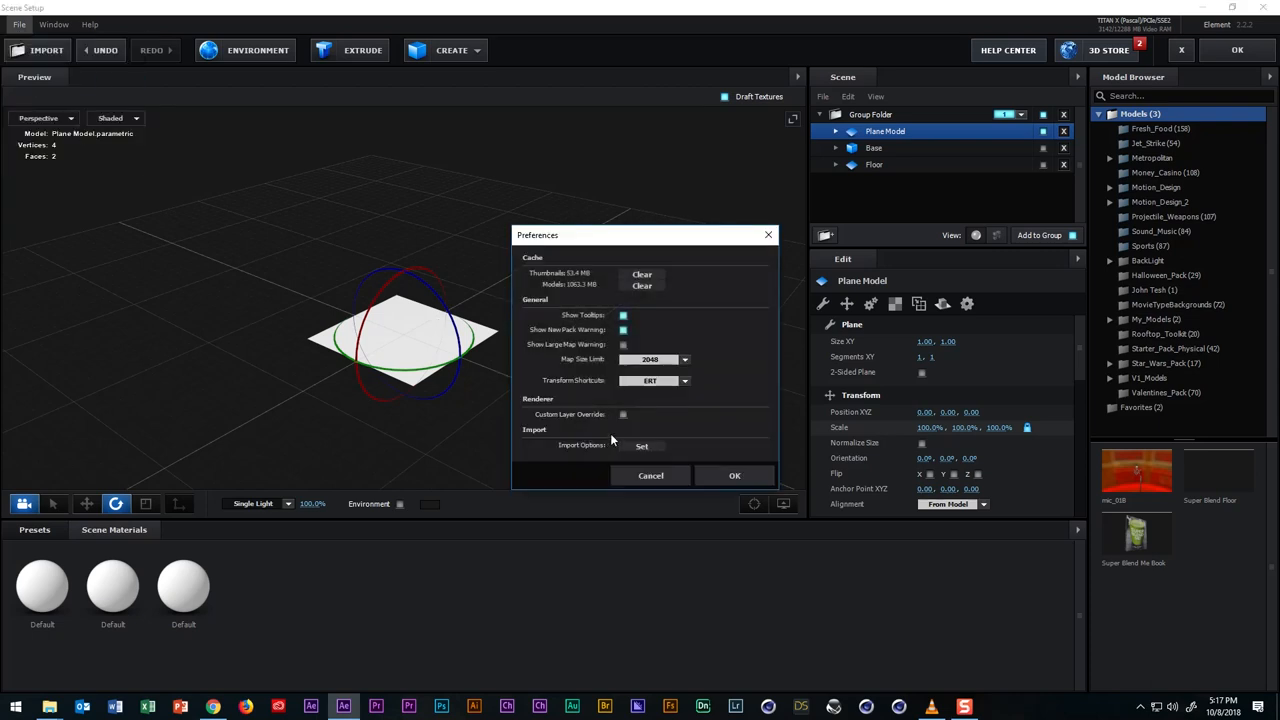
mouse_move(676, 412)
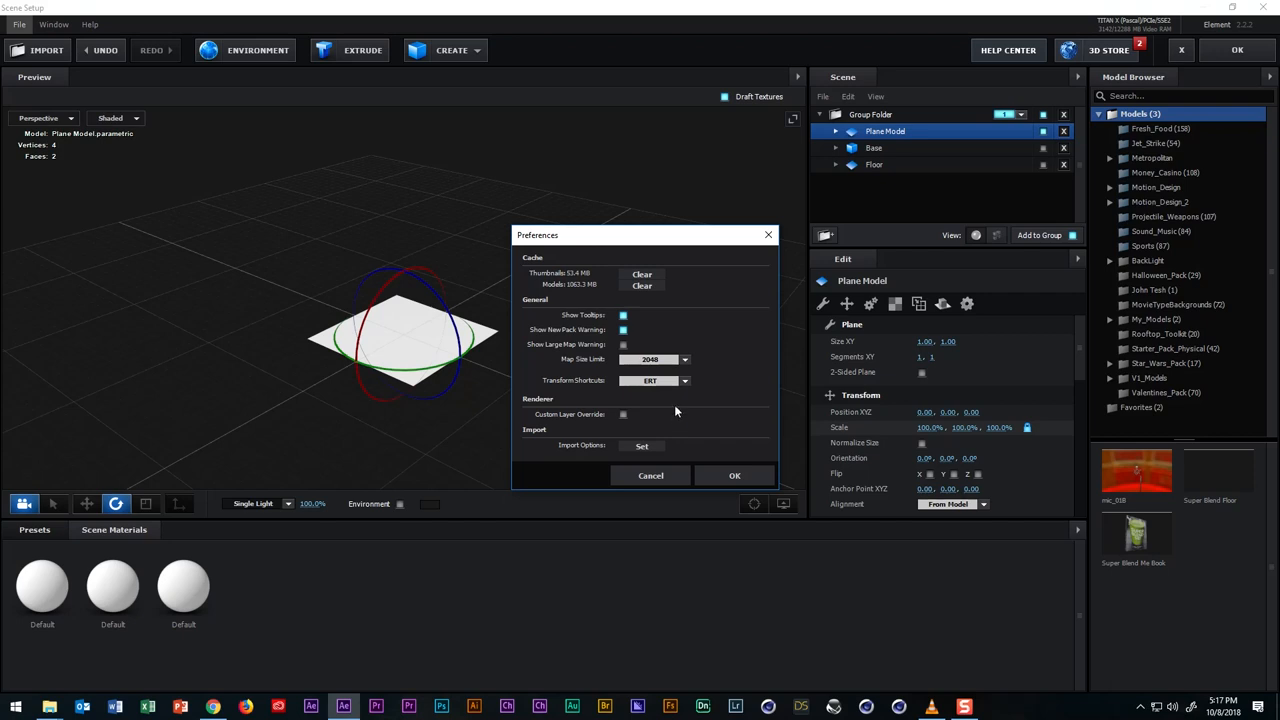
click(656, 380)
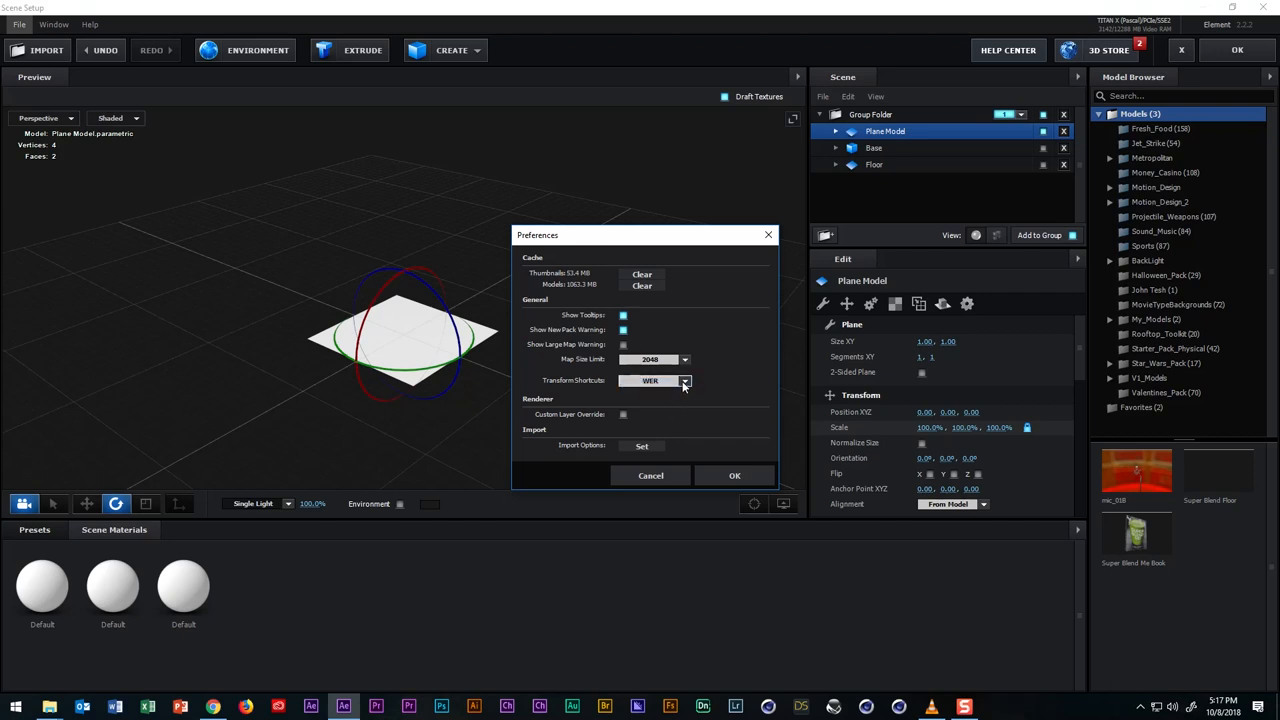
click(656, 380)
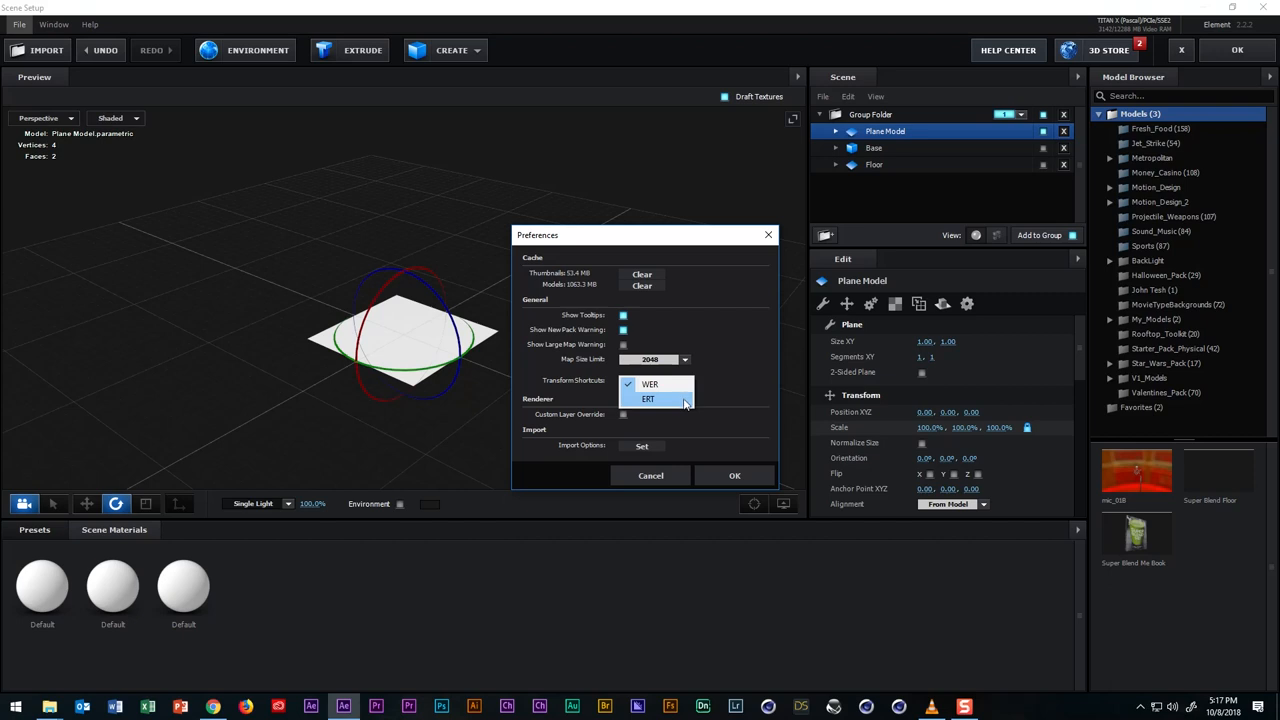
click(650, 384)
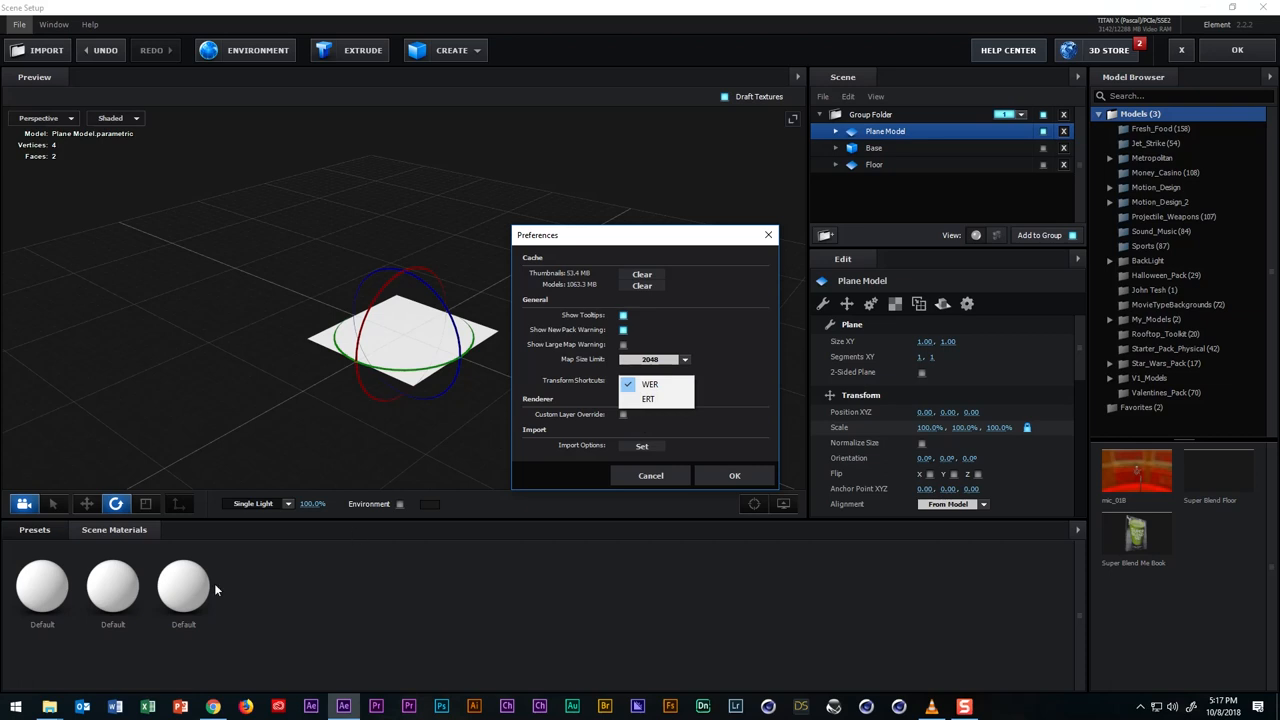
mouse_move(116, 510)
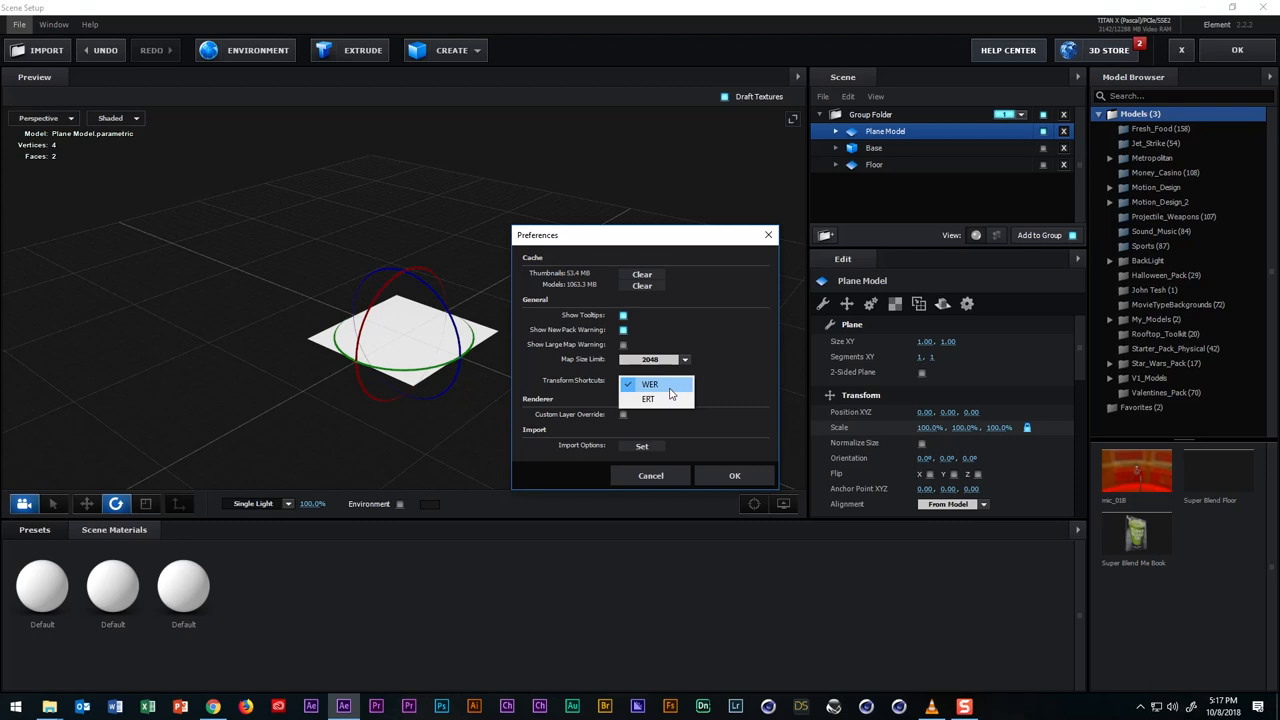
mouse_move(672, 388)
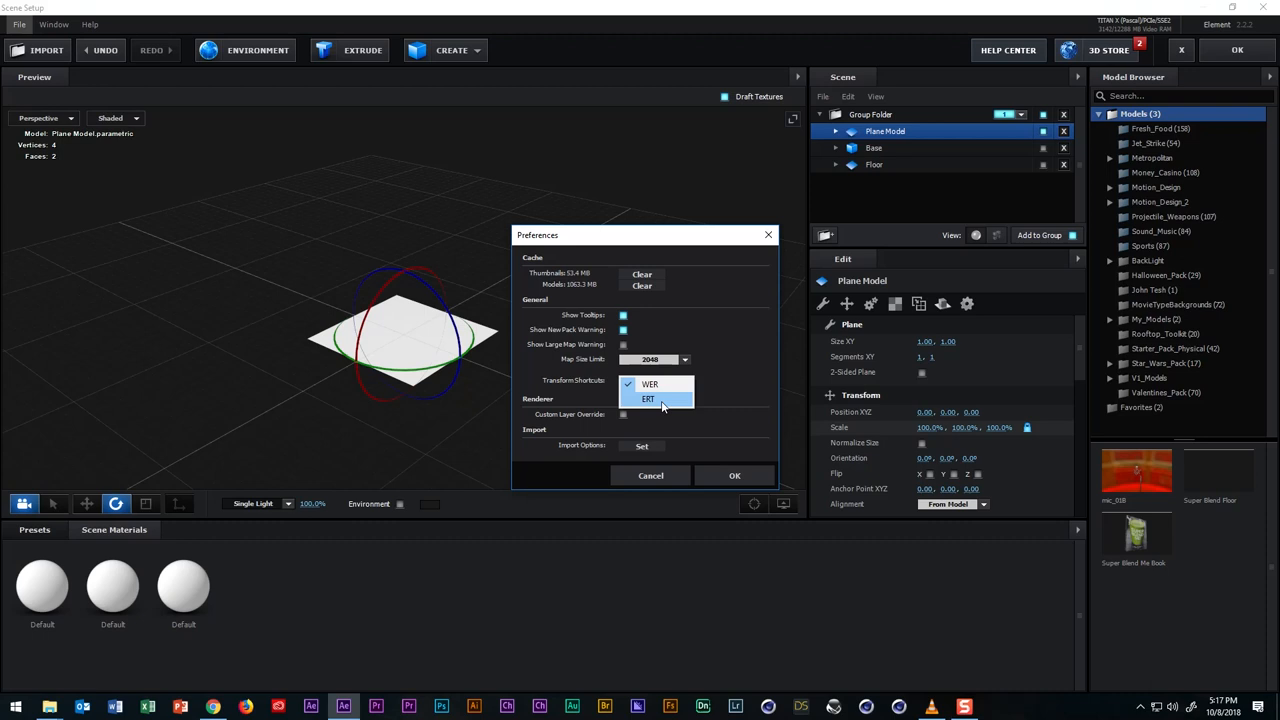
mouse_move(656, 400)
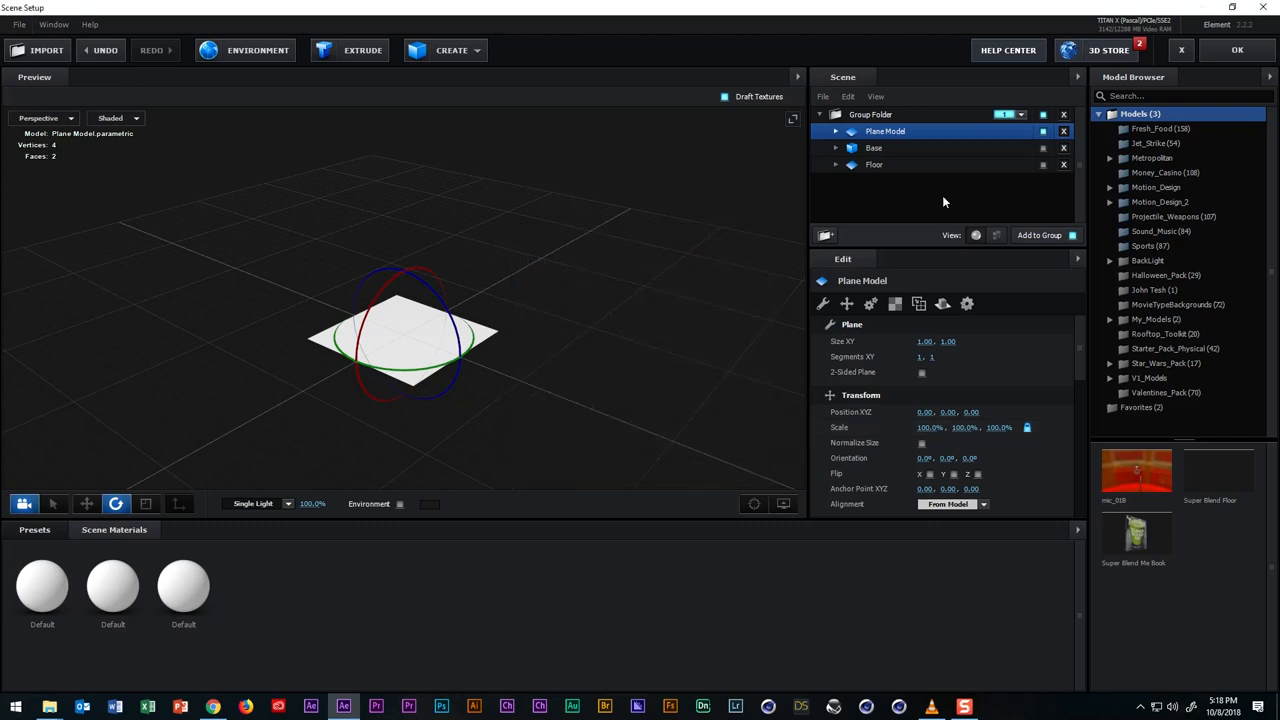
mouse_move(524, 296)
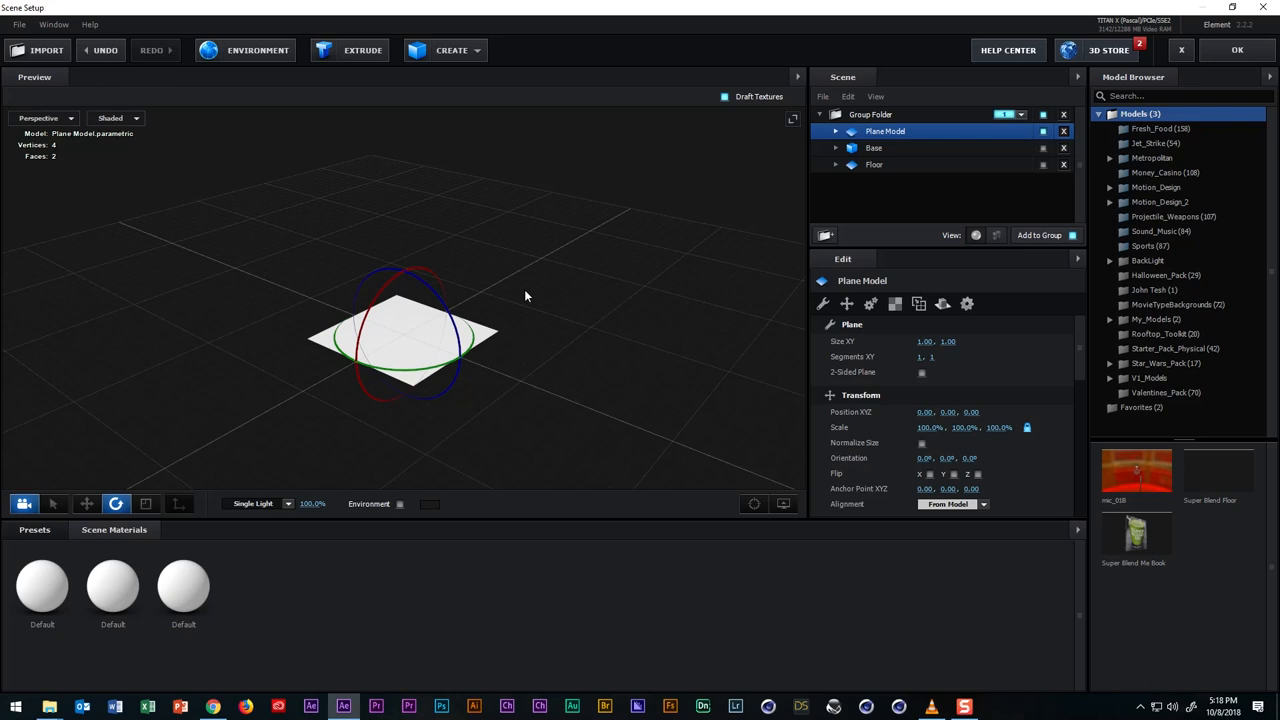
mouse_move(420, 308)
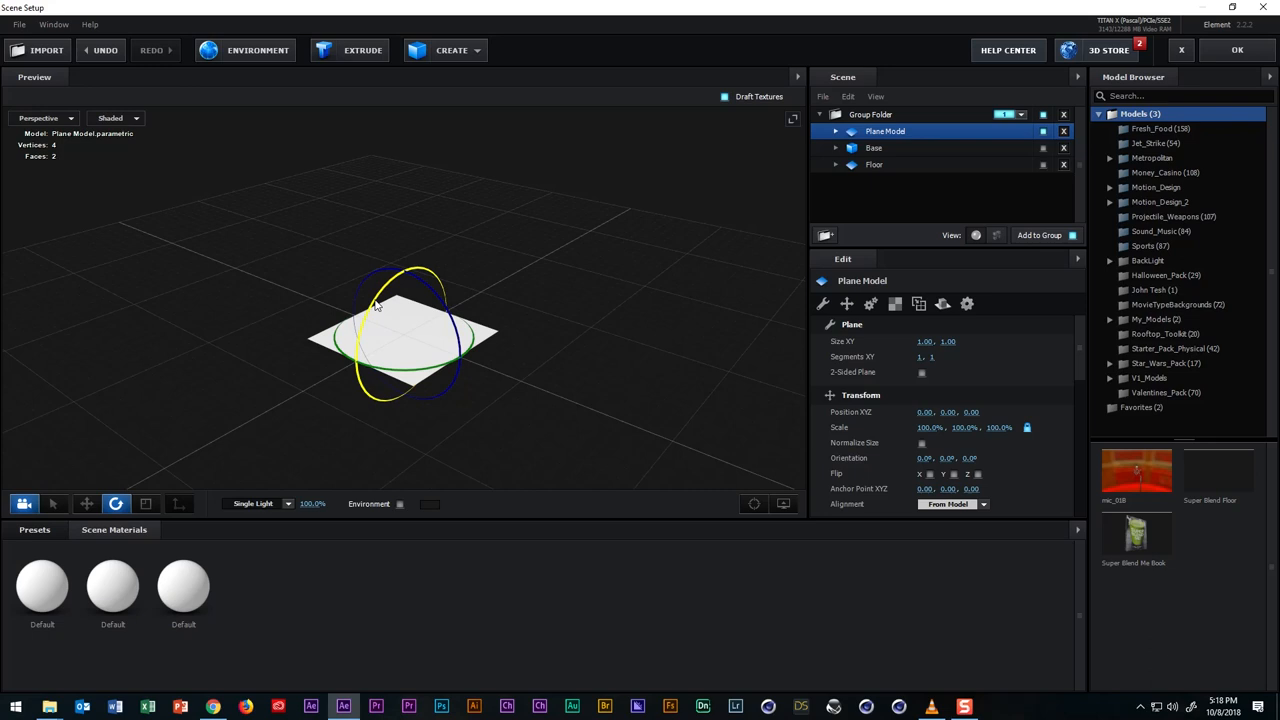
Rotate the plane upright with Orientation X 270 and set its Alignment to Front.
drag(378, 304, 372, 344)
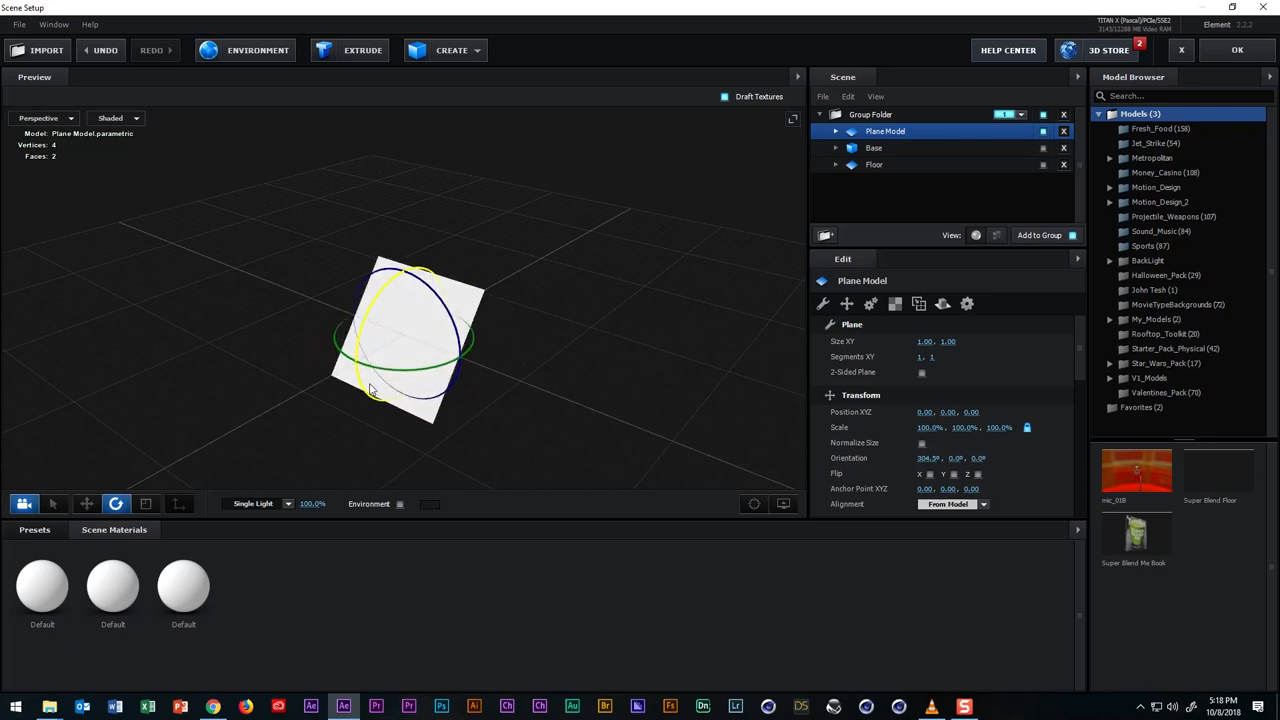
drag(376, 390, 396, 376)
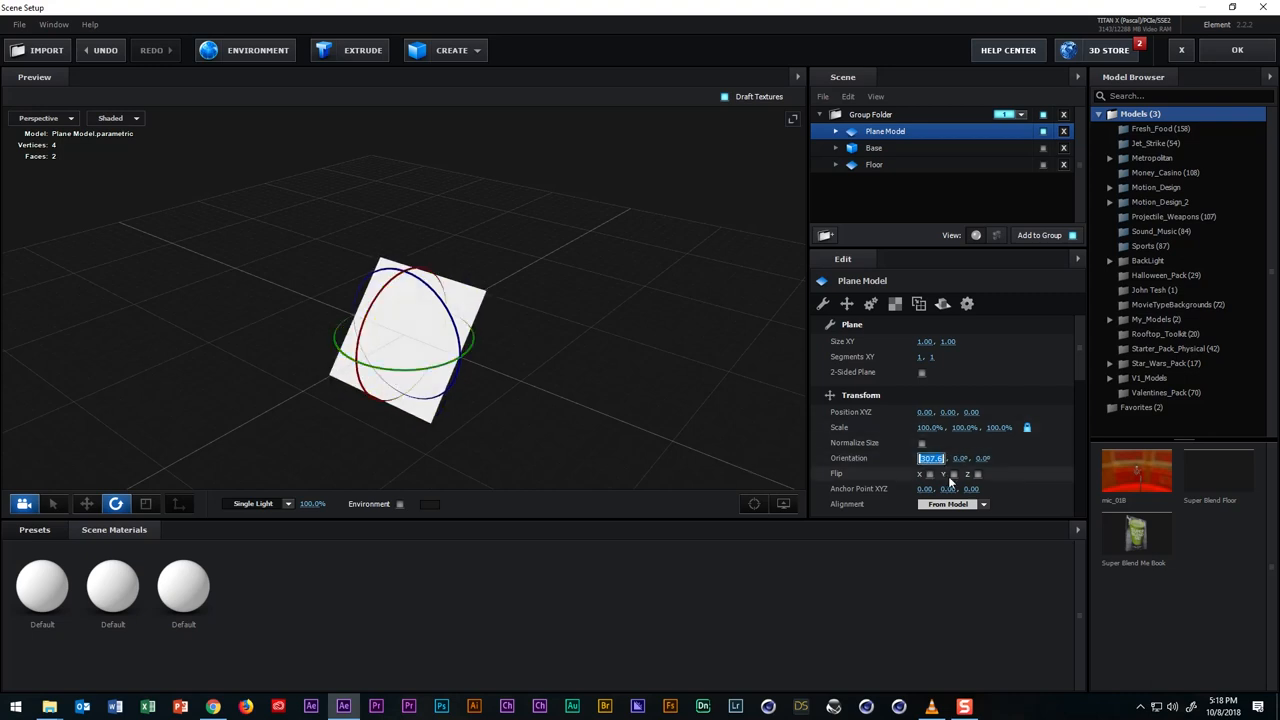
text(270.0°)
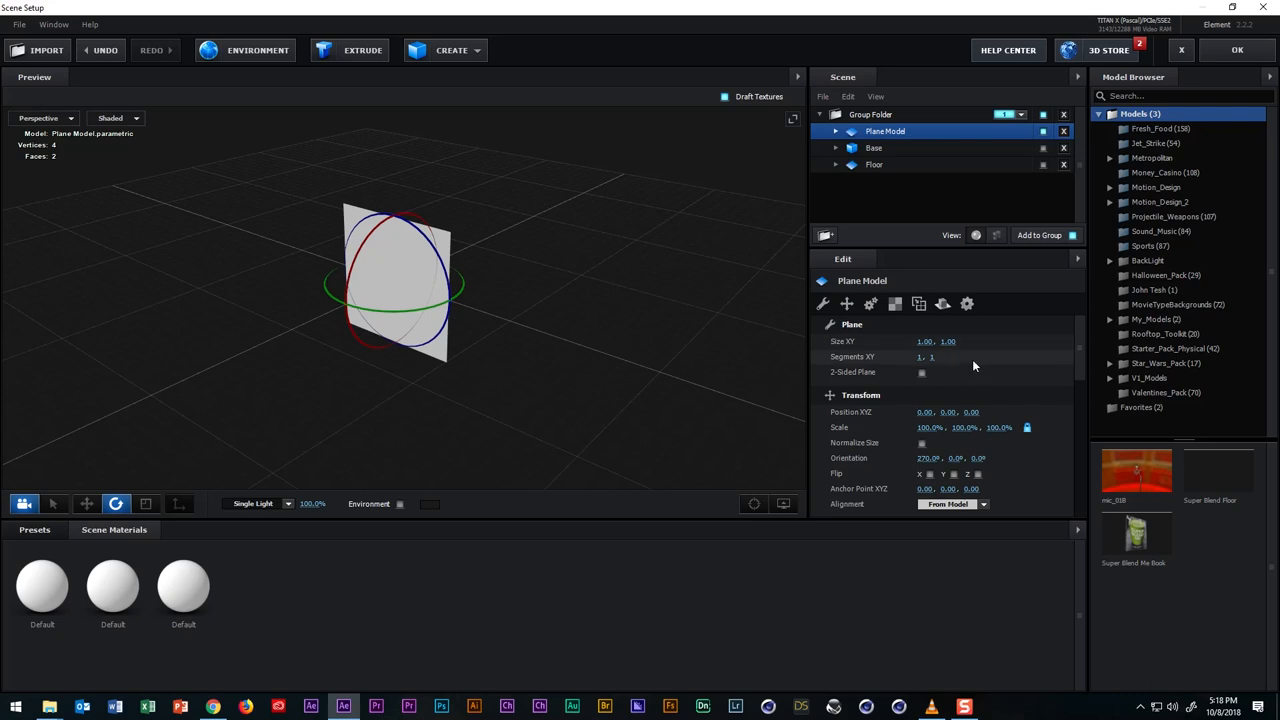
click(950, 504)
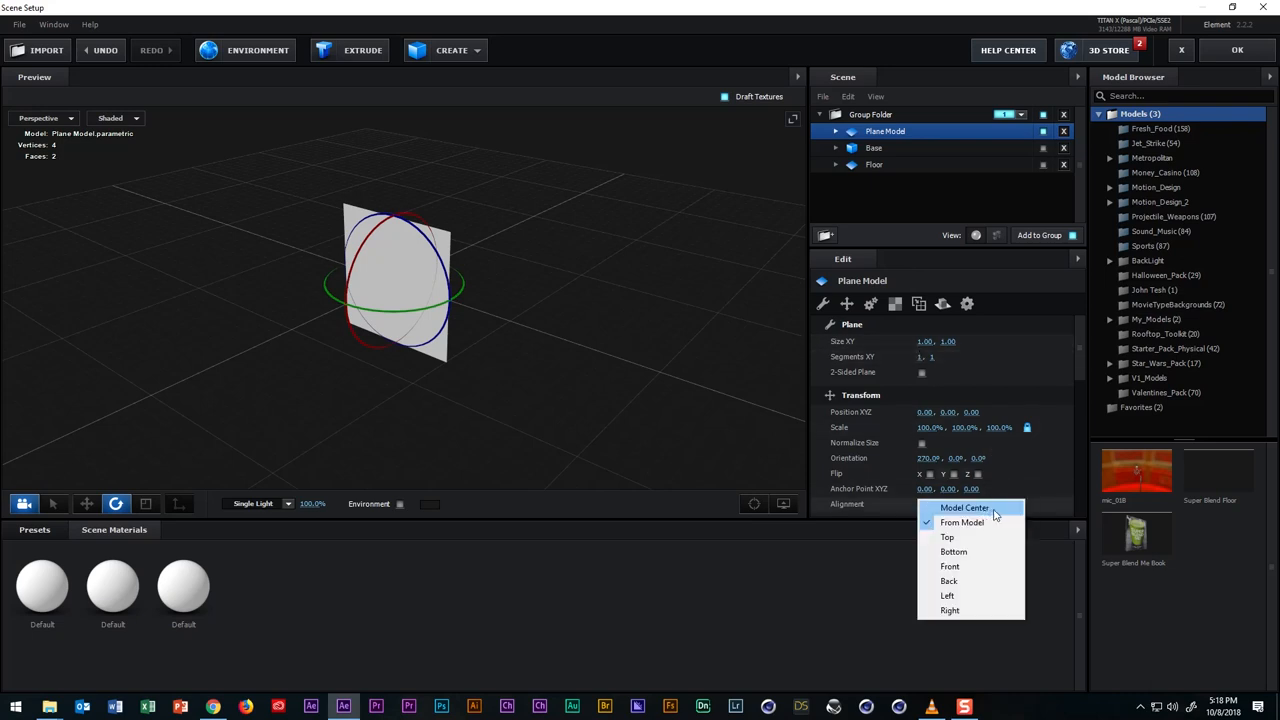
mouse_move(962, 522)
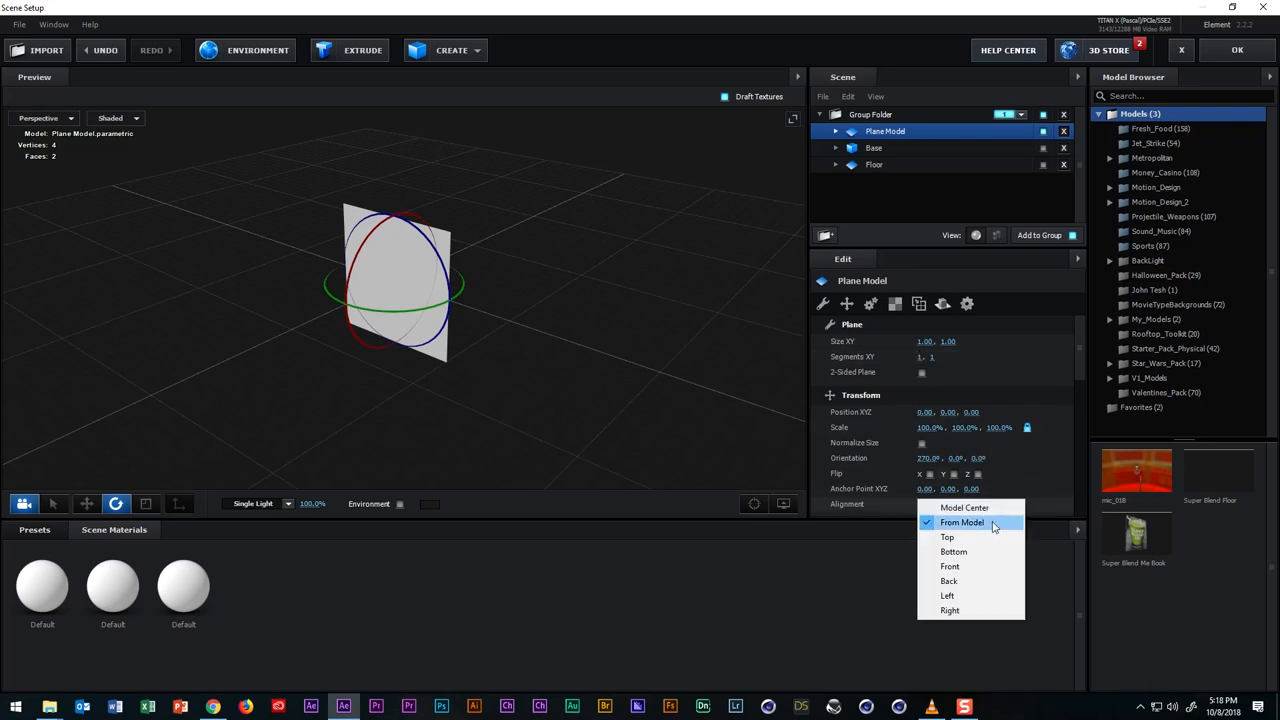
click(948, 566)
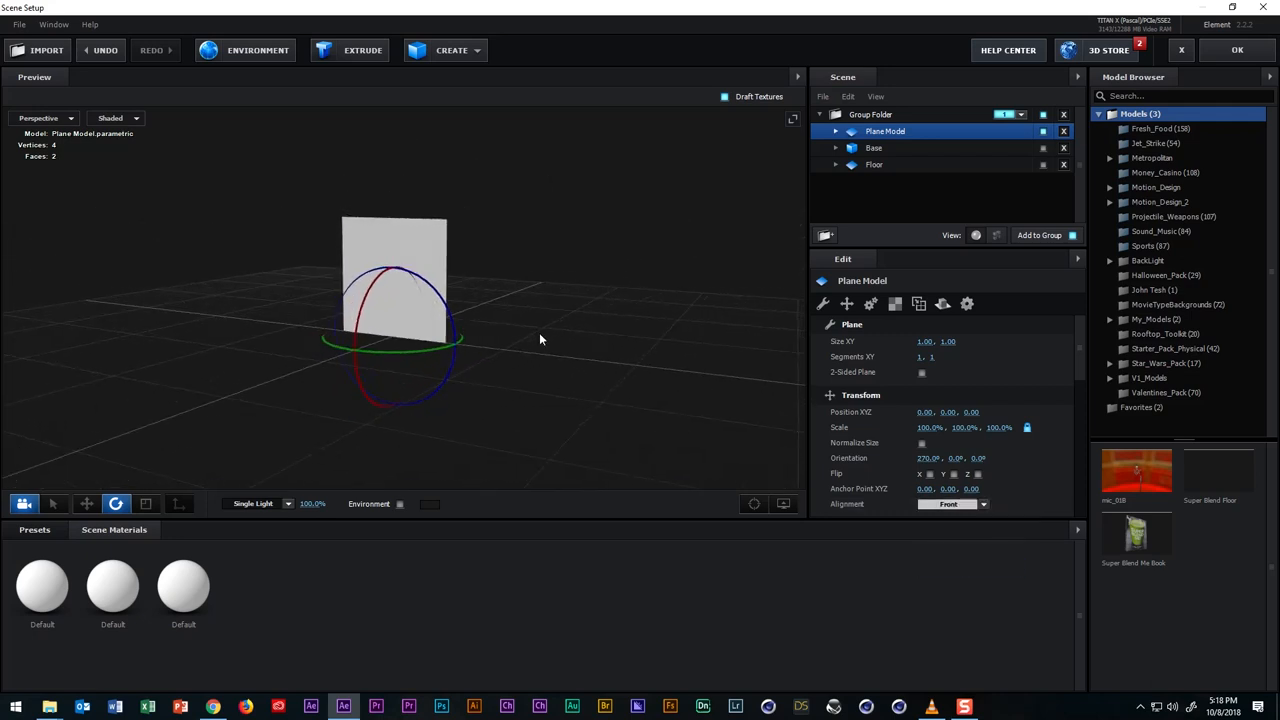
mouse_move(950, 360)
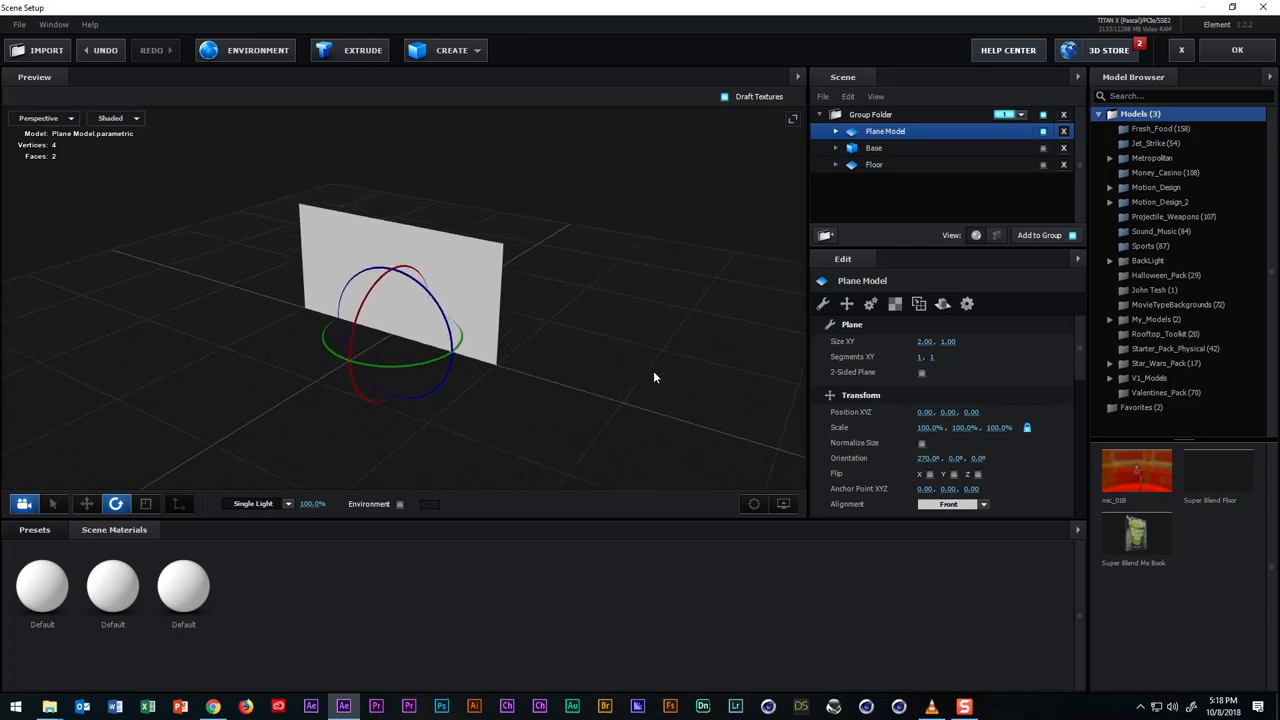
Set the upright plane's size to 2 by 1 and leave the 2-Sided Plane option on.
click(920, 372)
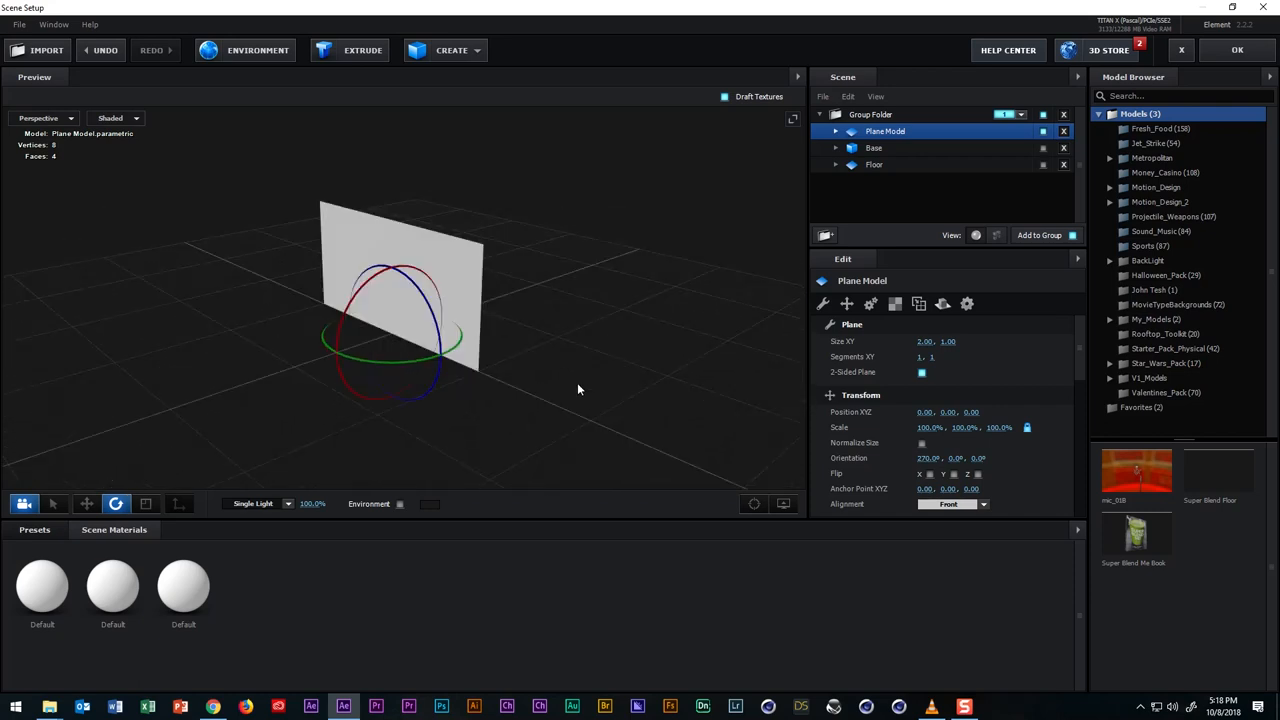
click(922, 372)
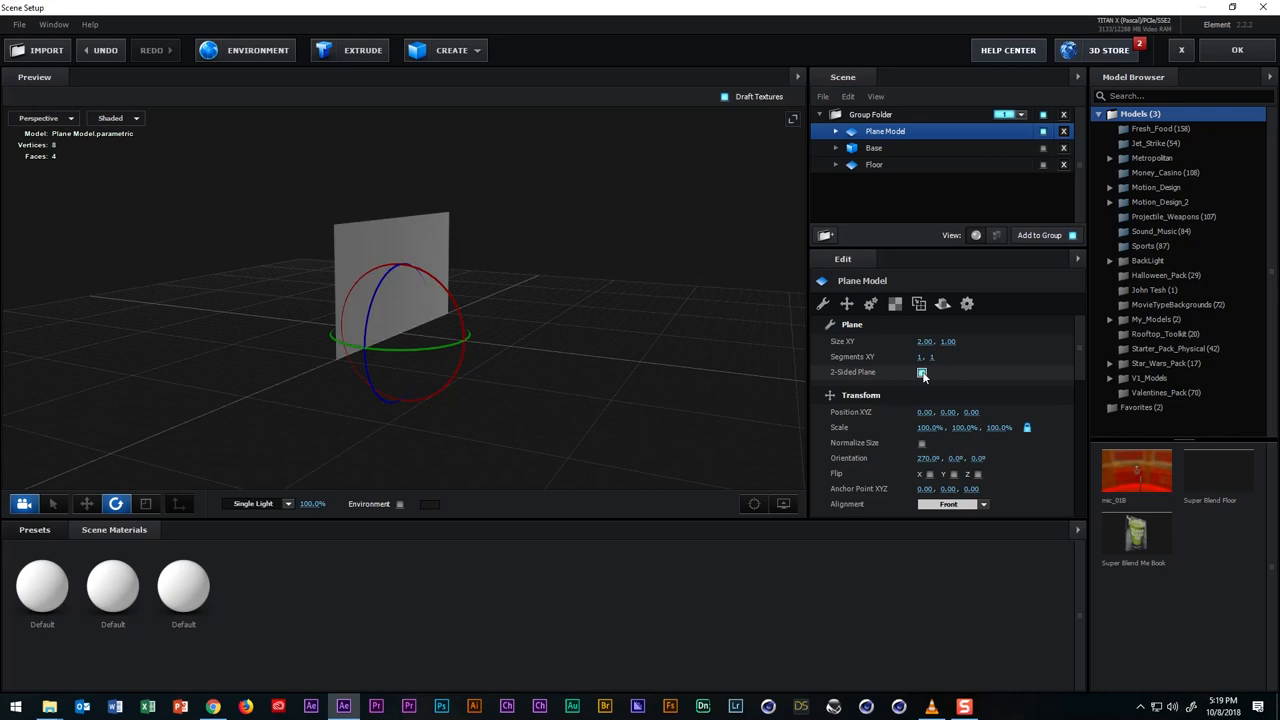
click(920, 372)
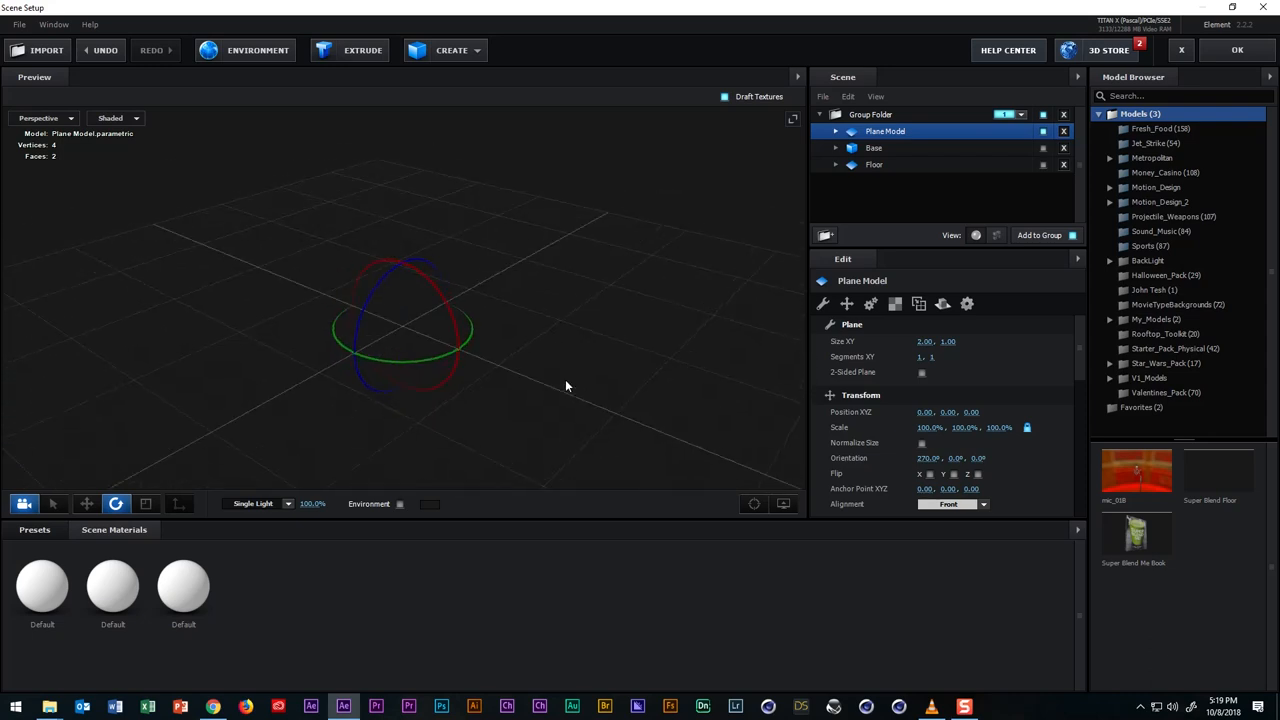
click(920, 372)
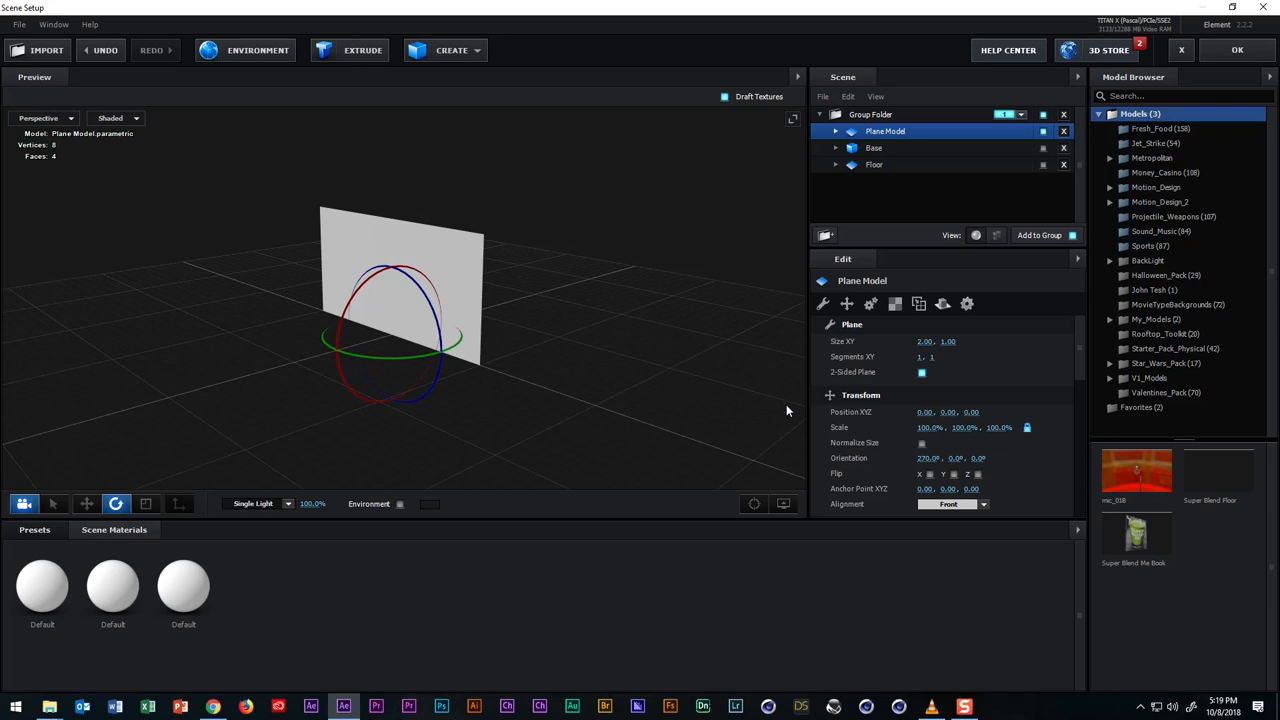
mouse_move(86, 158)
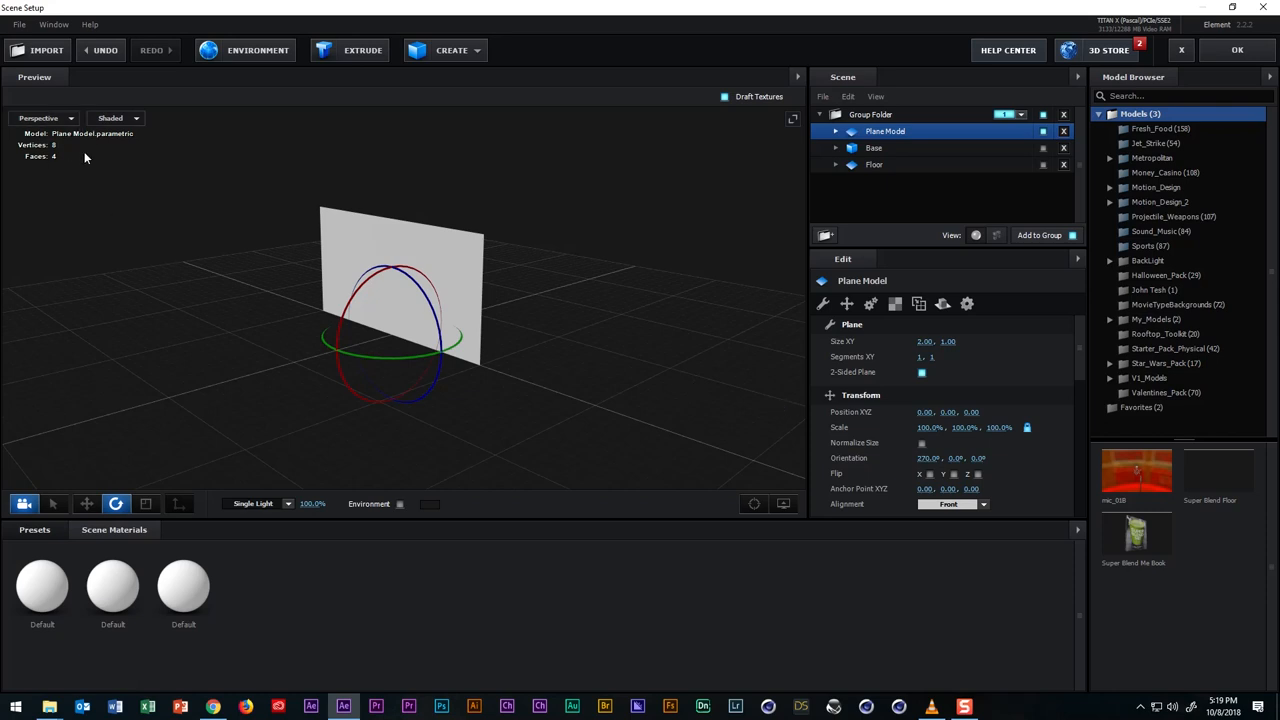
mouse_move(84, 156)
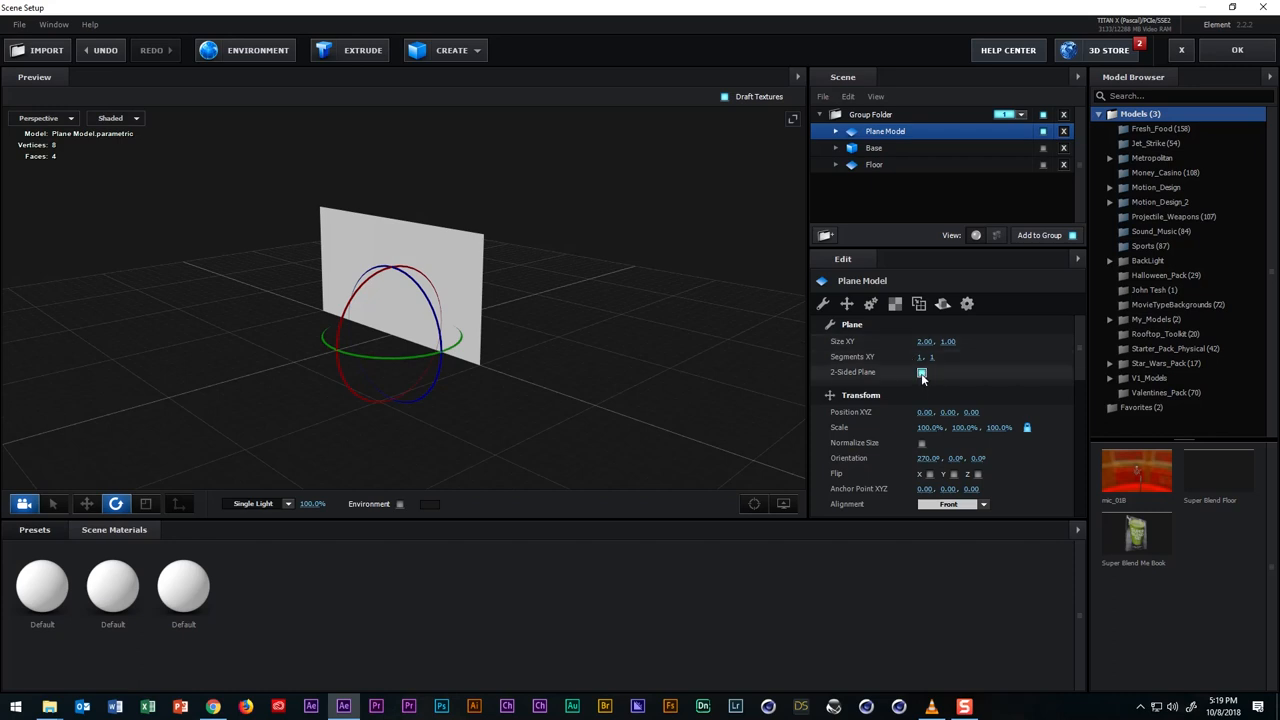
click(920, 372)
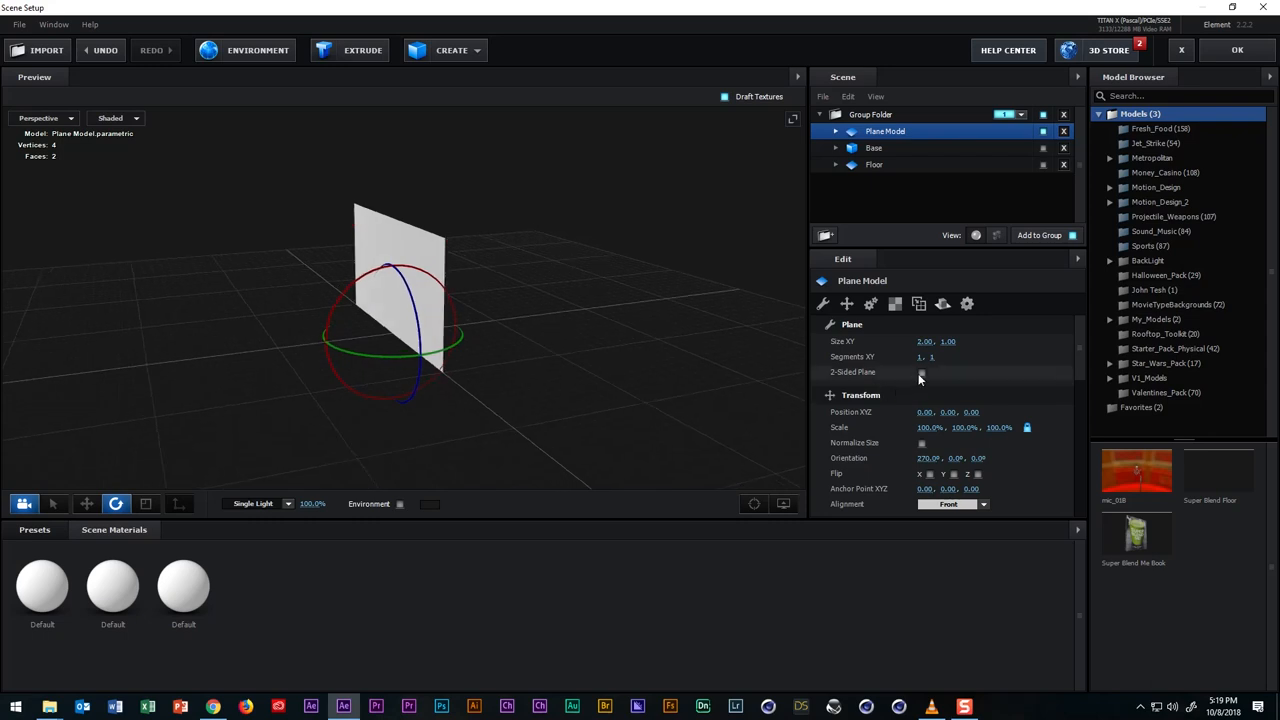
click(920, 372)
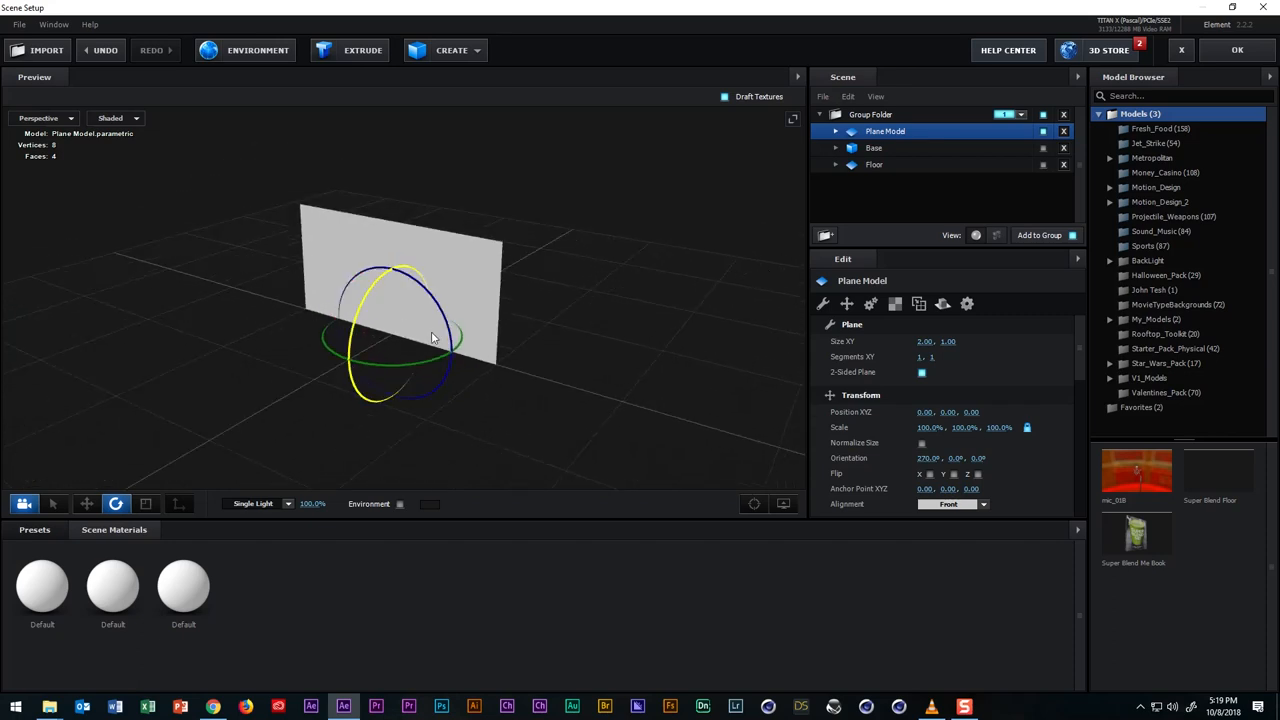
Move the plane along Z onto the box's front face, ending at Position Z -0.5.
click(86, 504)
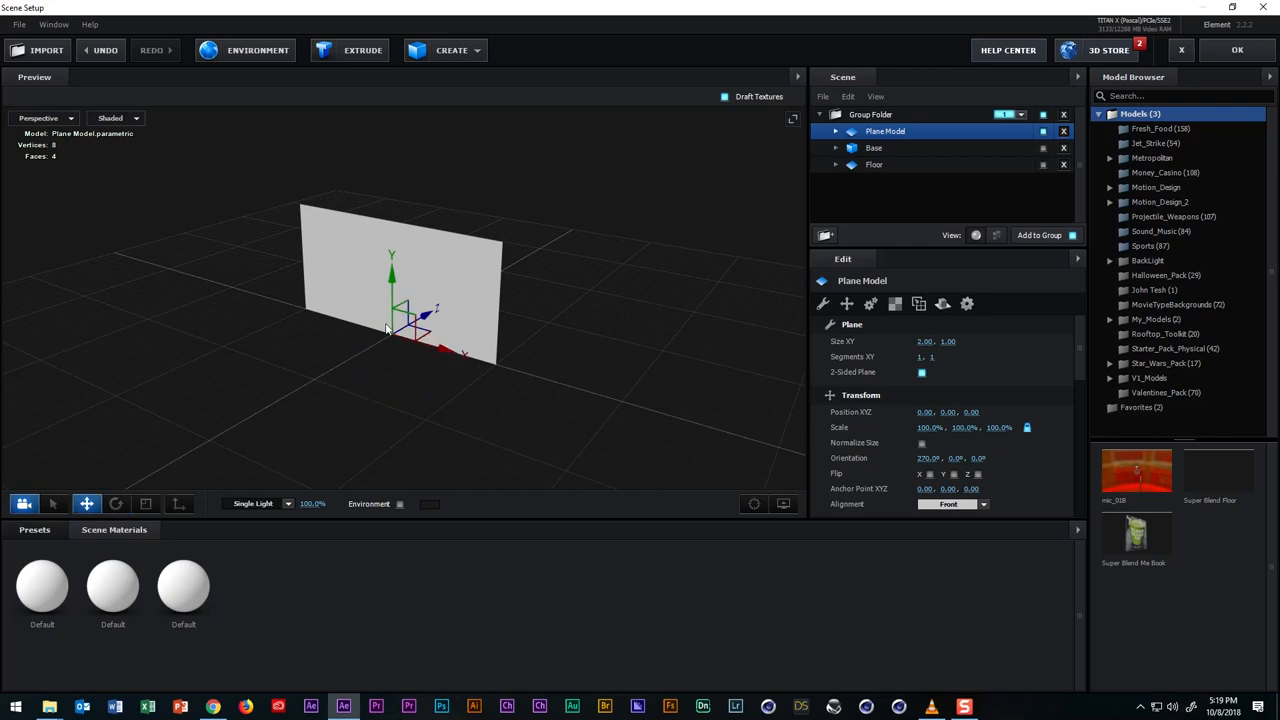
drag(430, 330, 444, 316)
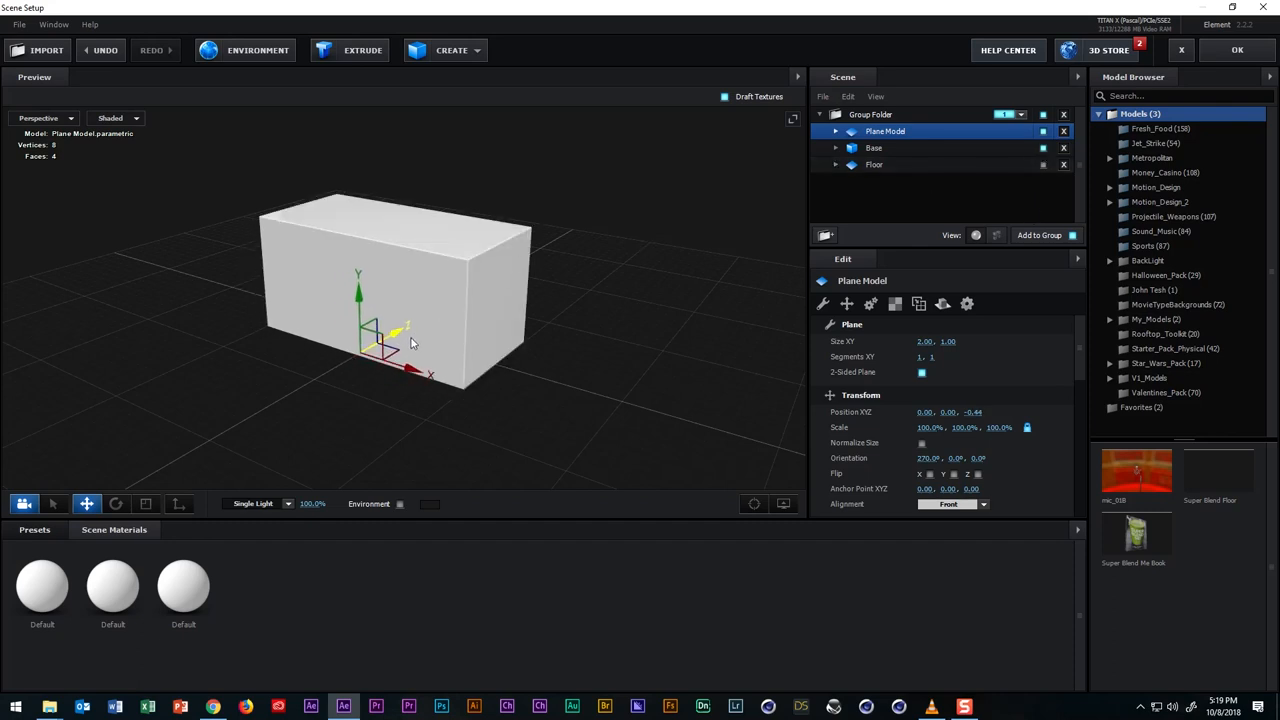
drag(410, 330, 400, 344)
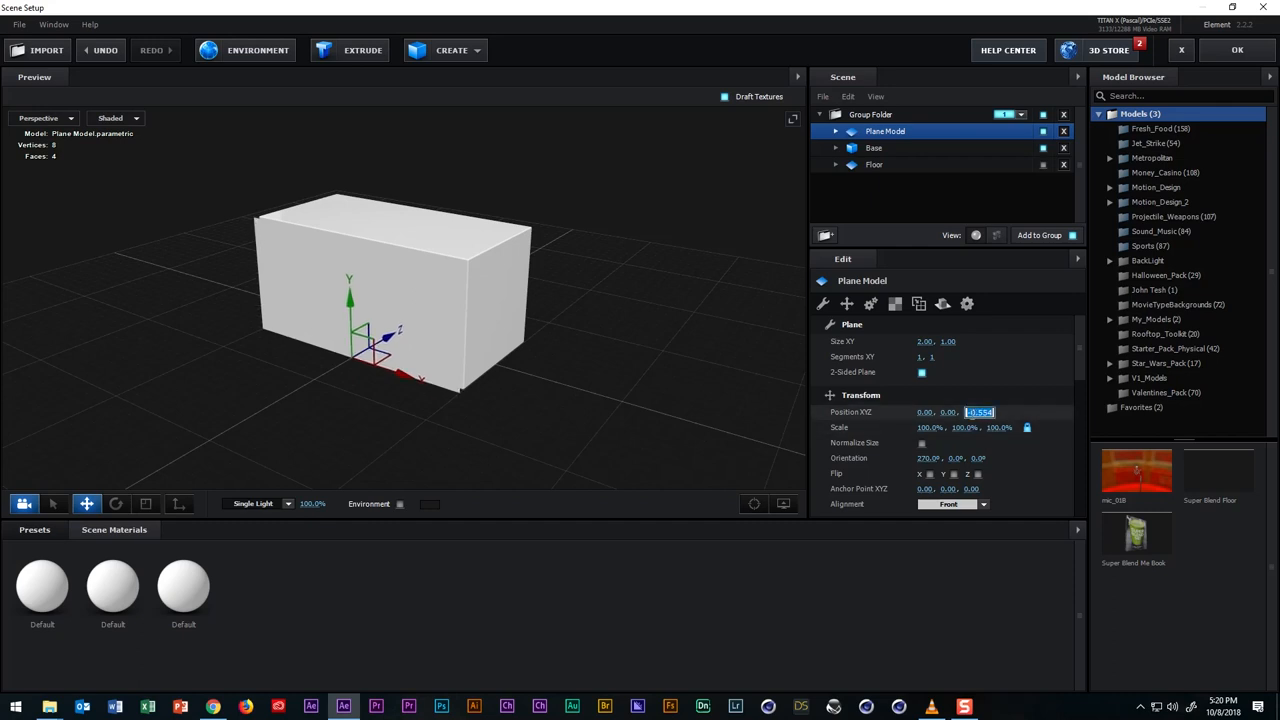
text(-.5)
click(930, 130)
text(Front)
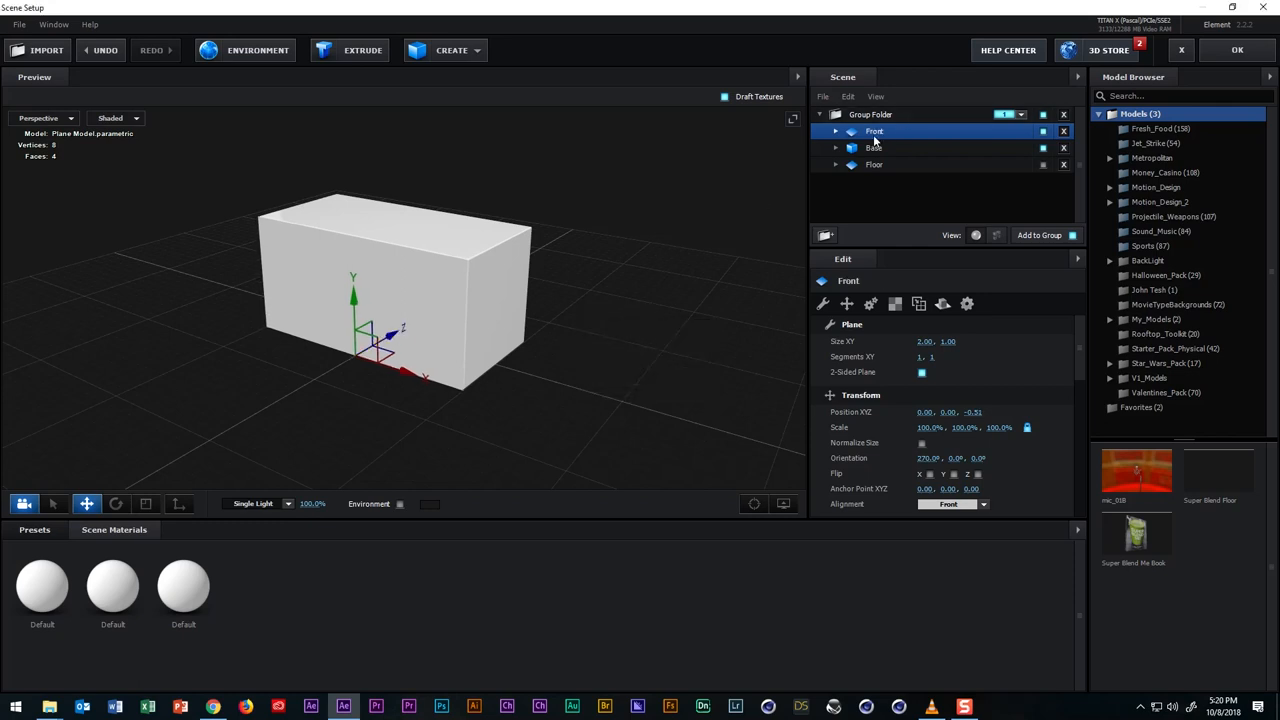
Duplicate the Front plane with its material and name the copy Side.
right_click(874, 132)
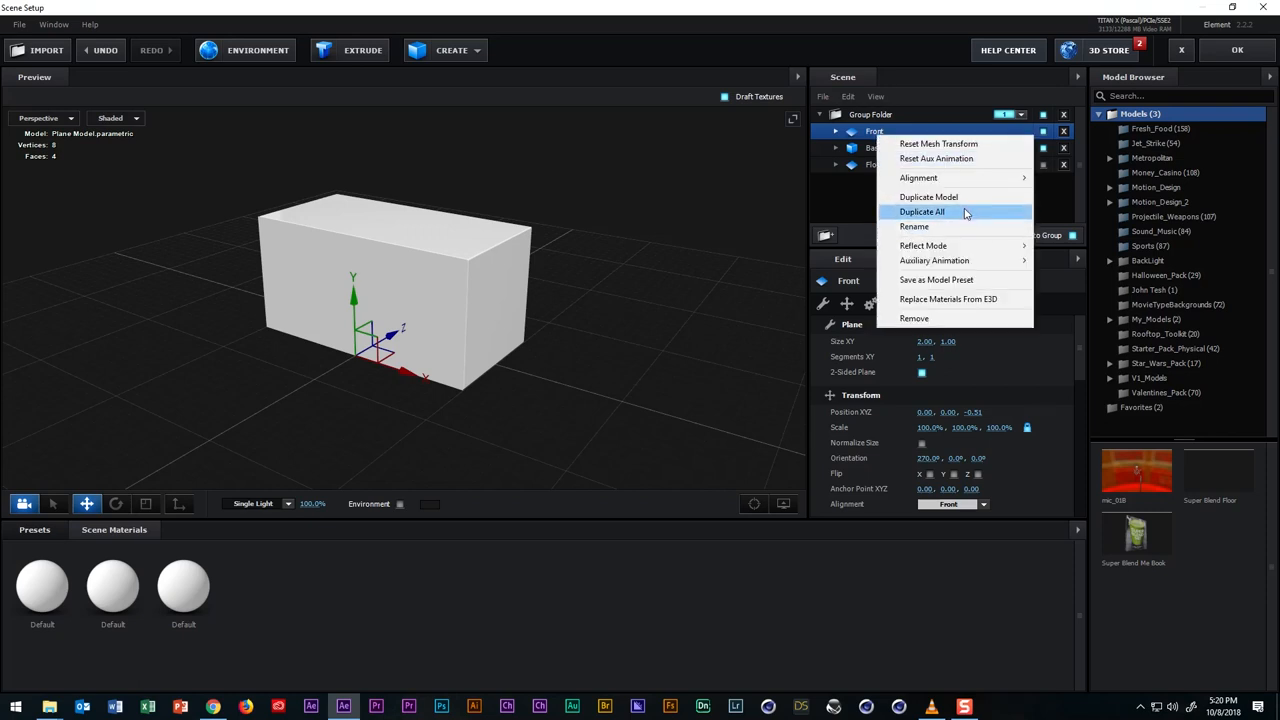
click(920, 212)
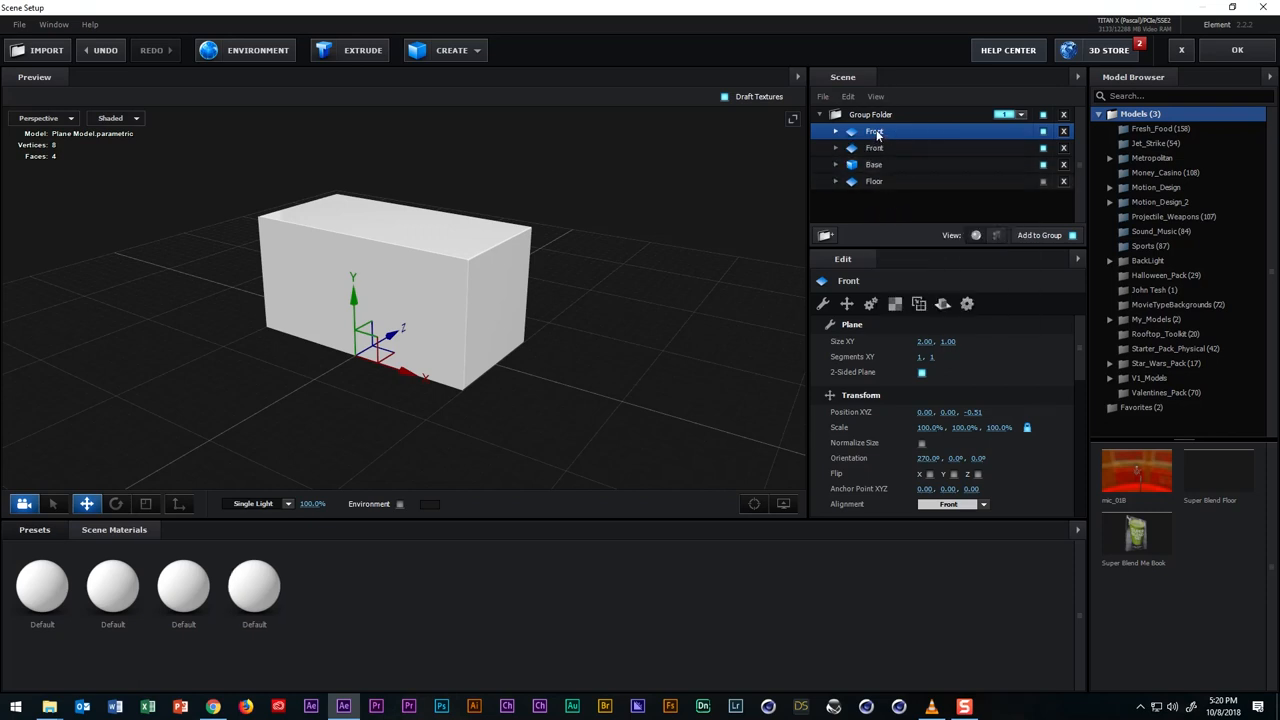
double_click(874, 132)
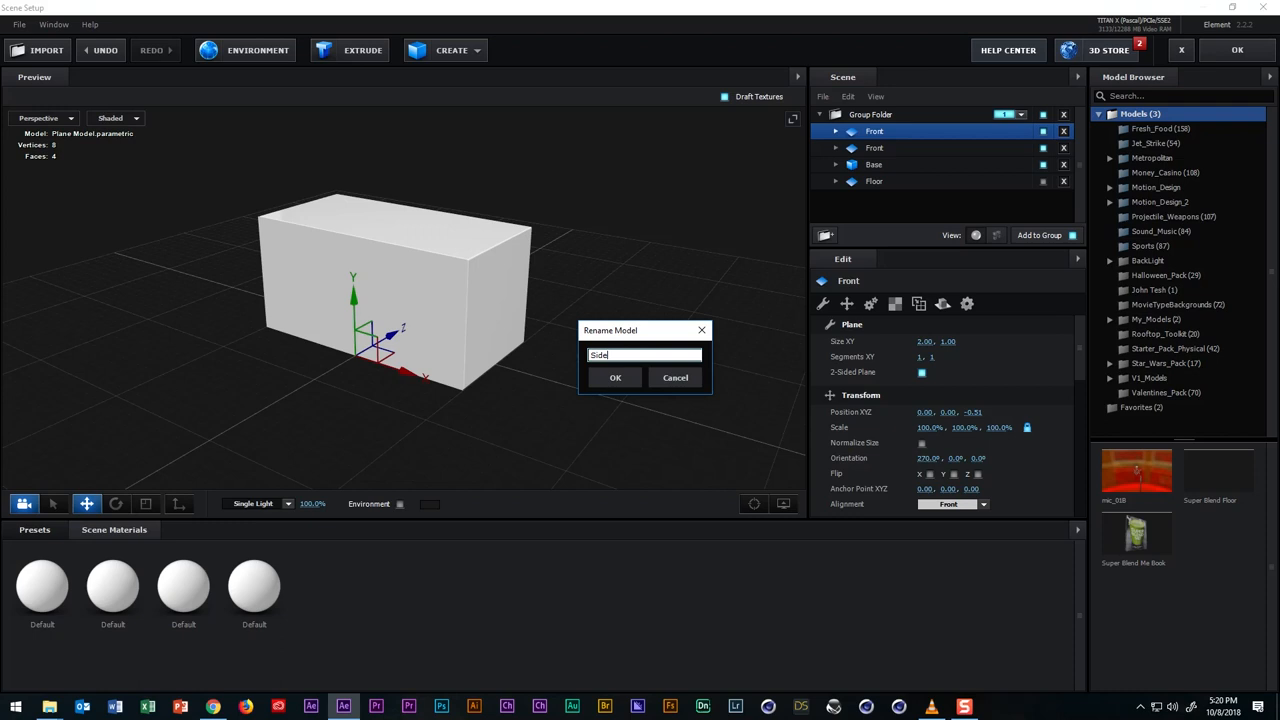
click(616, 376)
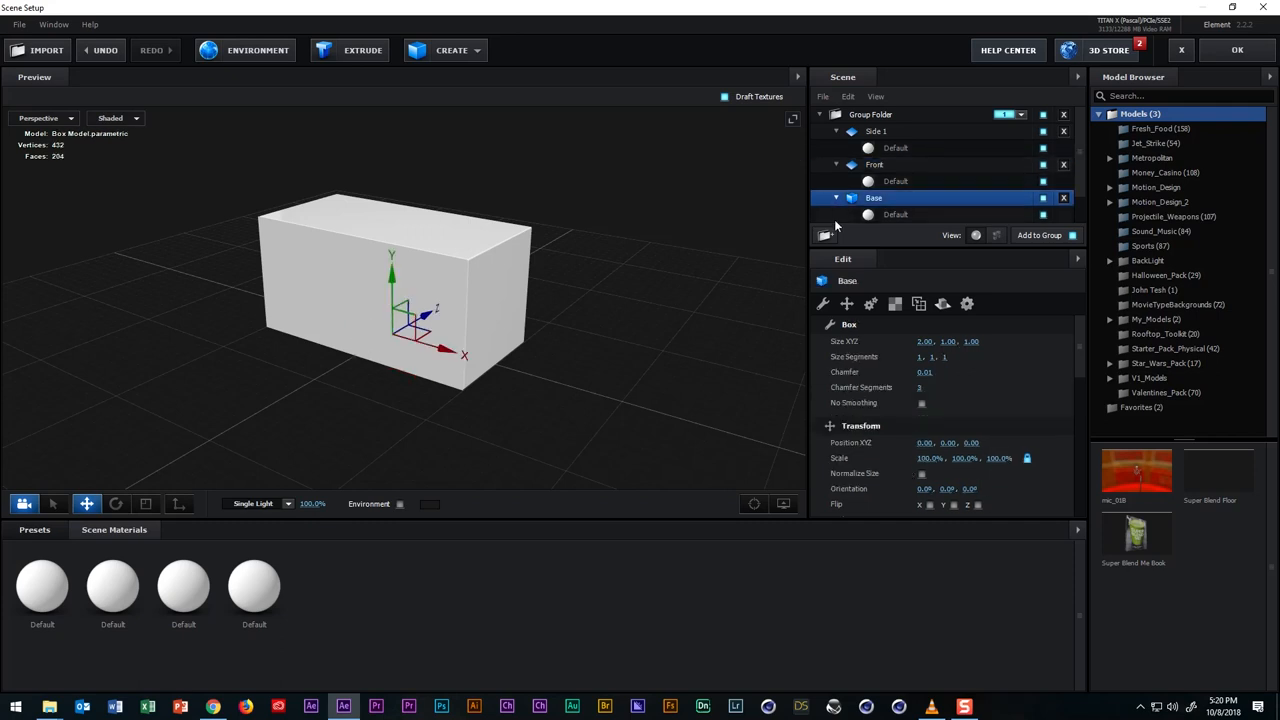
Rename the Base box and floor materials to Base and Floor to match their models.
click(874, 164)
text(Front)
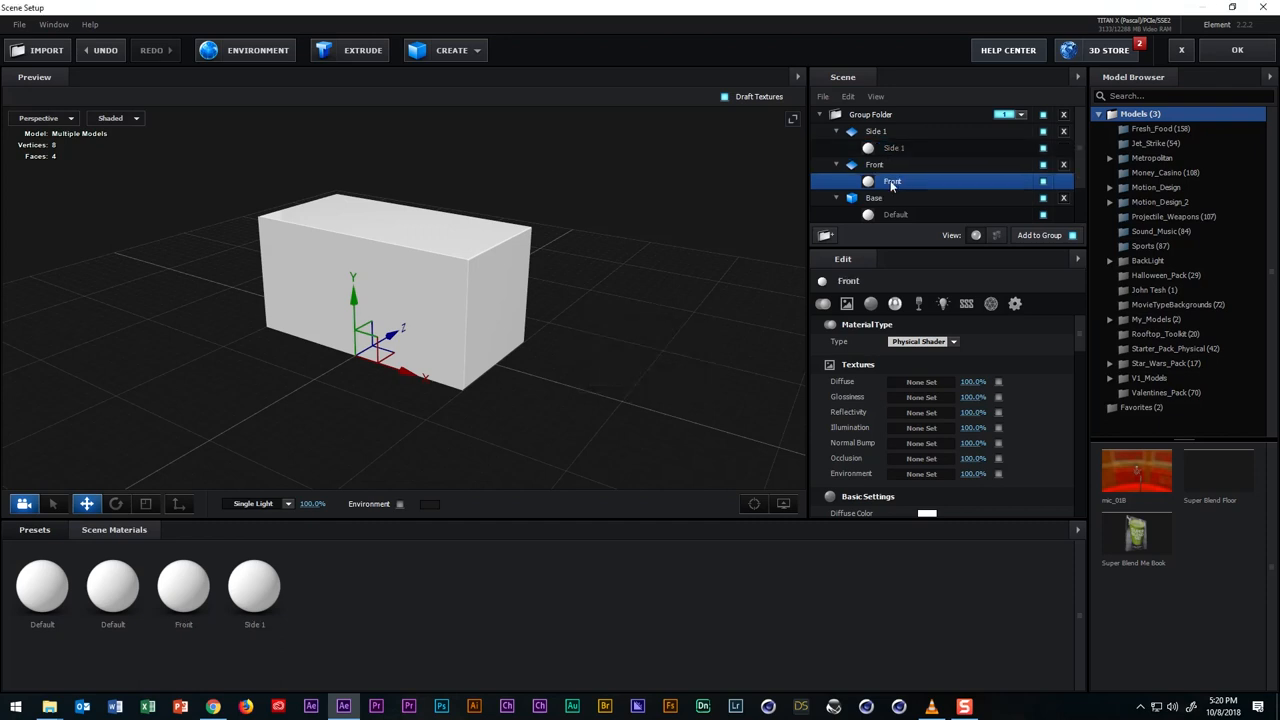
double_click(896, 214)
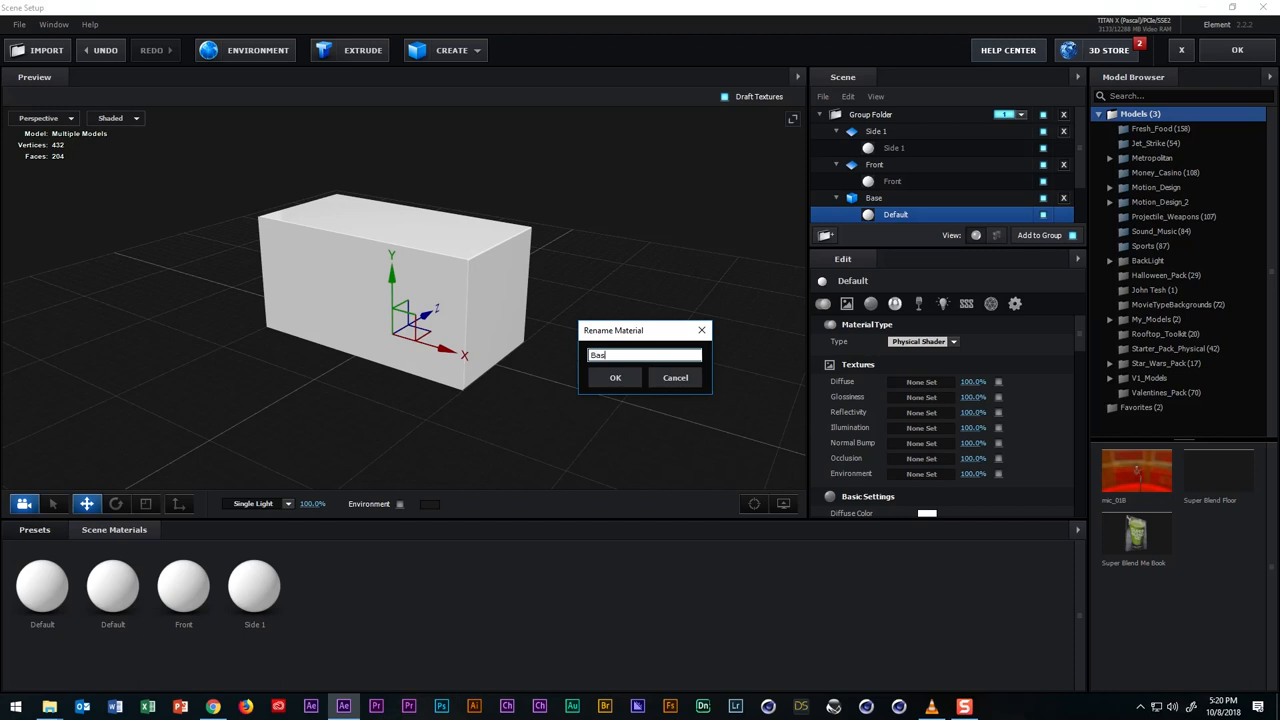
click(616, 376)
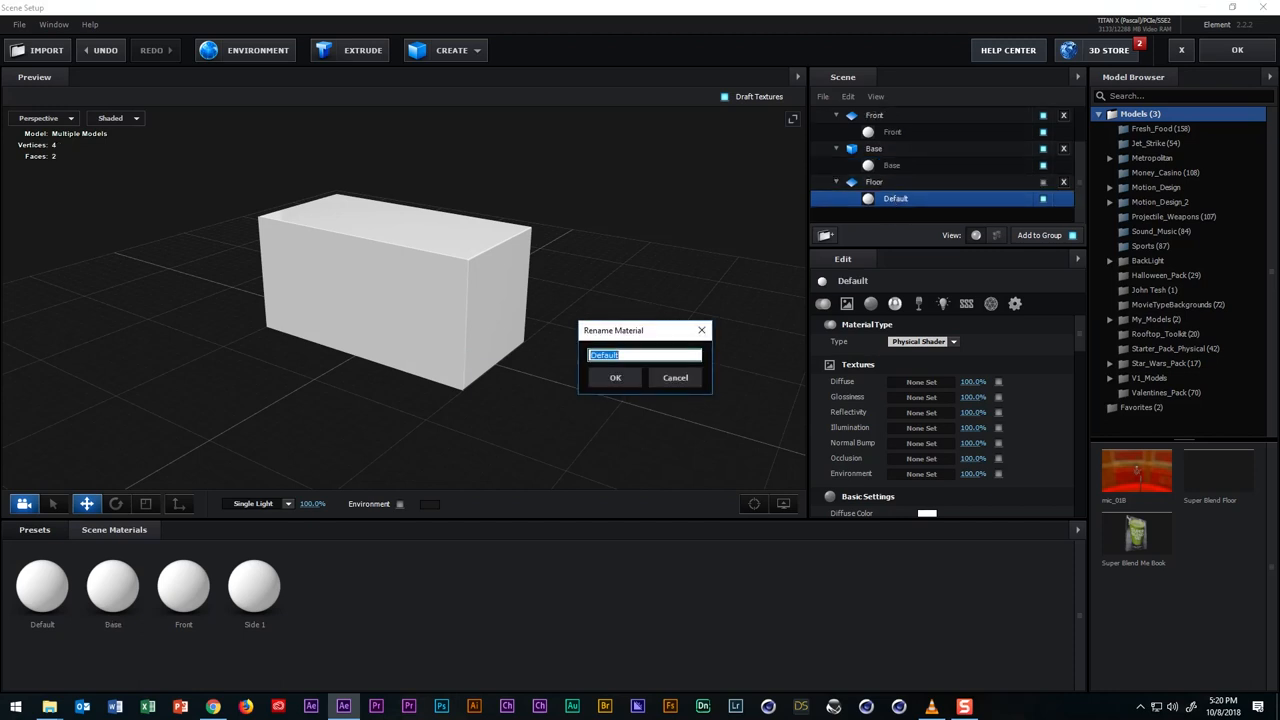
click(616, 376)
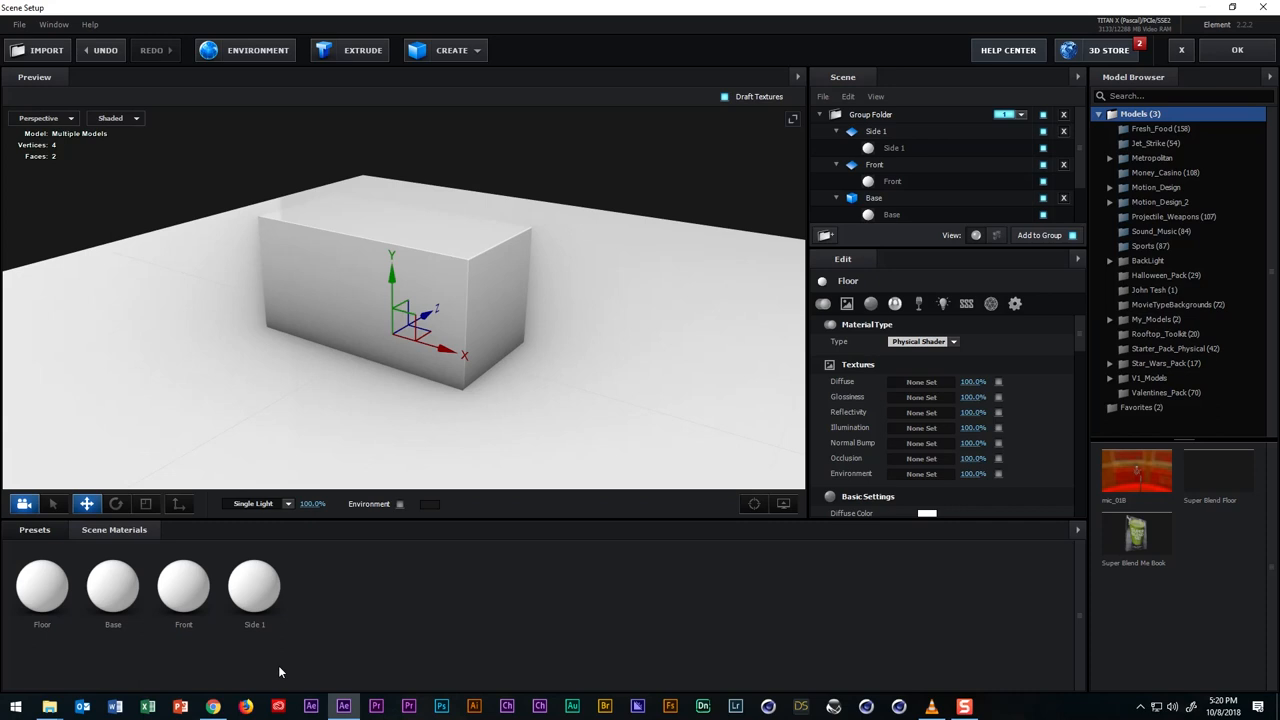
mouse_move(284, 670)
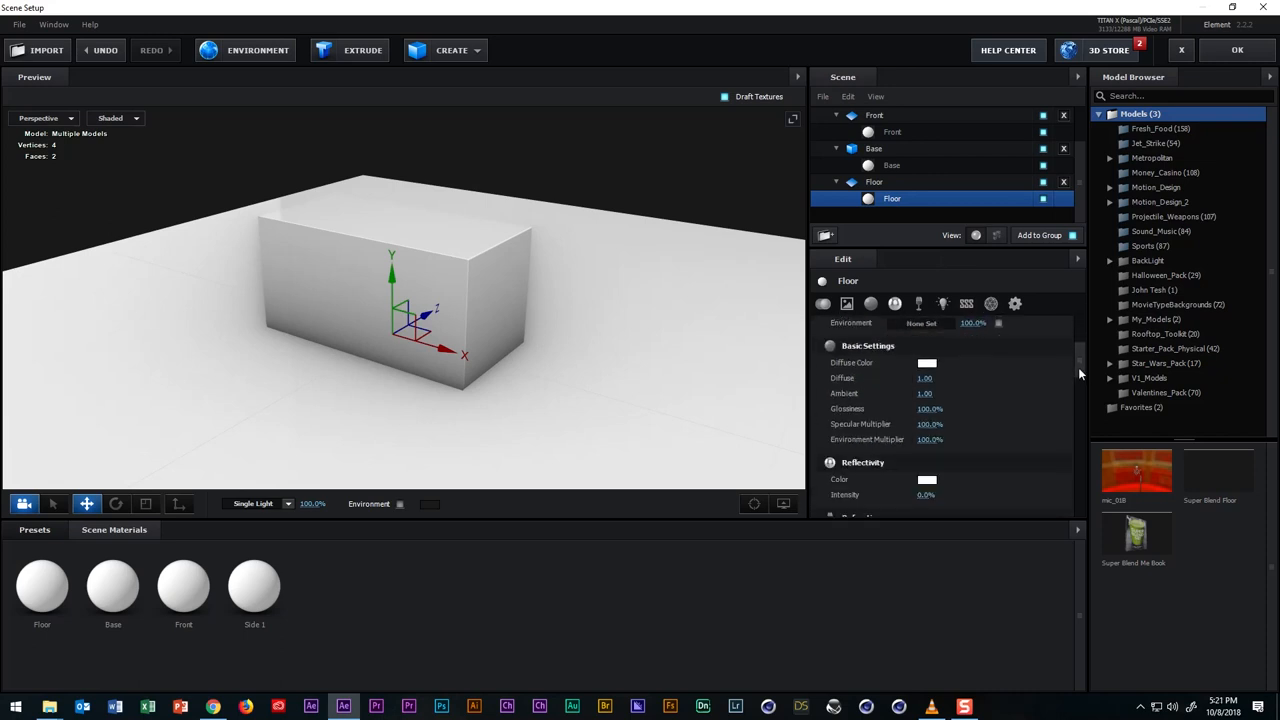
Raise the Floor material's reflectivity to 100% and select the Floor model.
scroll(down, 3)
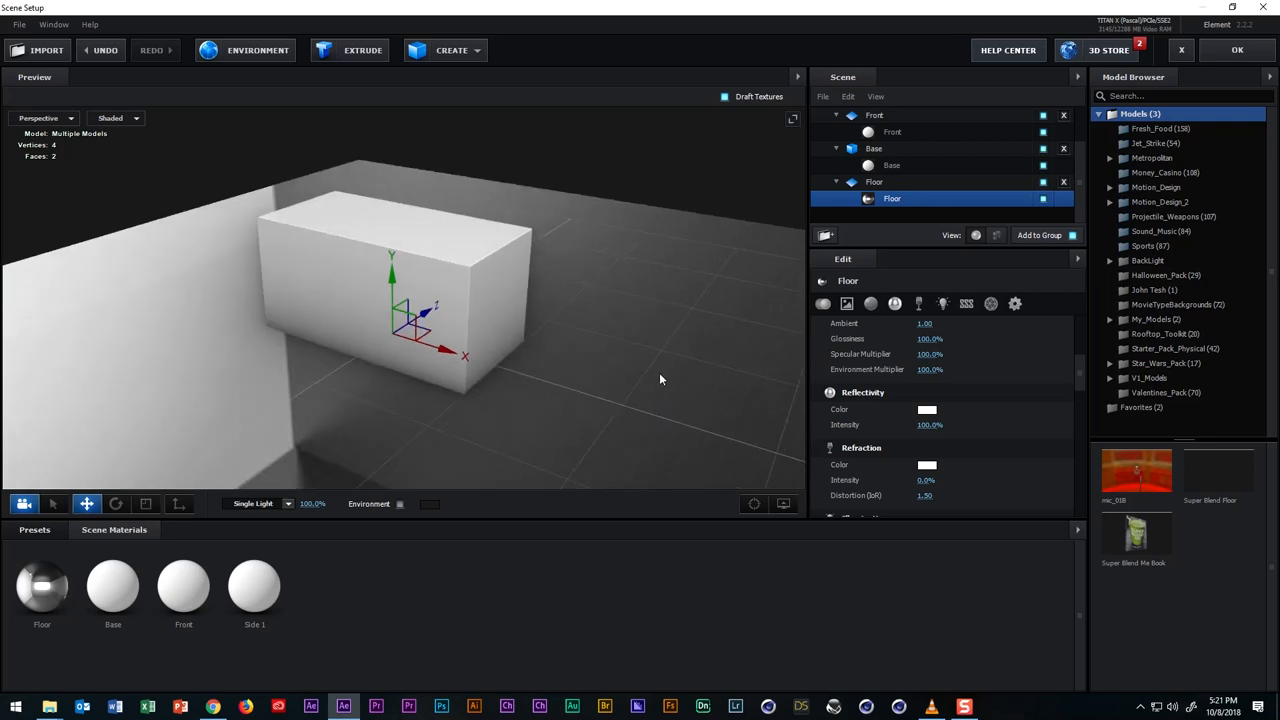
click(874, 180)
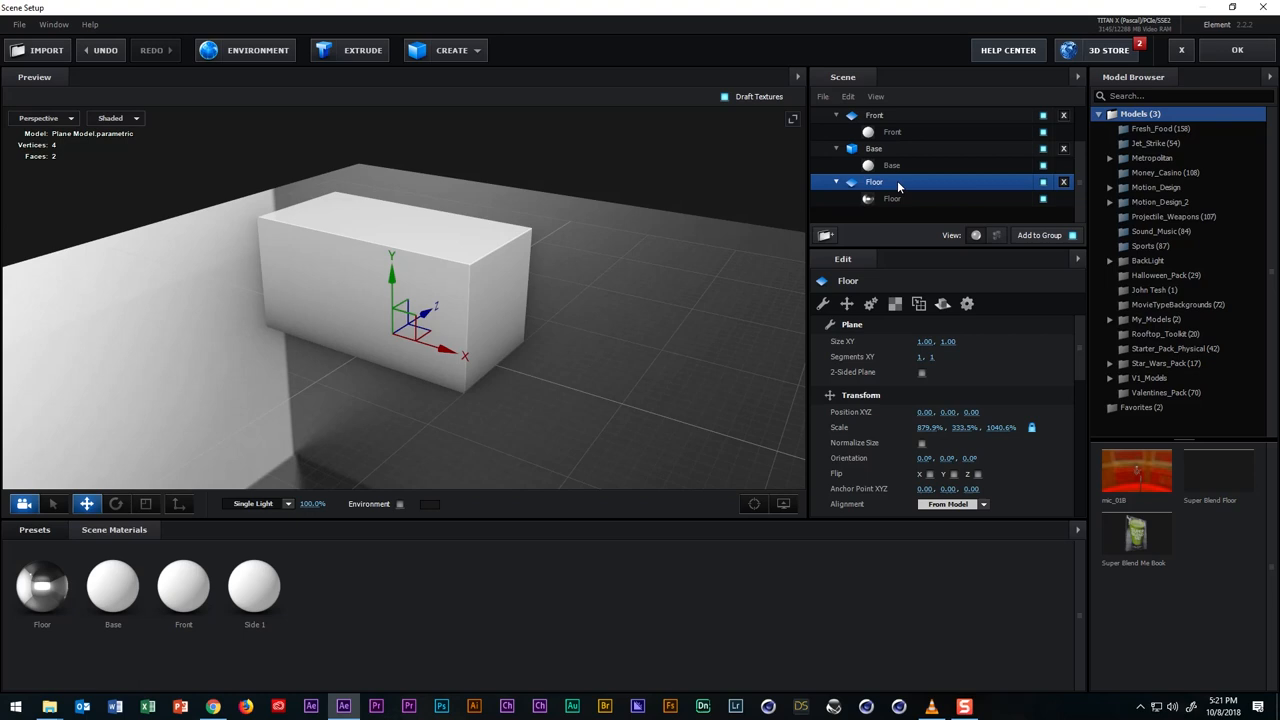
Set the Floor model's Reflect Mode to Mirror Surface so the box reflects in it.
scroll(down, 3)
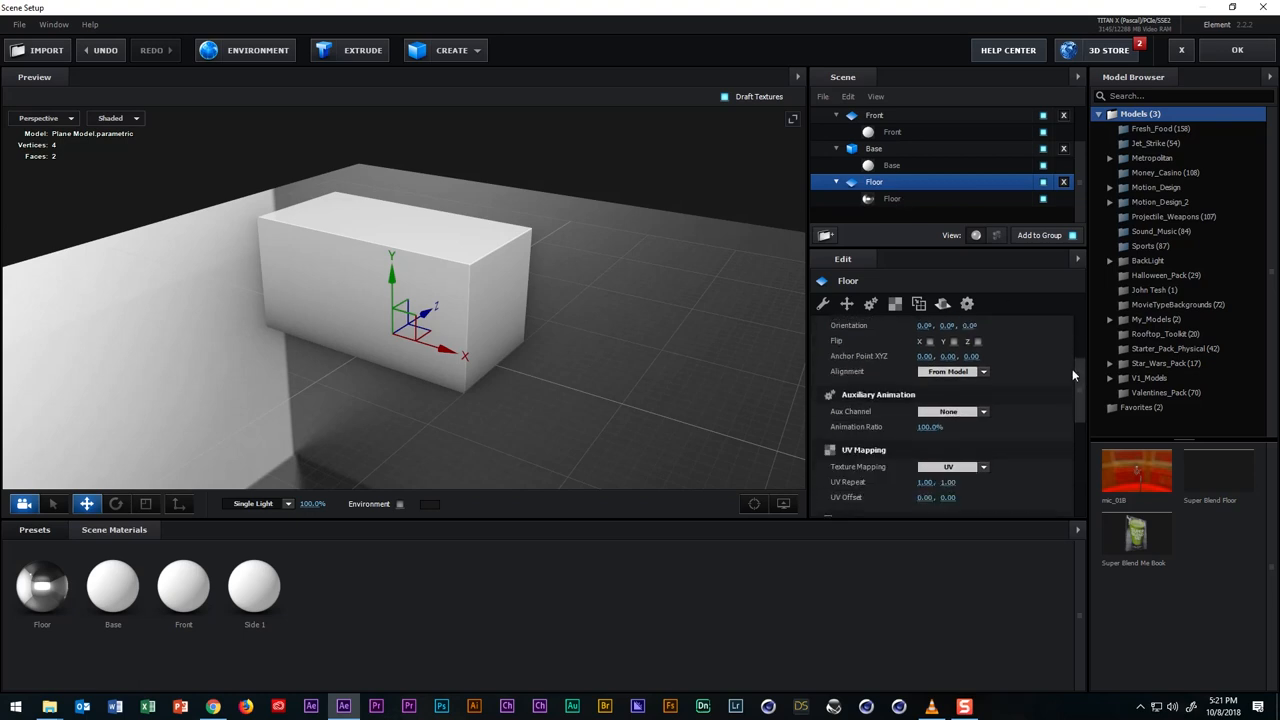
scroll(down, 3)
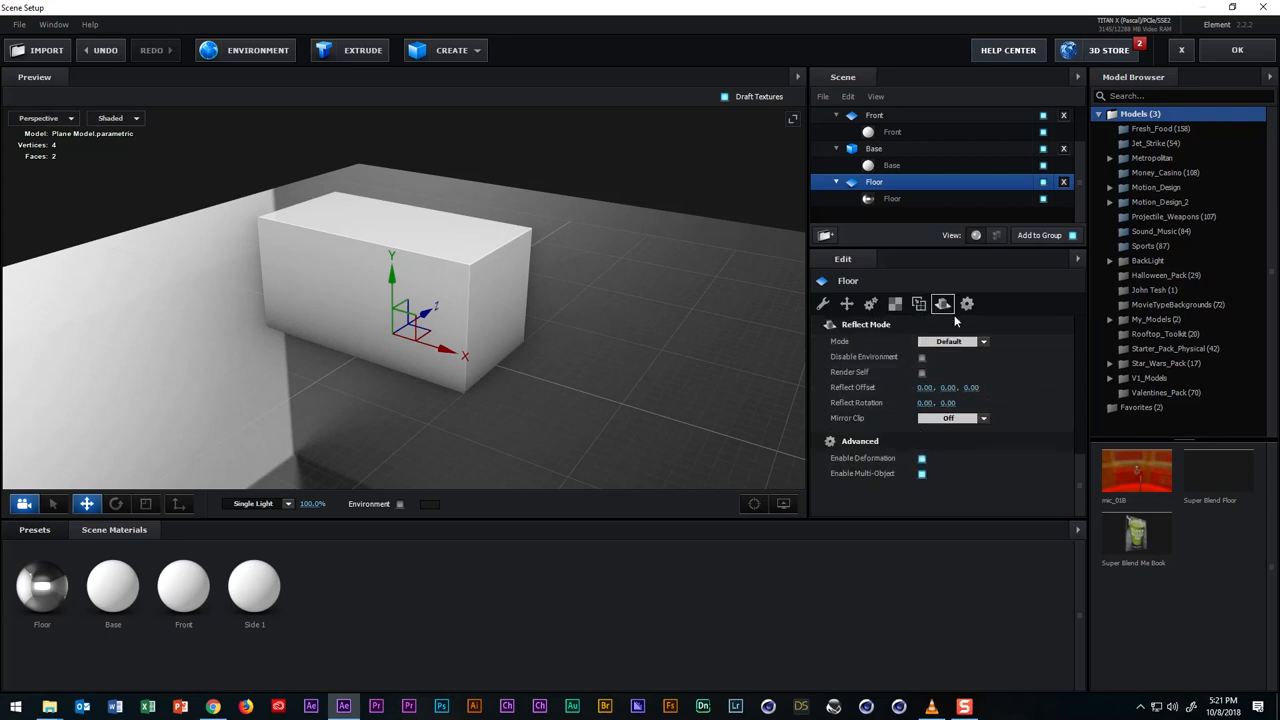
click(950, 340)
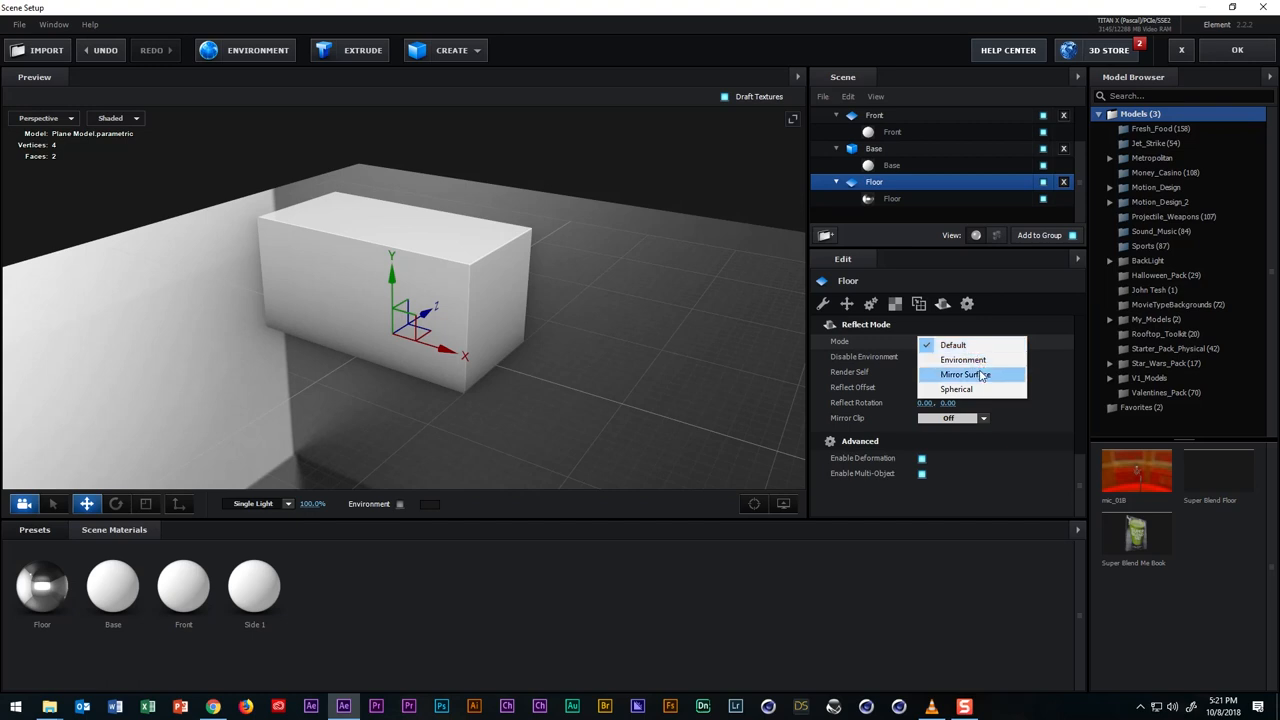
click(960, 374)
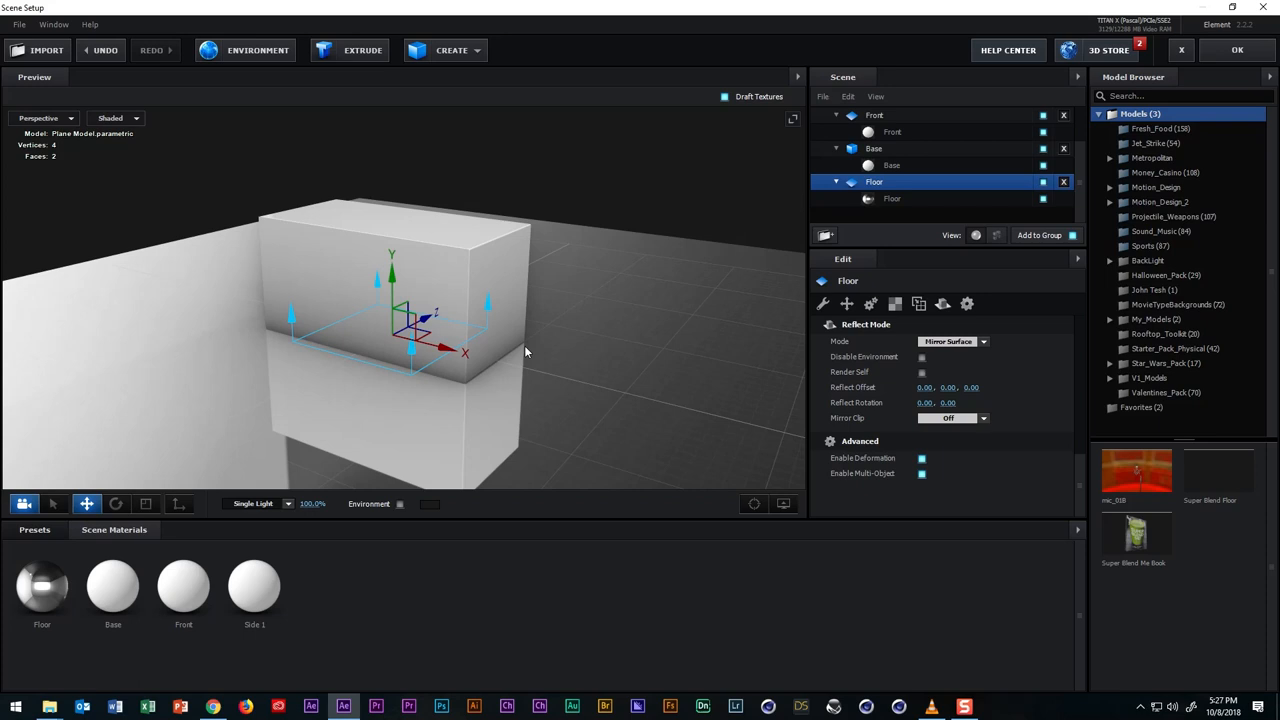
mouse_move(530, 340)
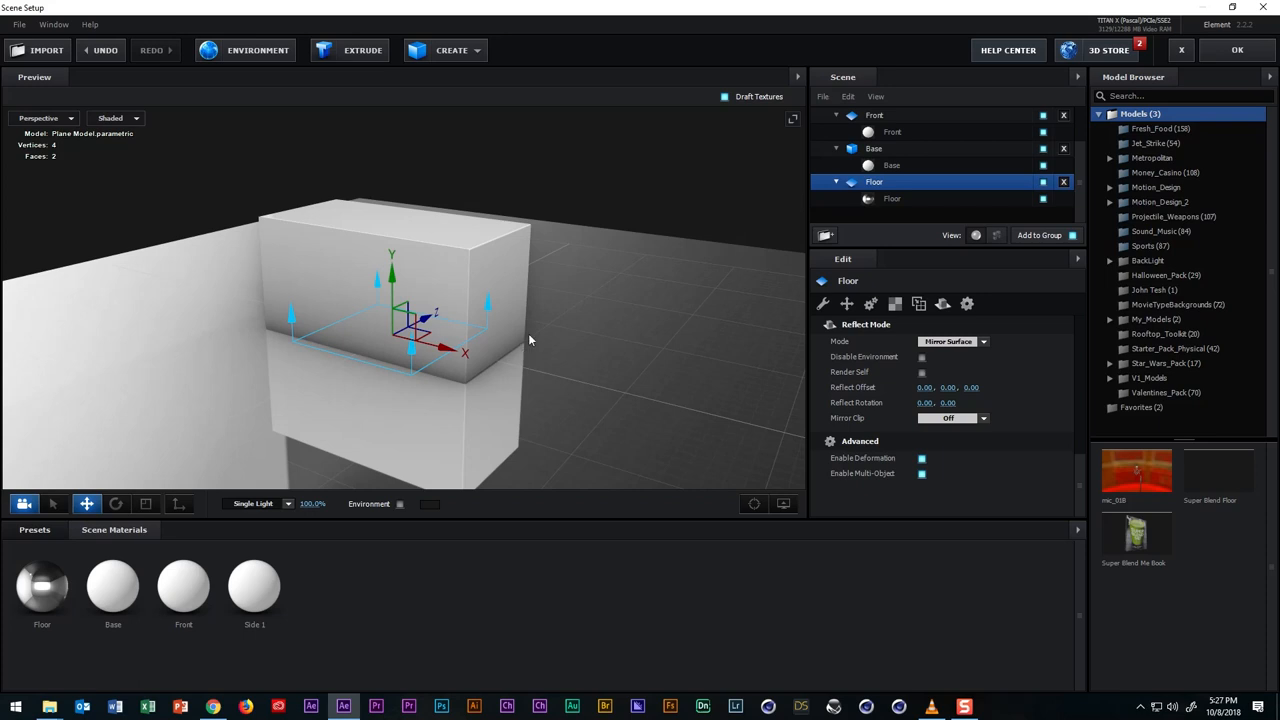
click(892, 198)
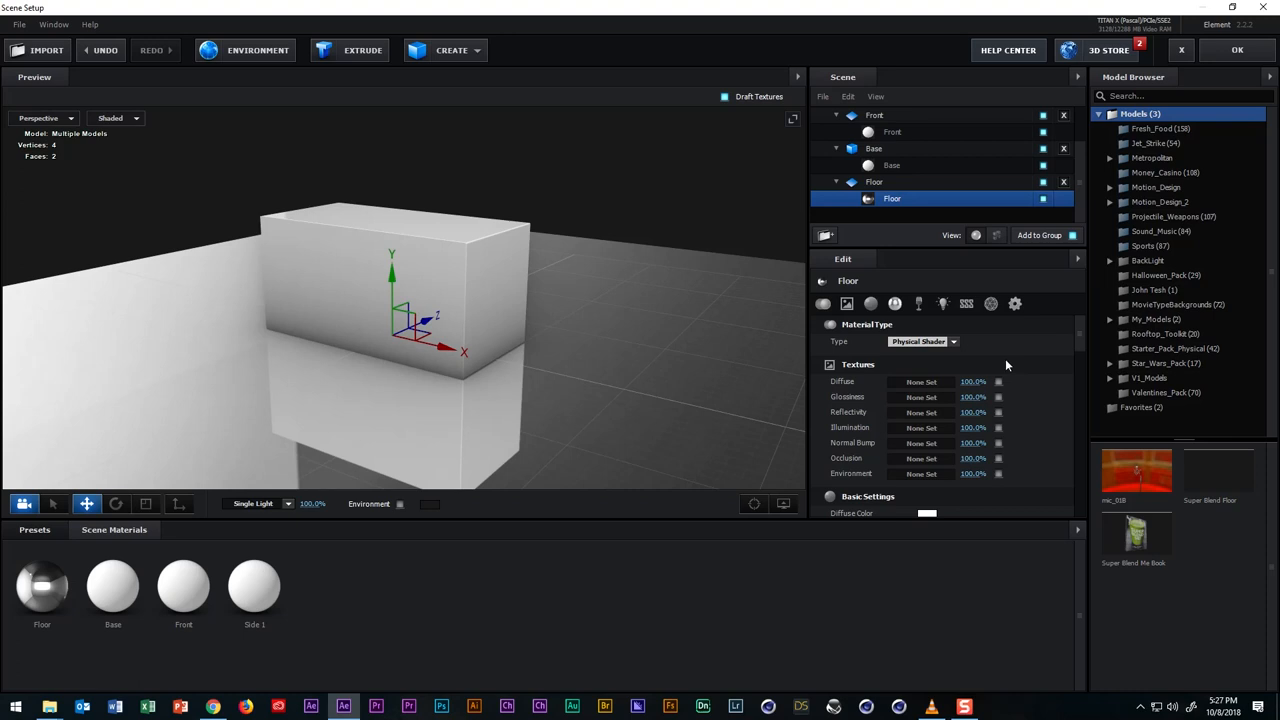
click(920, 340)
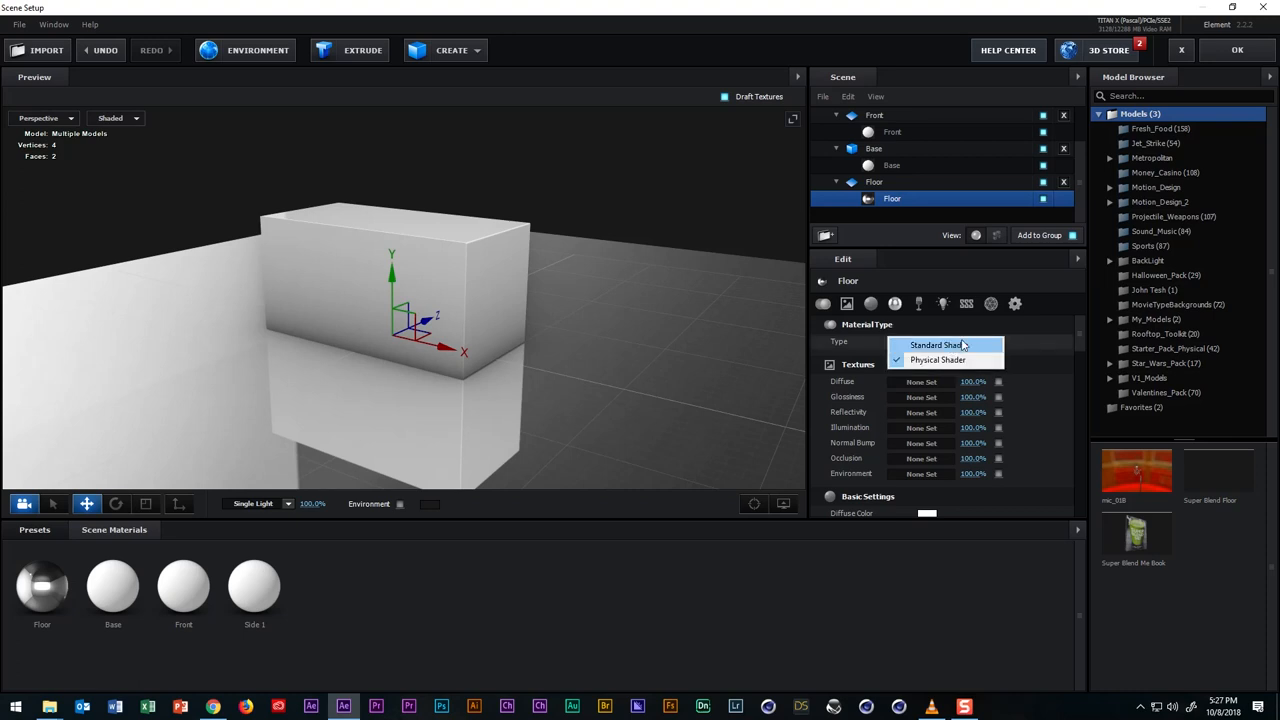
click(936, 344)
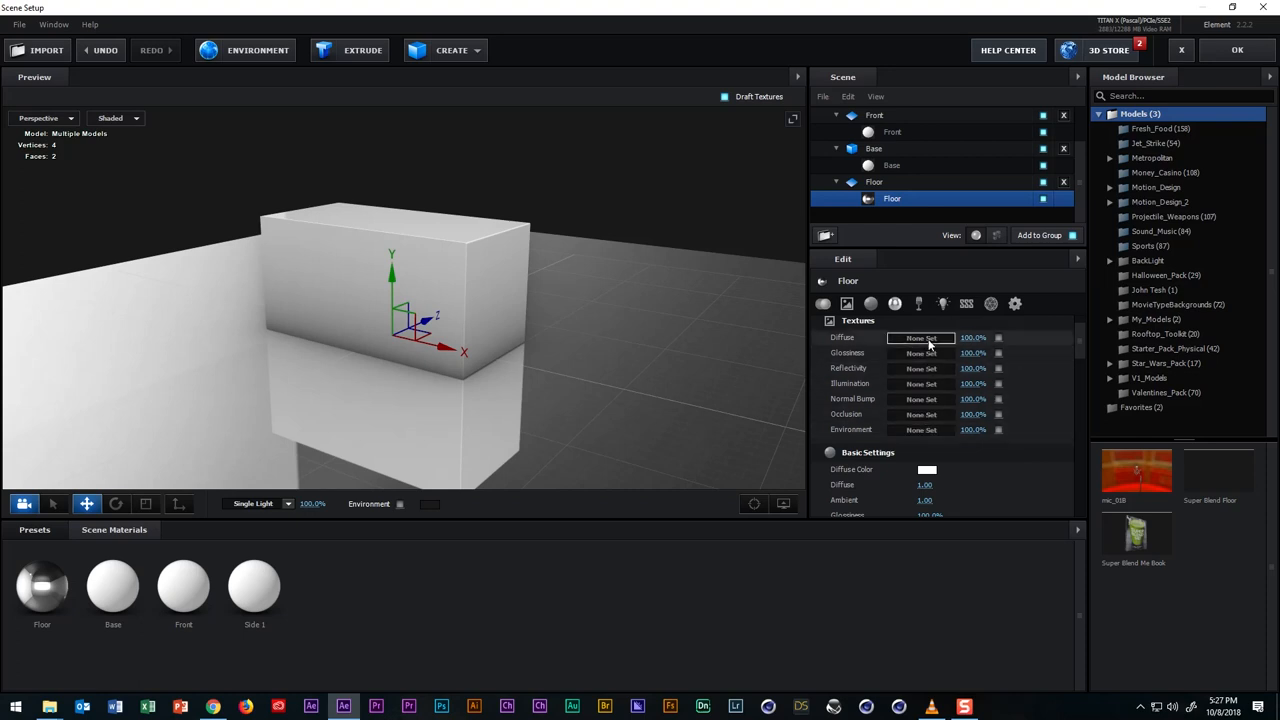
mouse_move(932, 352)
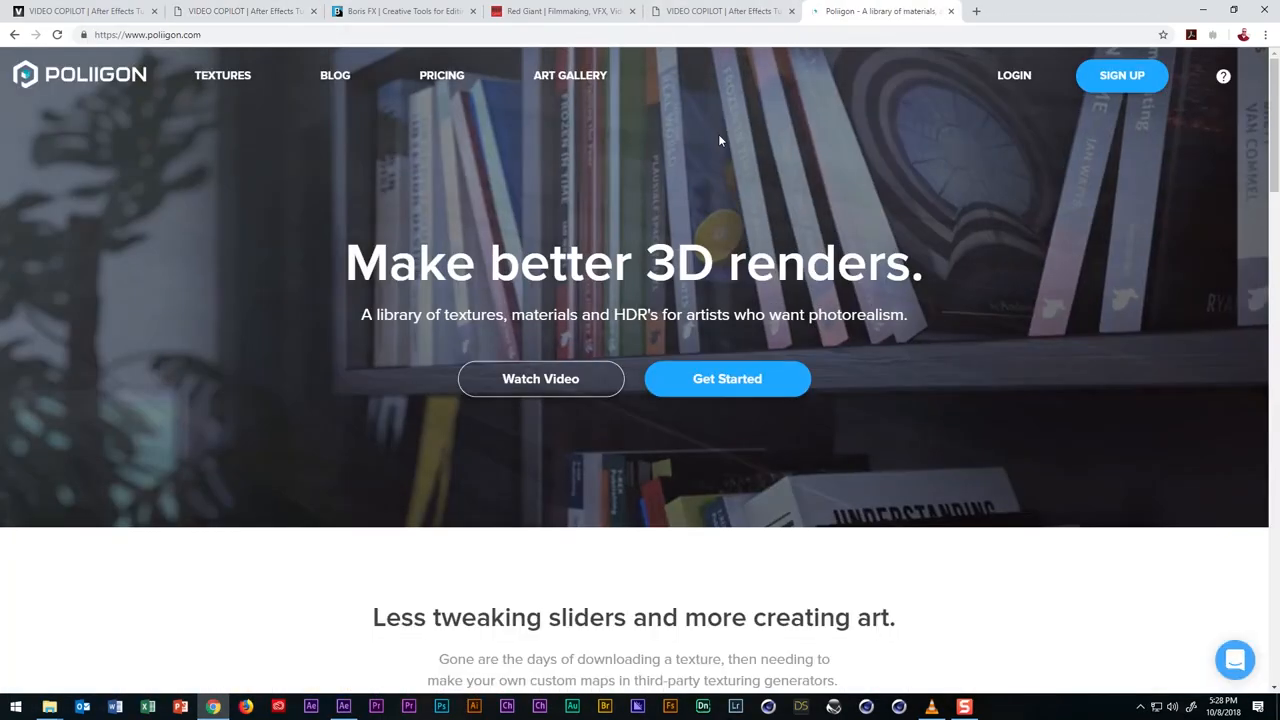
Browse Poliigon's Bricks textures and preview Bricks Industrial Mosaic 001 on a cube.
click(222, 76)
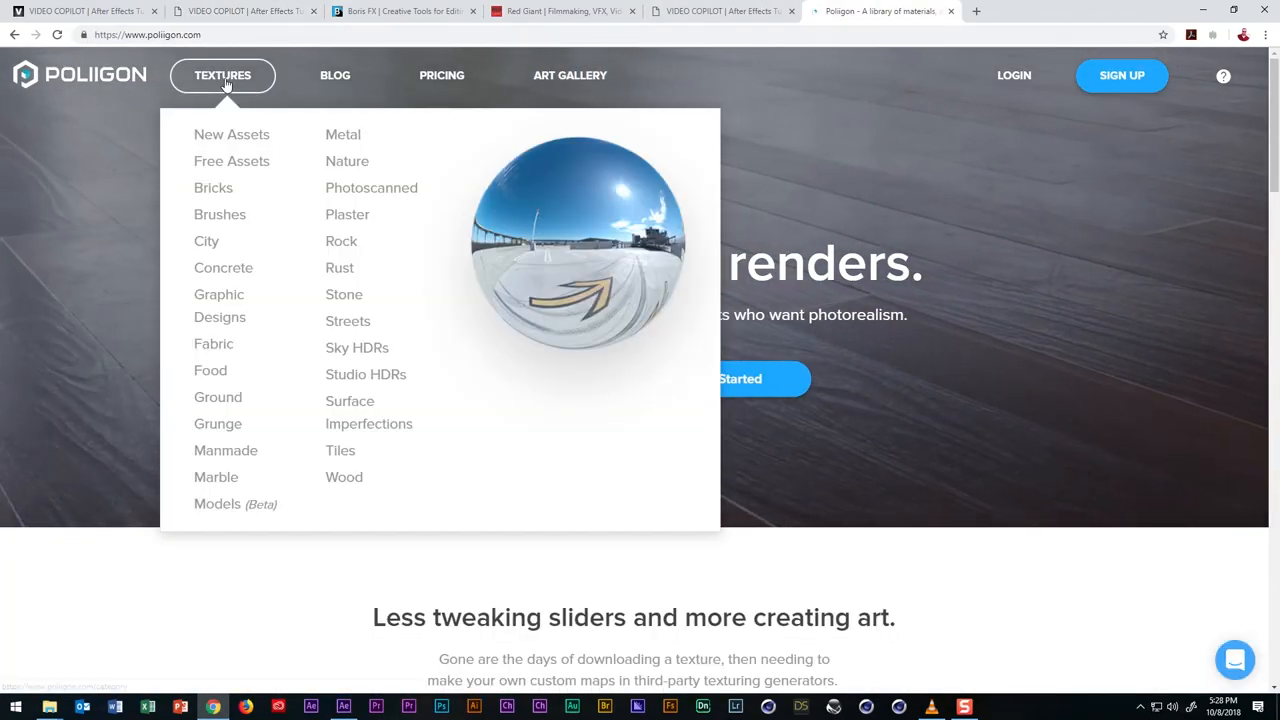
click(212, 188)
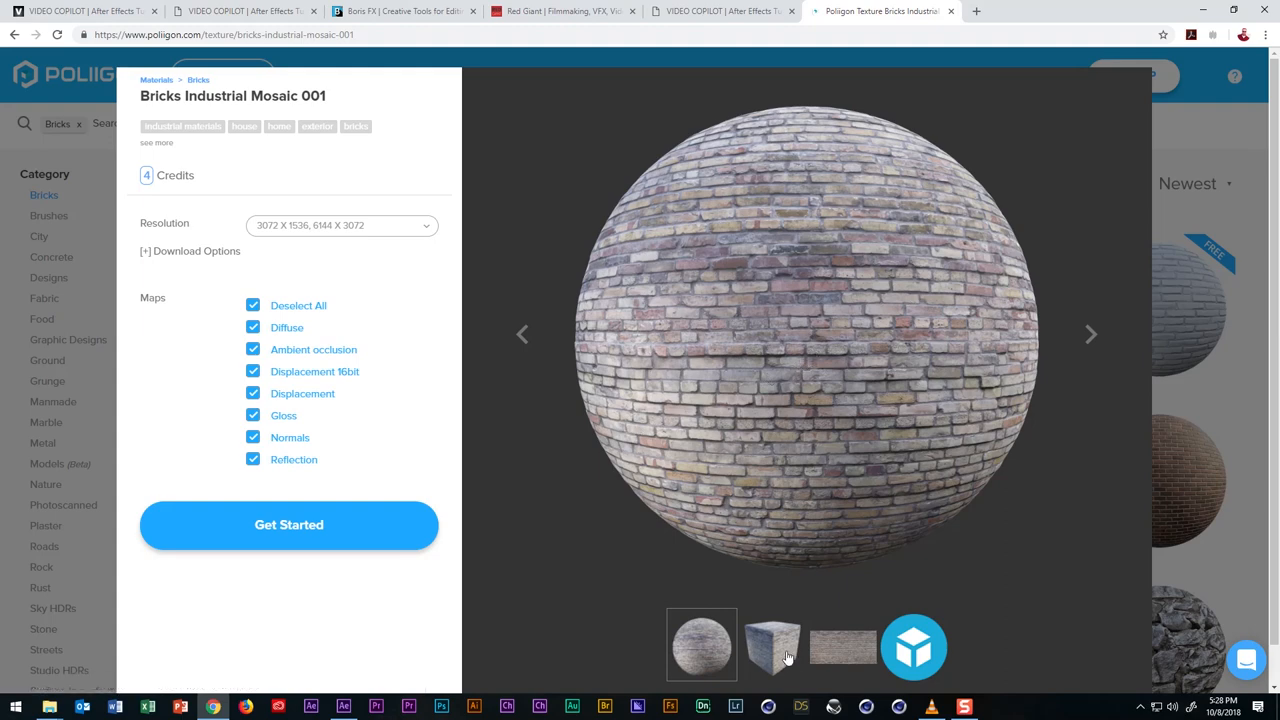
click(772, 644)
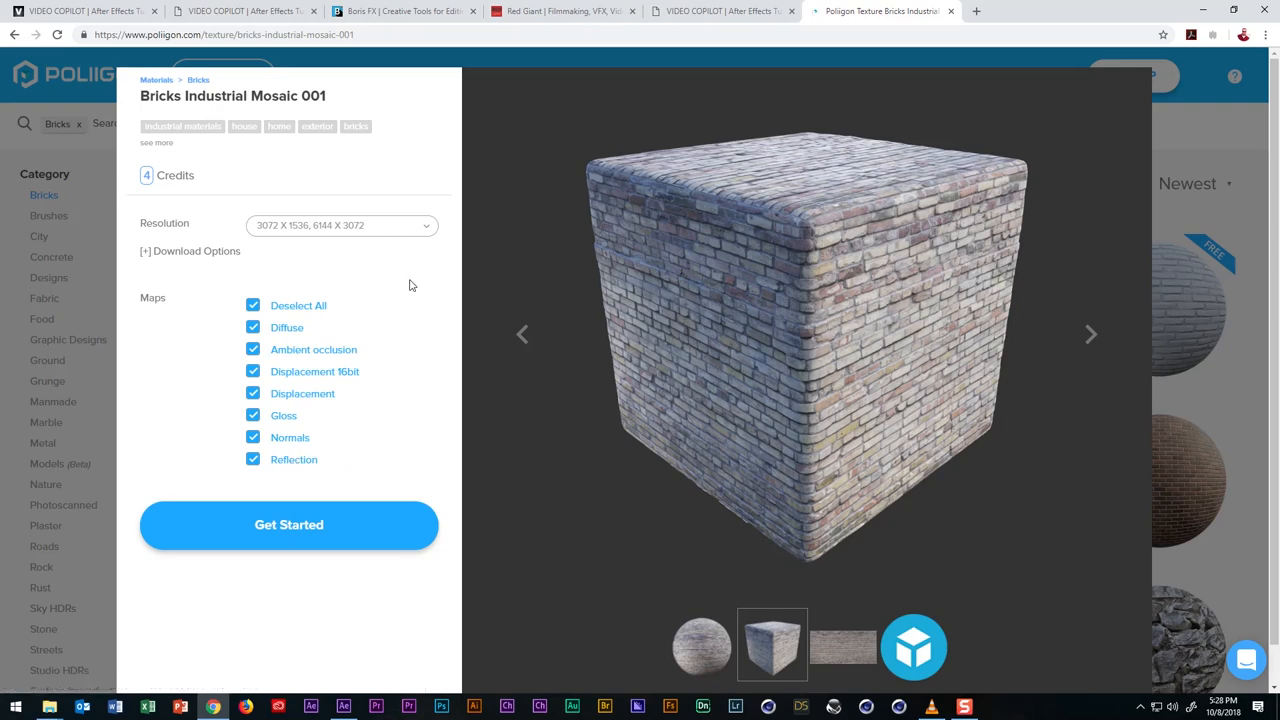
mouse_move(98, 326)
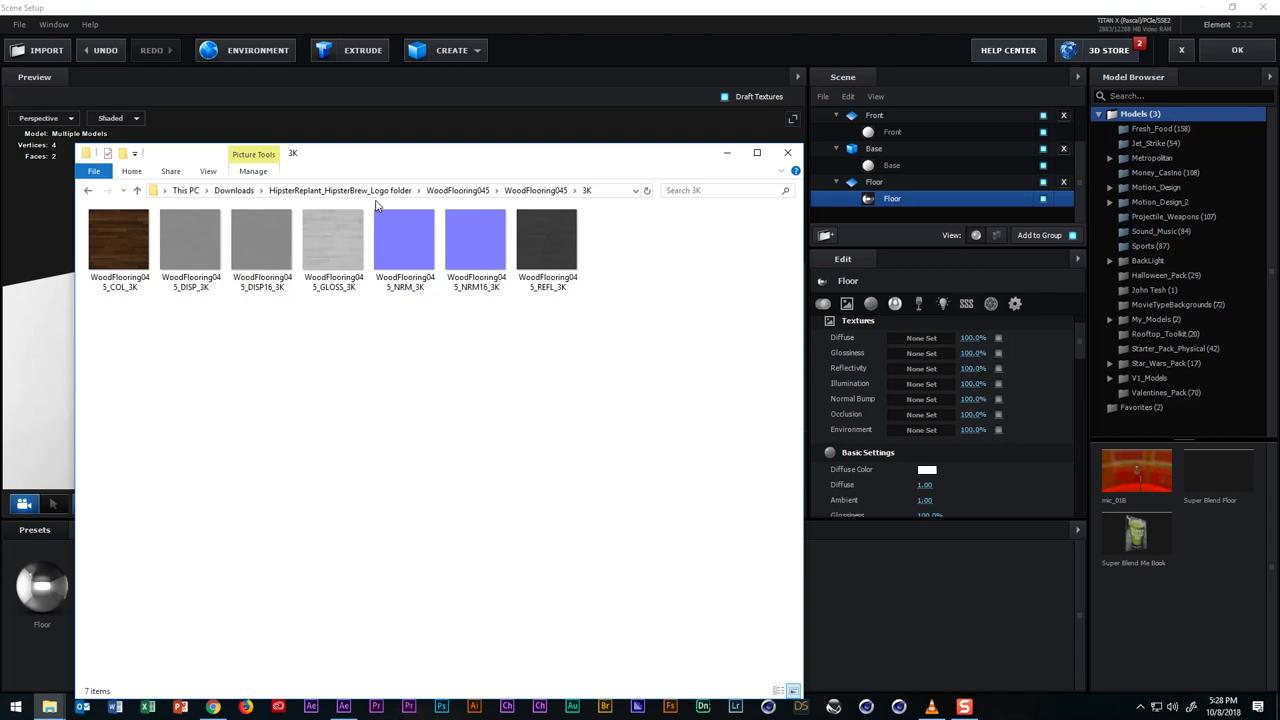
mouse_move(204, 344)
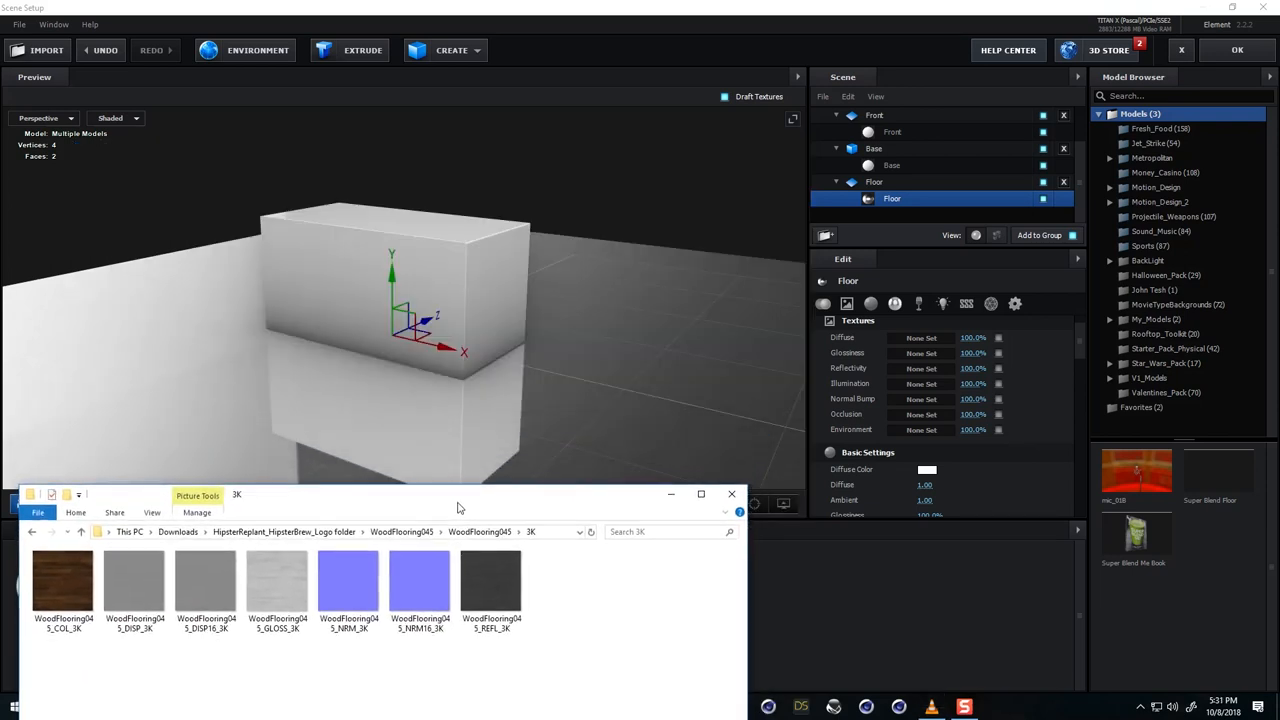
Load WoodFlooring045 GLOSS and NRM maps into the Floor material's Glossiness and Normal Bump slots.
click(278, 582)
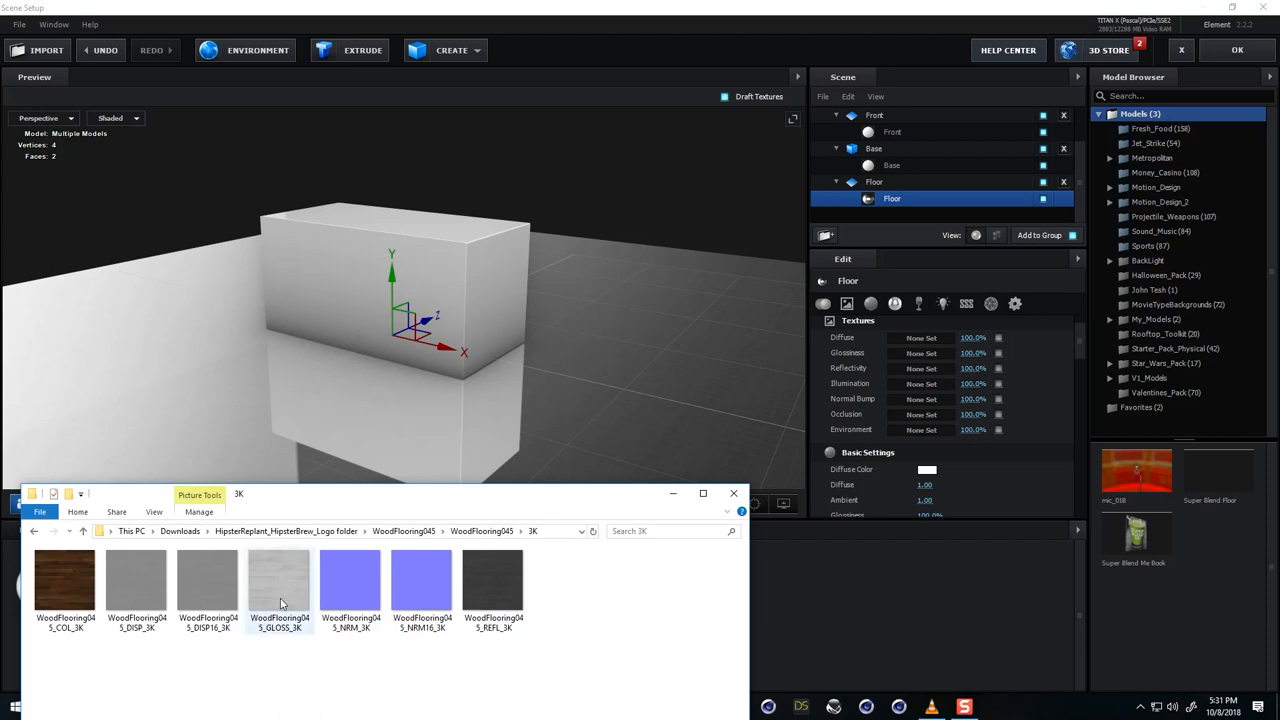
click(352, 580)
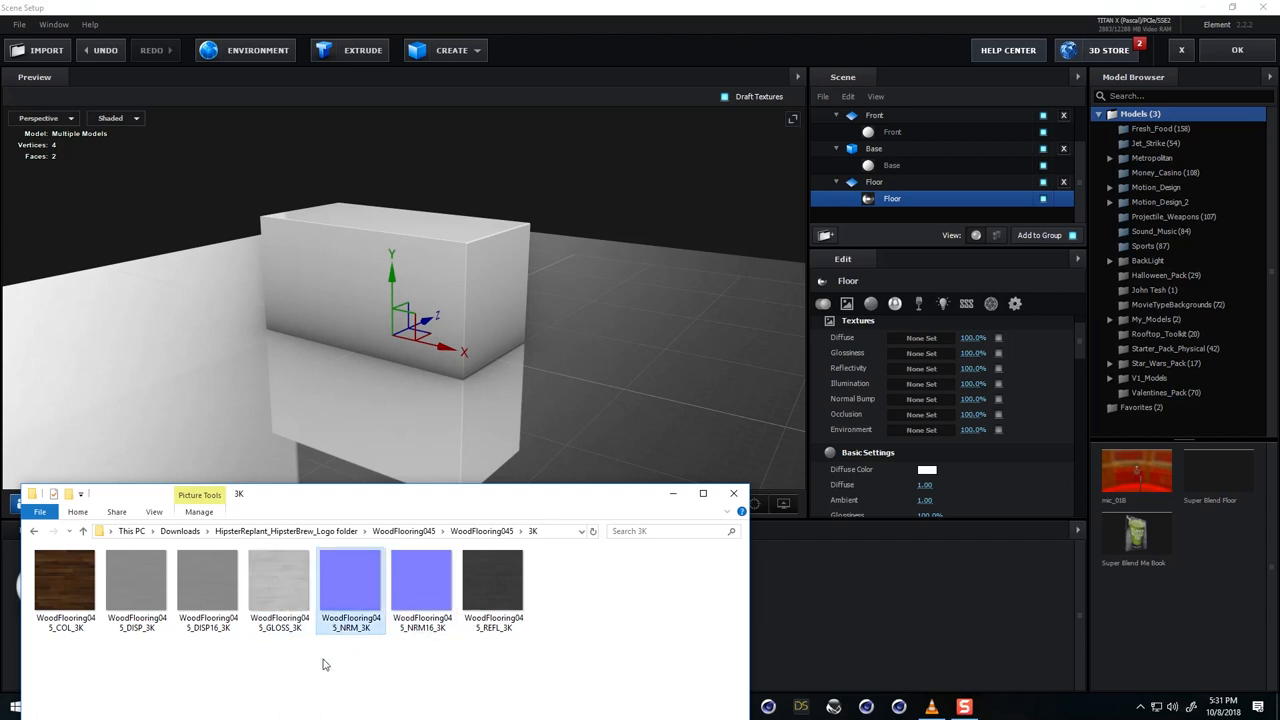
mouse_move(280, 600)
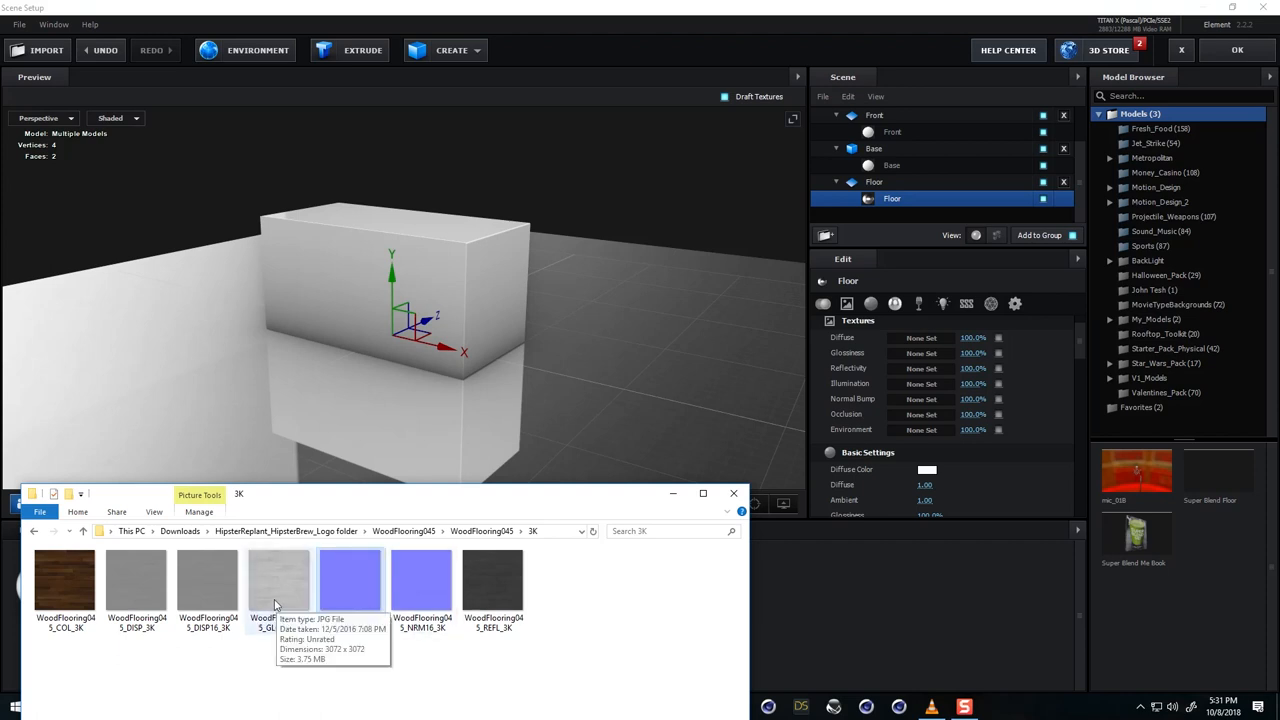
click(280, 580)
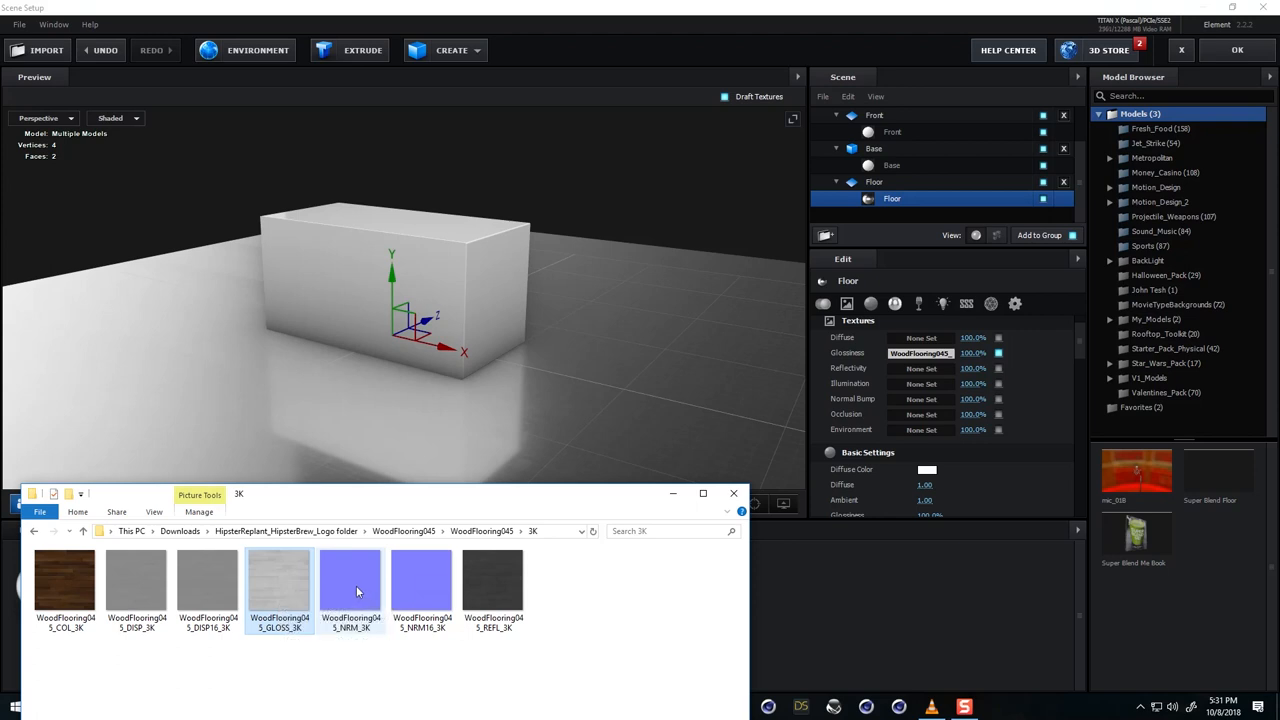
click(352, 580)
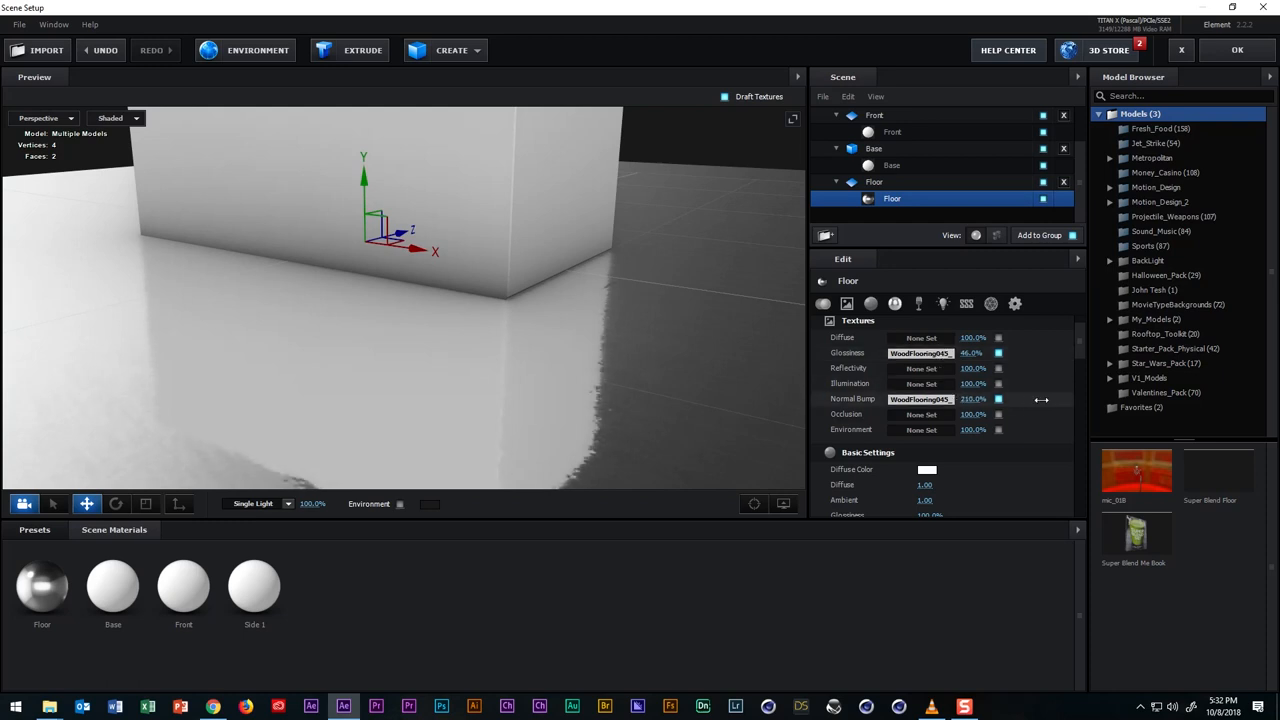
Adjust the floor's bump strength and glossiness percentages for a wood-like reflection.
drag(1040, 400, 964, 414)
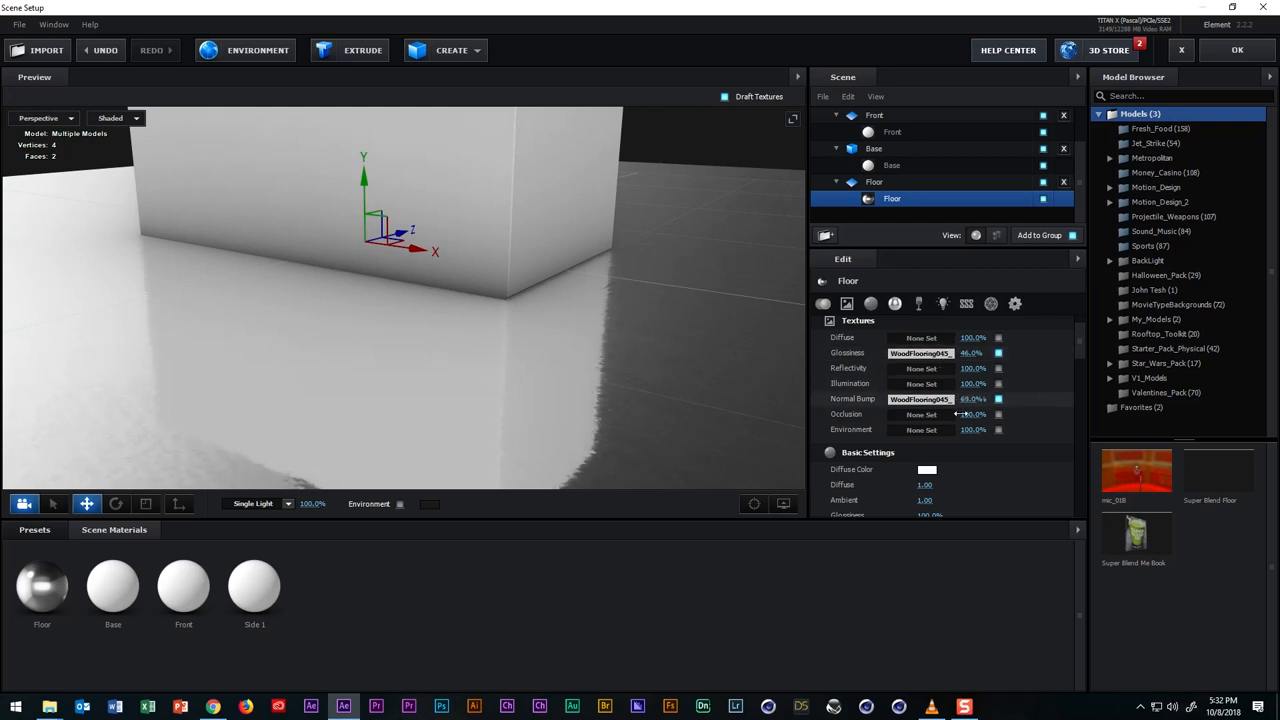
drag(960, 352, 984, 352)
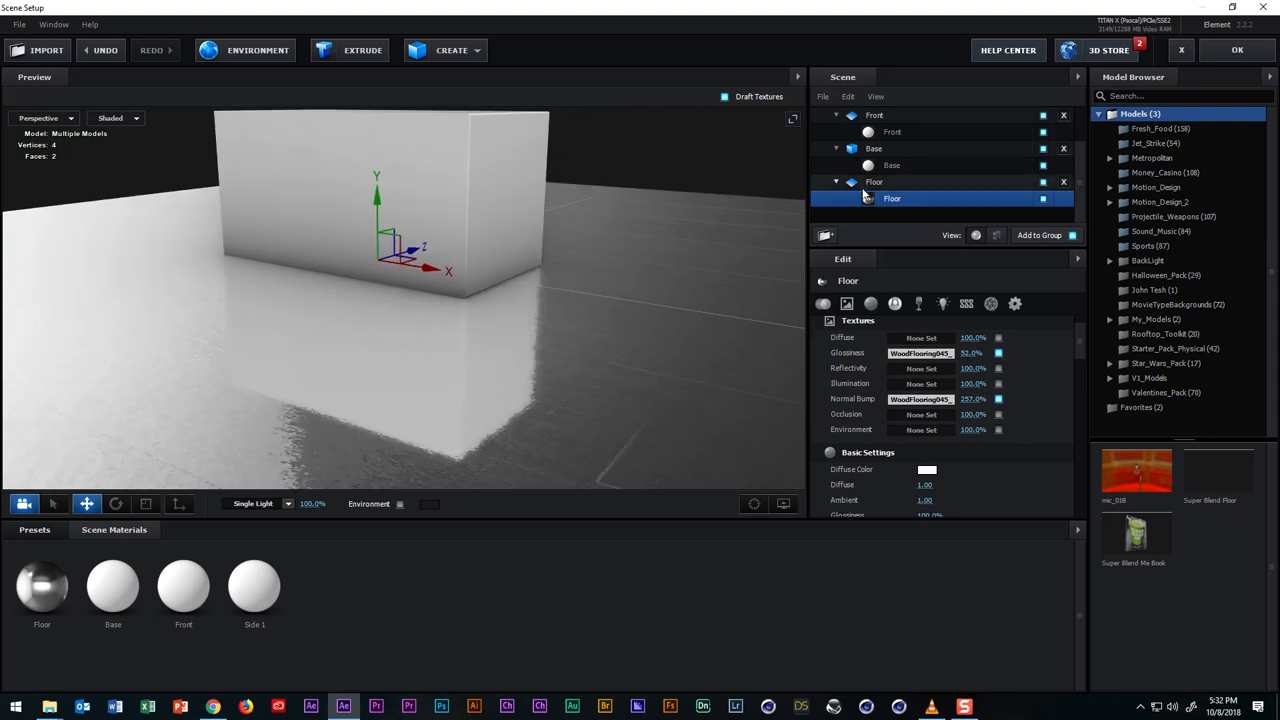
Try red, brown and yellow diffuse colours on the Base box material, settling on brown.
click(892, 164)
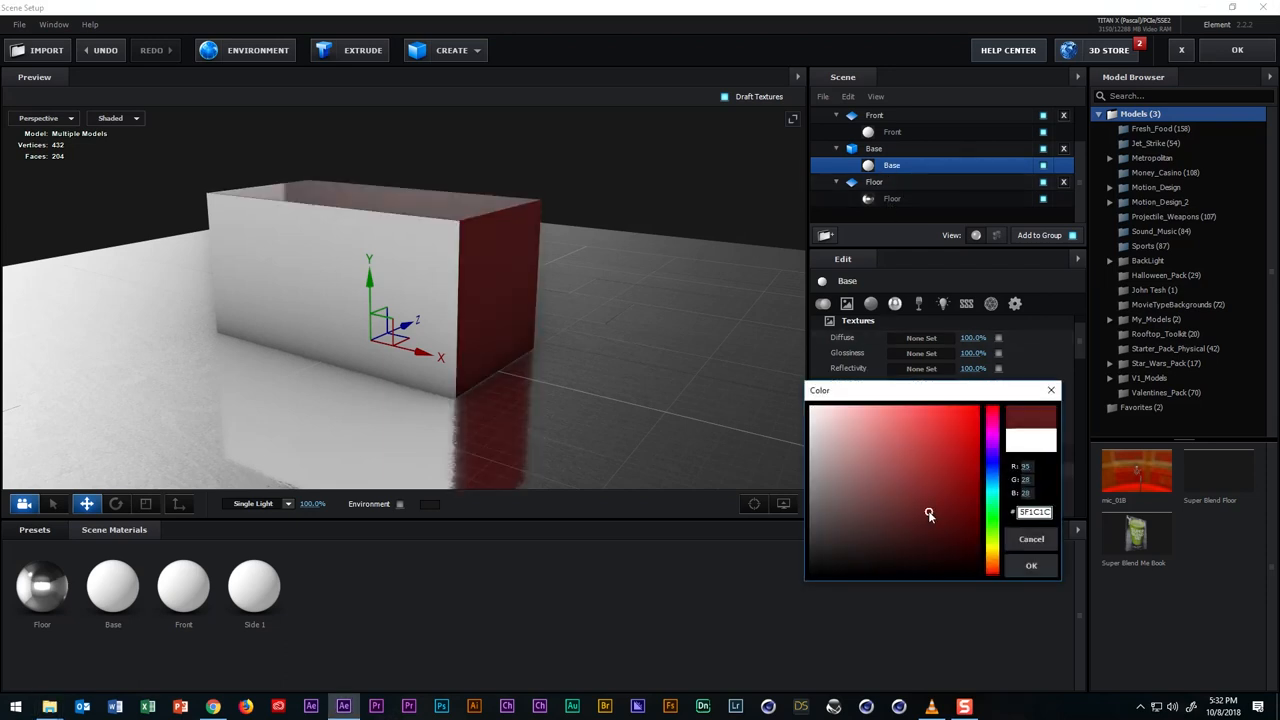
click(928, 512)
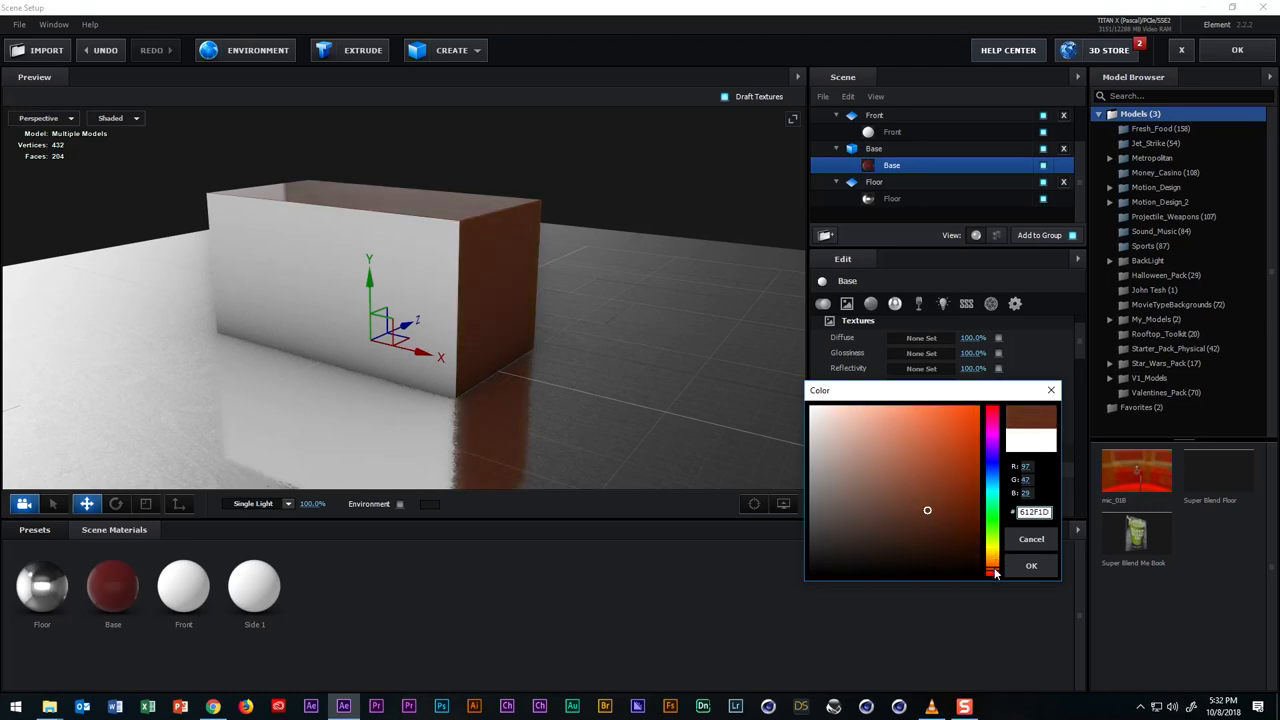
click(930, 522)
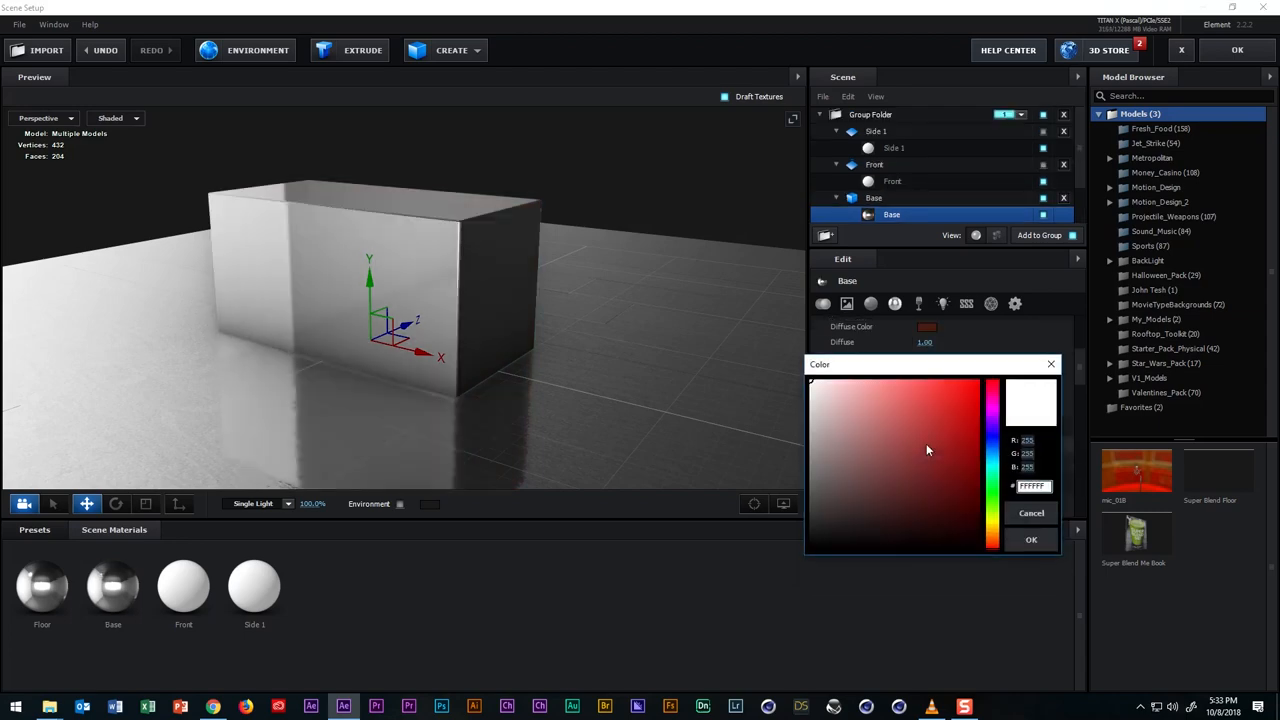
mouse_move(988, 516)
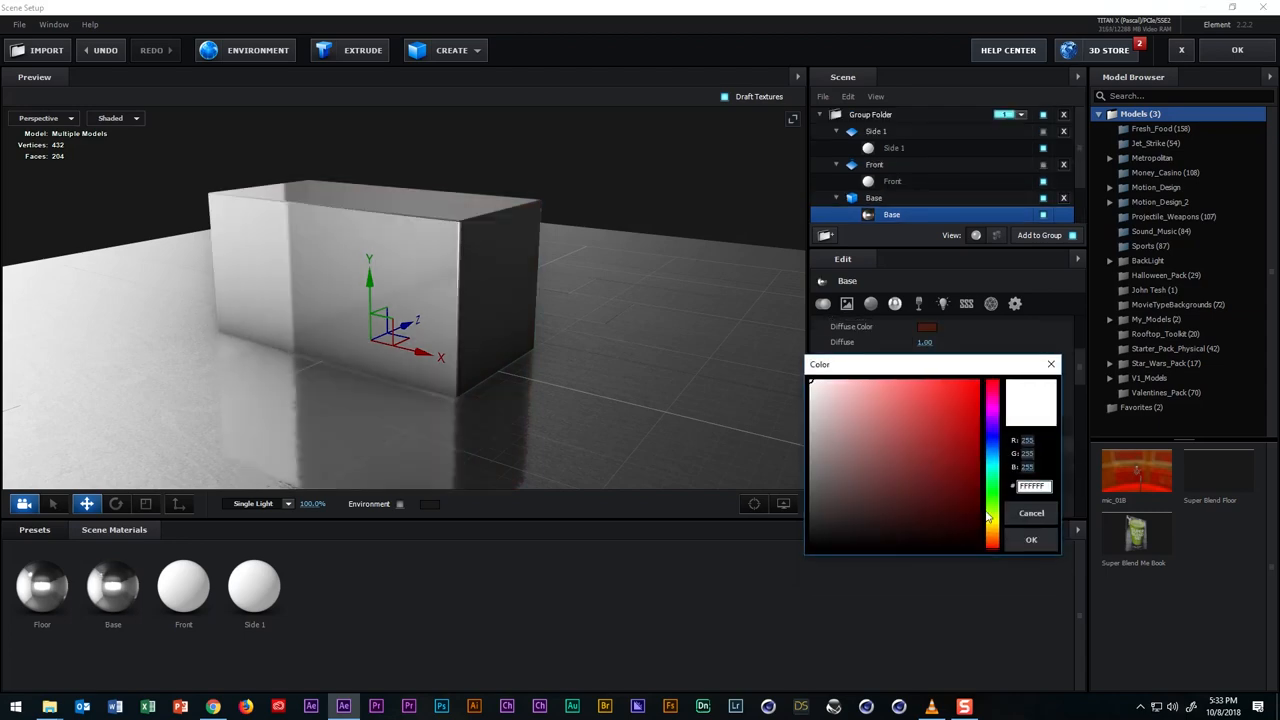
drag(990, 400, 990, 530)
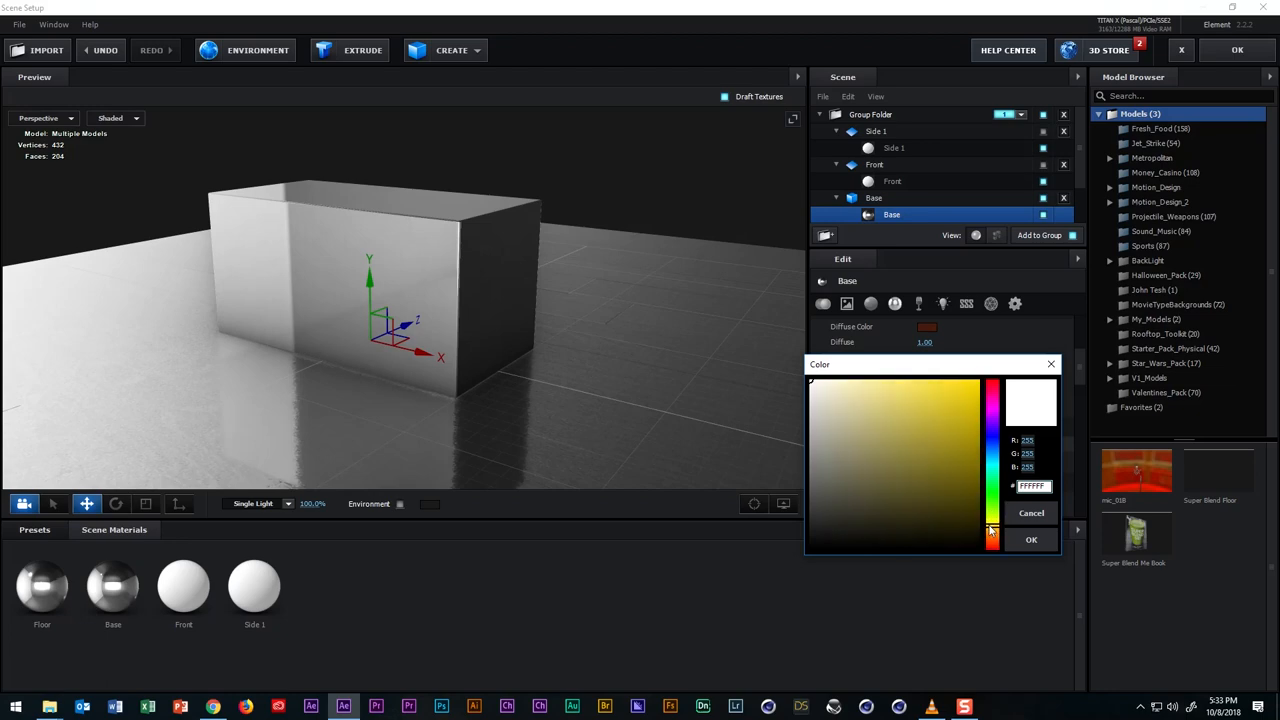
click(912, 516)
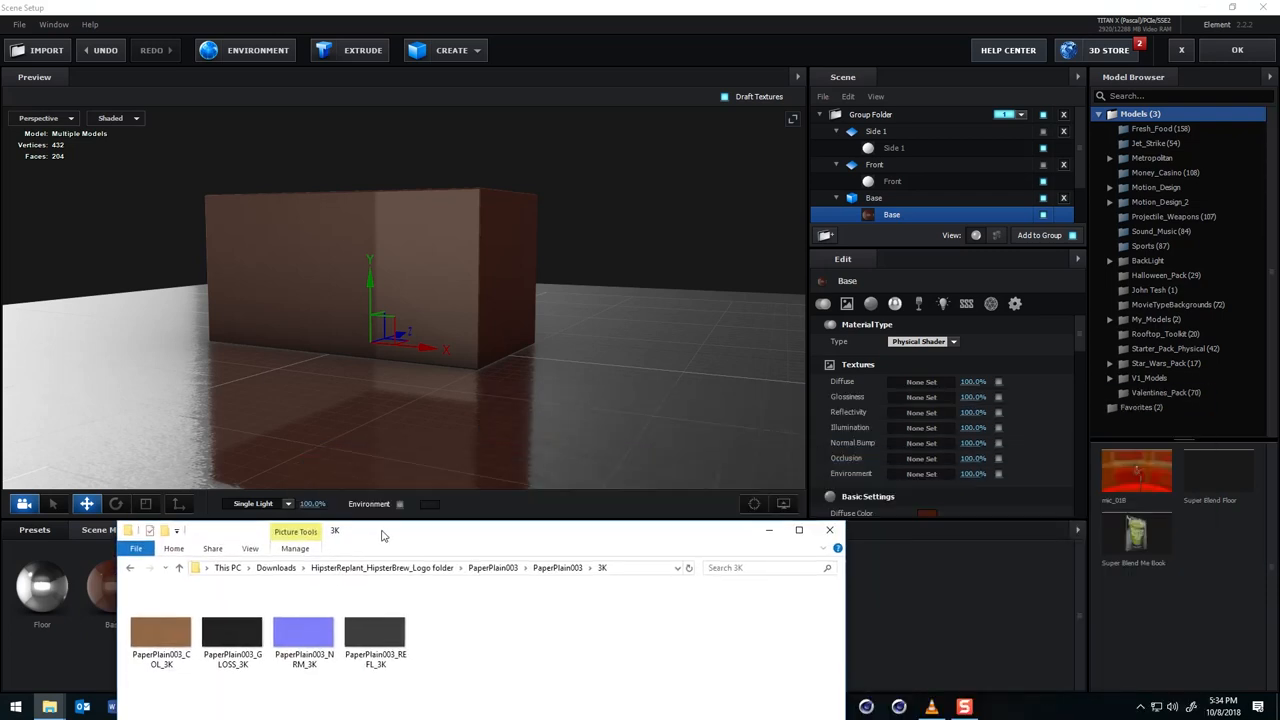
Load the PaperPlain gloss map into the Base material's Glossiness slot.
click(232, 630)
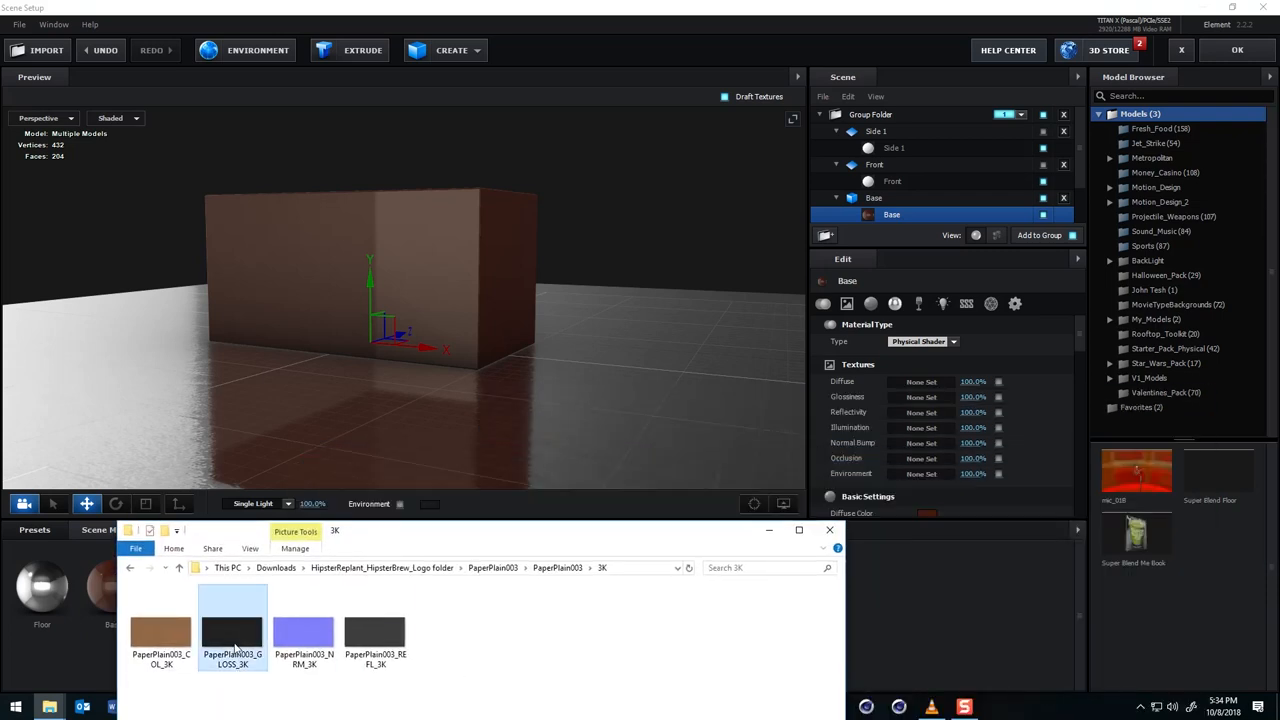
drag(232, 628, 920, 396)
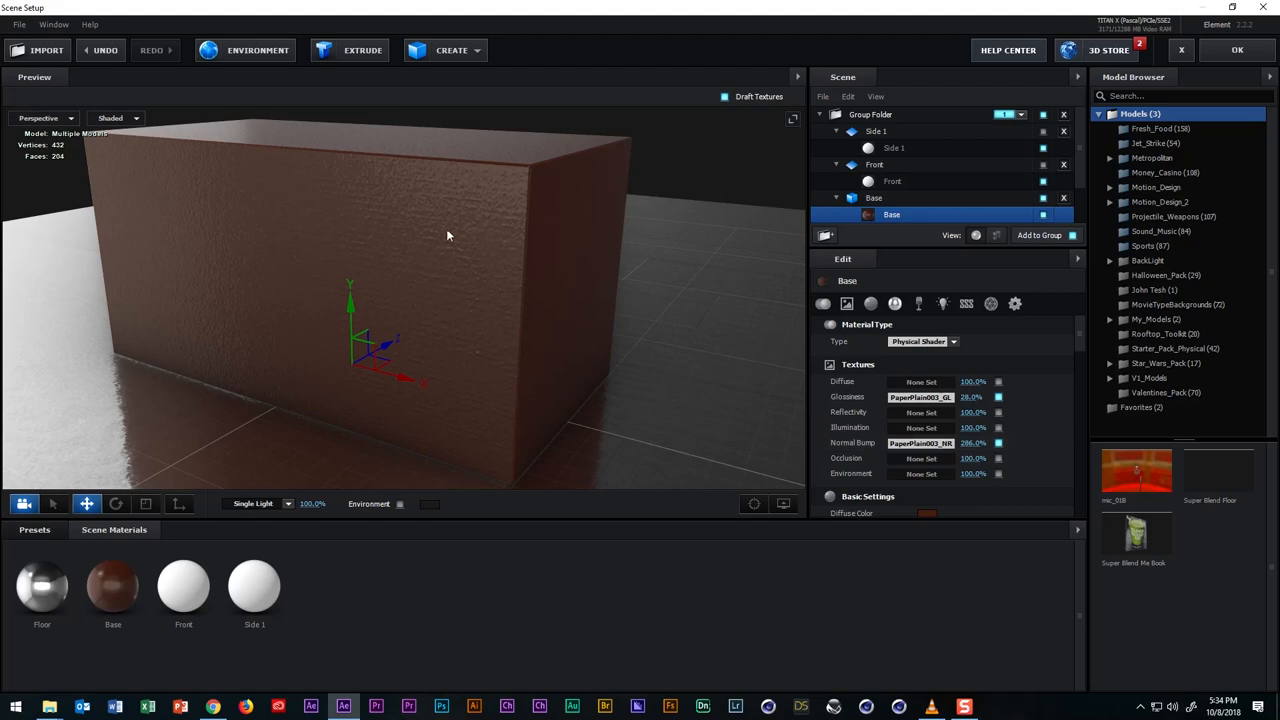
mouse_move(536, 280)
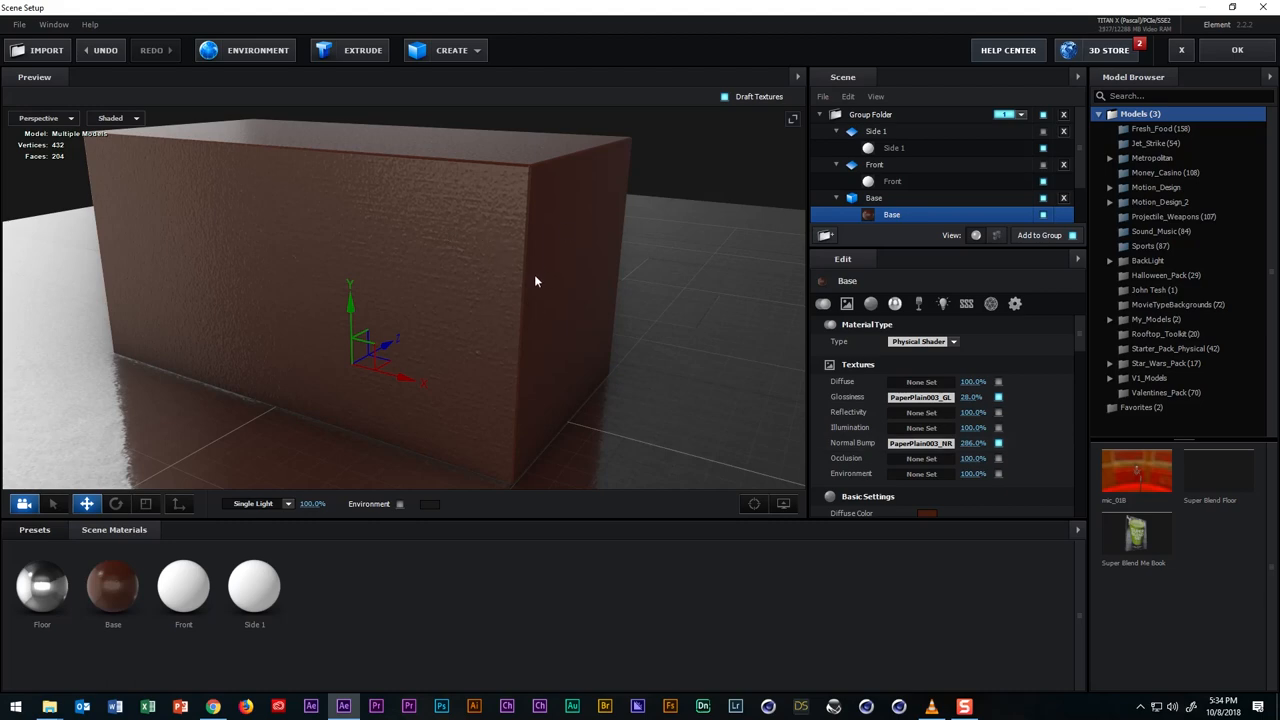
mouse_move(532, 288)
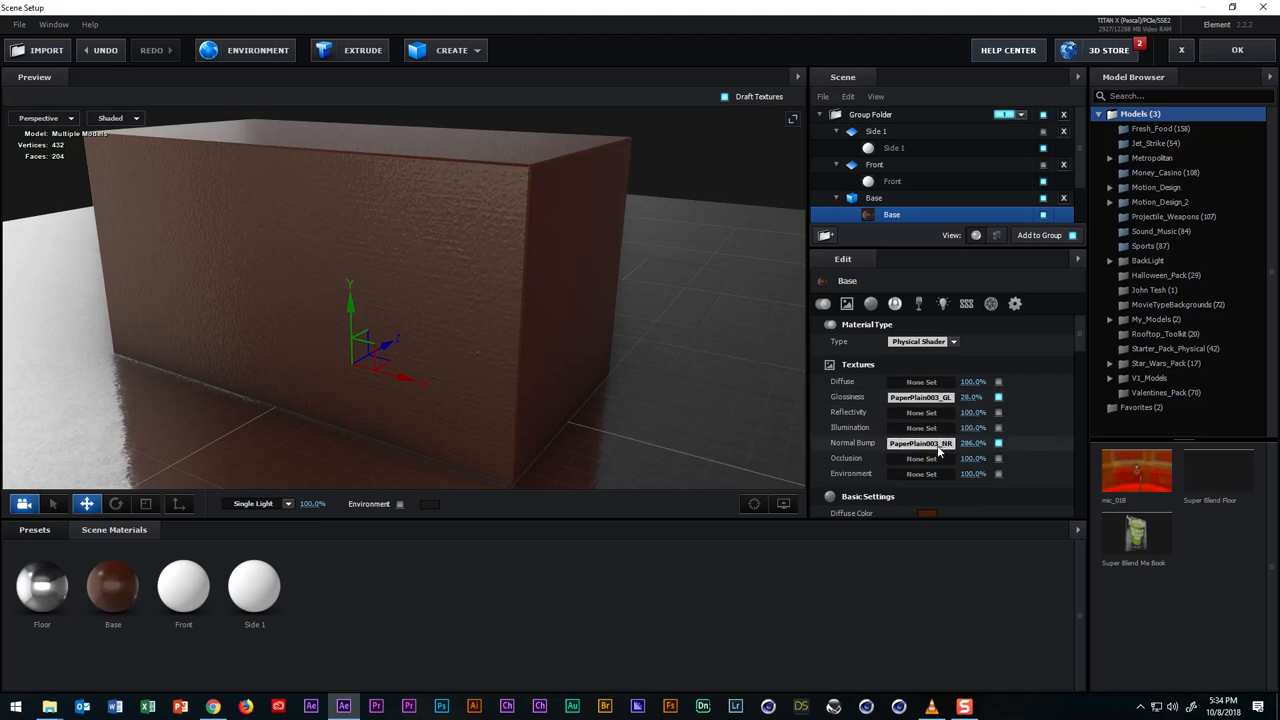
Raise the Base normal bump map's UV Repeat to about 2.12 by 1.30 and apply it.
click(920, 444)
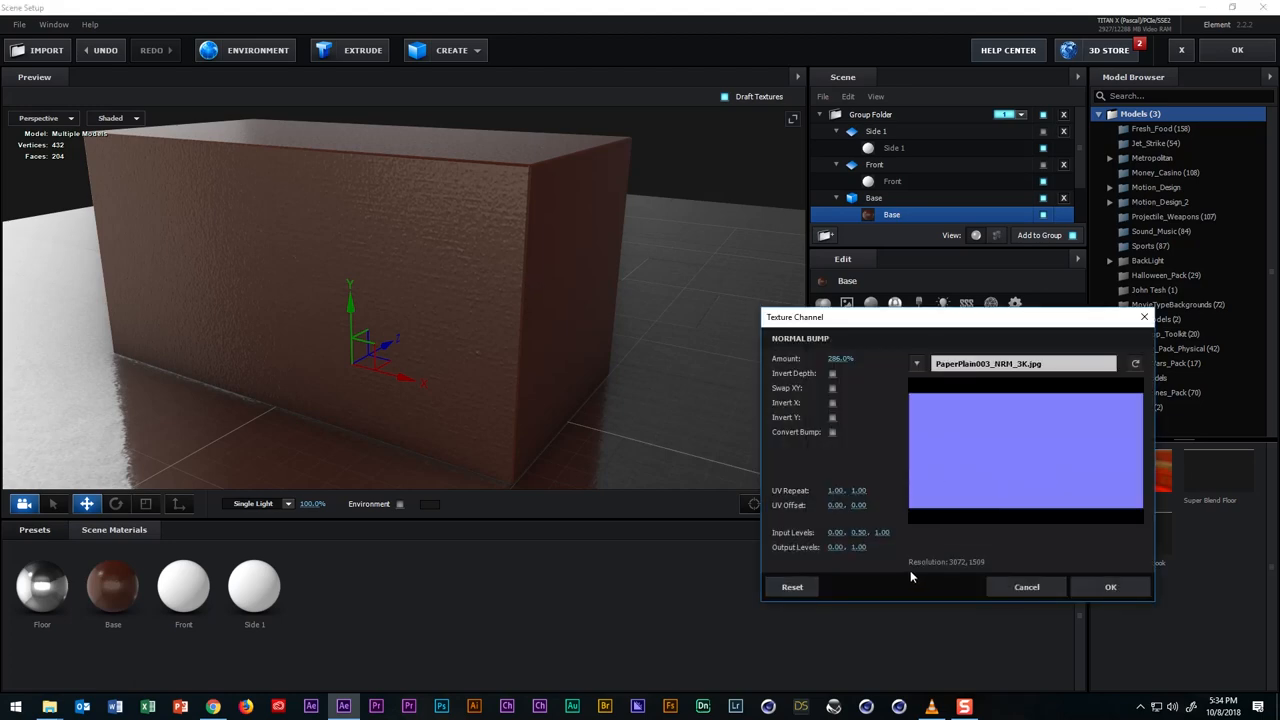
mouse_move(830, 520)
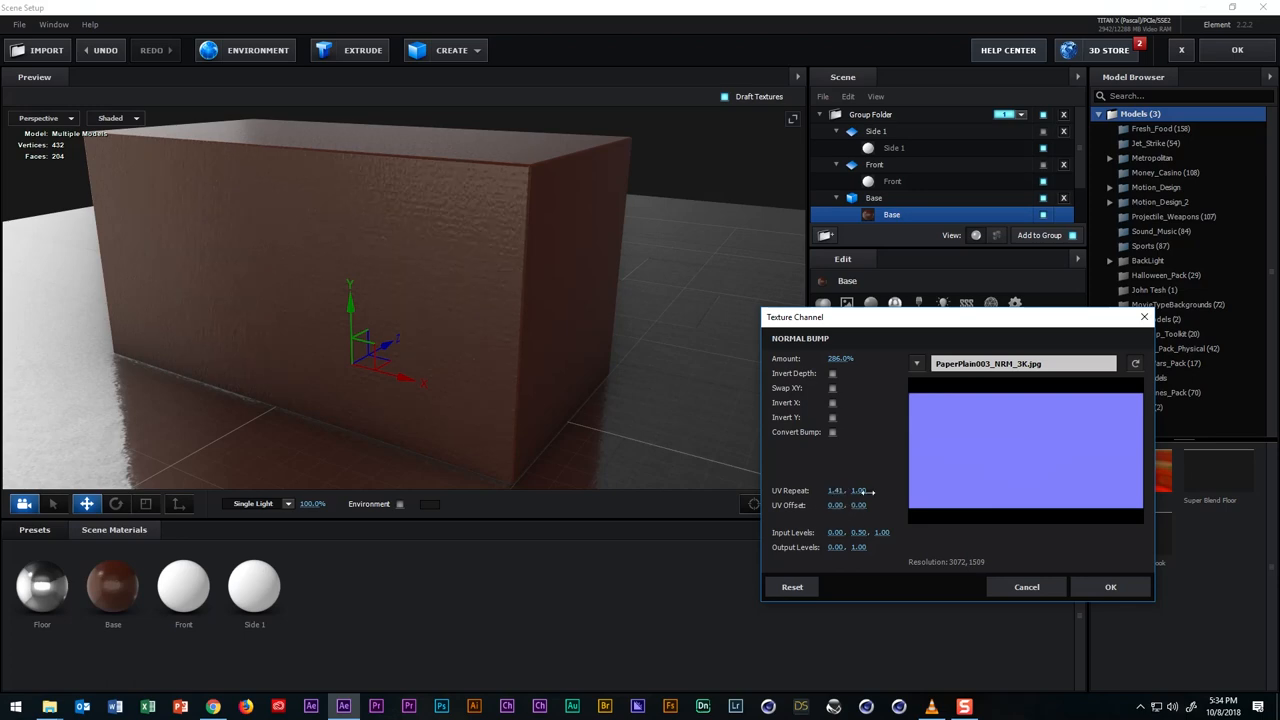
drag(860, 490, 908, 486)
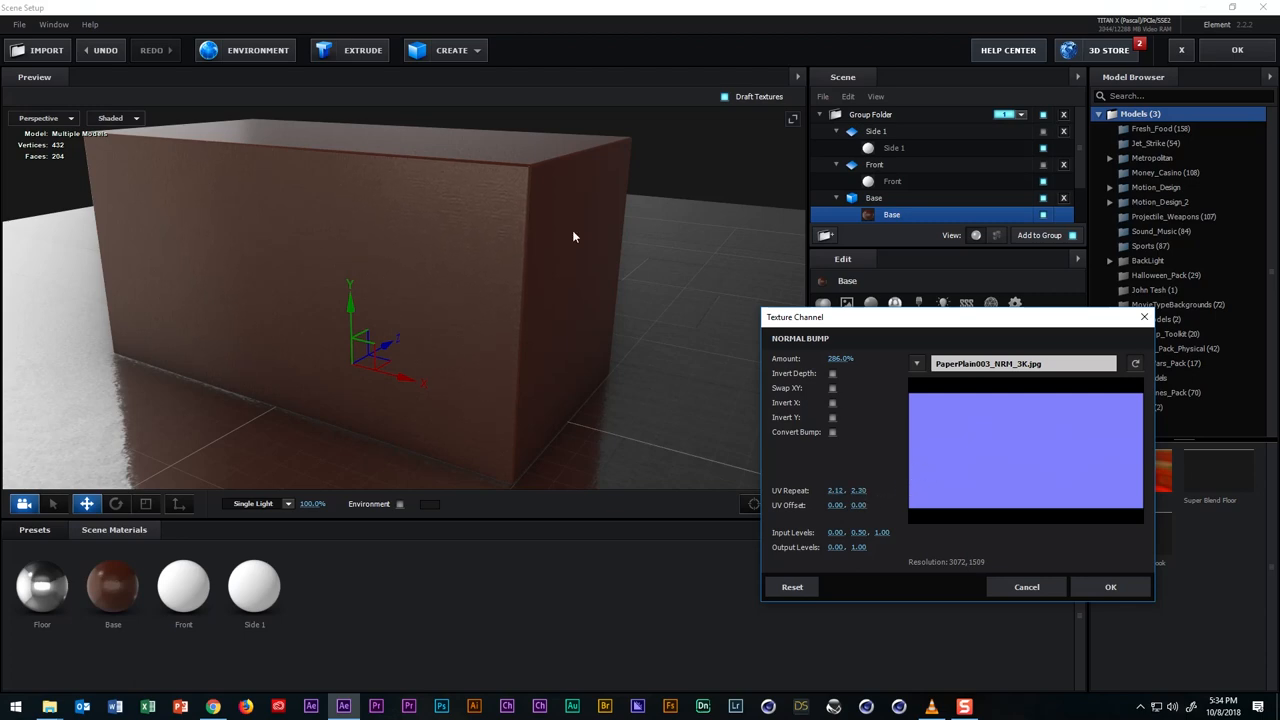
mouse_move(1028, 562)
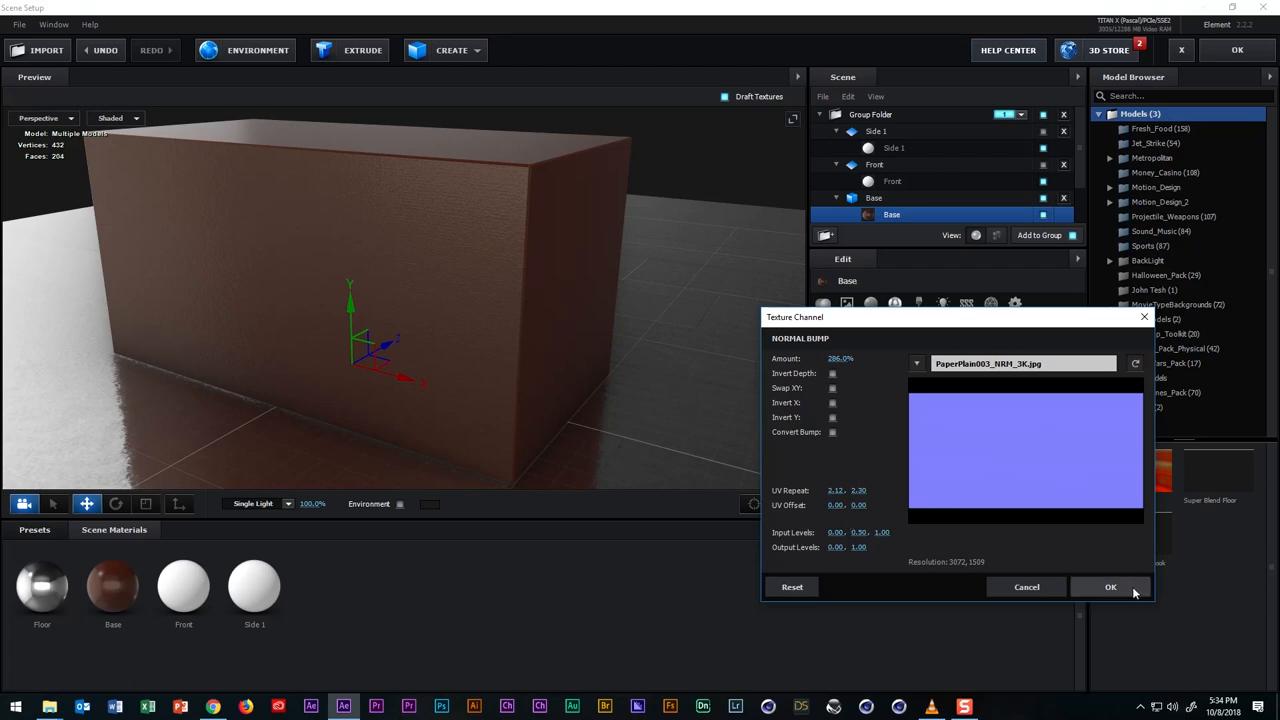
click(1110, 588)
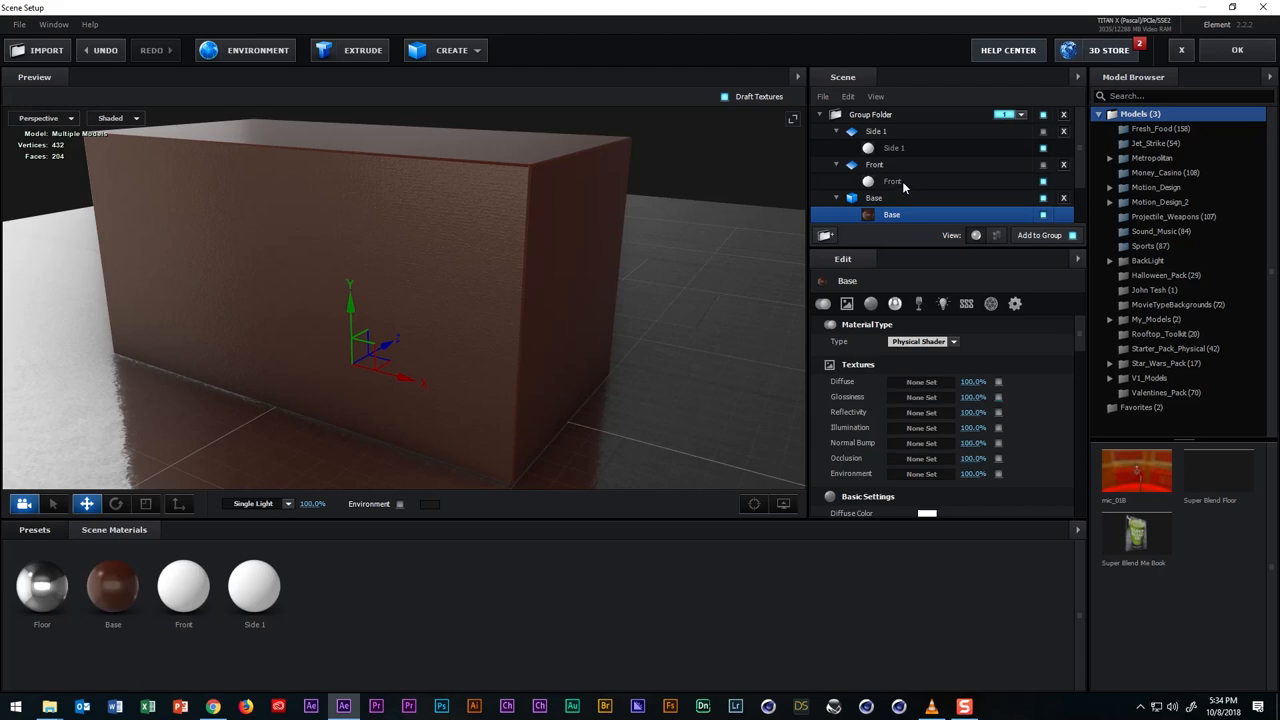
Duplicate the Base material in the Element 3D material list.
click(892, 180)
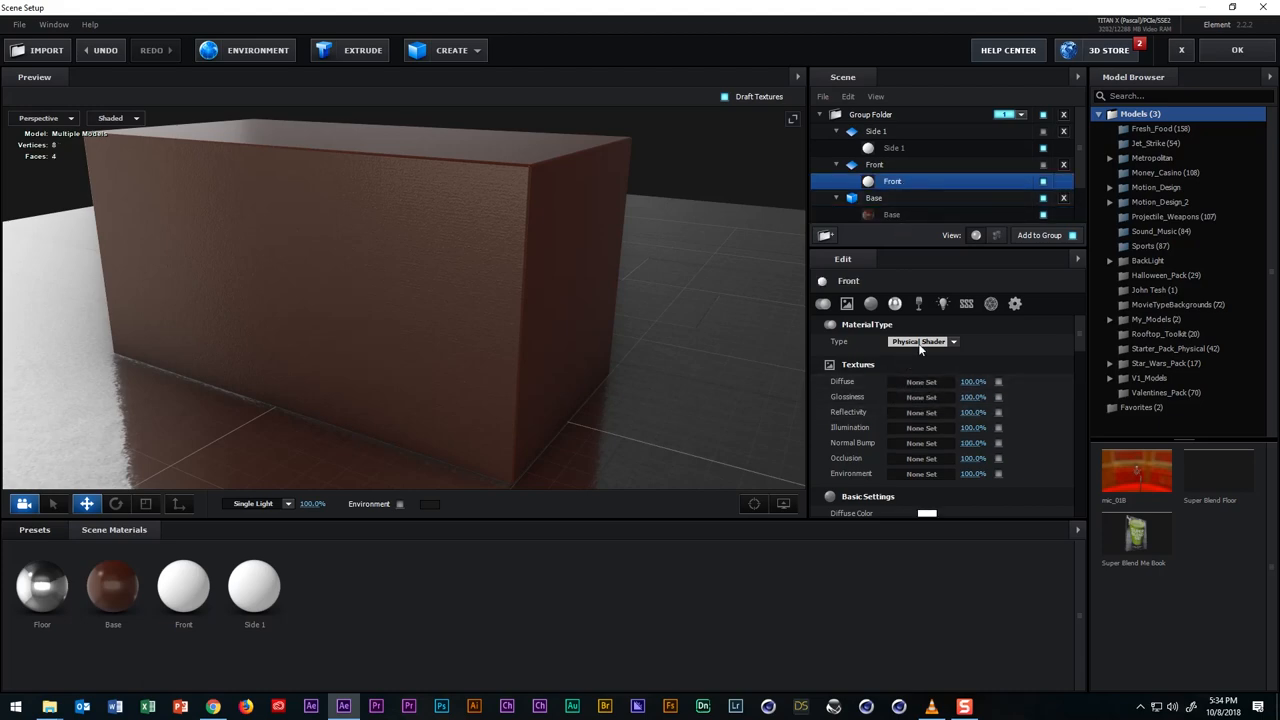
click(892, 214)
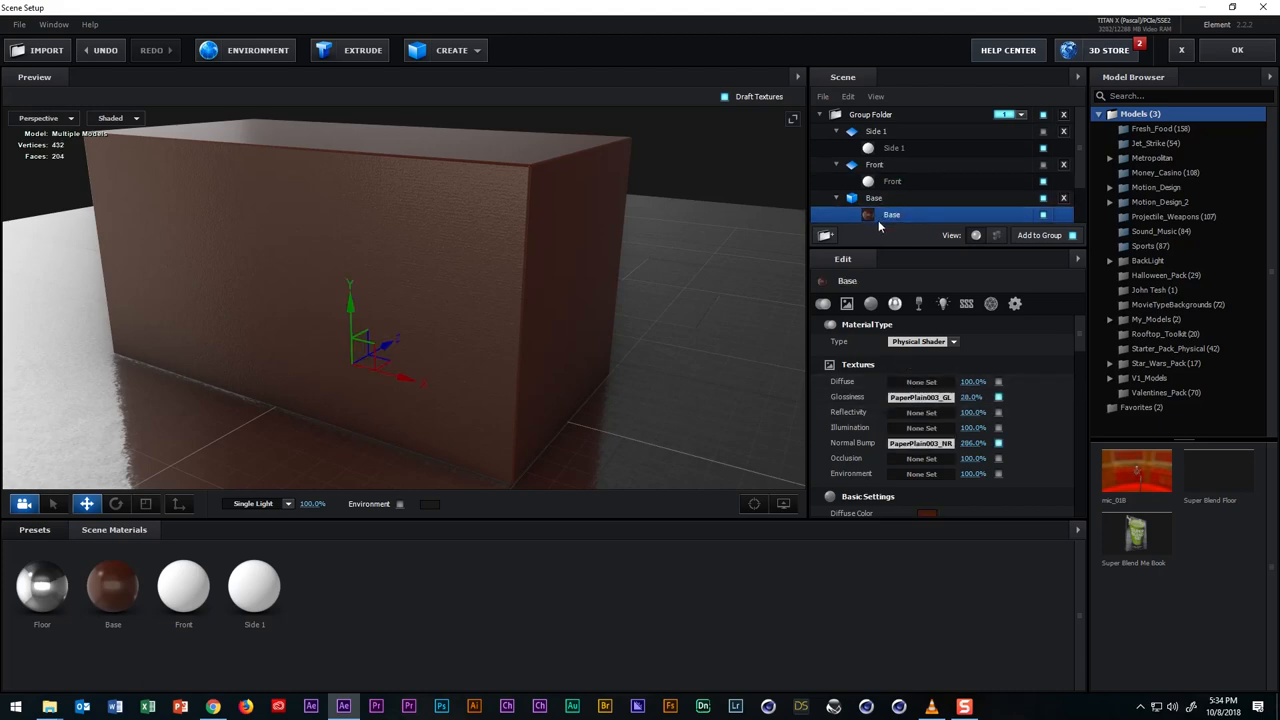
right_click(112, 584)
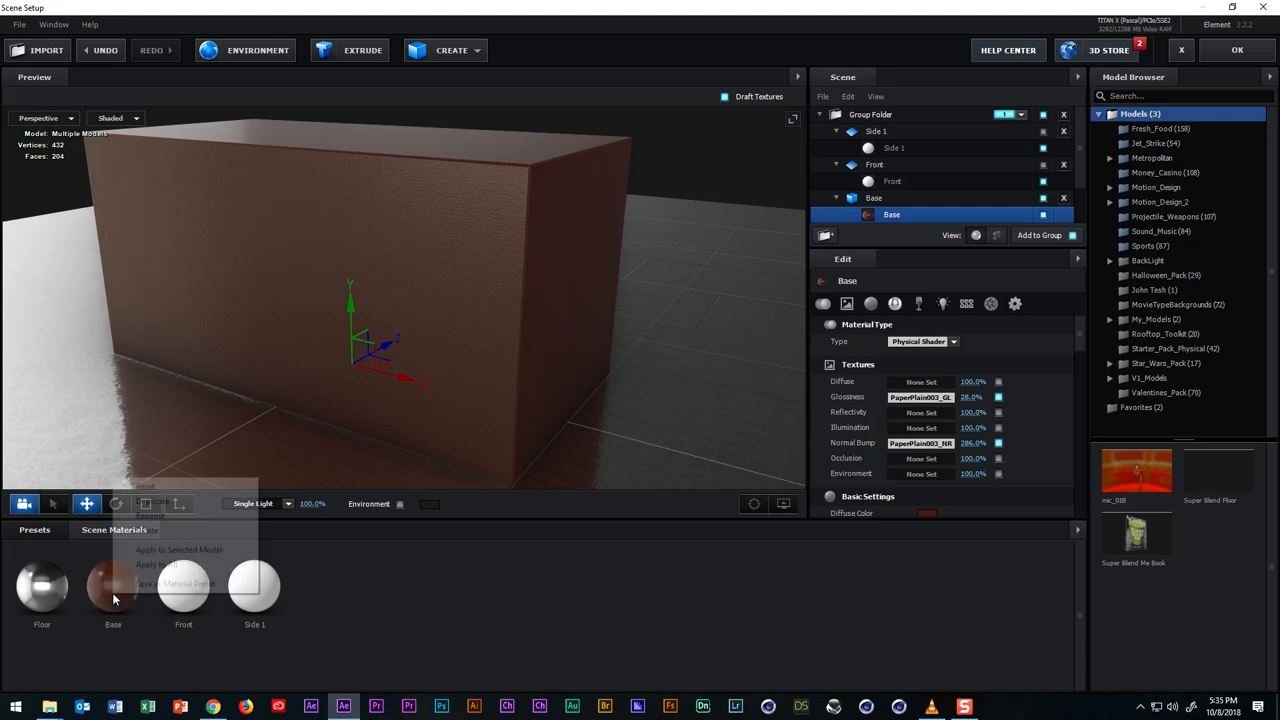
right_click(112, 590)
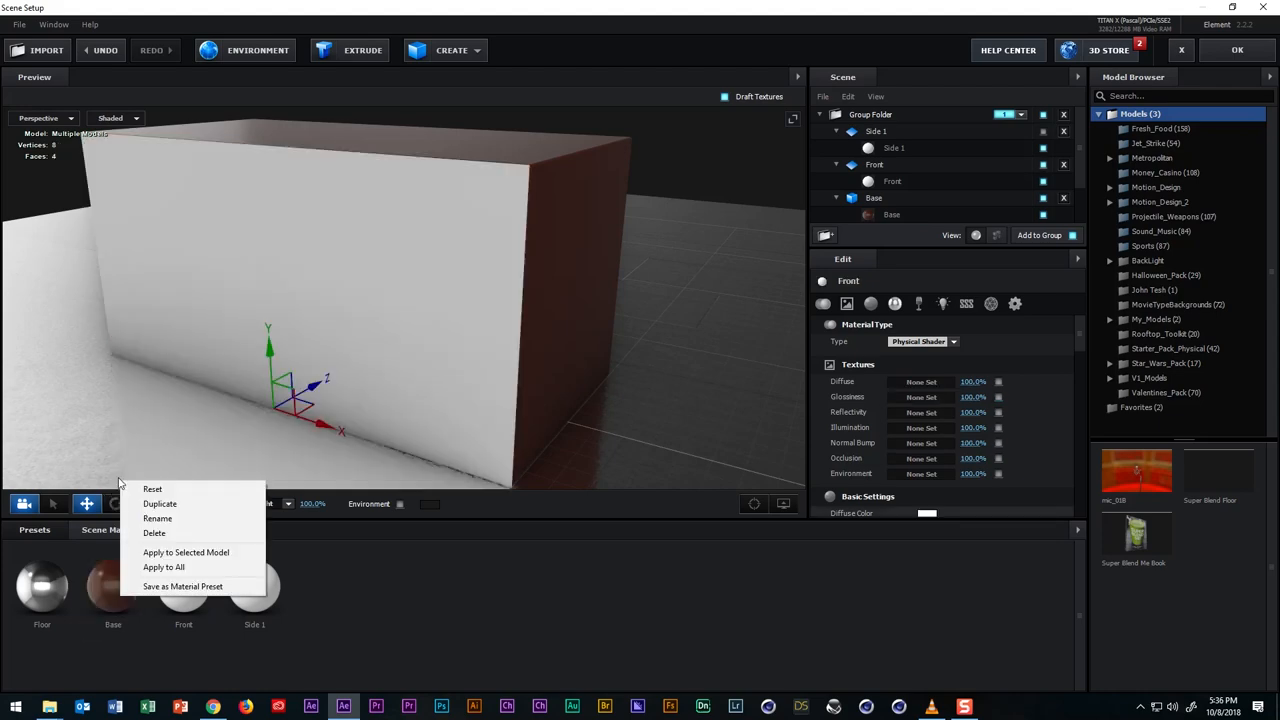
mouse_move(160, 504)
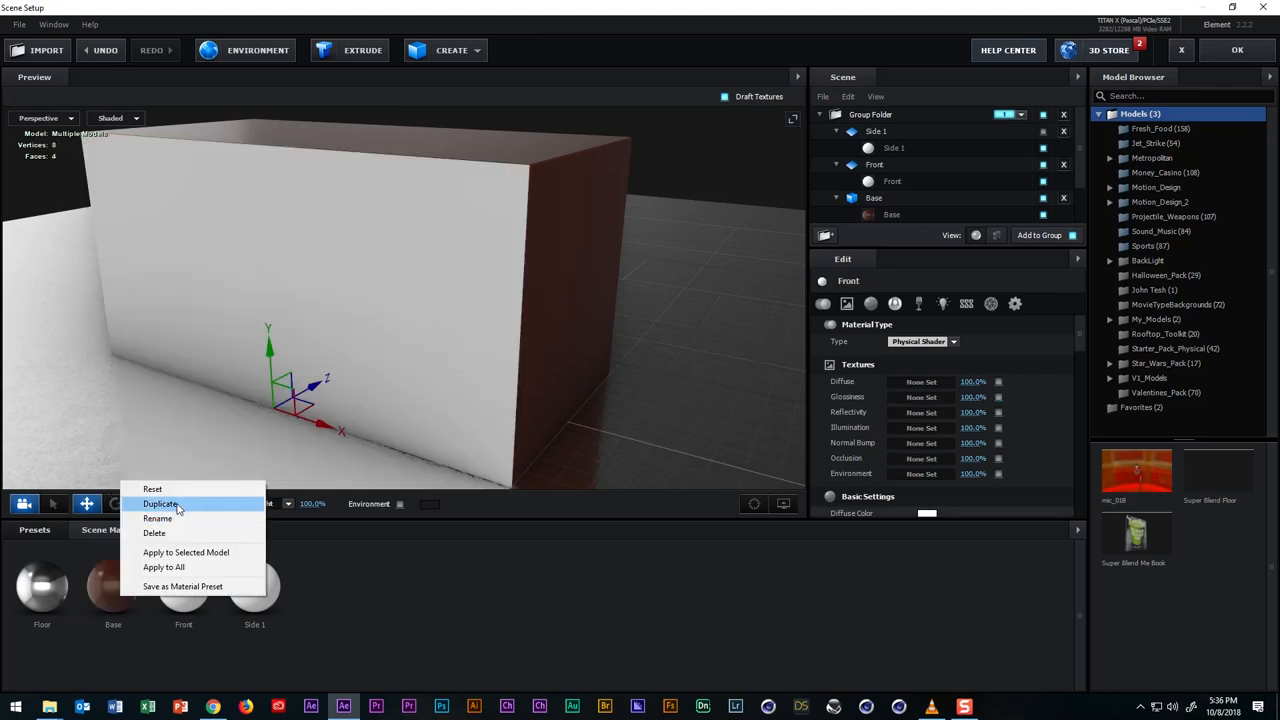
click(160, 504)
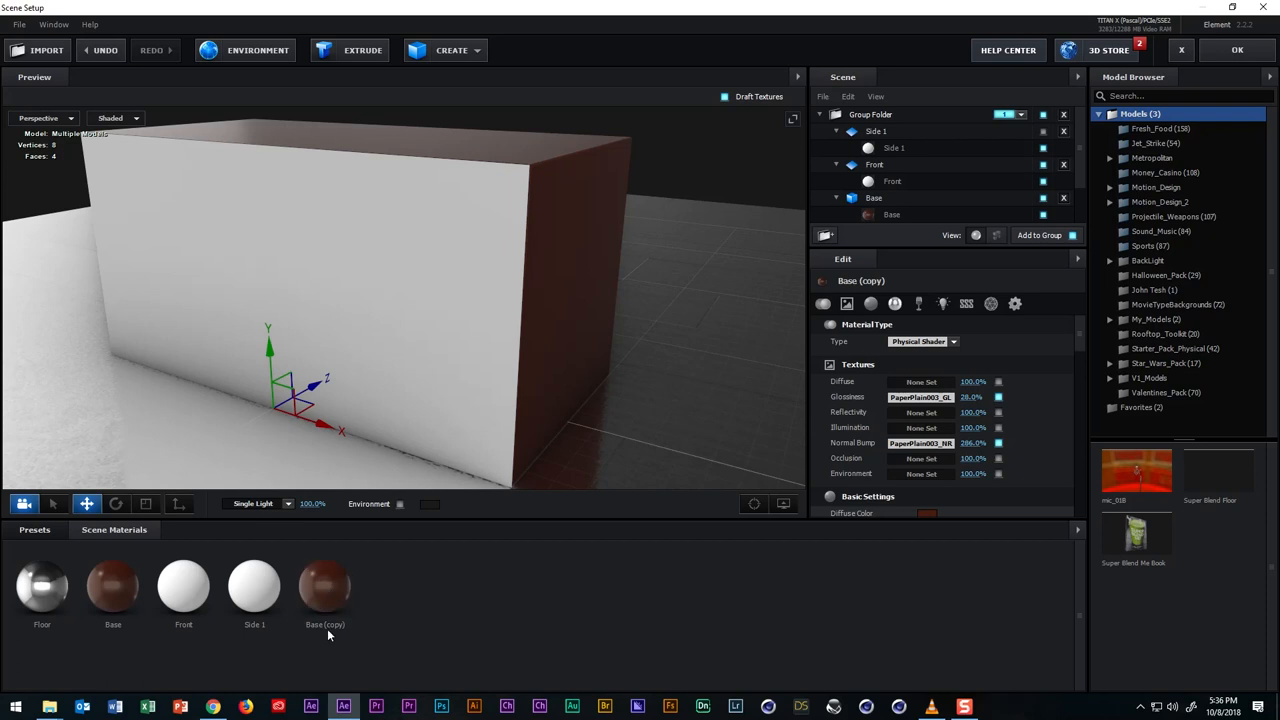
Rename the Base (copy) material to a new name for the box front.
right_click(324, 590)
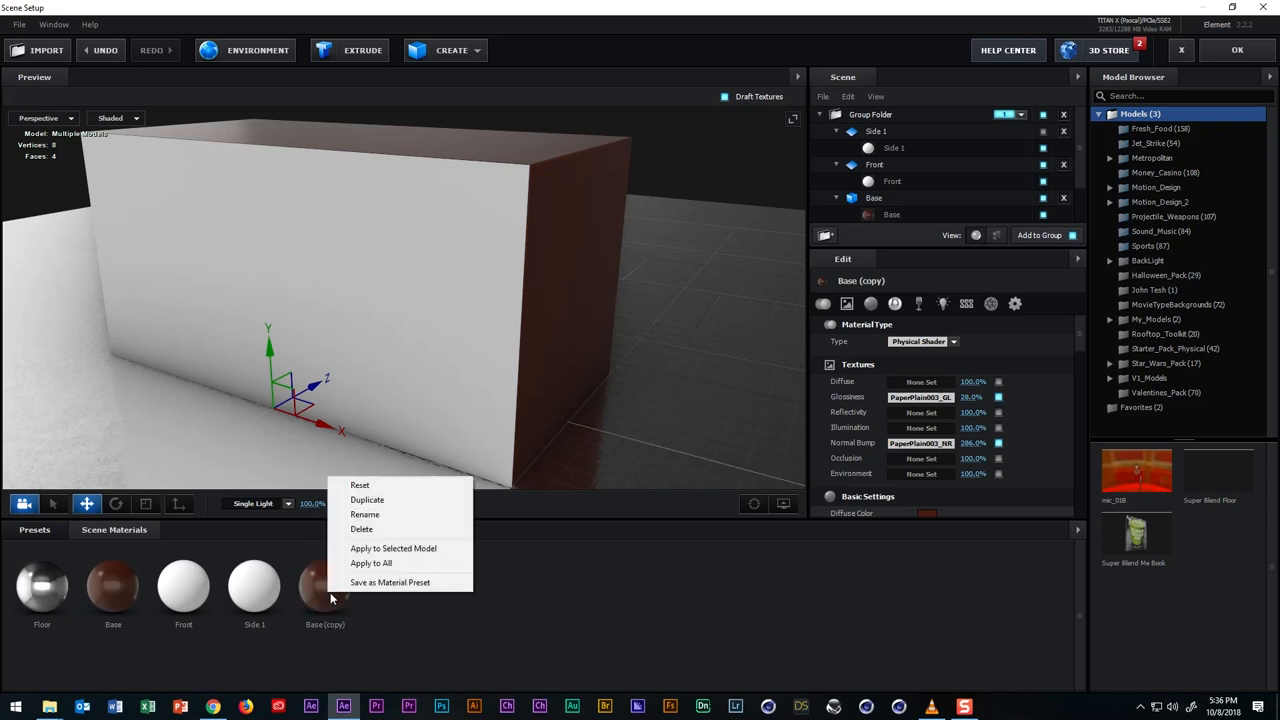
click(364, 514)
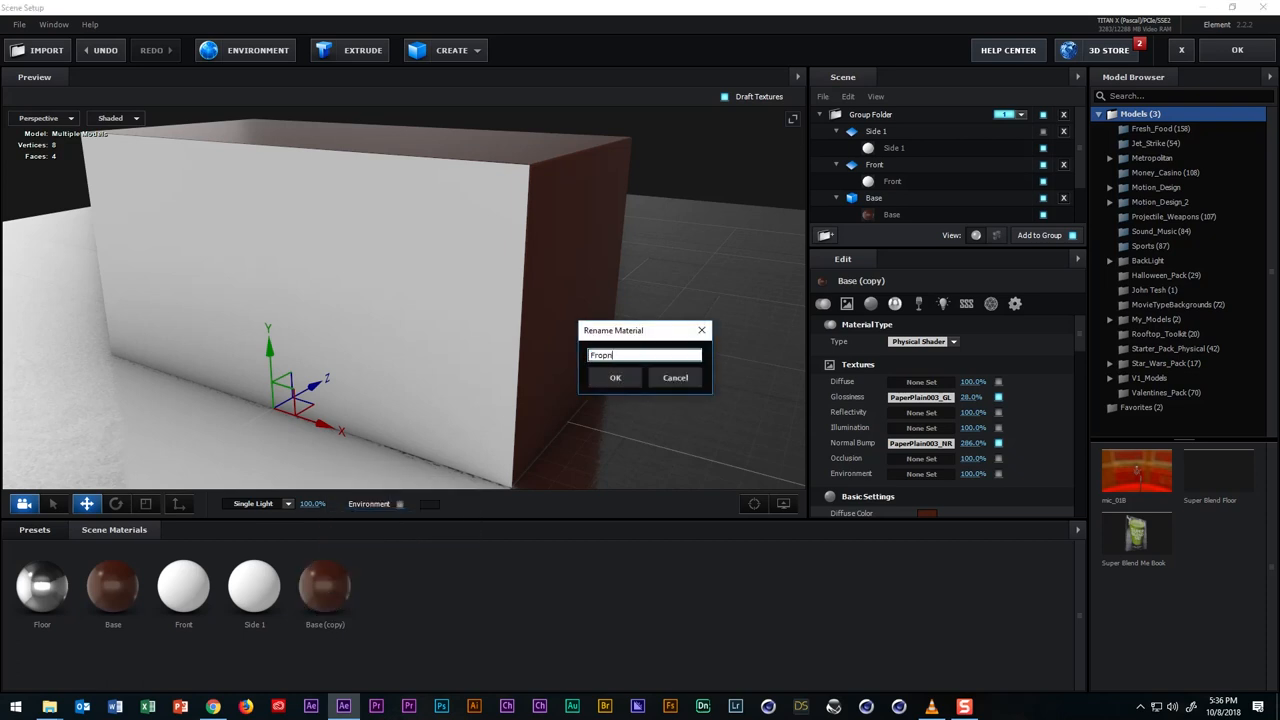
click(616, 376)
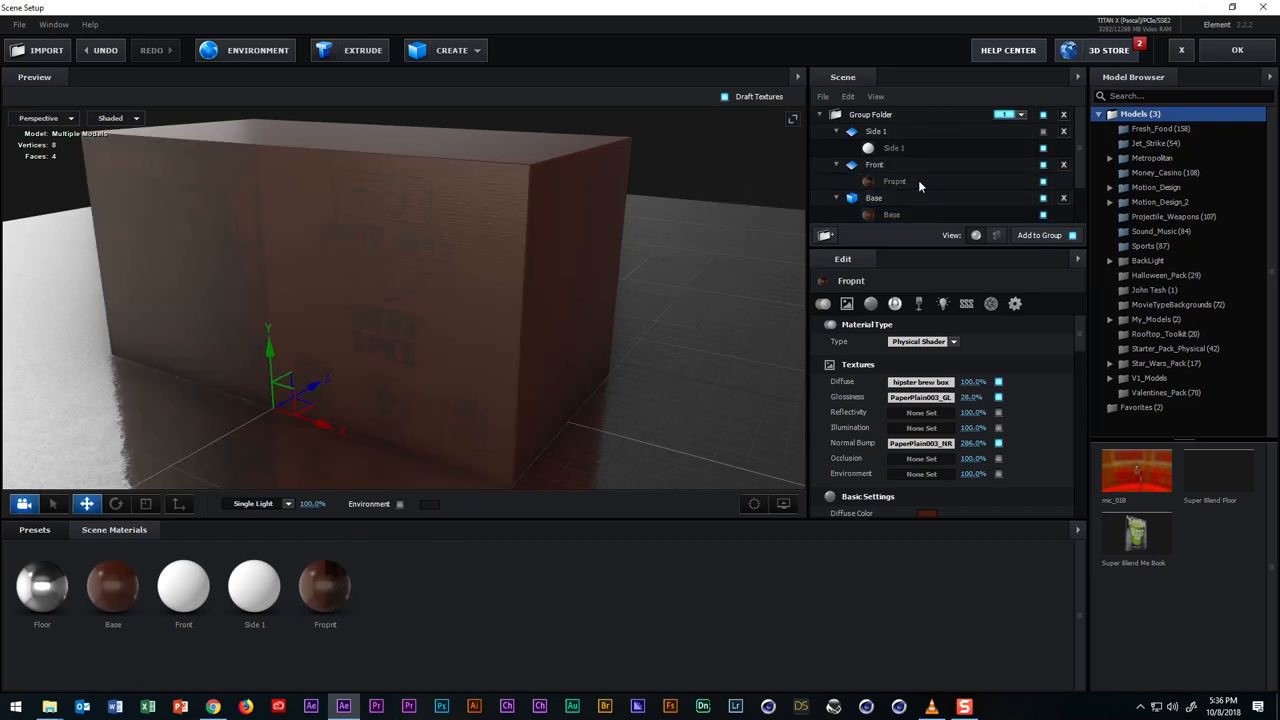
Set the front material's Diffuse Color to white so the Hipster Brew artwork shows at full brightness.
click(894, 180)
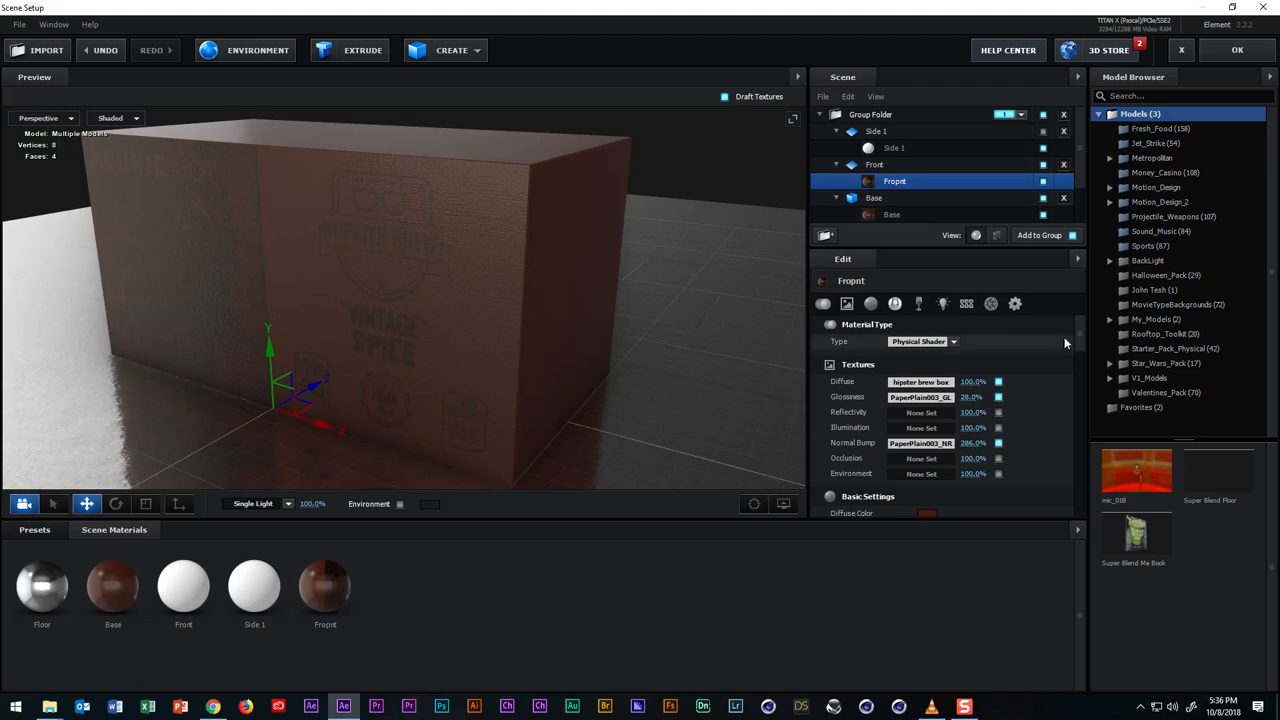
scroll(down, 3)
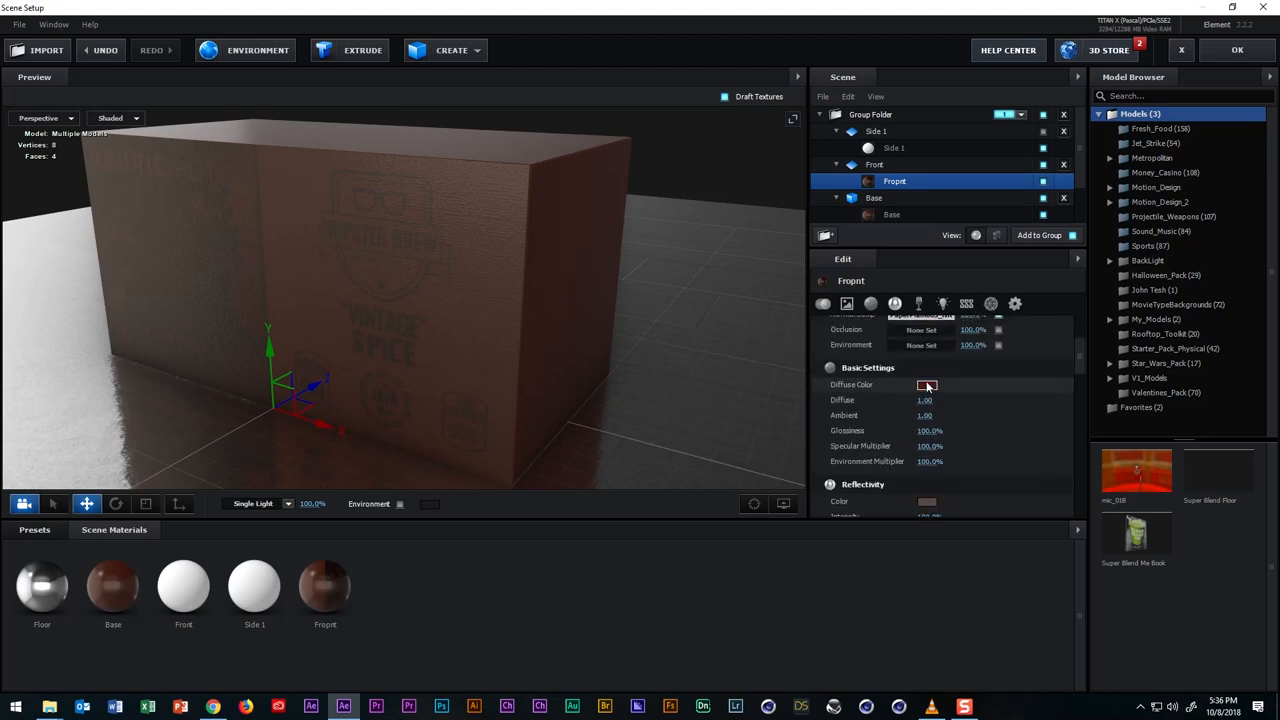
click(928, 384)
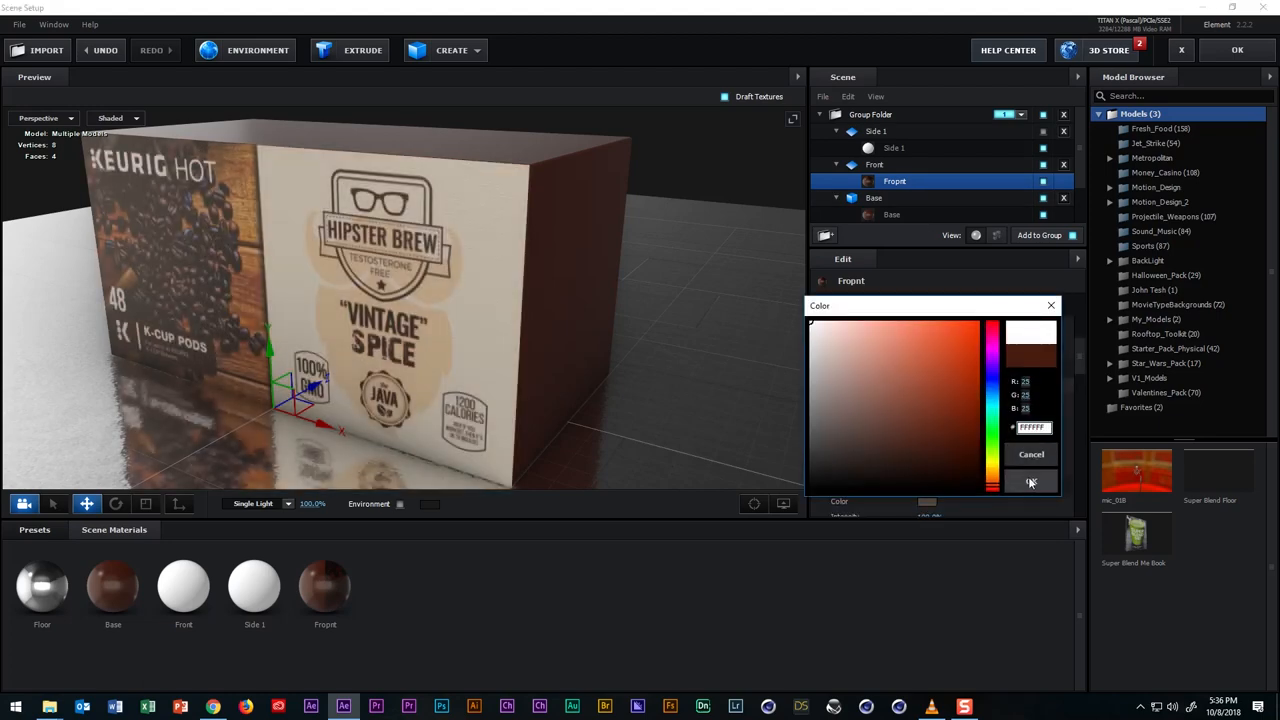
click(1032, 482)
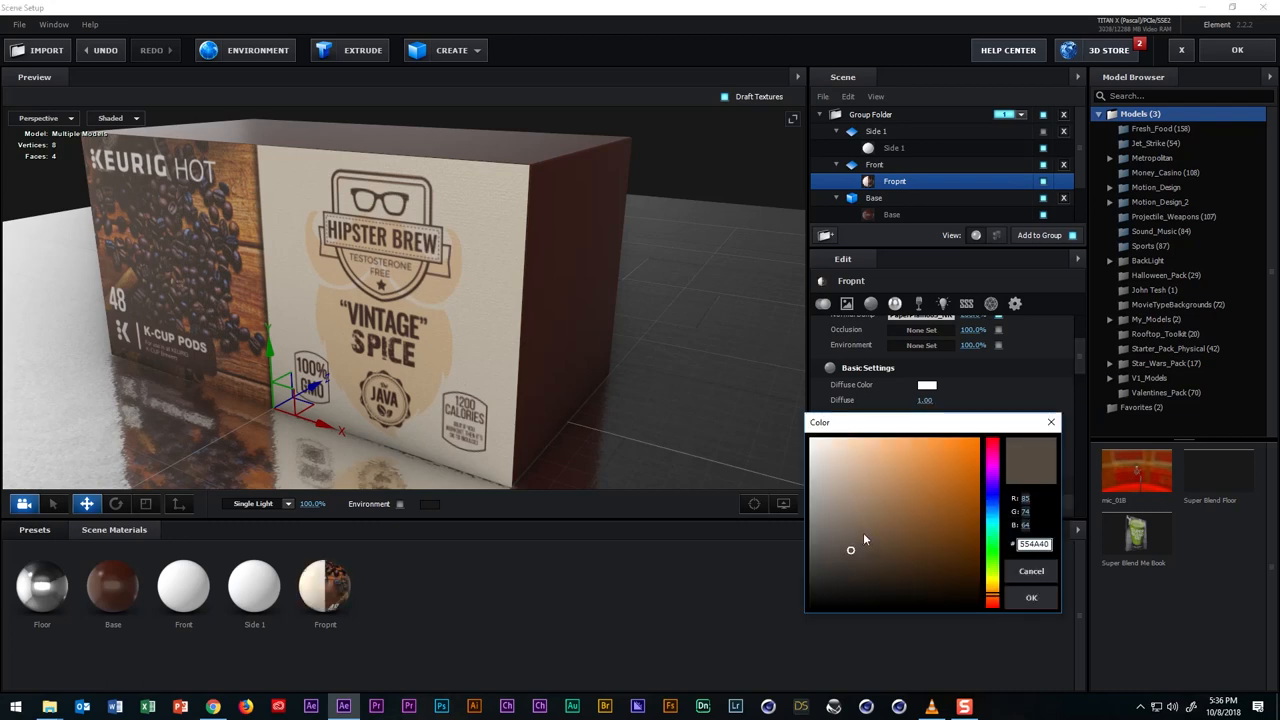
click(844, 456)
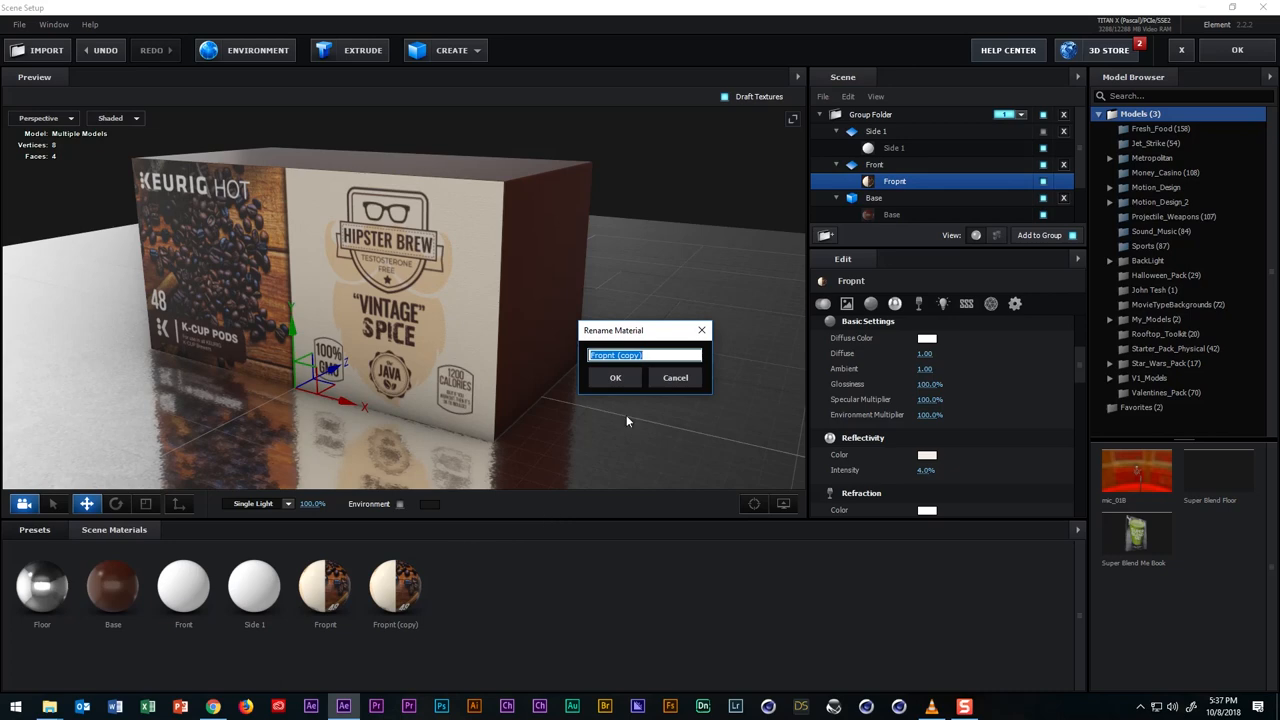
Name the copied material Side and rotate the Side 1 panel toward the box end.
click(616, 376)
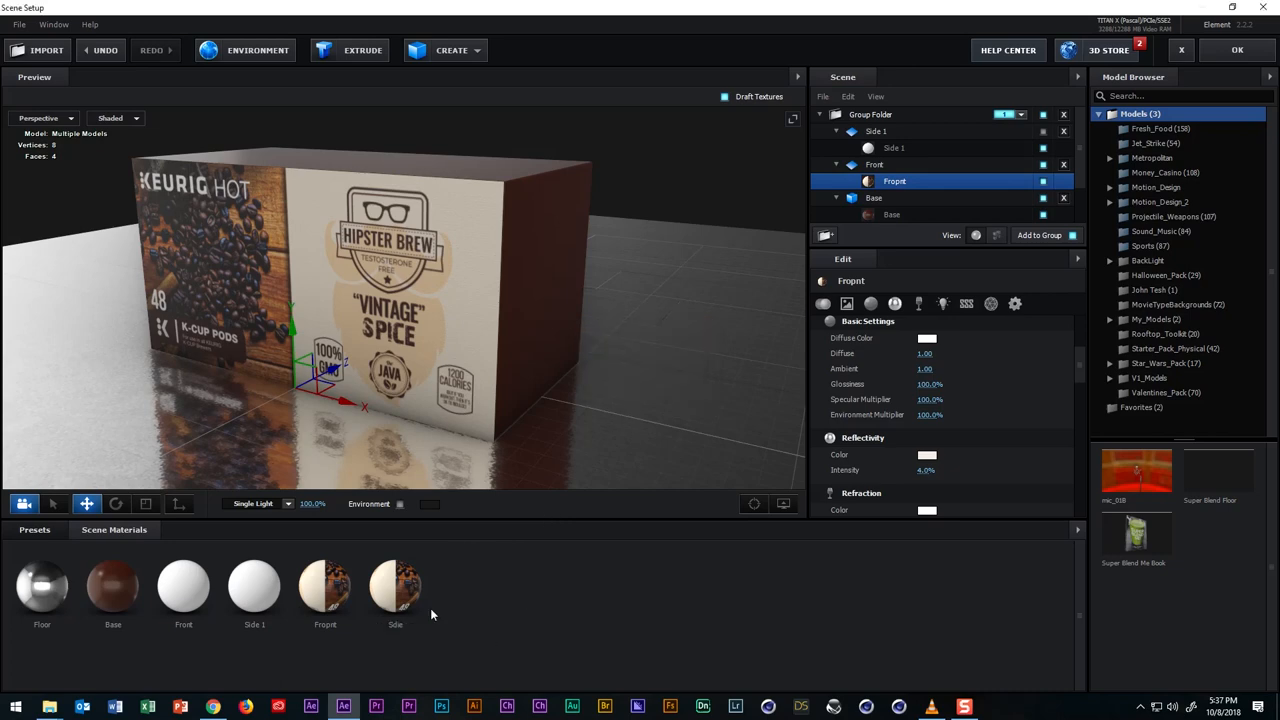
click(896, 148)
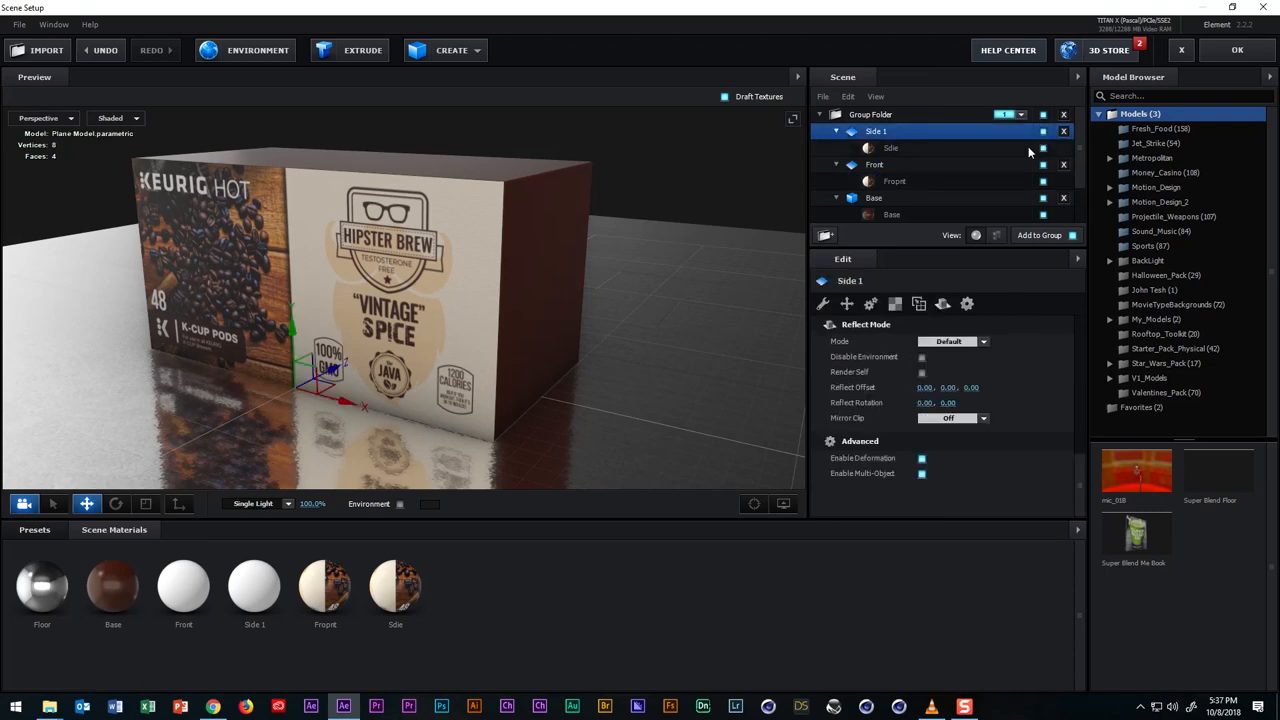
mouse_move(388, 360)
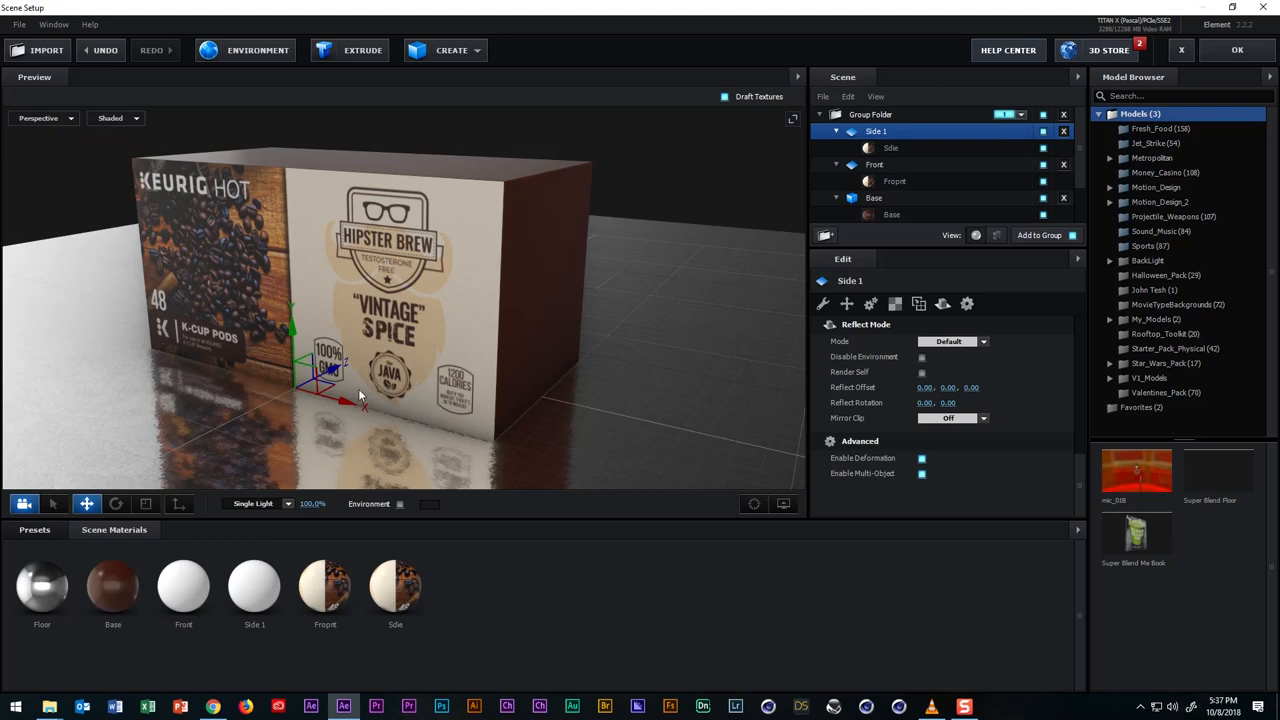
click(116, 504)
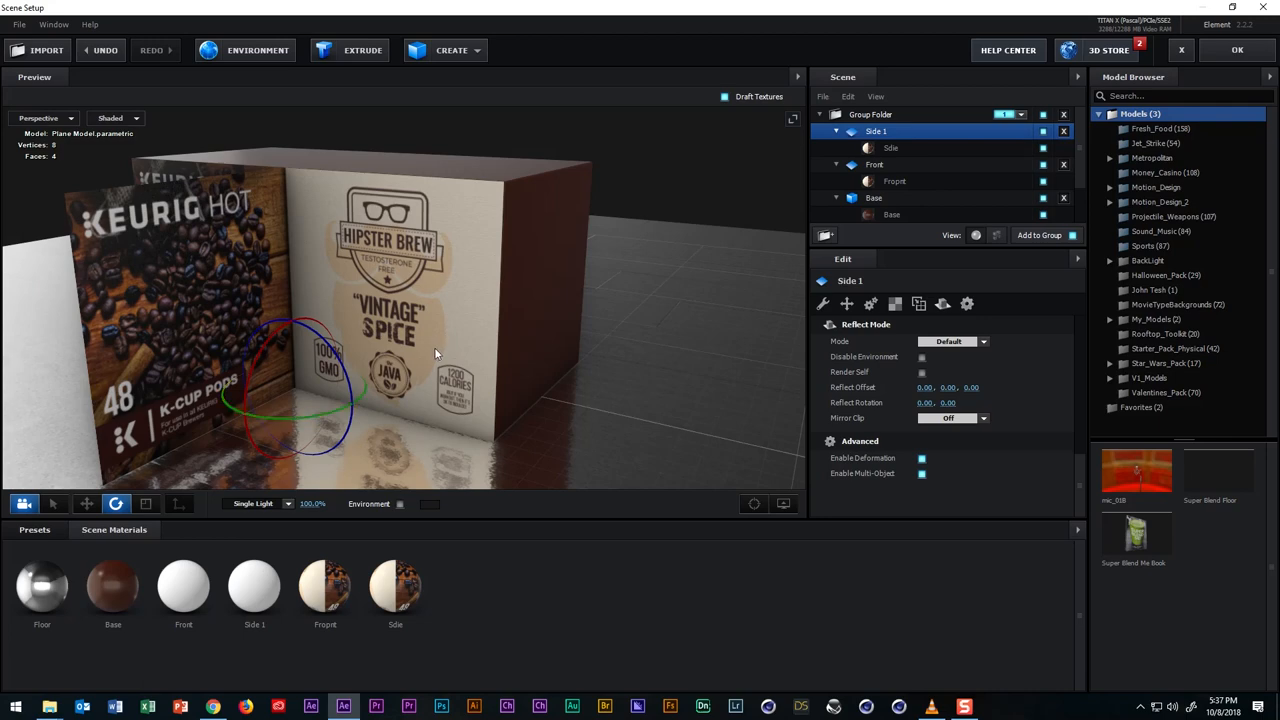
scroll(down, 3)
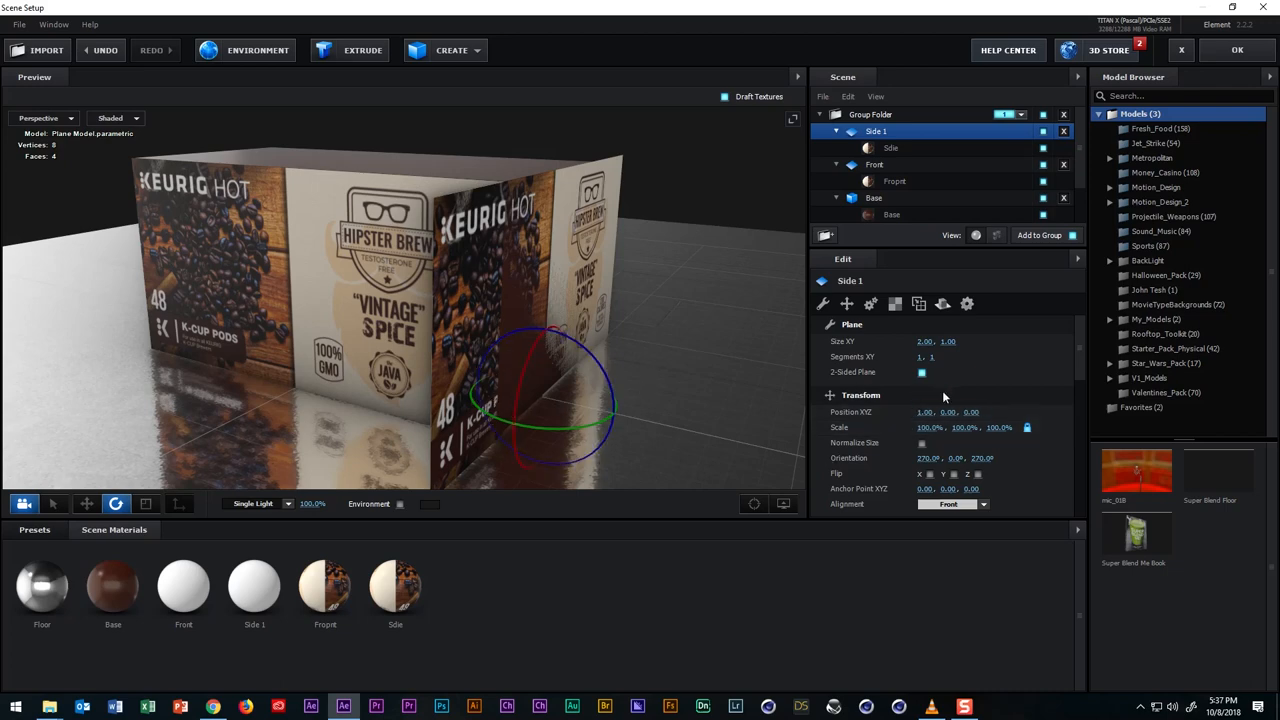
Resize the Side 1 plane's Size XY and fit it against the box's right end.
double_click(924, 340)
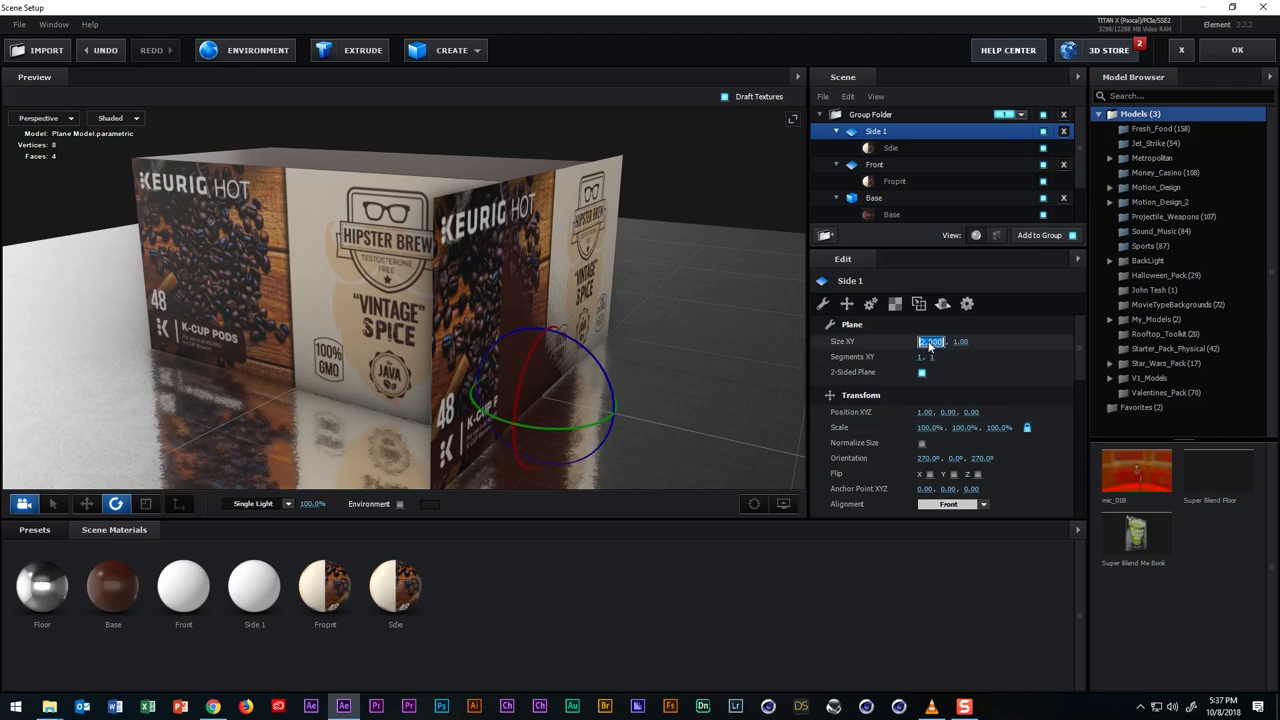
click(88, 504)
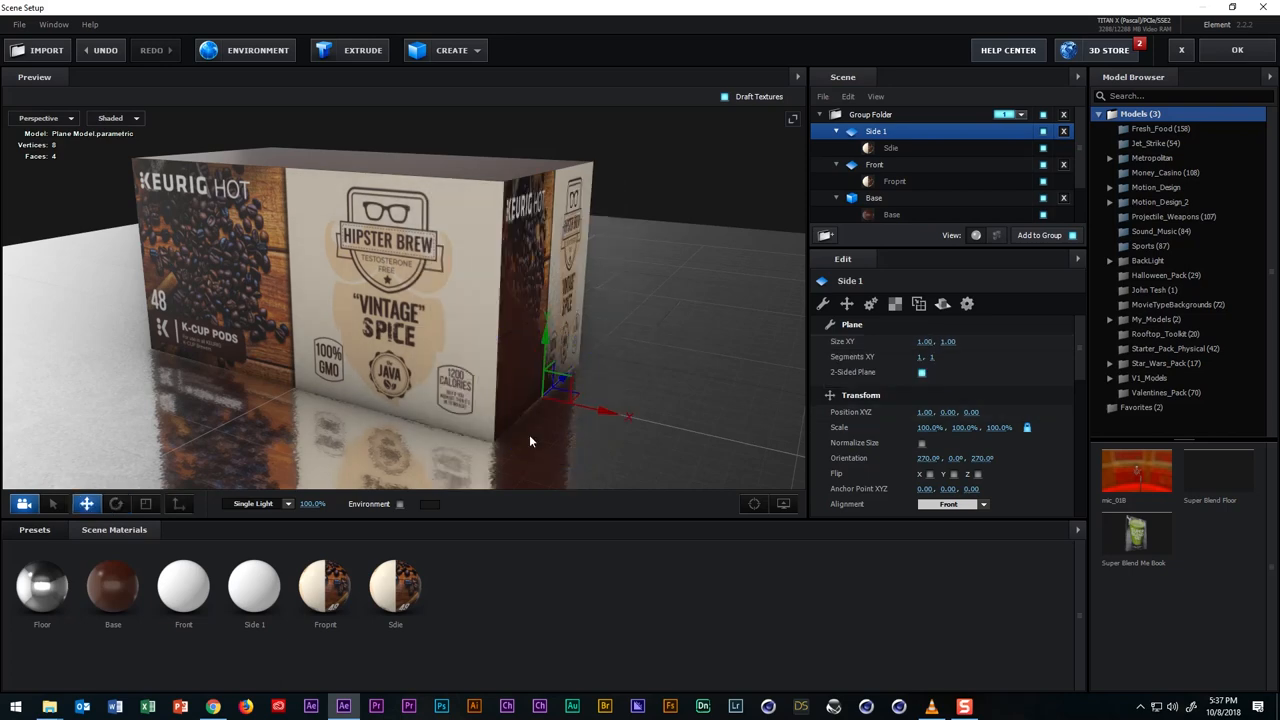
drag(600, 414, 610, 412)
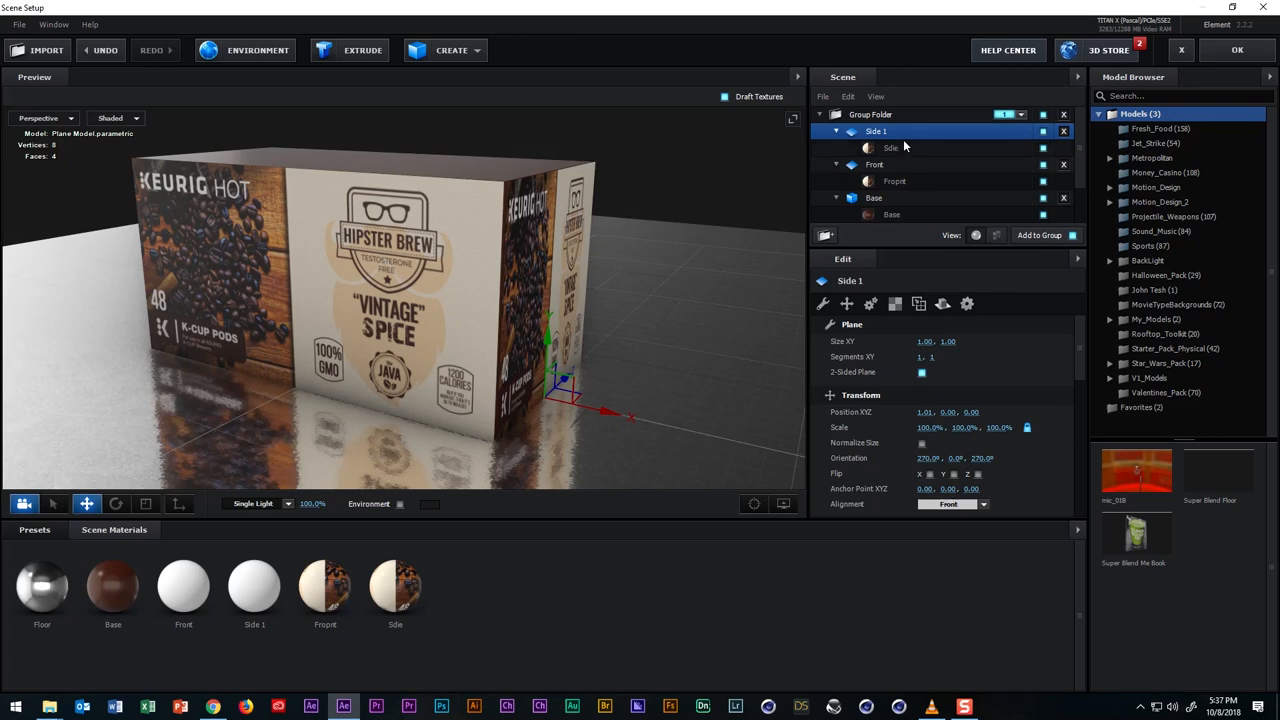
click(892, 148)
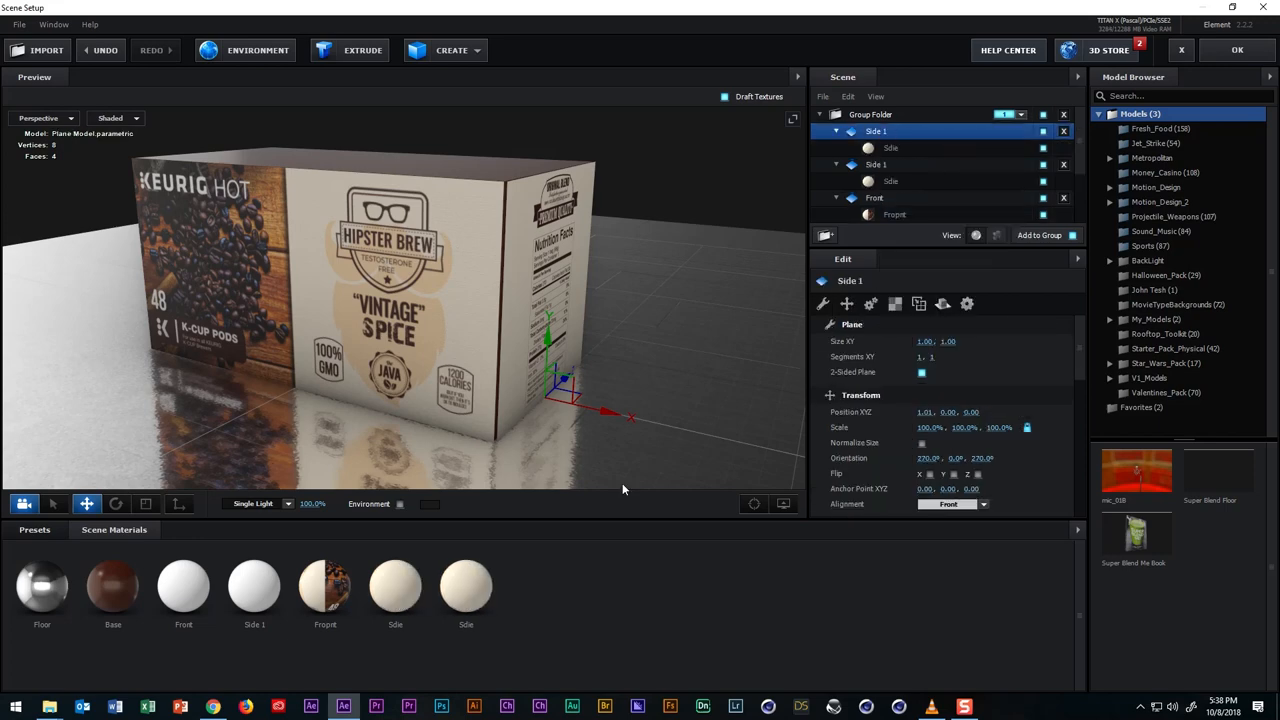
Rename the duplicated panel Side 2, place it on the box's opposite end and select its Side material.
double_click(876, 132)
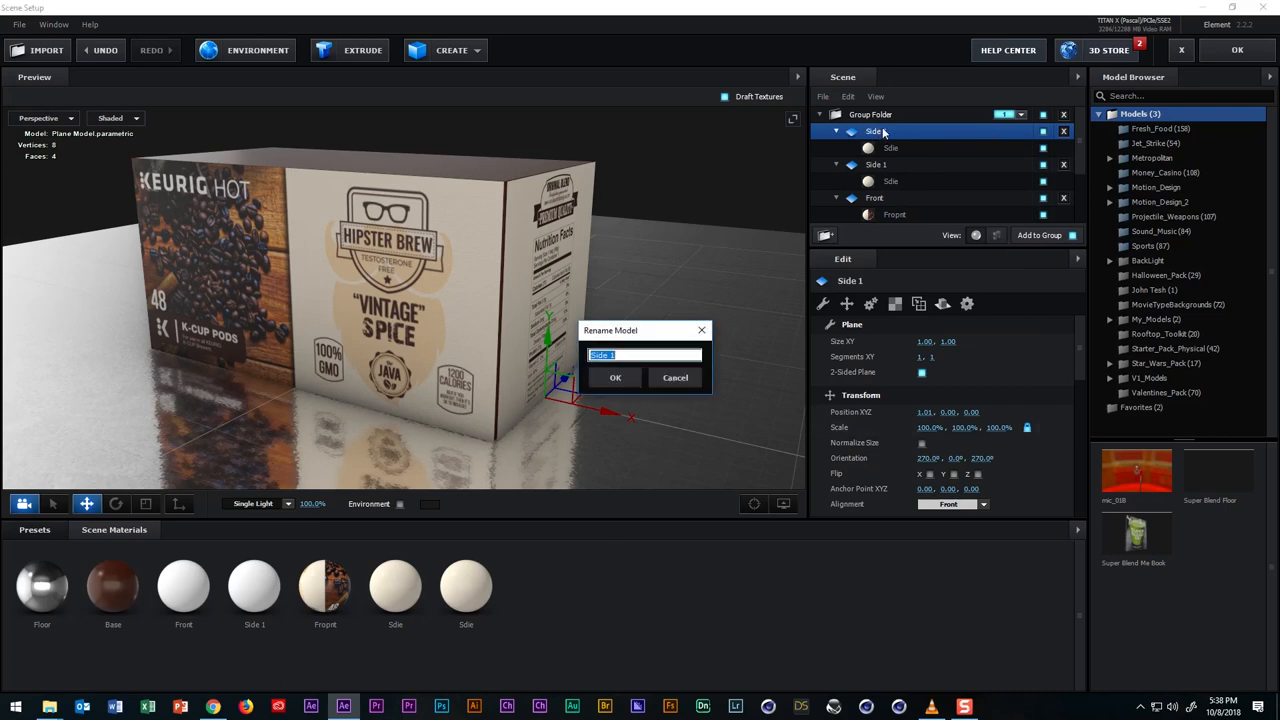
click(616, 378)
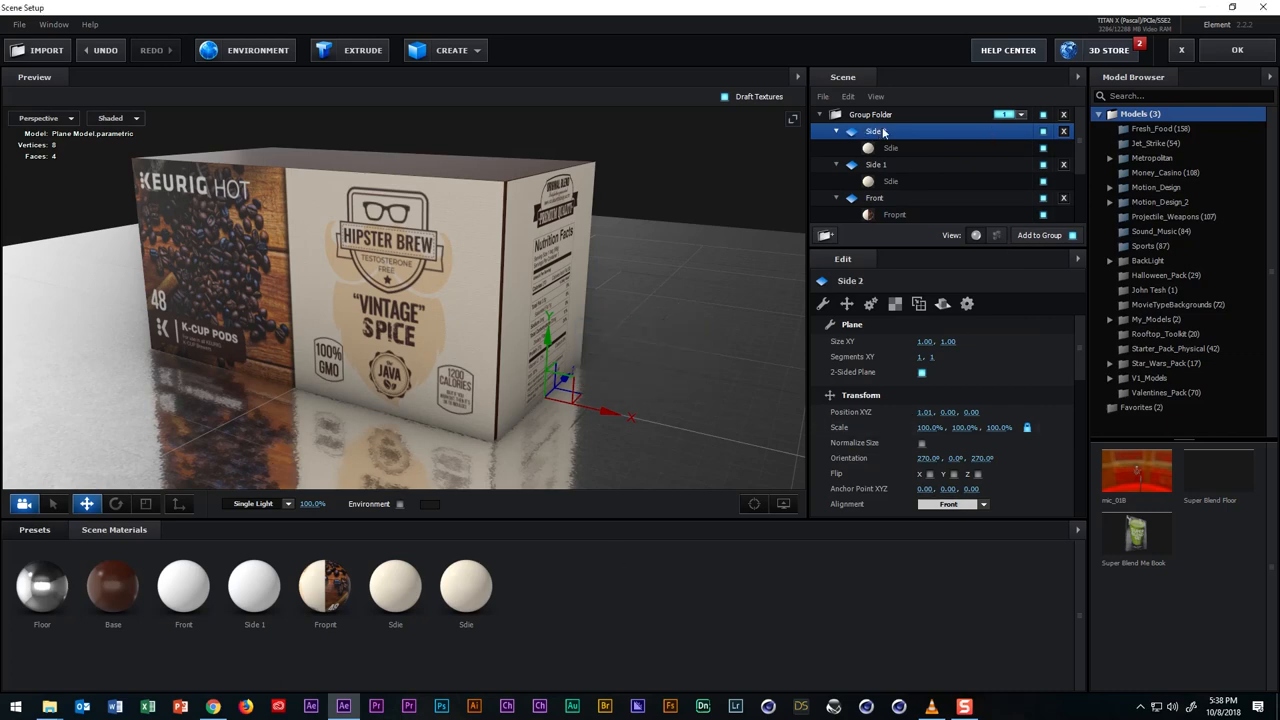
click(116, 504)
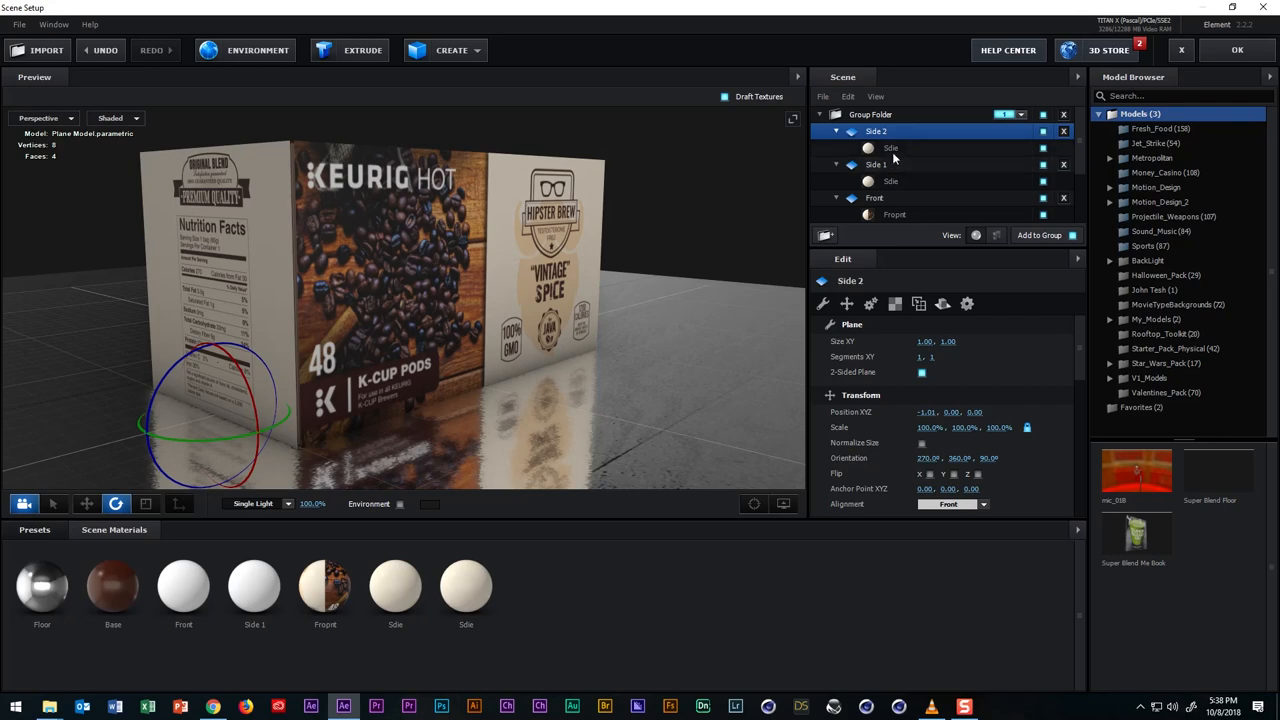
click(890, 148)
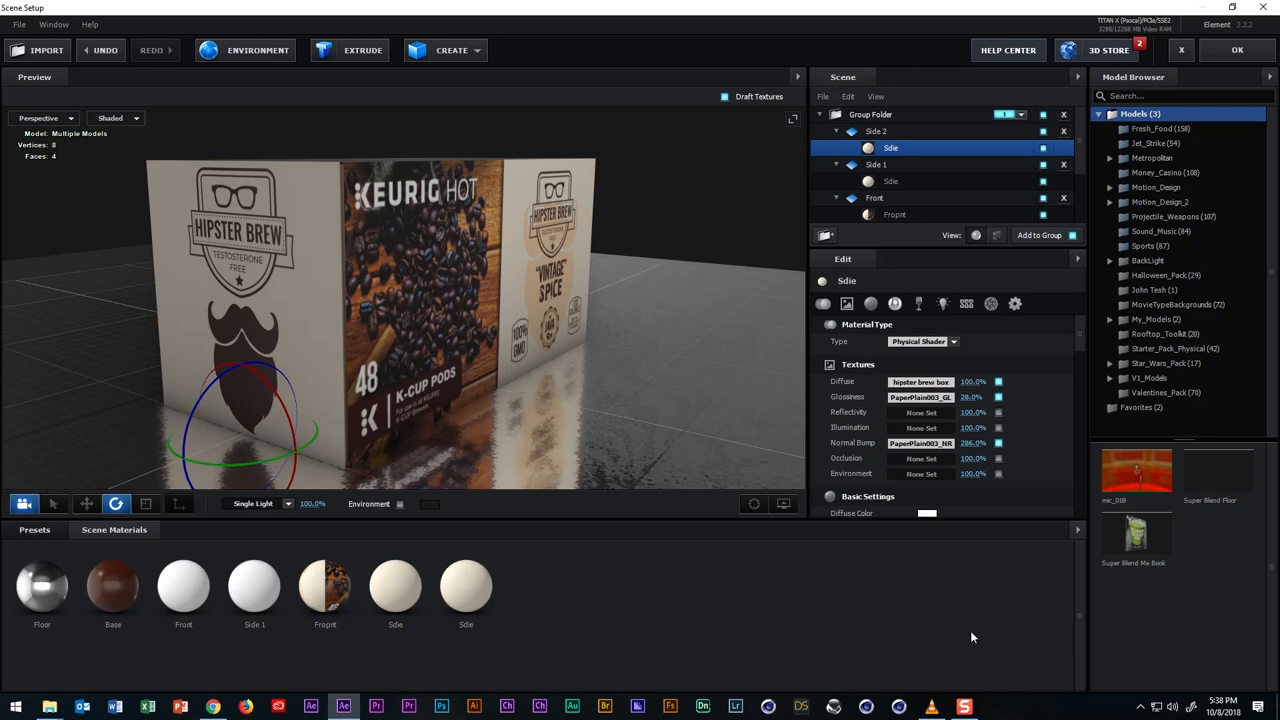
mouse_move(808, 578)
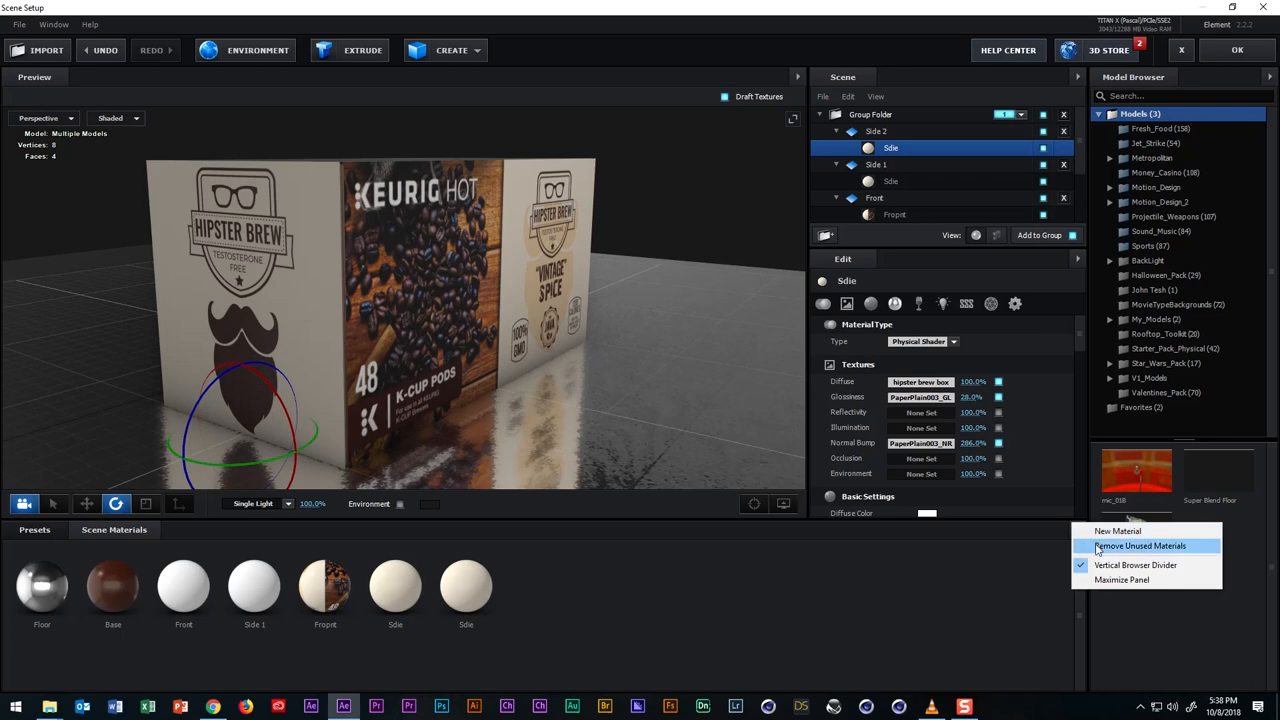
Remove unused materials and enable Matte Reflection on the Floor so it picks up the box.
click(1140, 544)
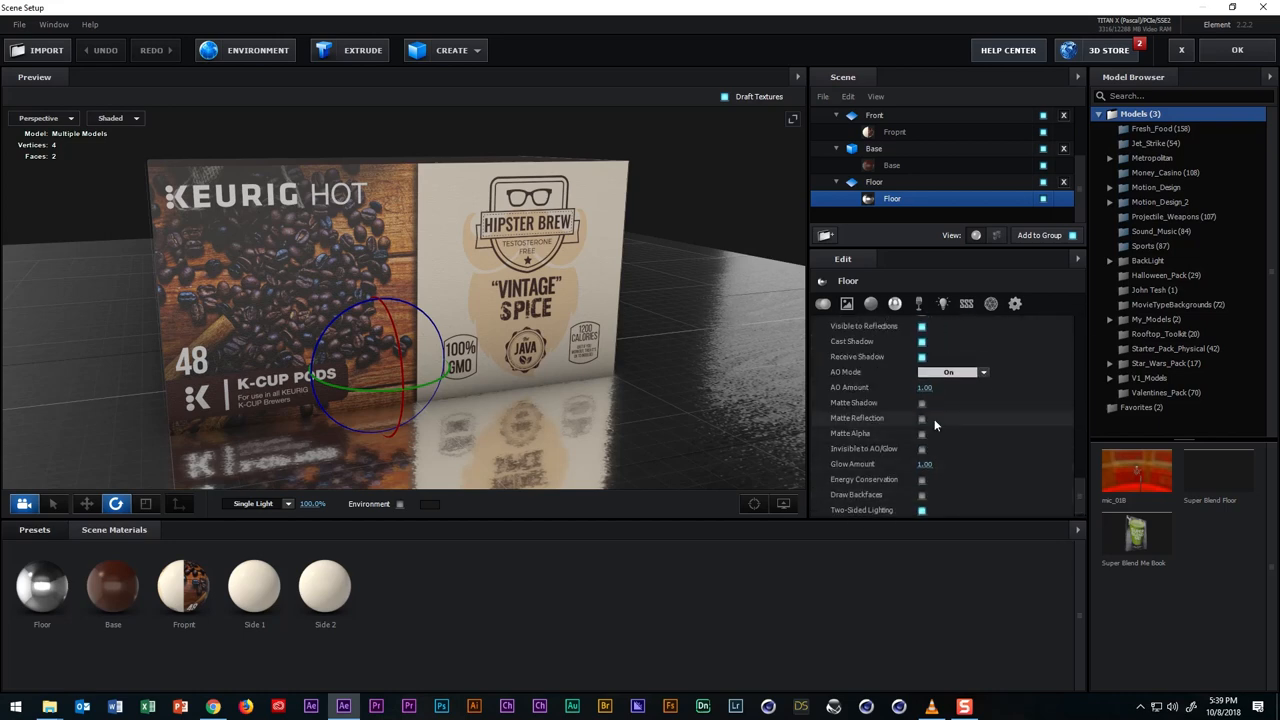
click(920, 418)
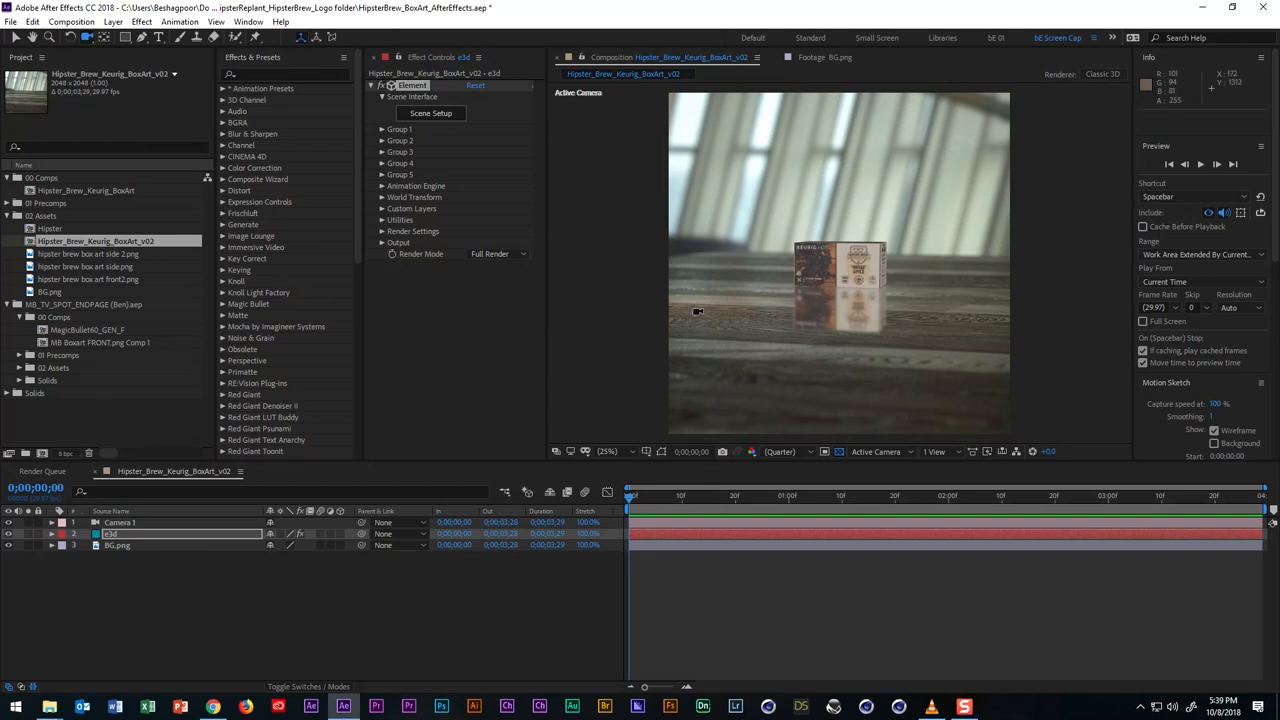
mouse_move(830, 286)
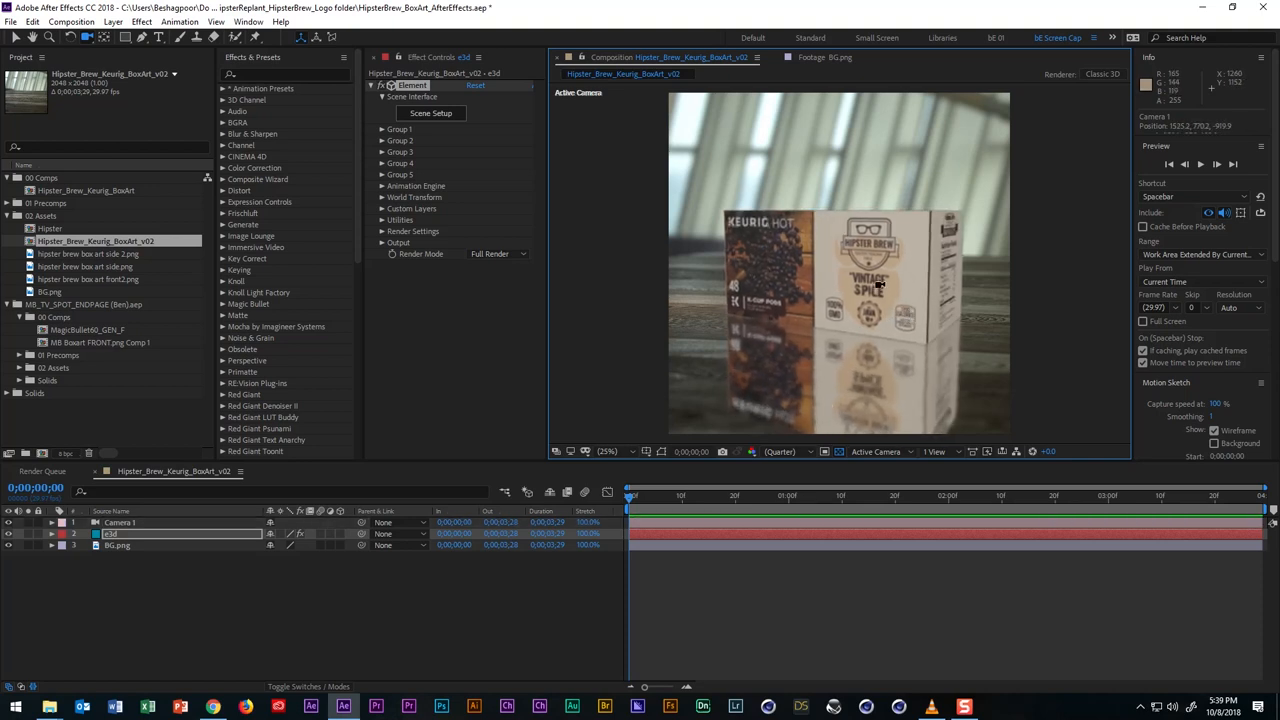
mouse_move(140, 490)
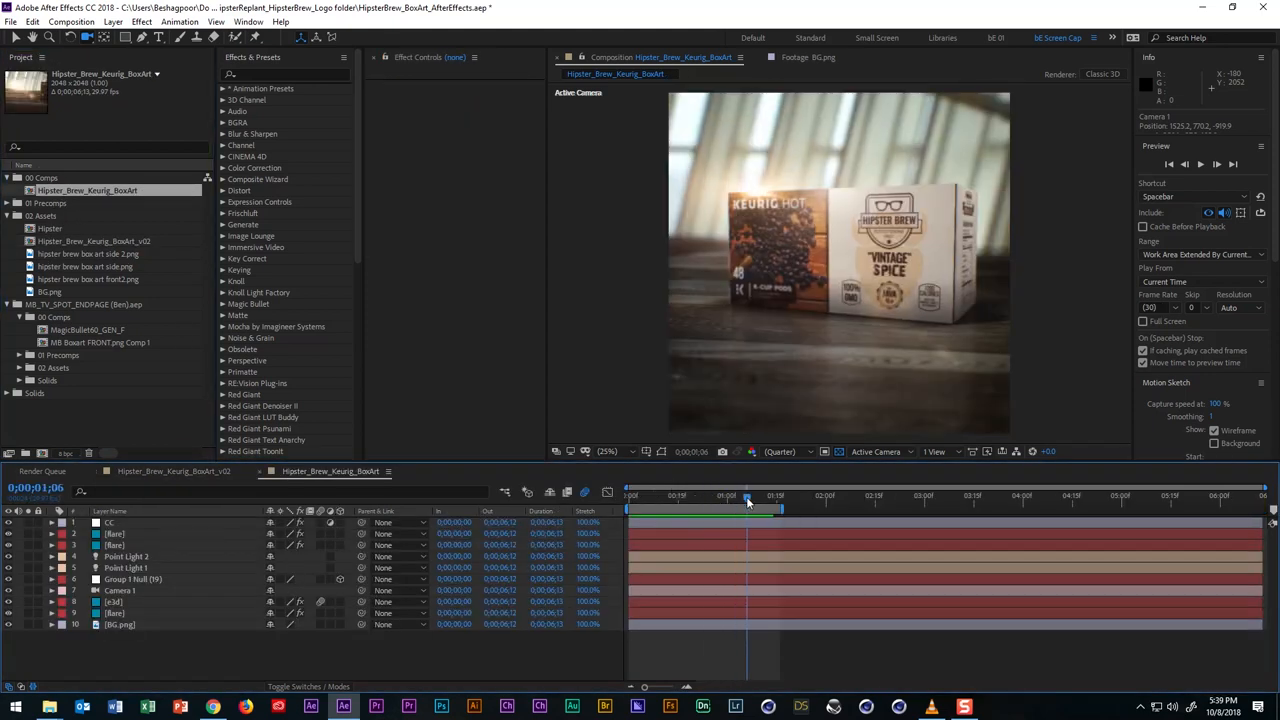
On the Element layer set AO Mode and Shadow Mode to Ray-Traced with Enable Shadows ticked.
click(758, 496)
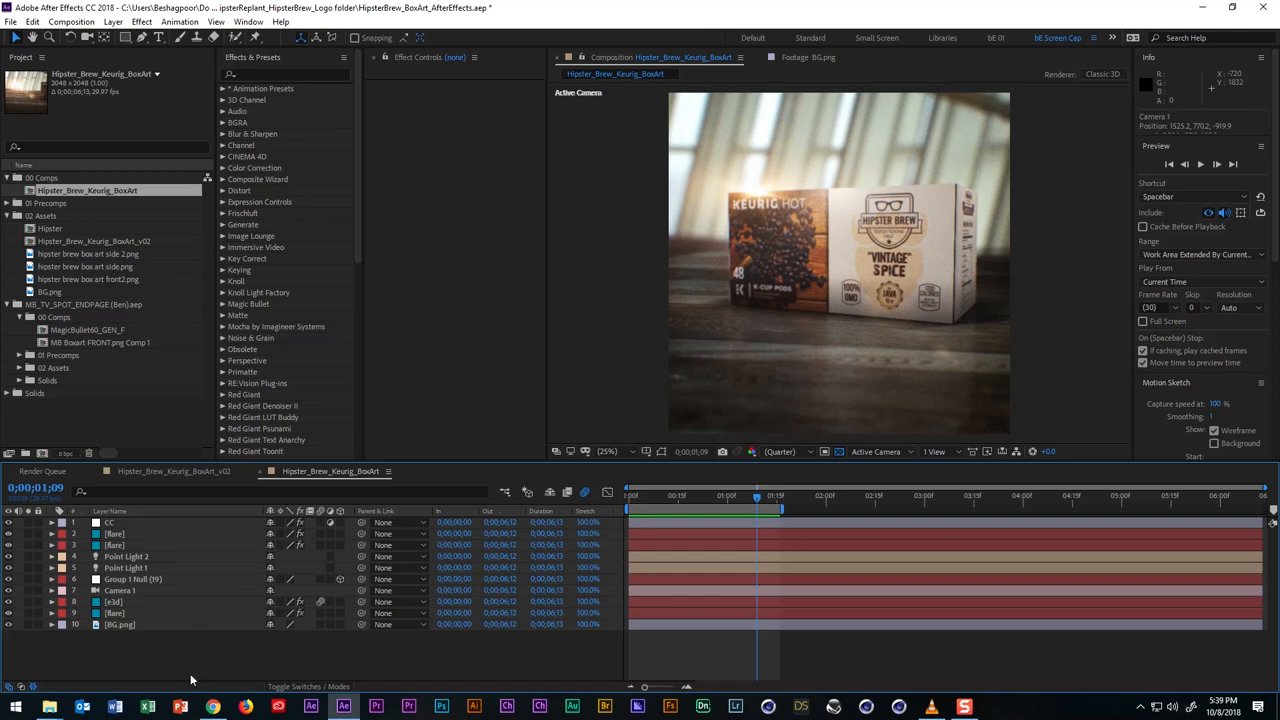
click(114, 600)
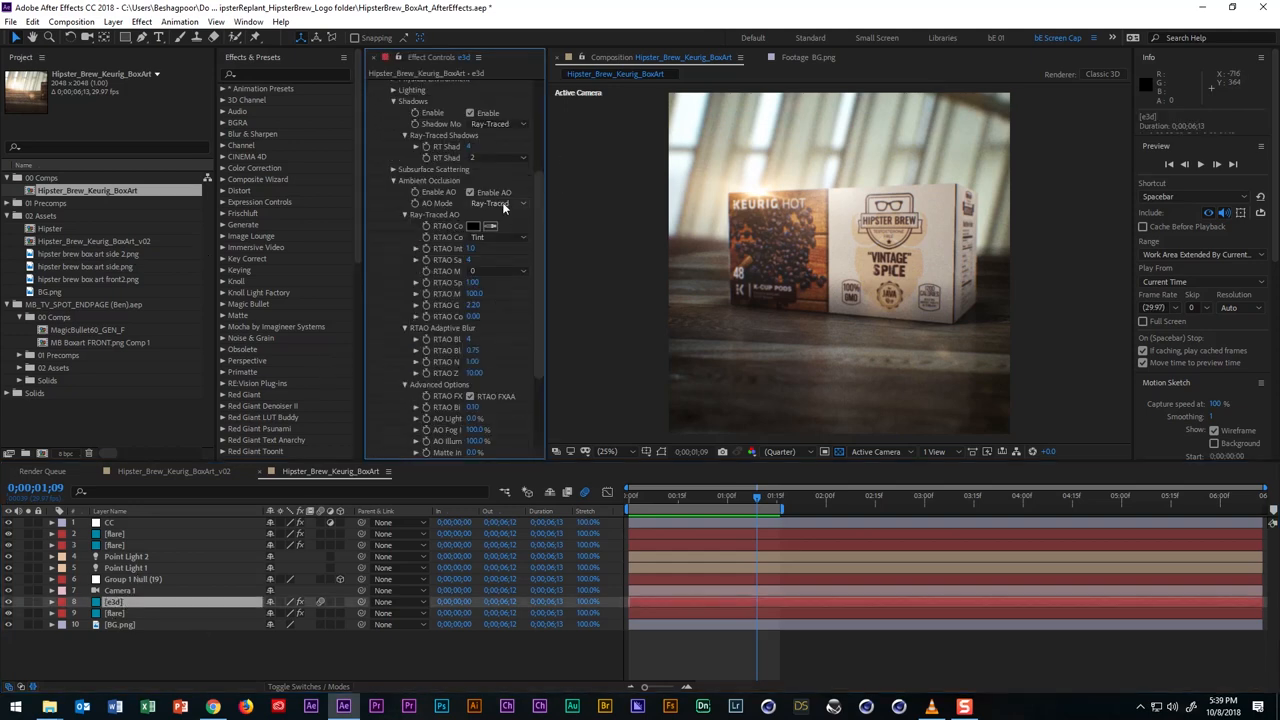
click(496, 204)
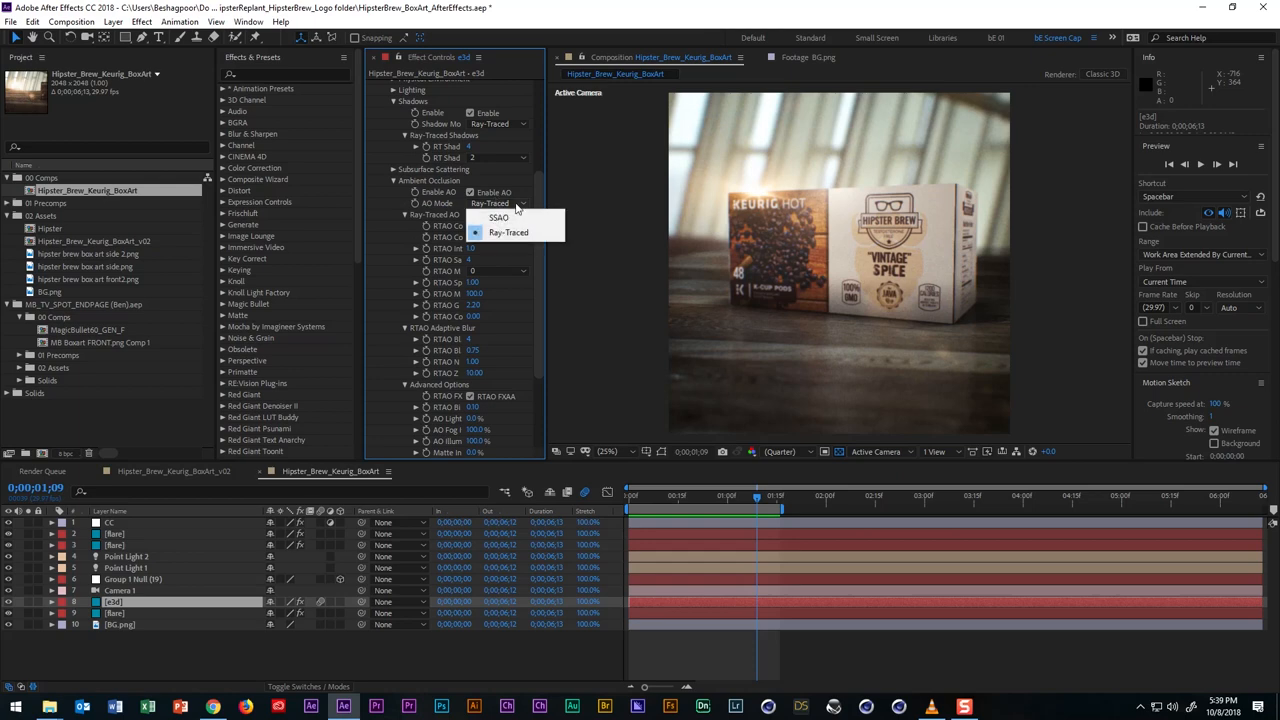
click(508, 232)
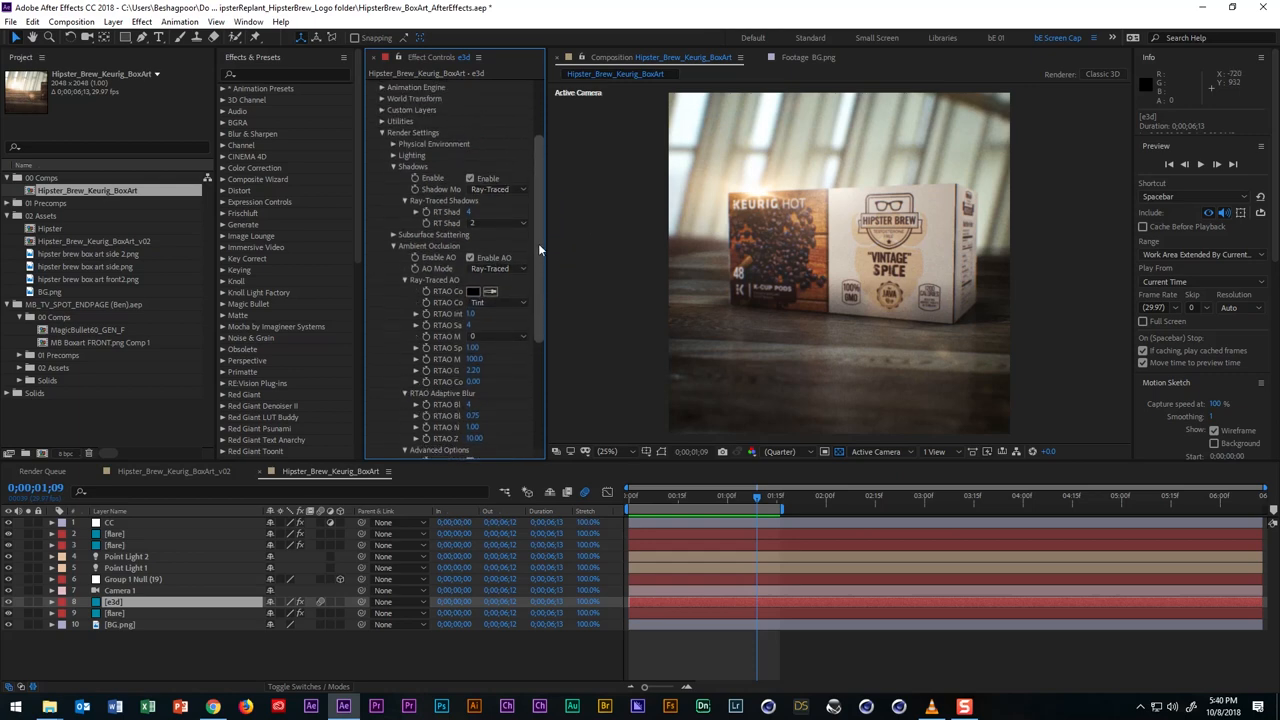
click(496, 192)
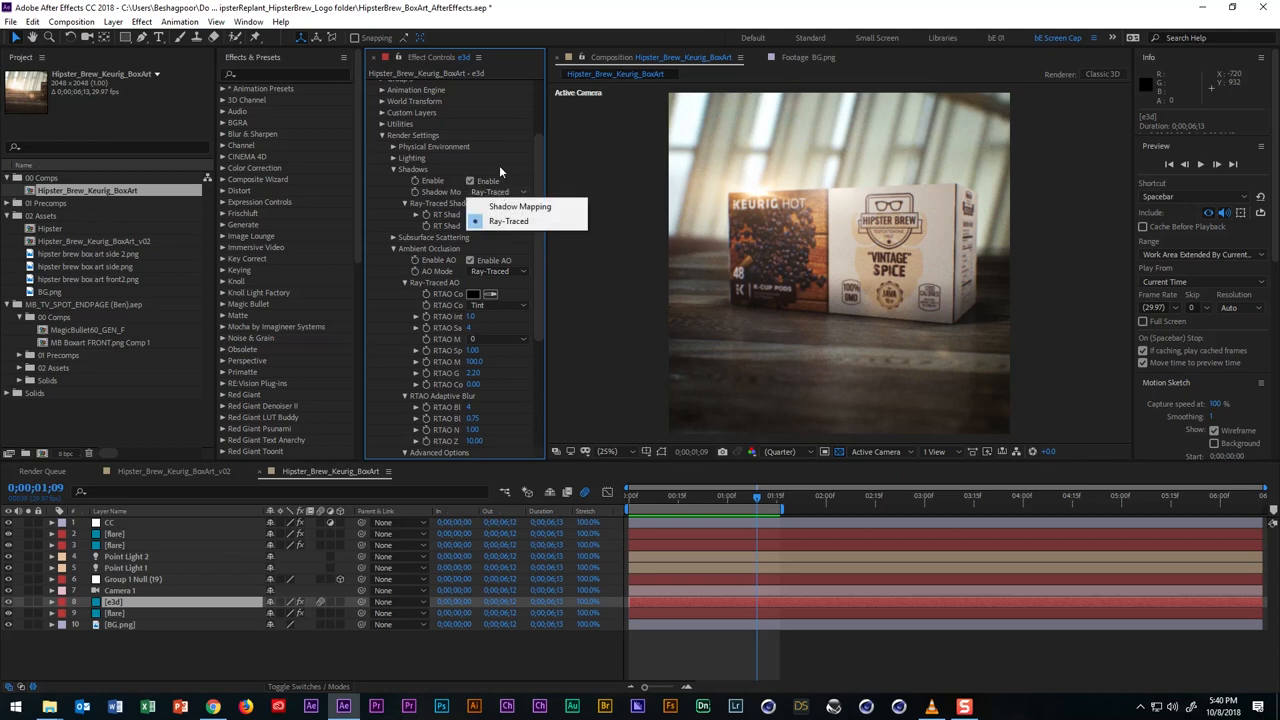
click(508, 220)
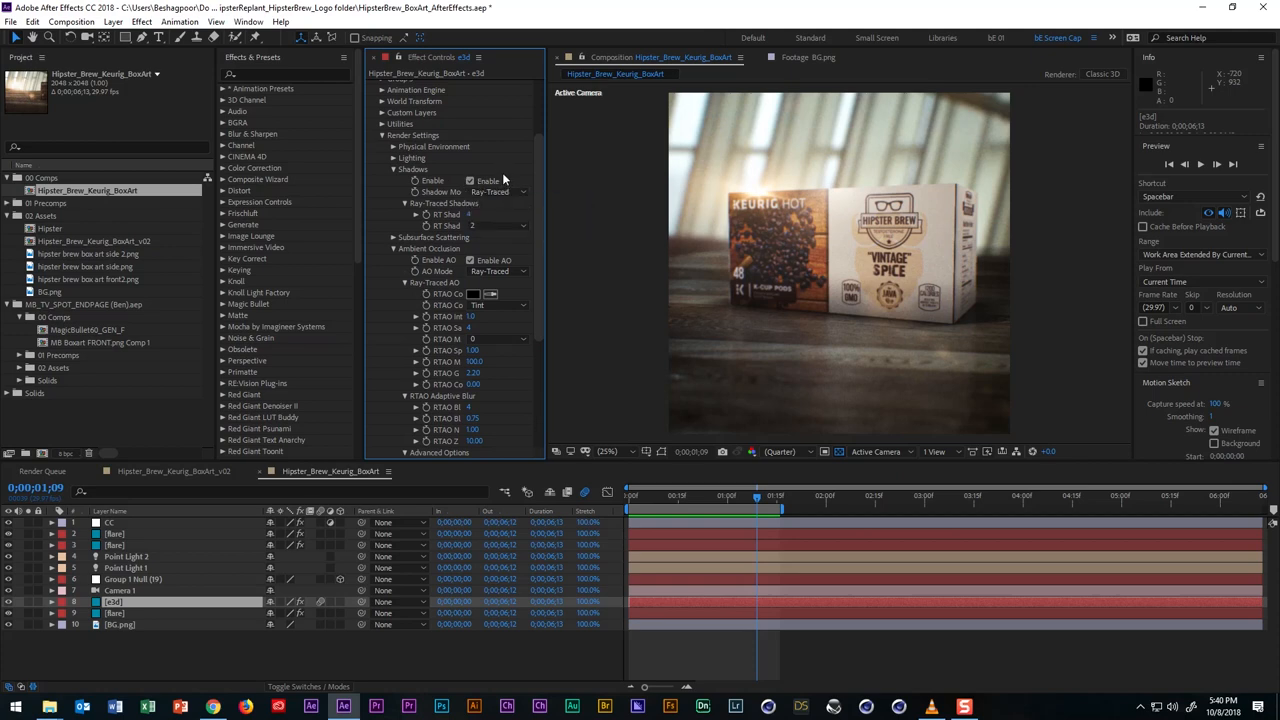
click(394, 168)
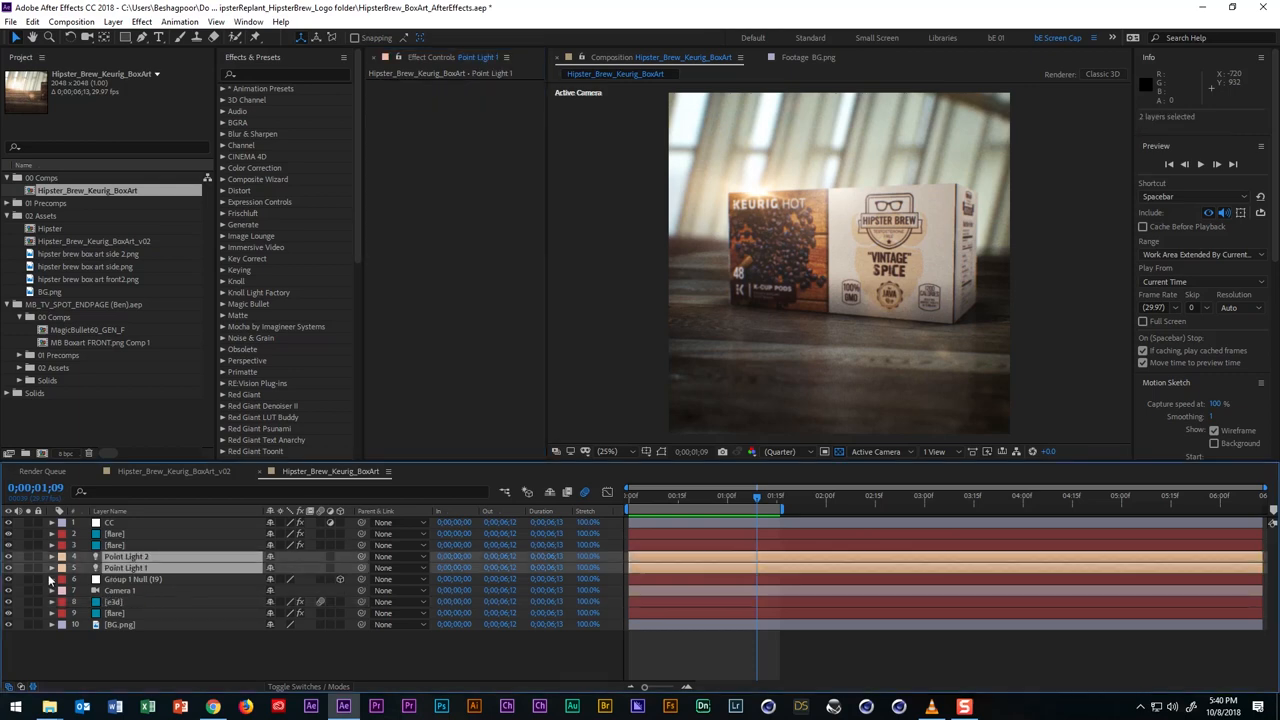
Show the Flare layer's Optical Flares settings and scrub from the blurry opening frames to a sharp one.
click(52, 556)
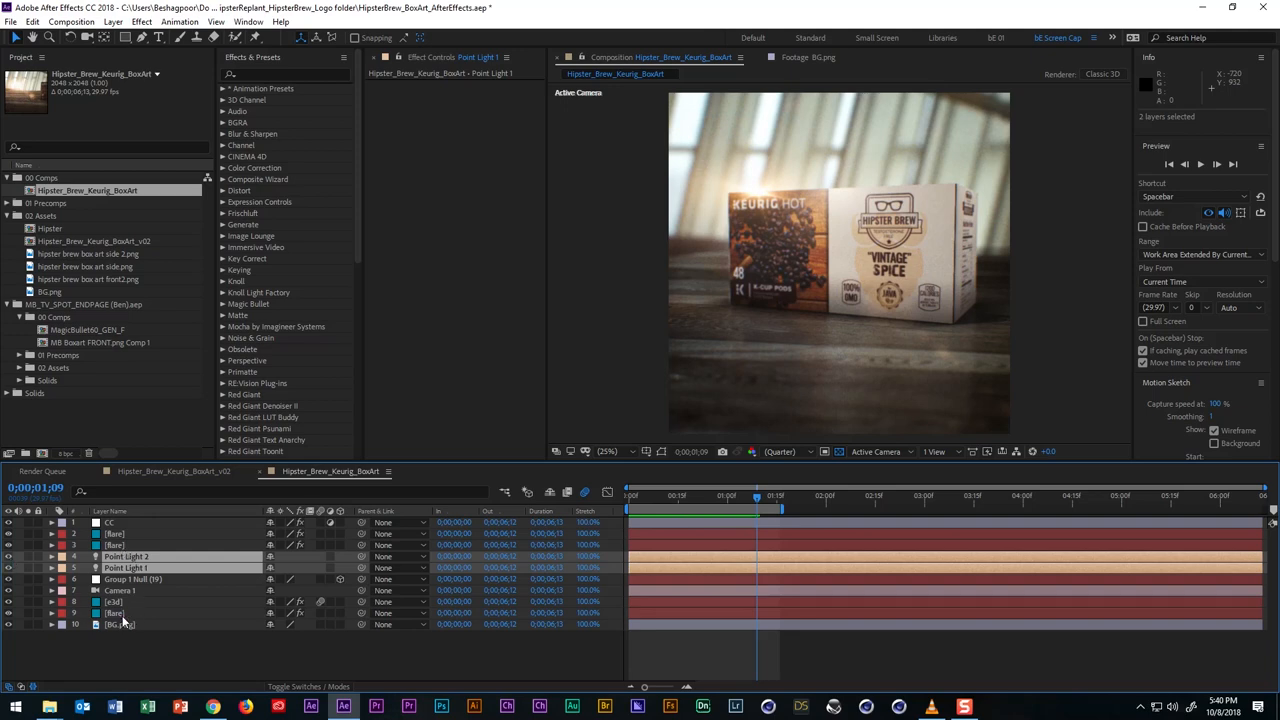
click(116, 612)
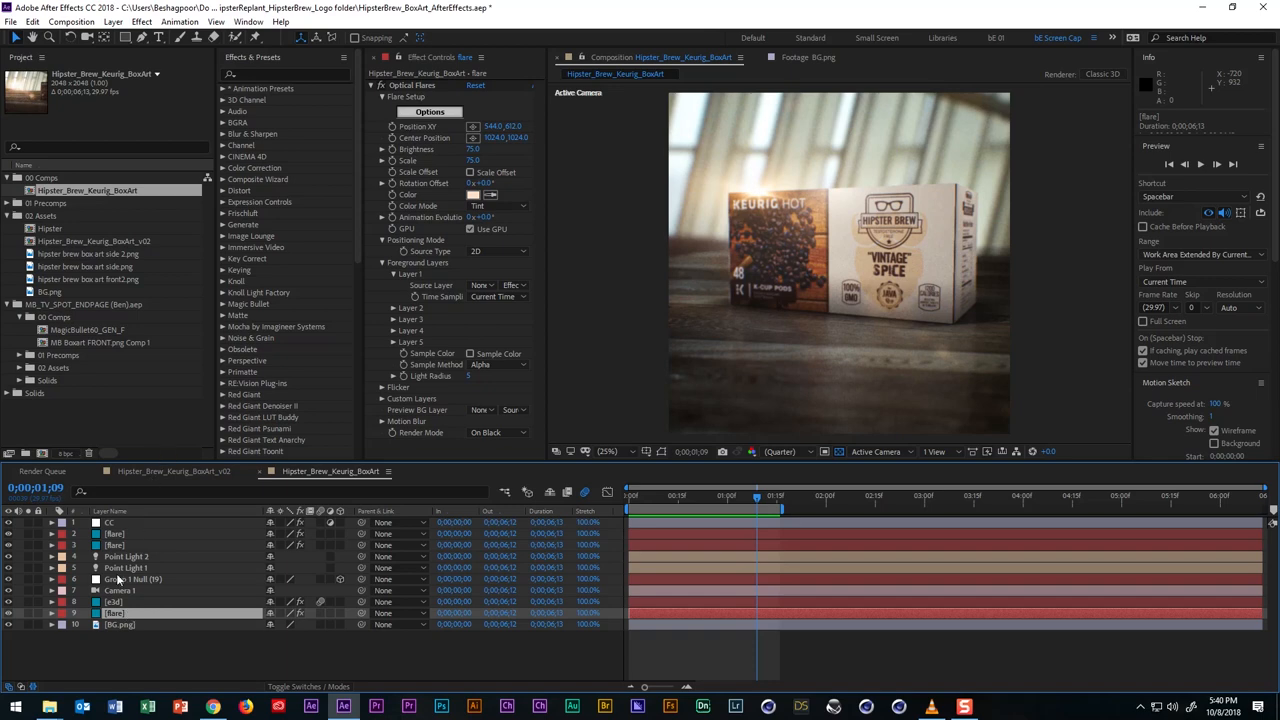
mouse_move(118, 580)
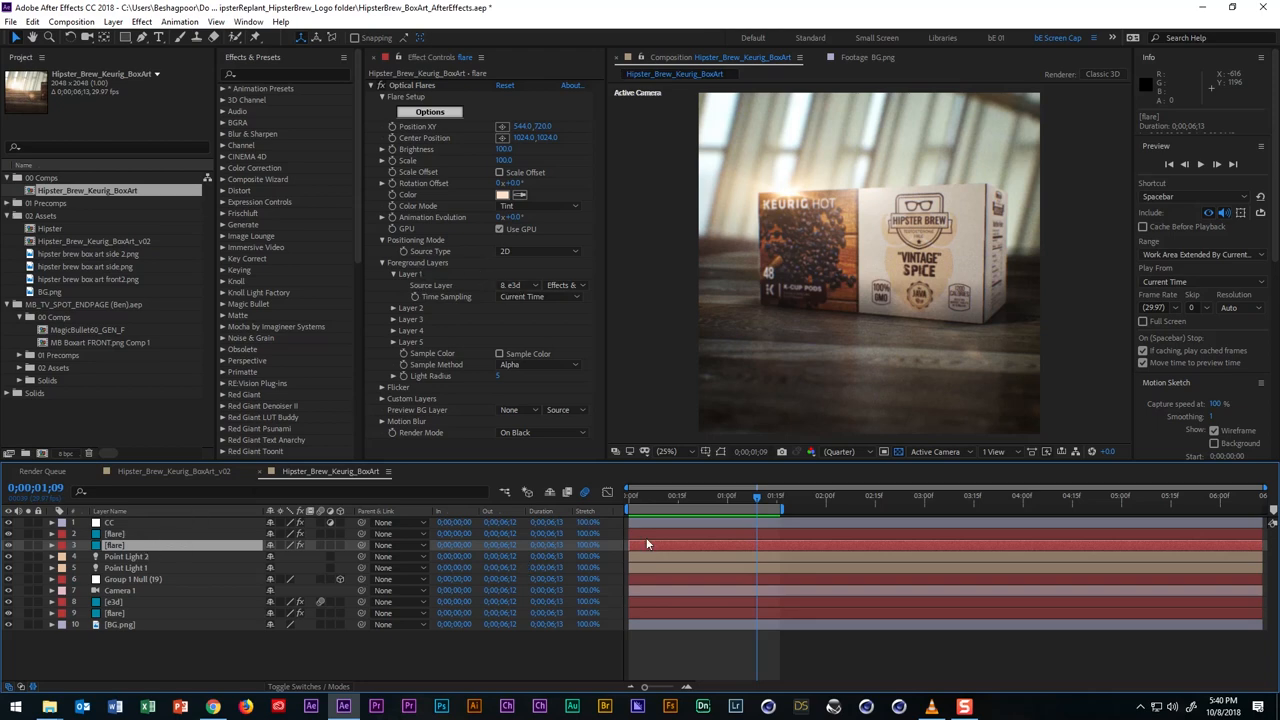
click(704, 510)
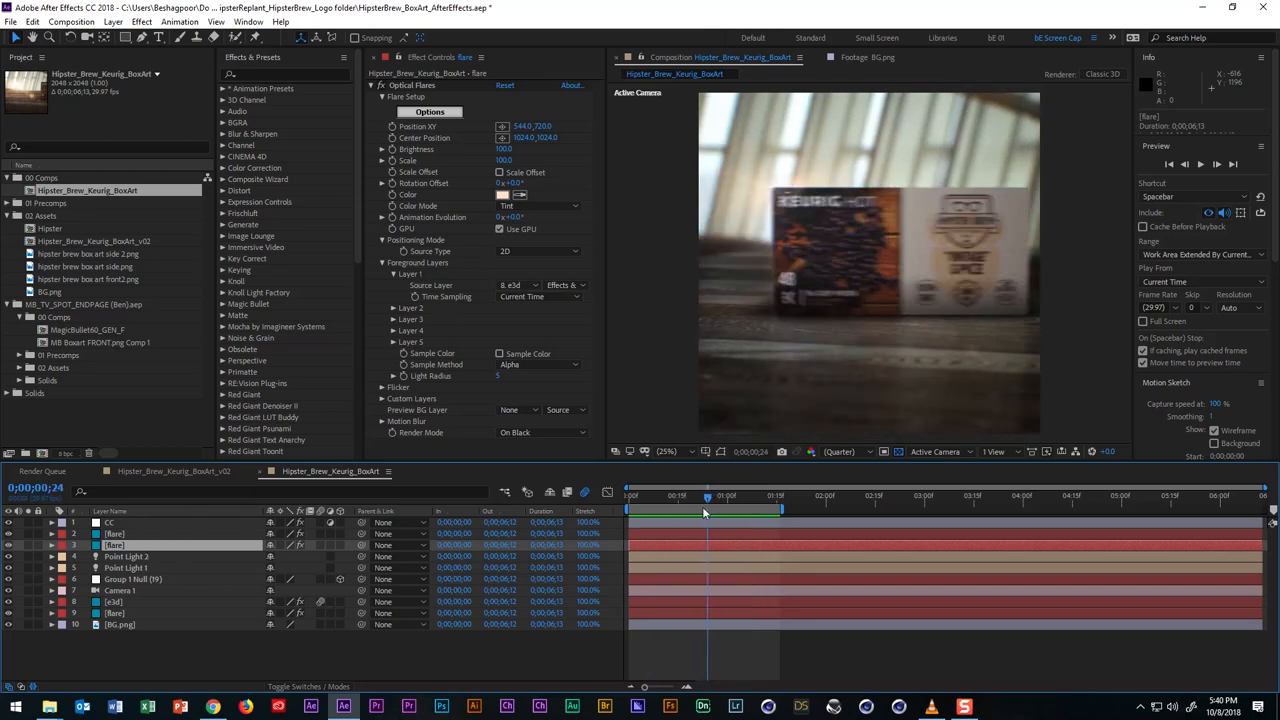
click(724, 512)
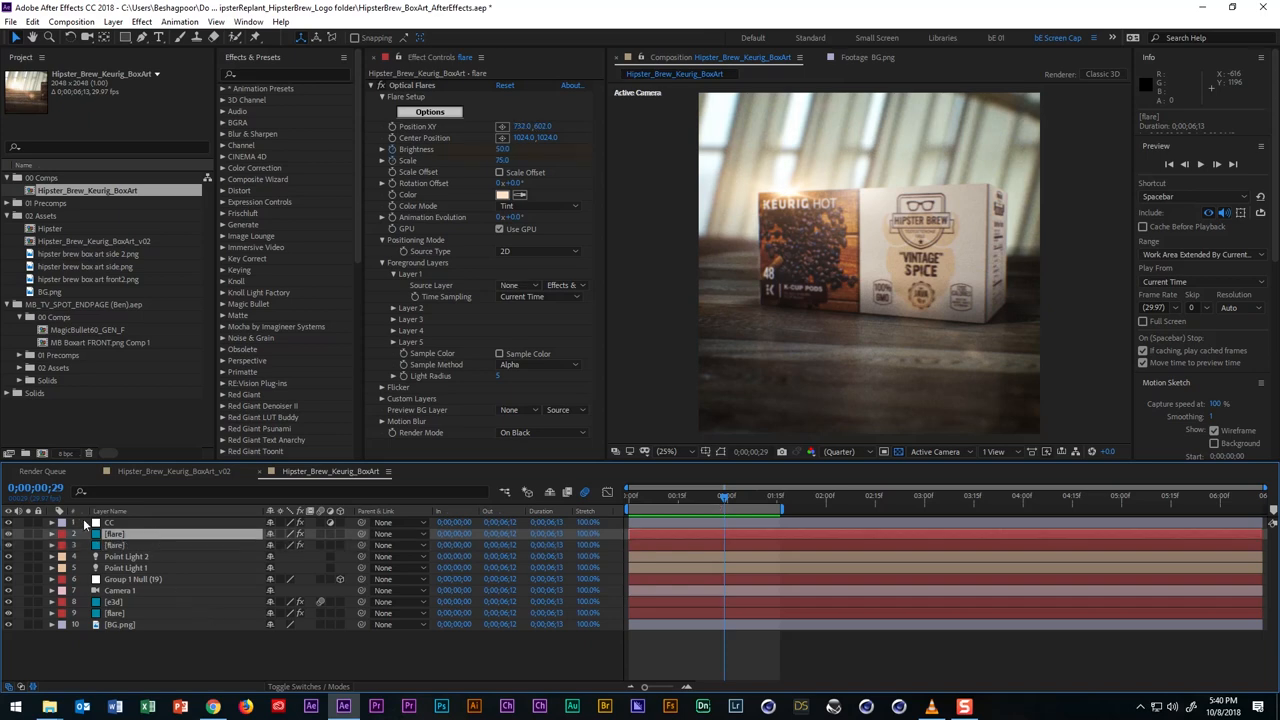
On the CC adjustment layer reveal Curves, the Magic Bullet Looks vignette and S_FilmDamage settings.
click(110, 522)
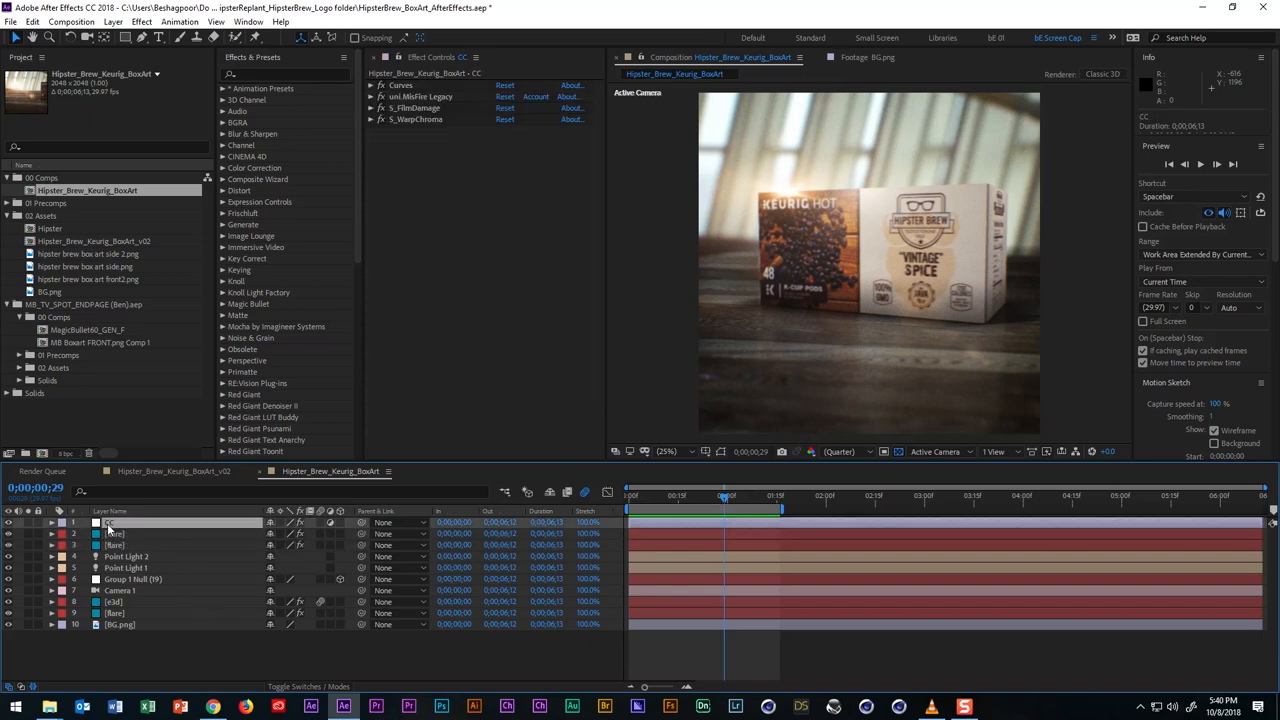
click(372, 84)
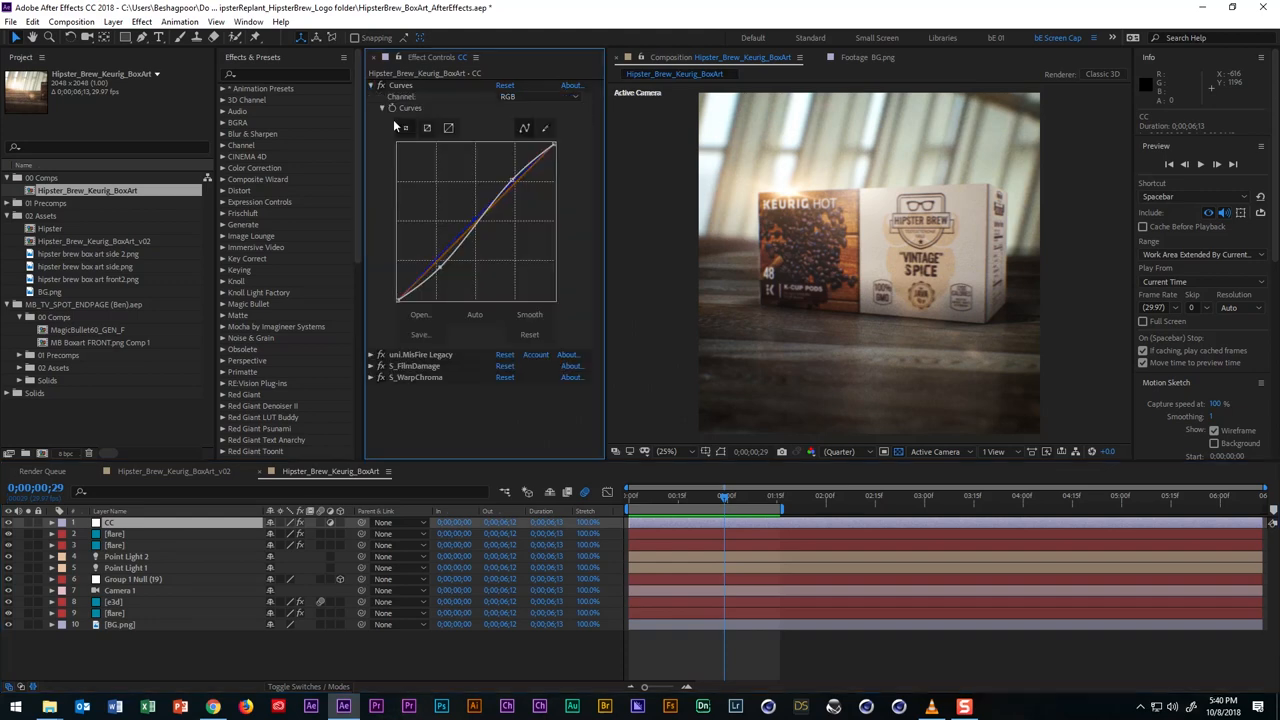
click(372, 84)
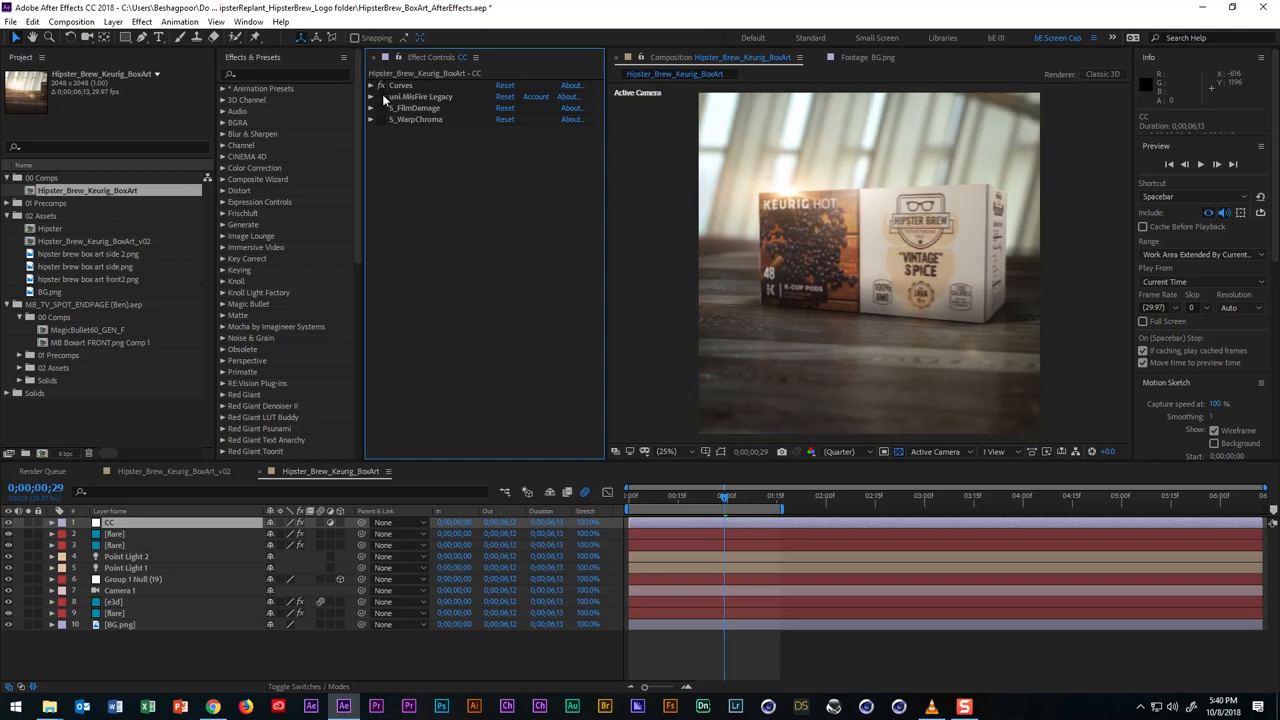
click(372, 96)
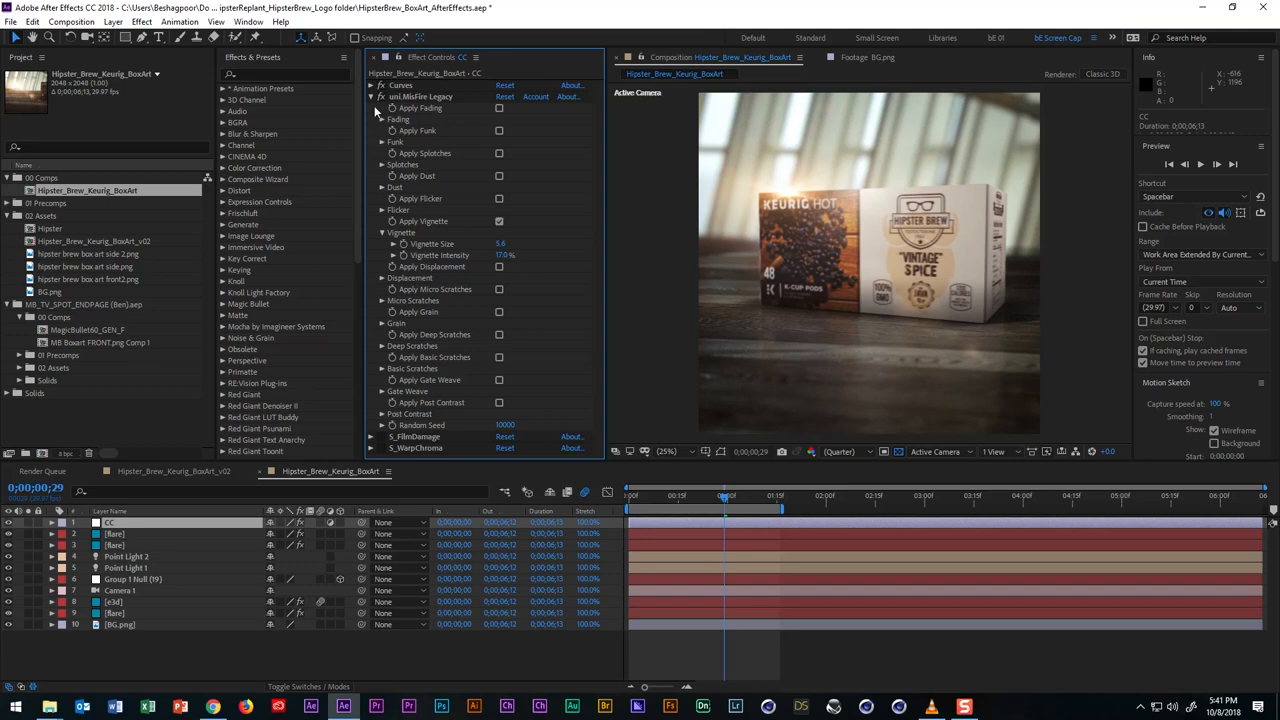
click(372, 96)
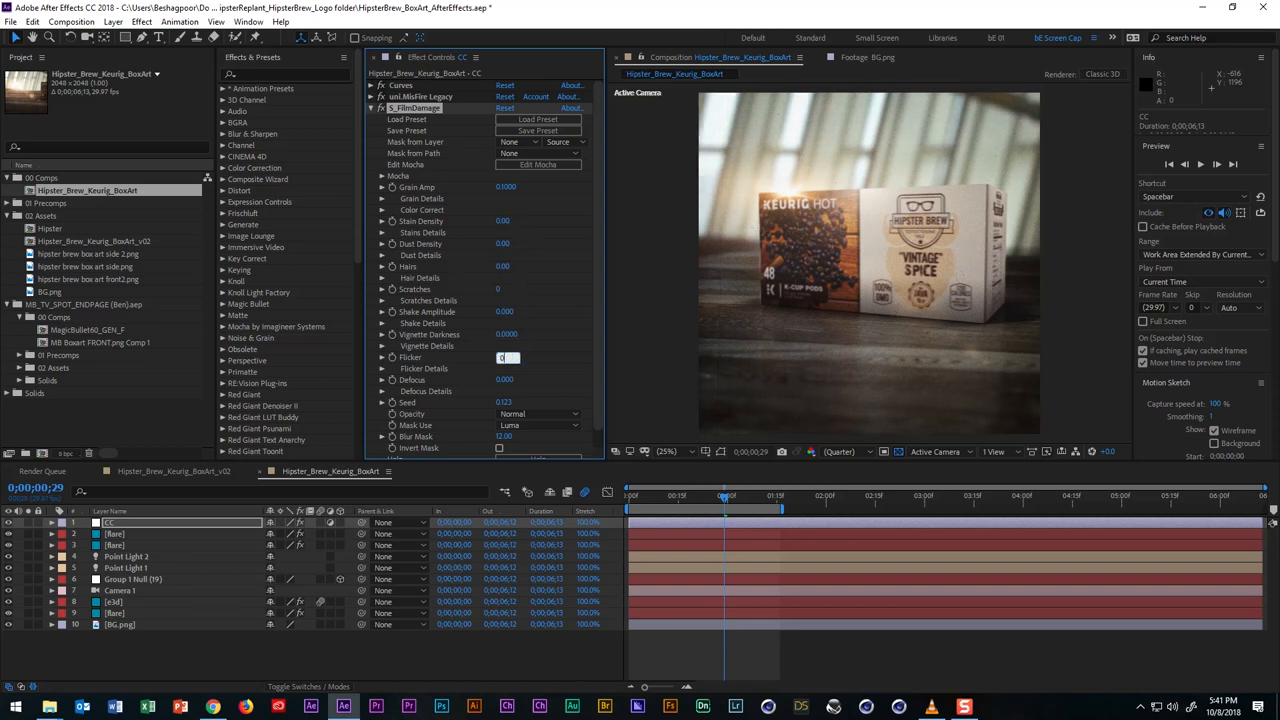
Review the film damage parameters and reveal the S_MagicChroma shift settings.
click(508, 380)
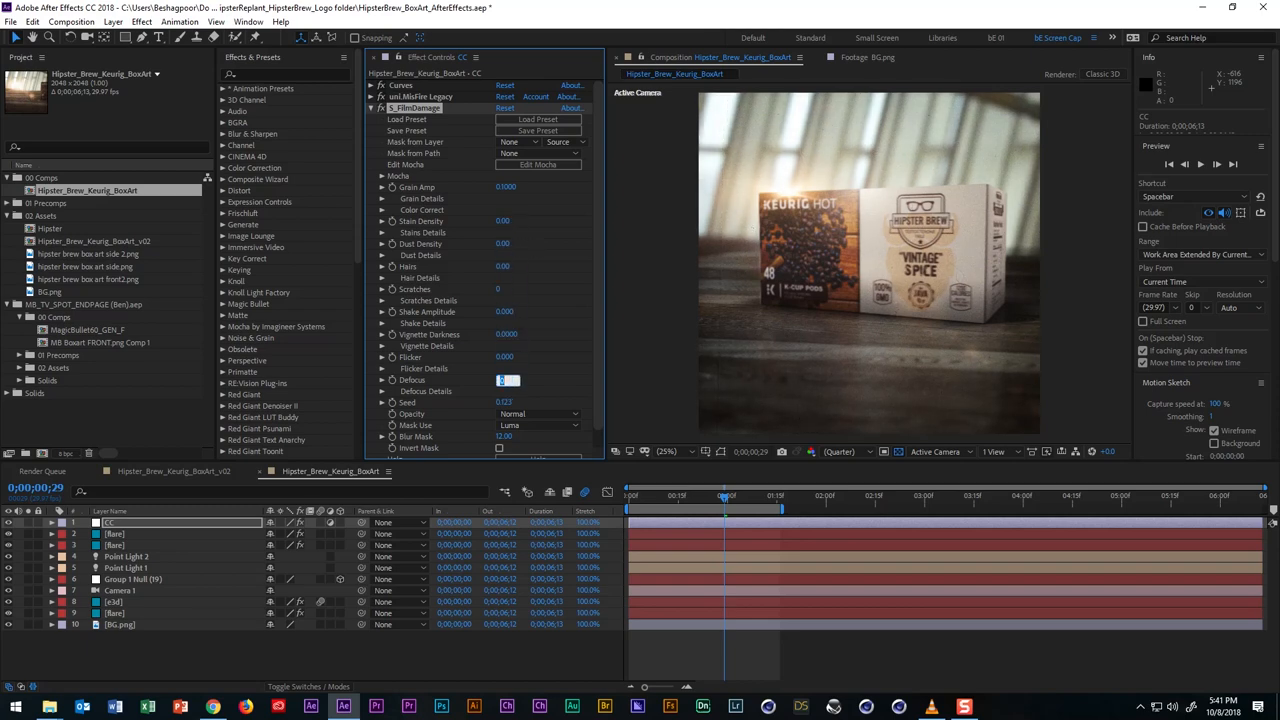
click(506, 188)
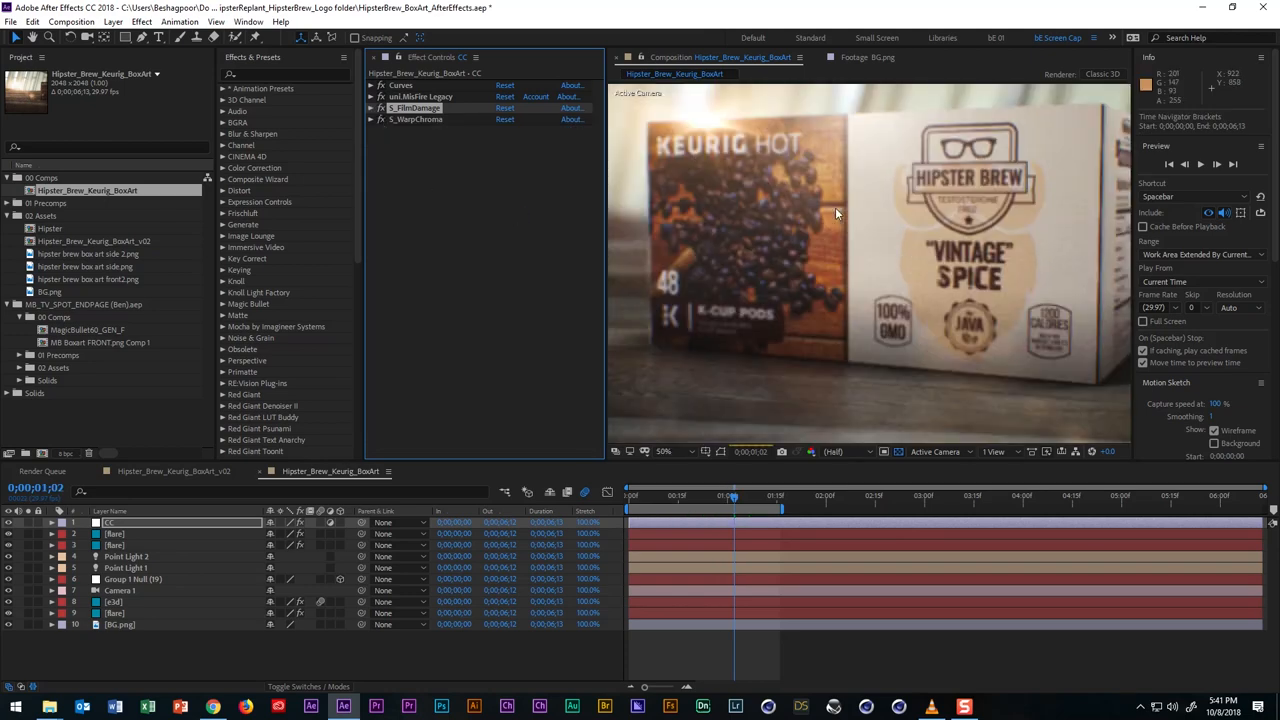
click(416, 120)
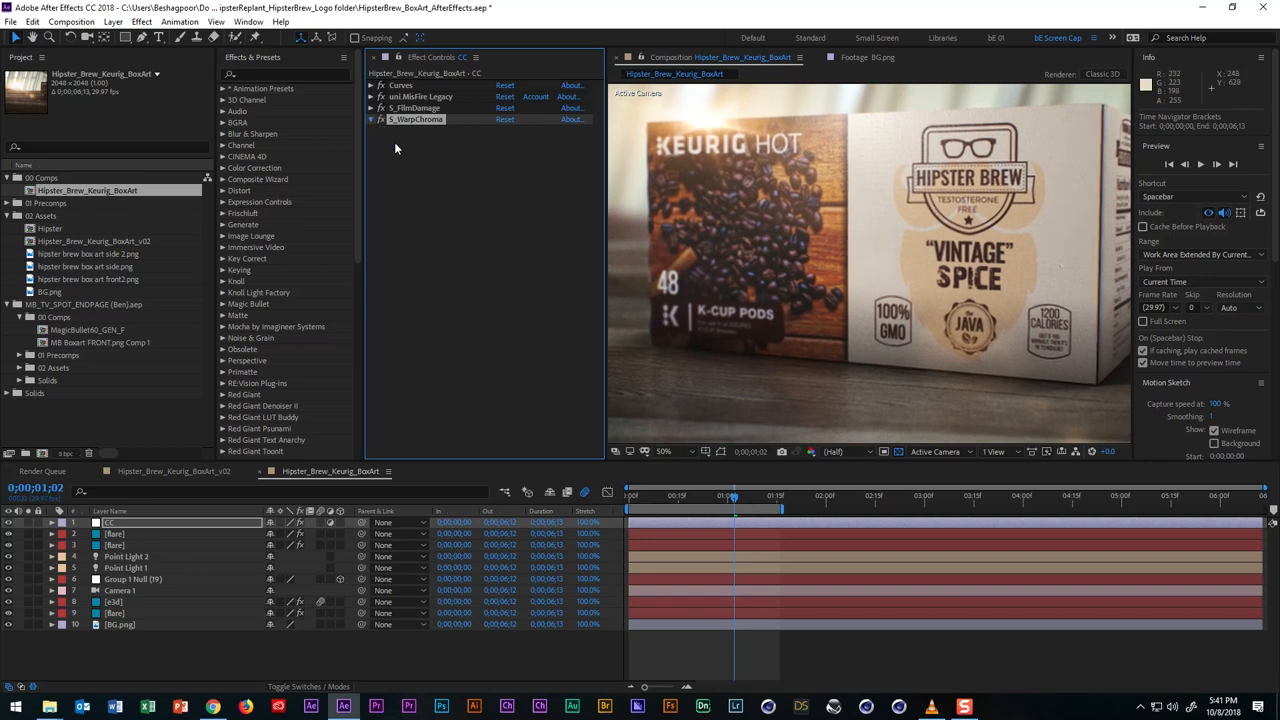
click(372, 120)
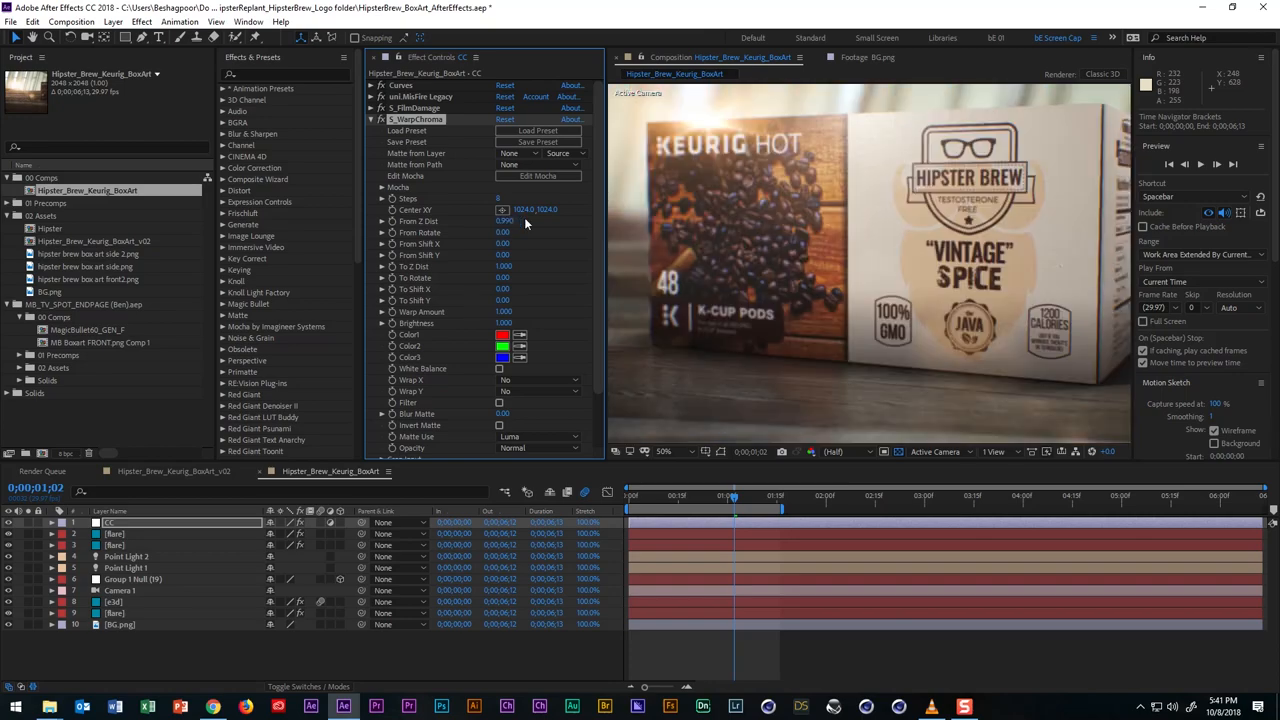
mouse_move(320, 654)
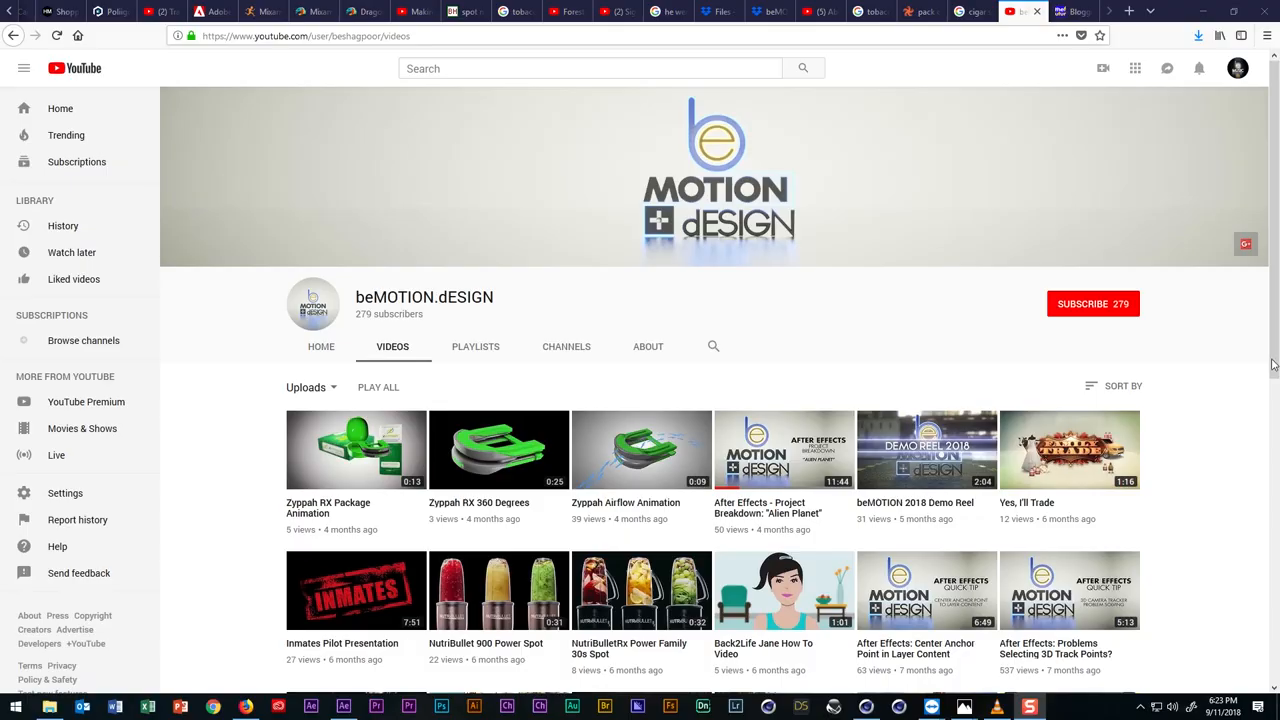
Subscribe to the beMOTION.dESIGN channel with all-video notifications on.
click(1092, 304)
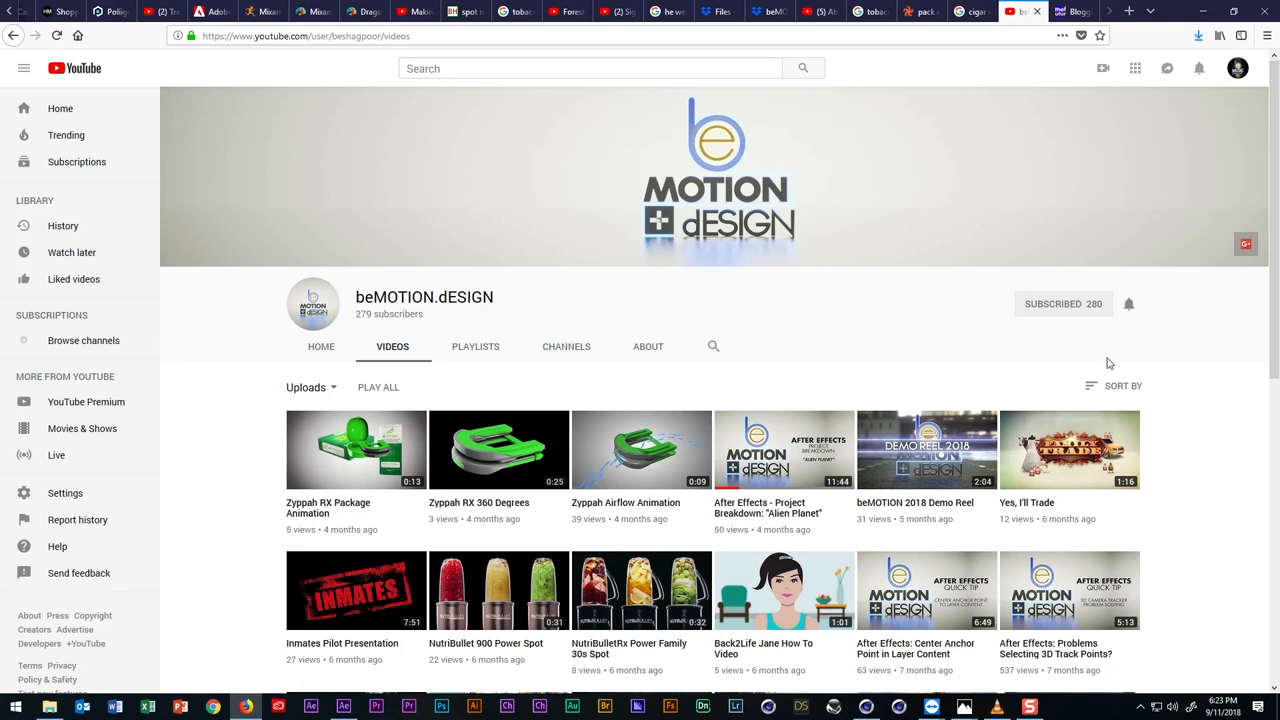
click(1128, 304)
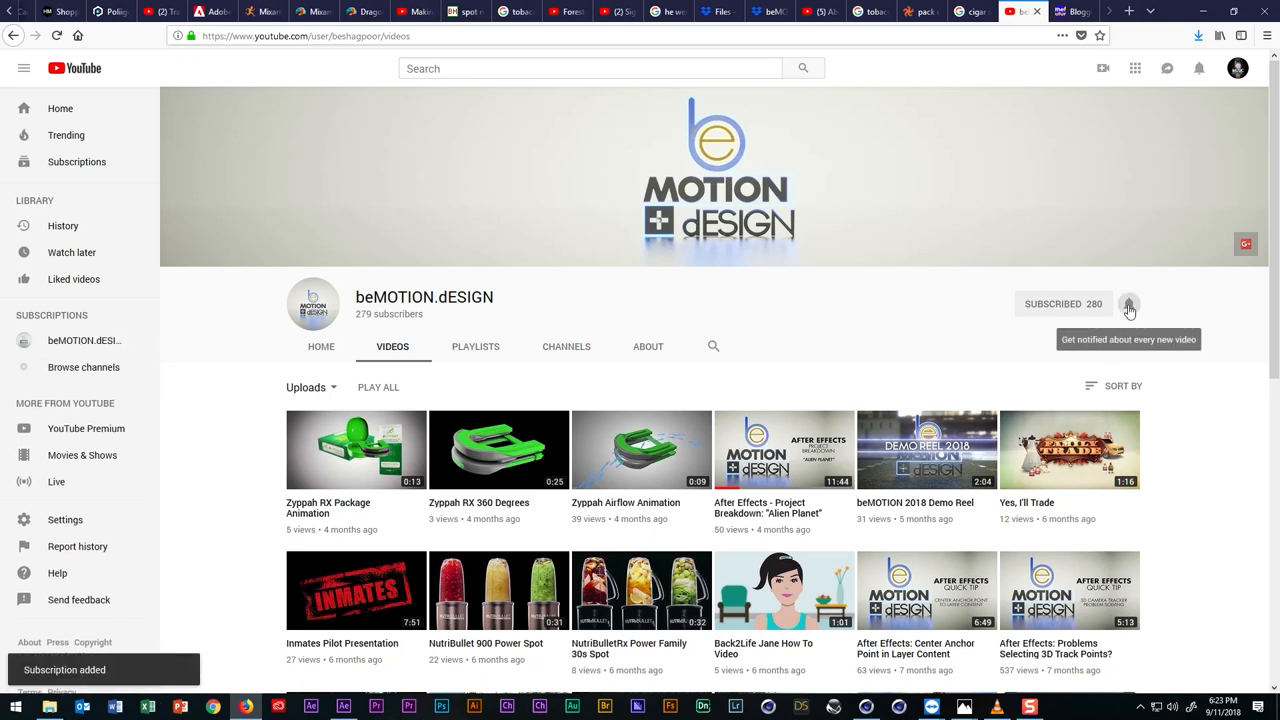
click(1128, 304)
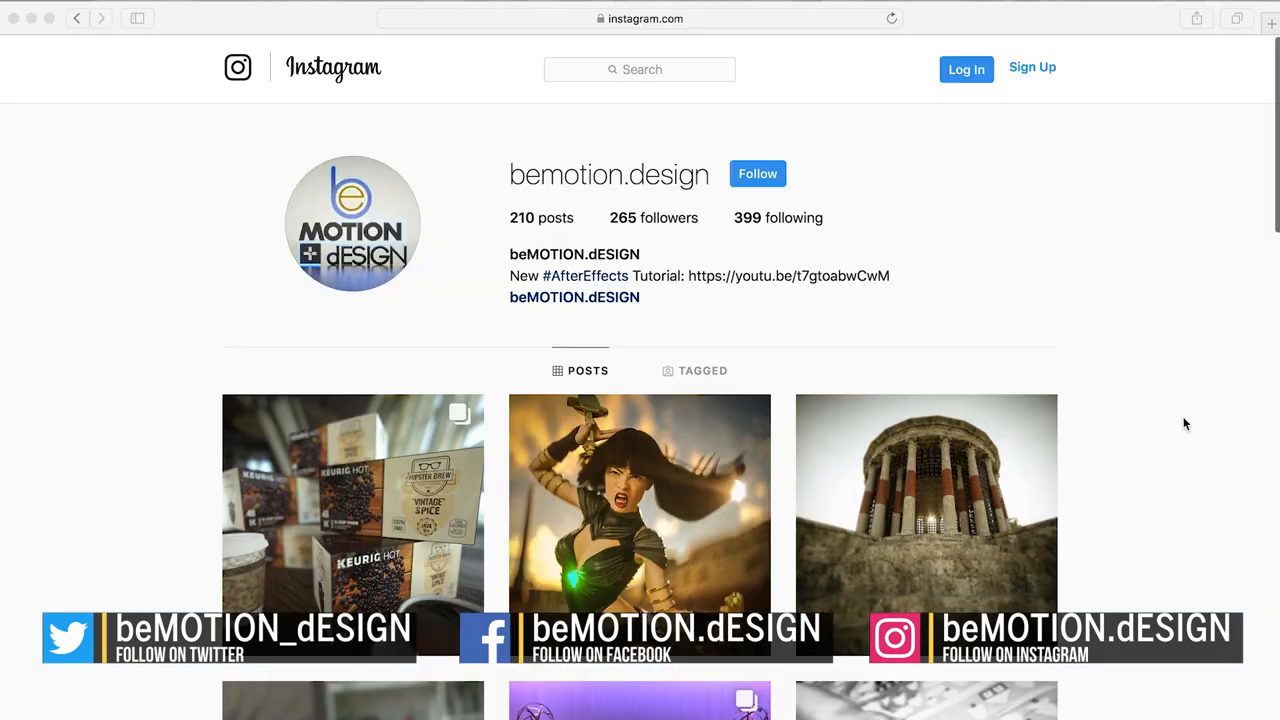
scroll(down, 3)
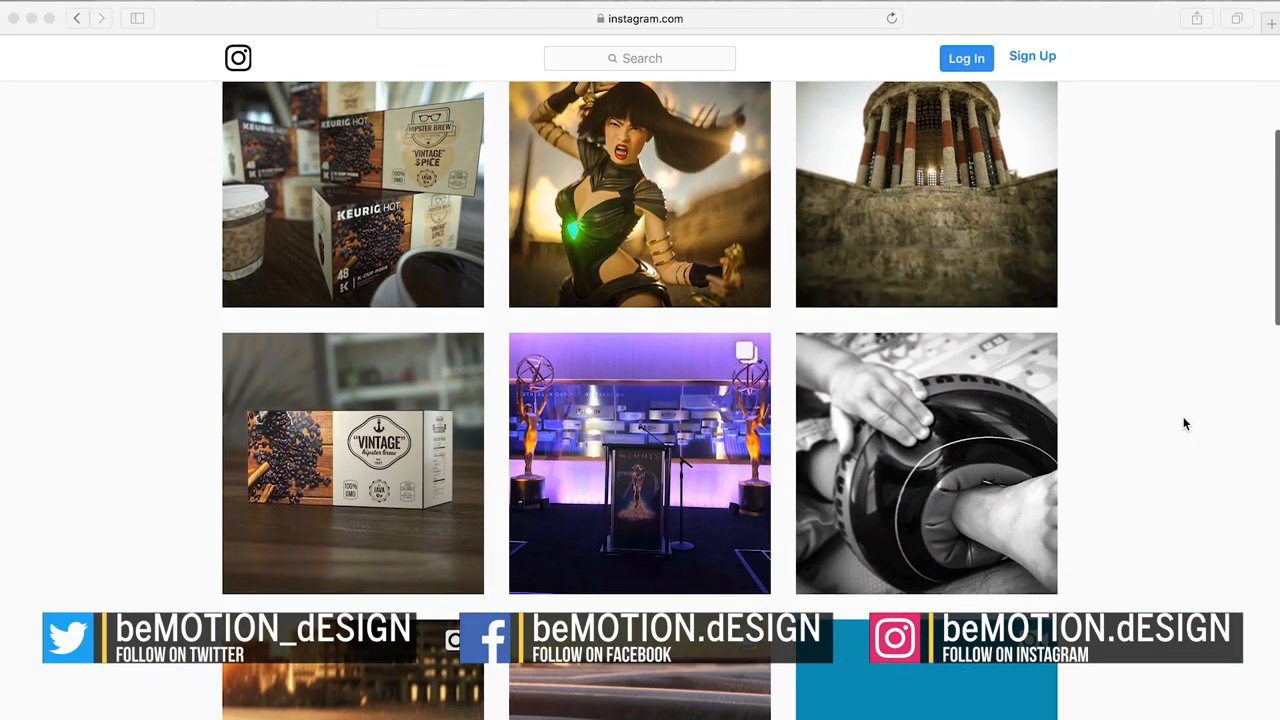